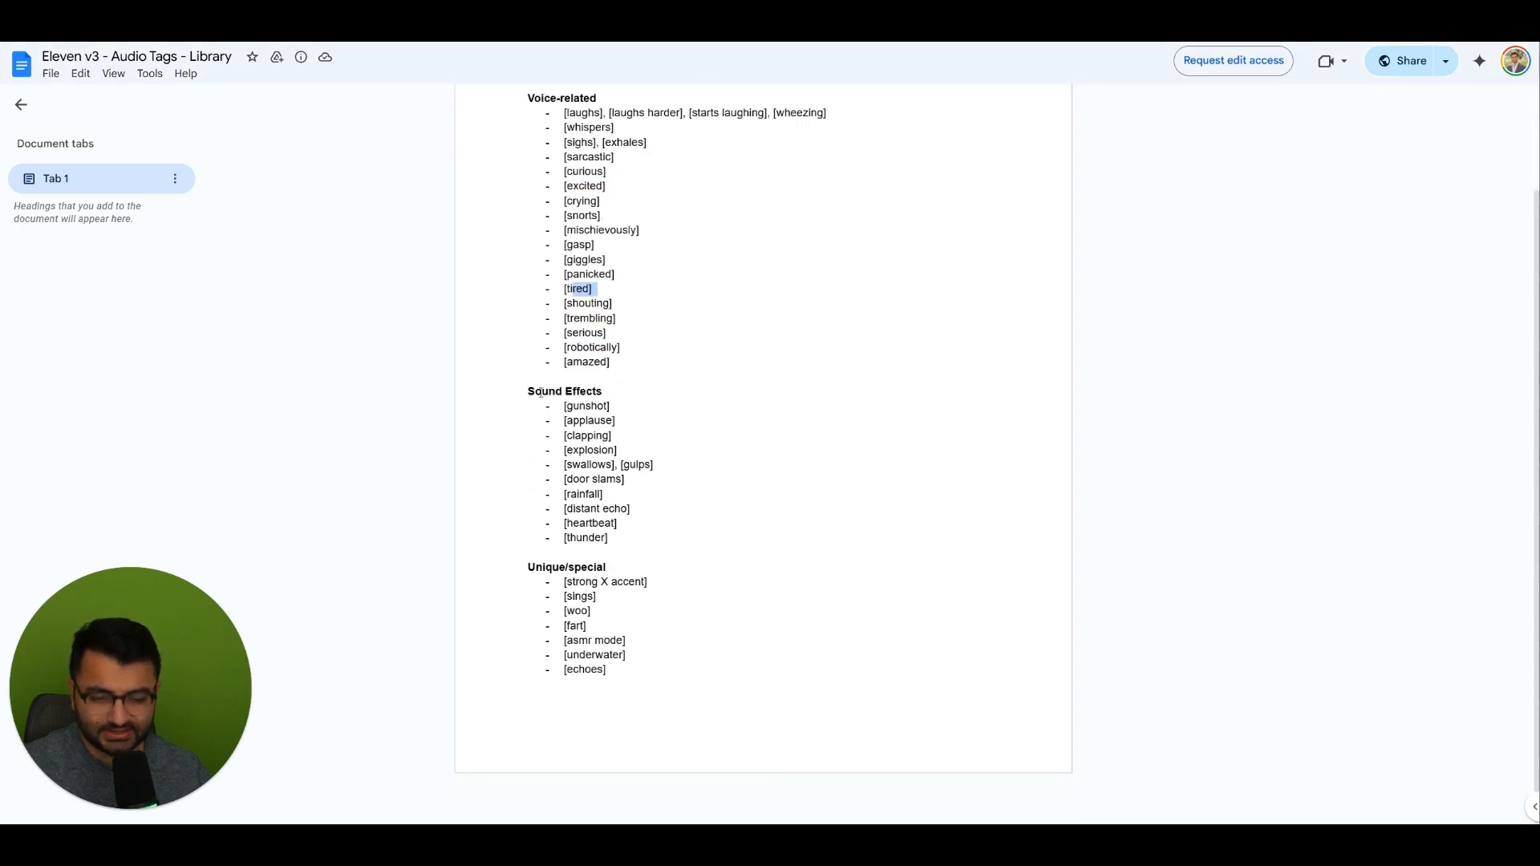
- Select the list of audio tags in the Audio Tags Library doc for copying
left_click_drag(528, 391, 615, 523)
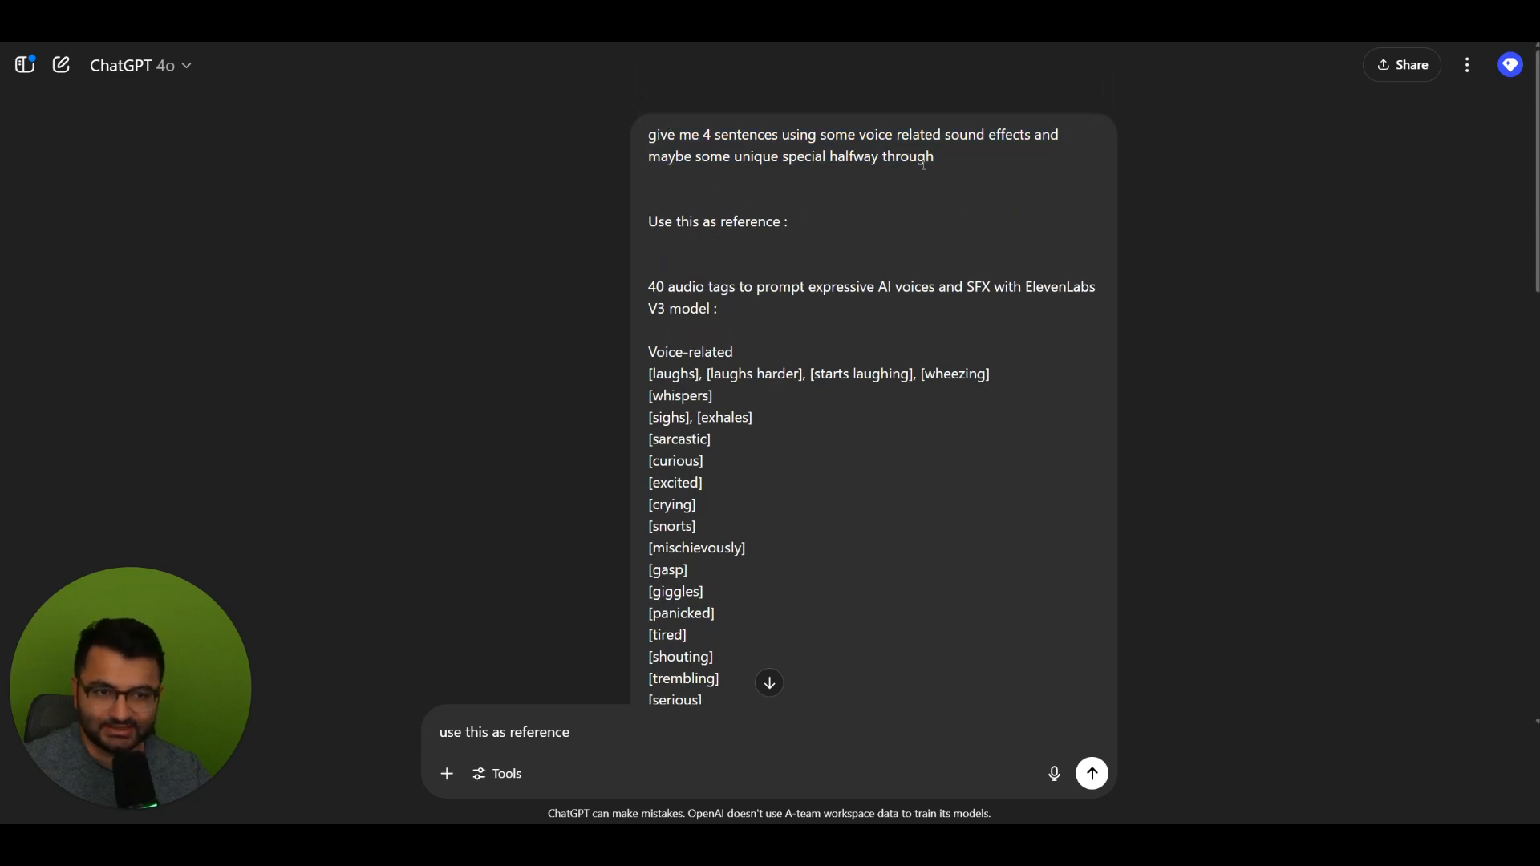
scroll("down", 3)
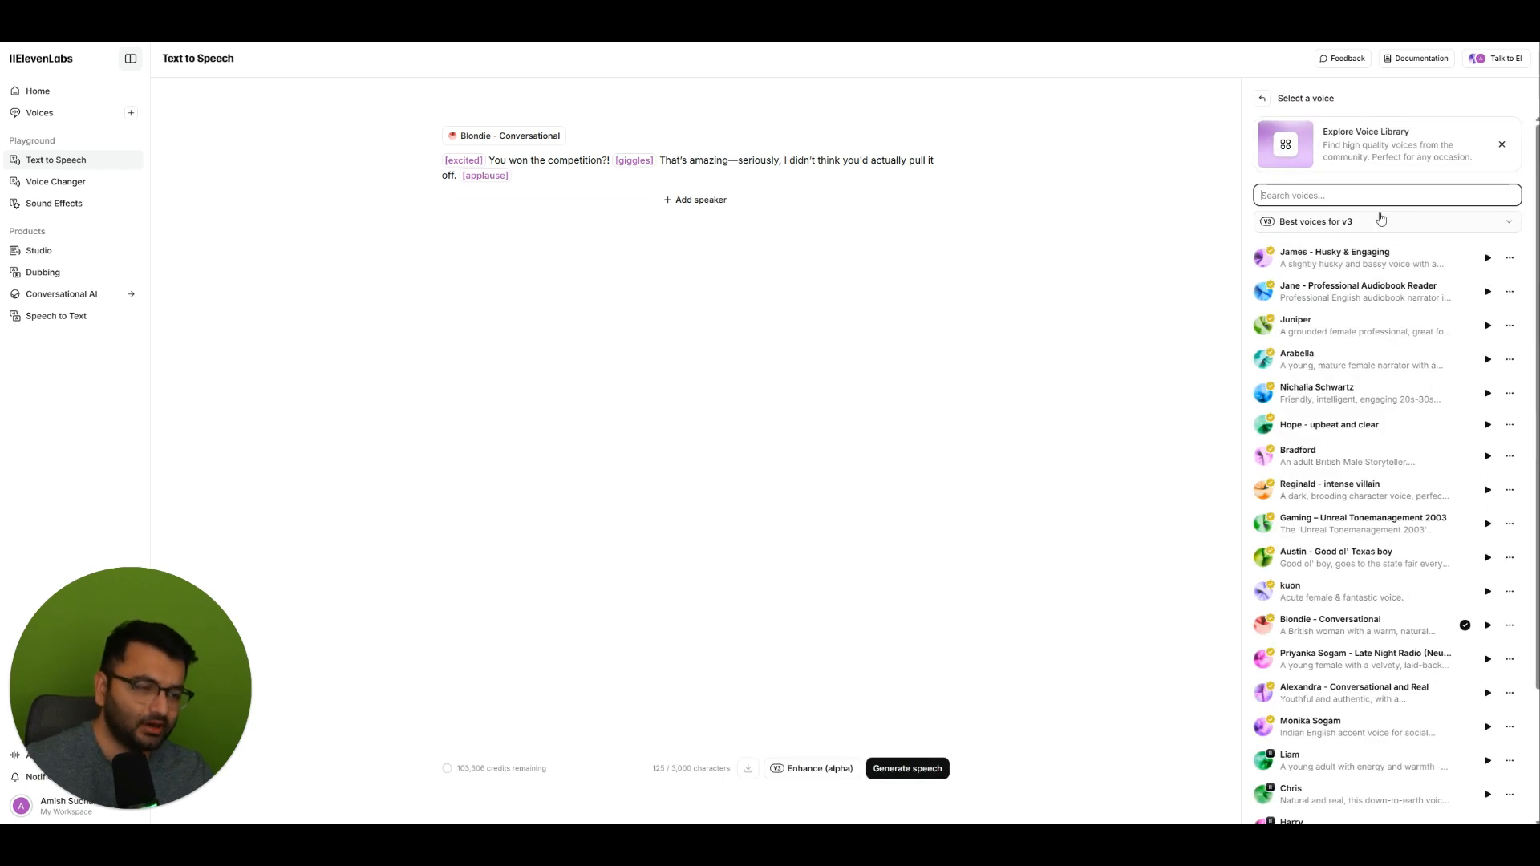
- Preview the James and Juniper voices, then choose Hope - upbeat and clear
scroll("down", 3)
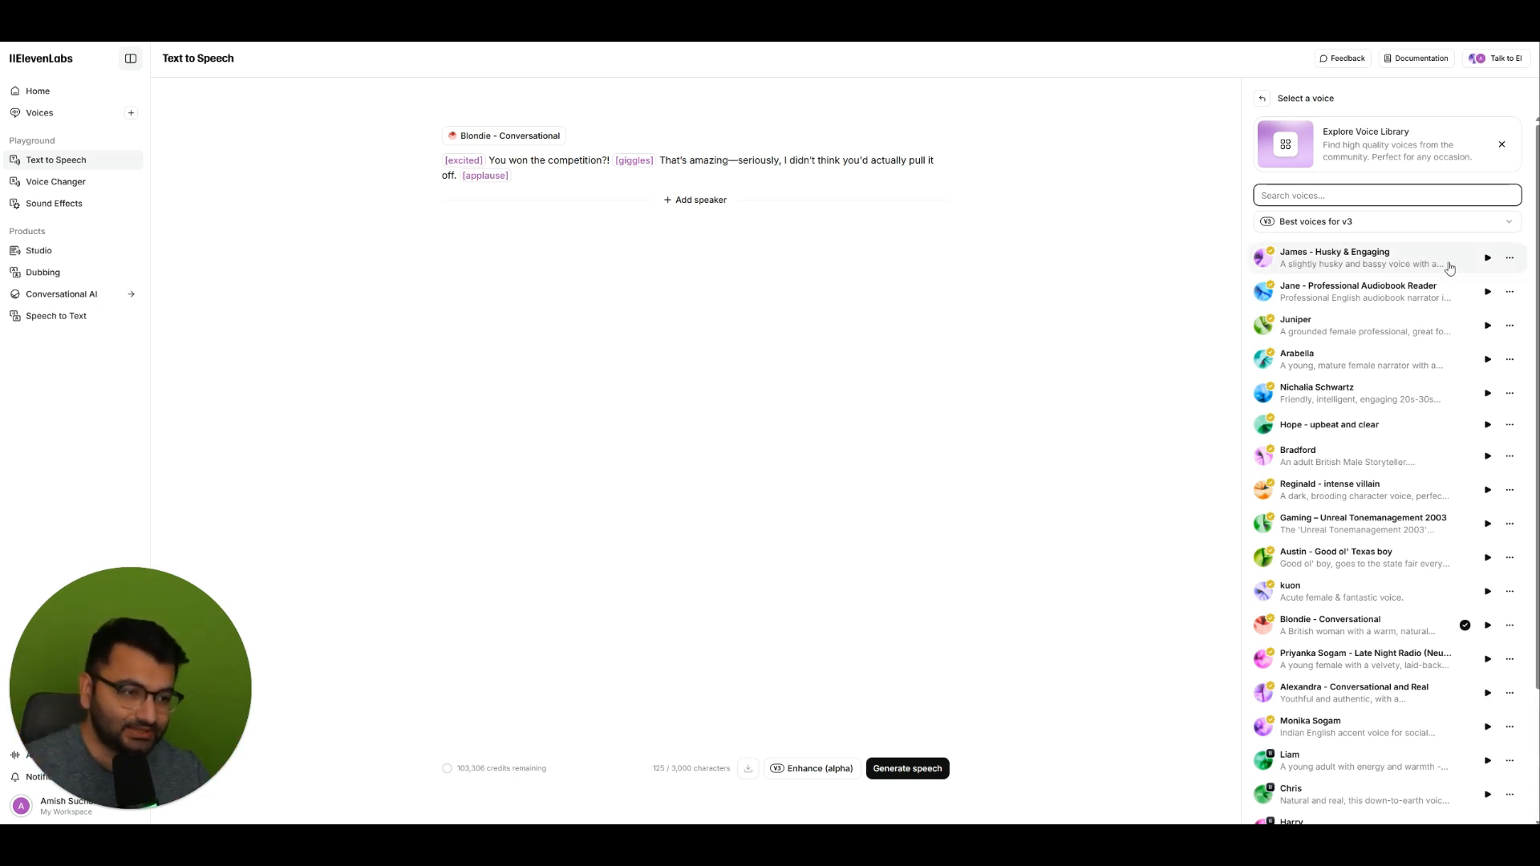
mouse_move(1487, 263)
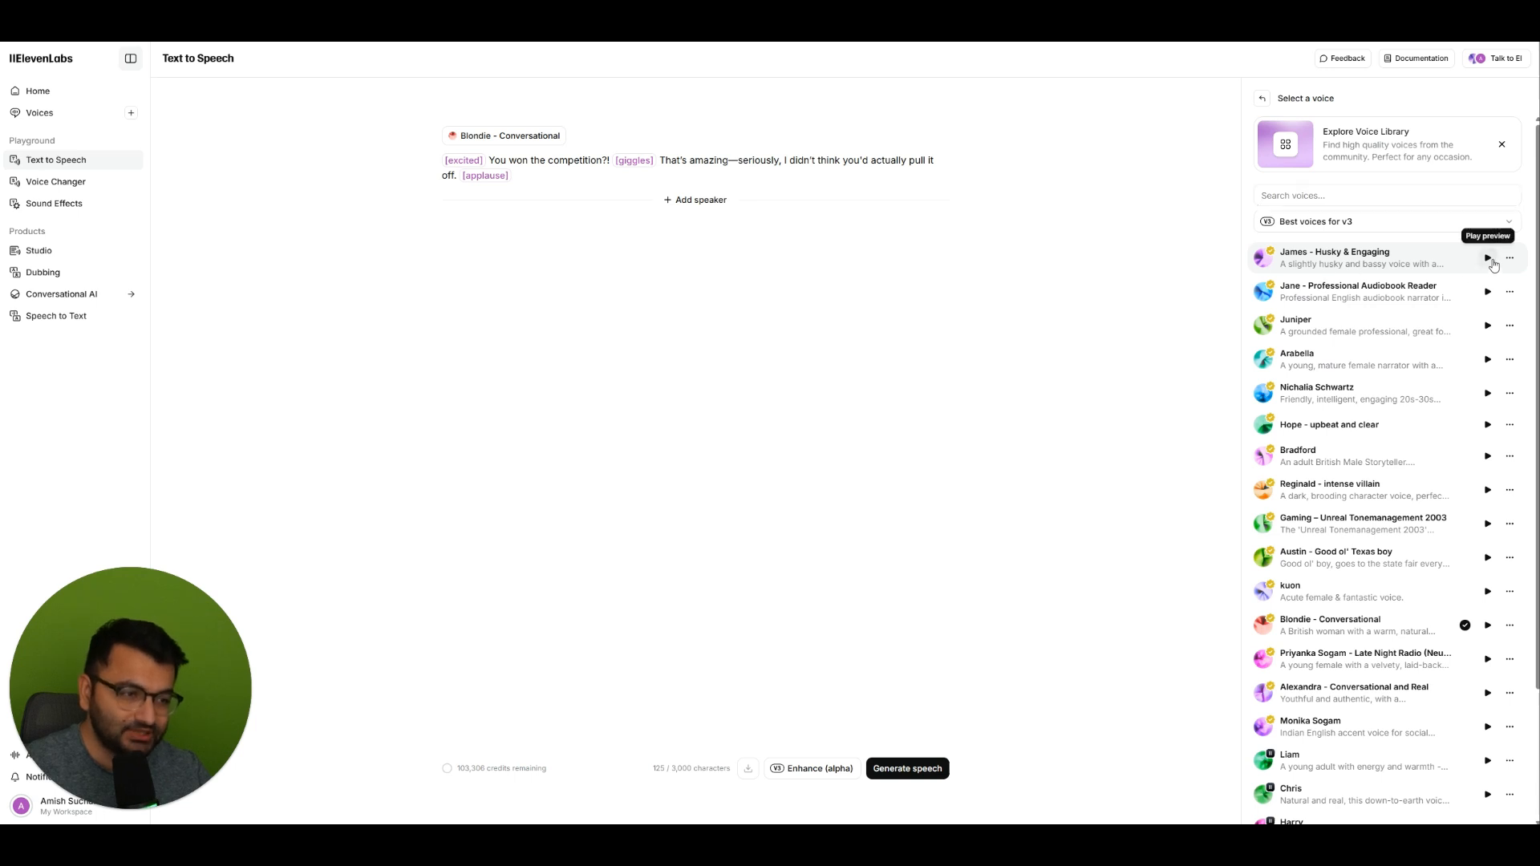
left_click(1487, 260)
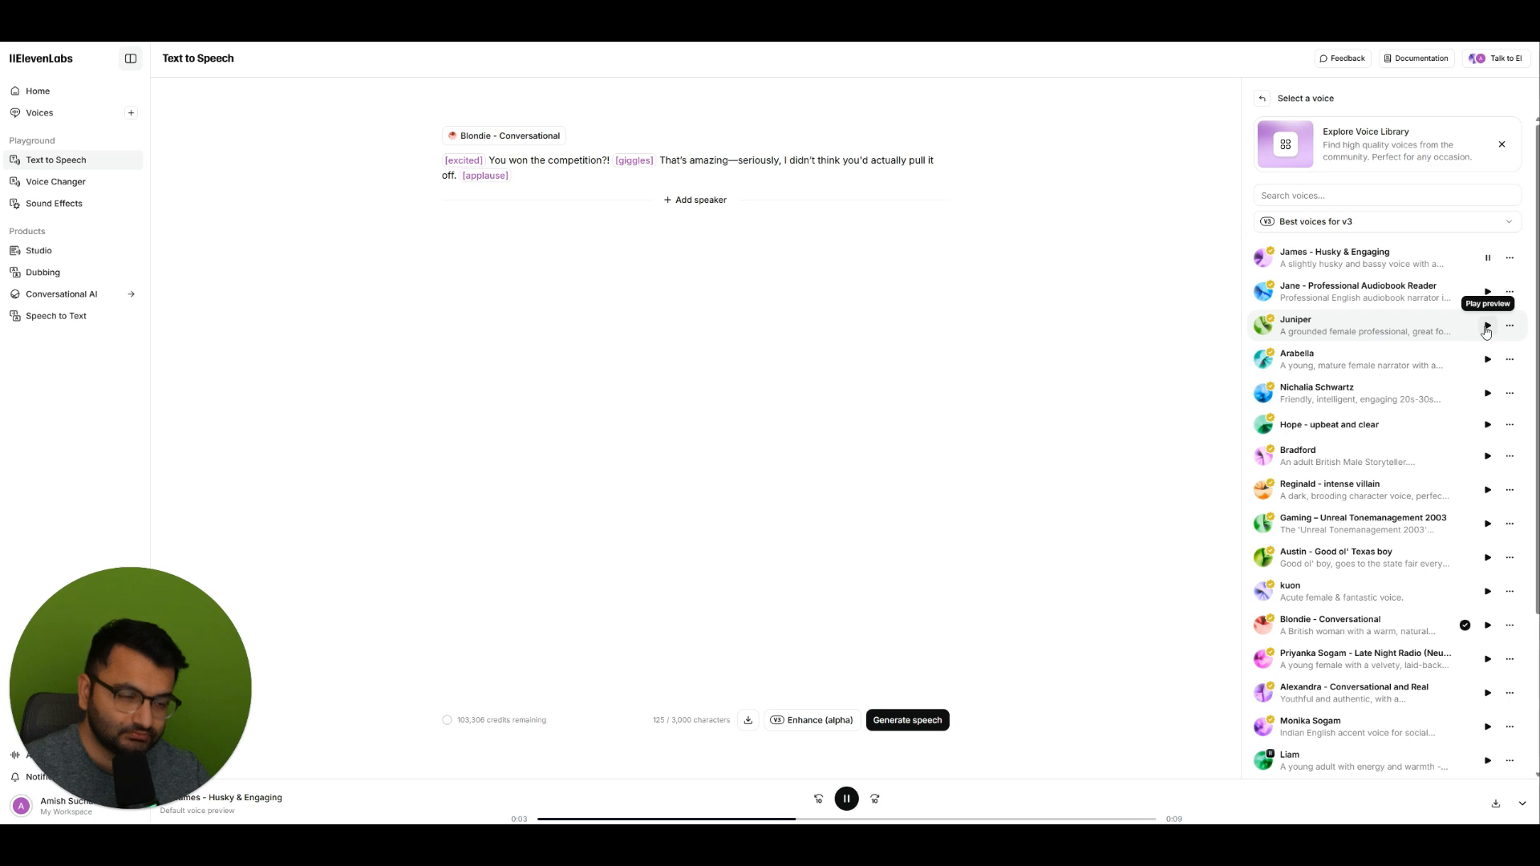
left_click(1485, 324)
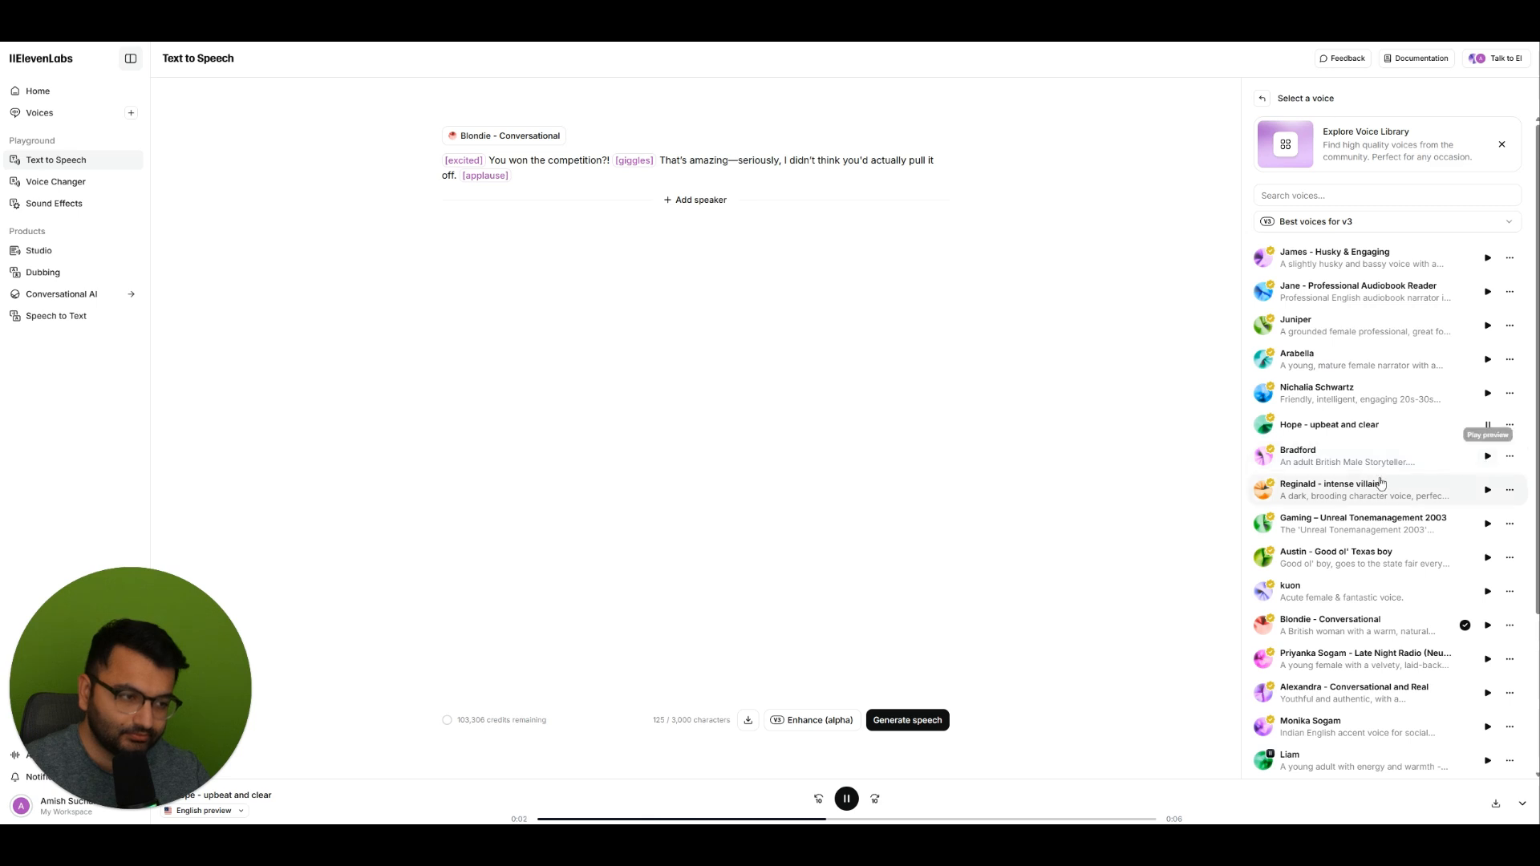
left_click(1329, 423)
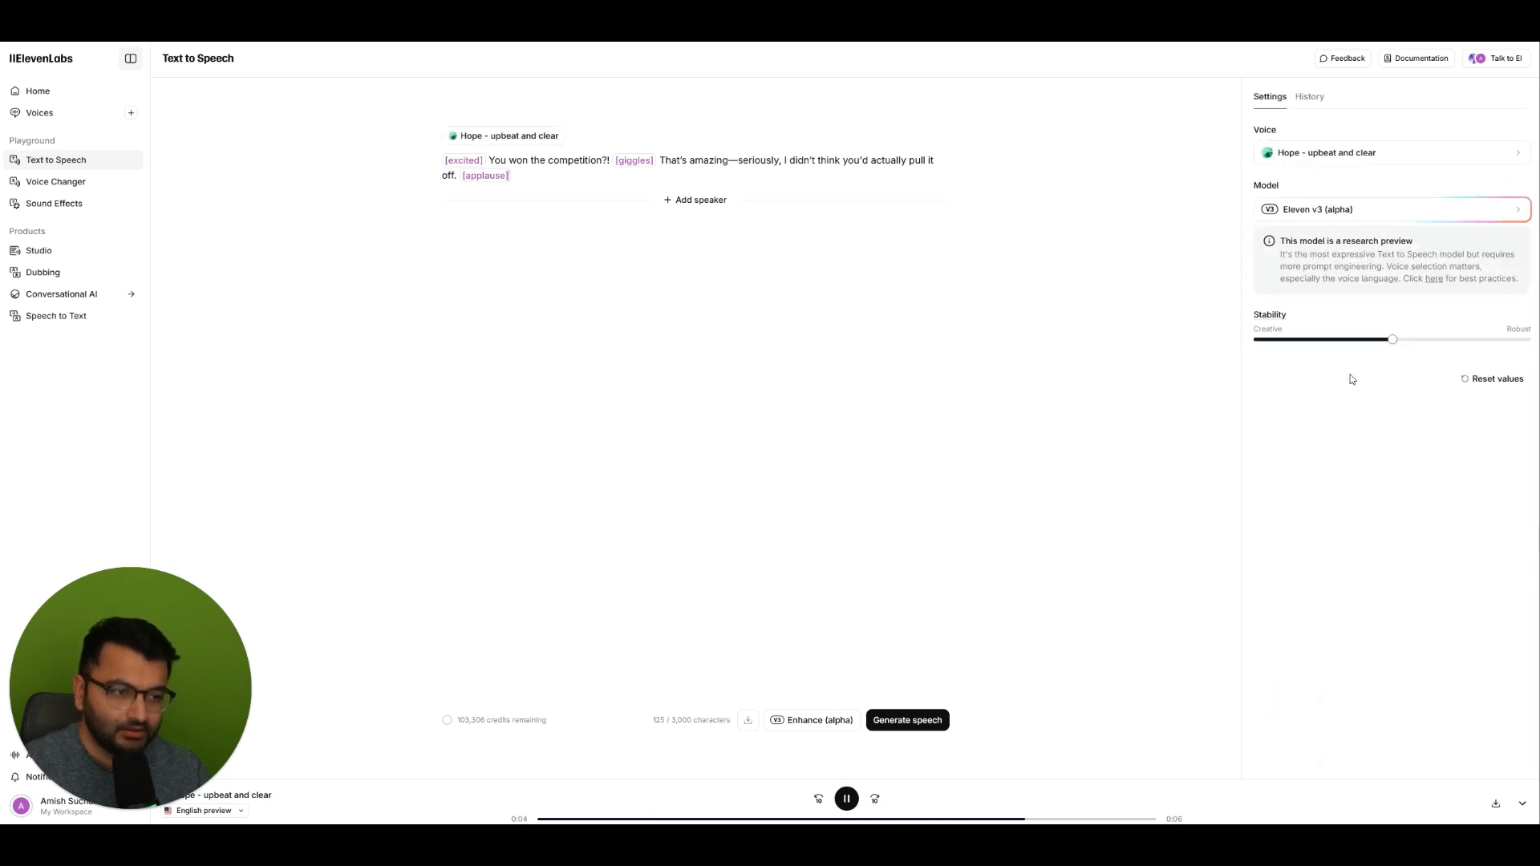
left_click(847, 799)
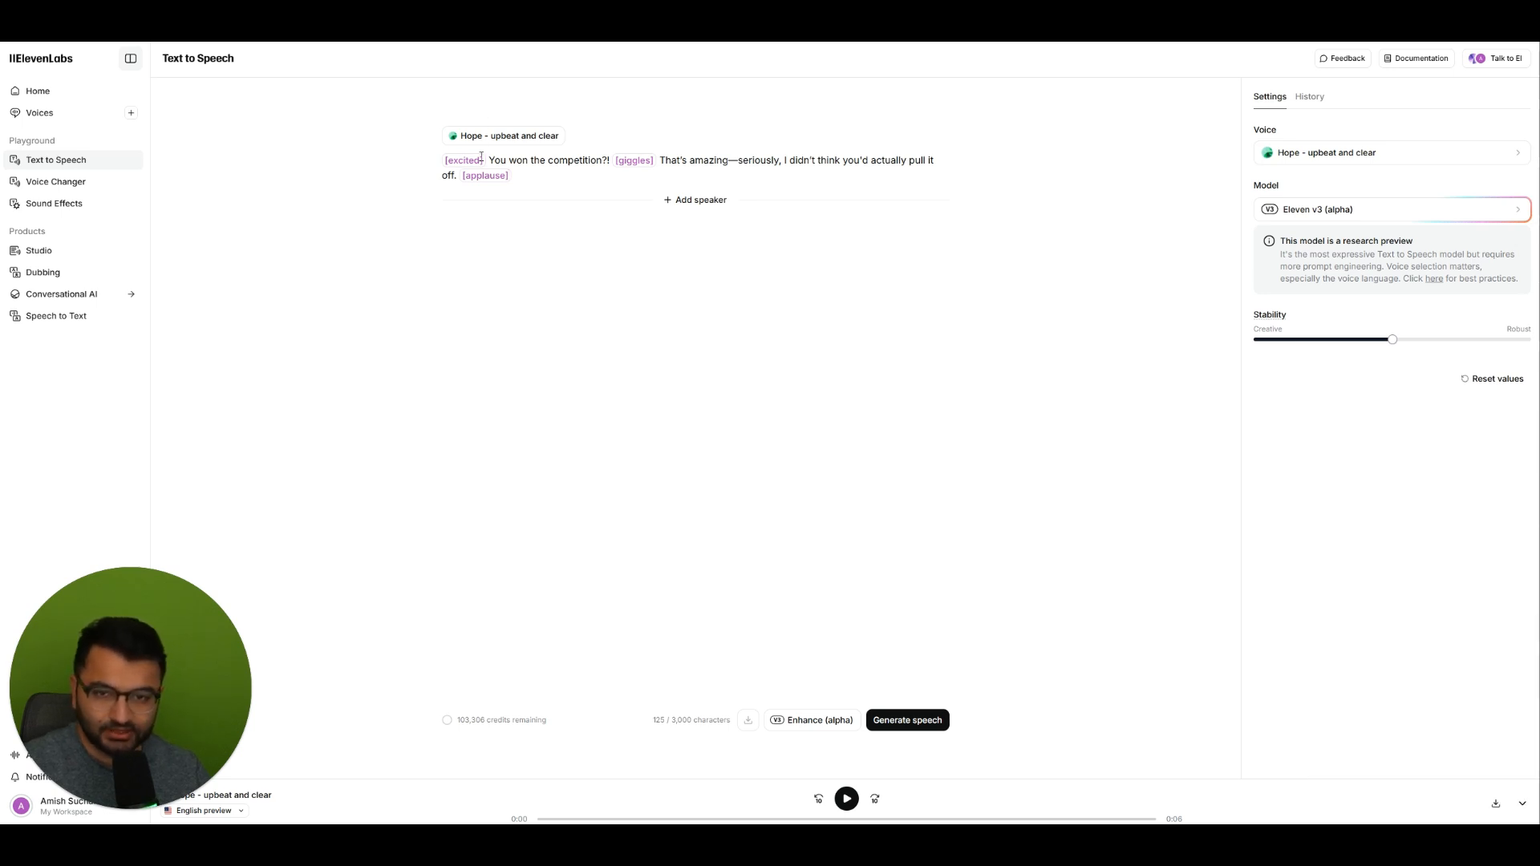
double_click(494, 161)
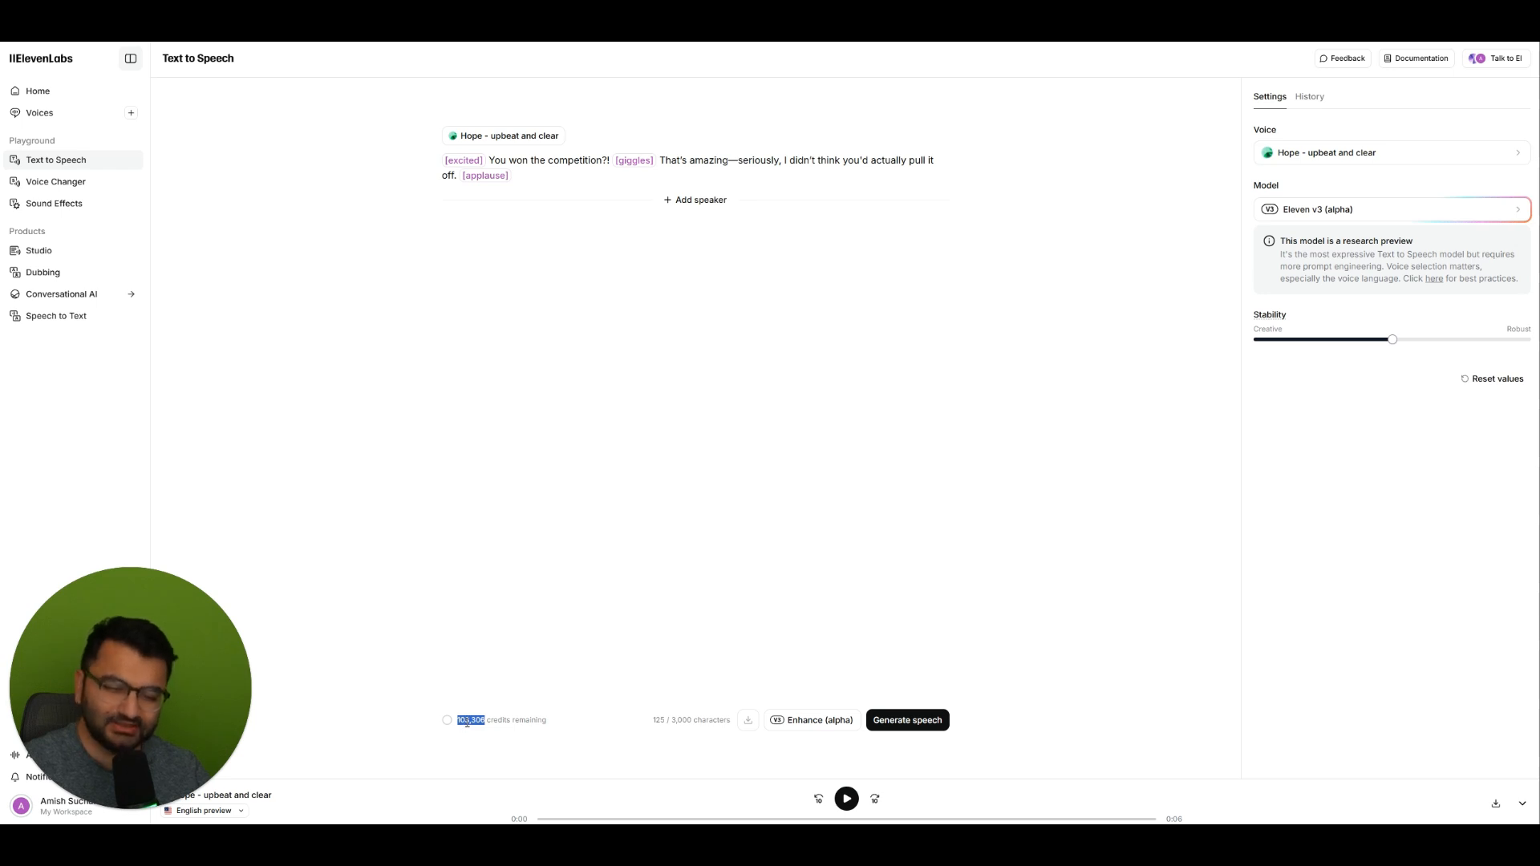
mouse_move(907, 720)
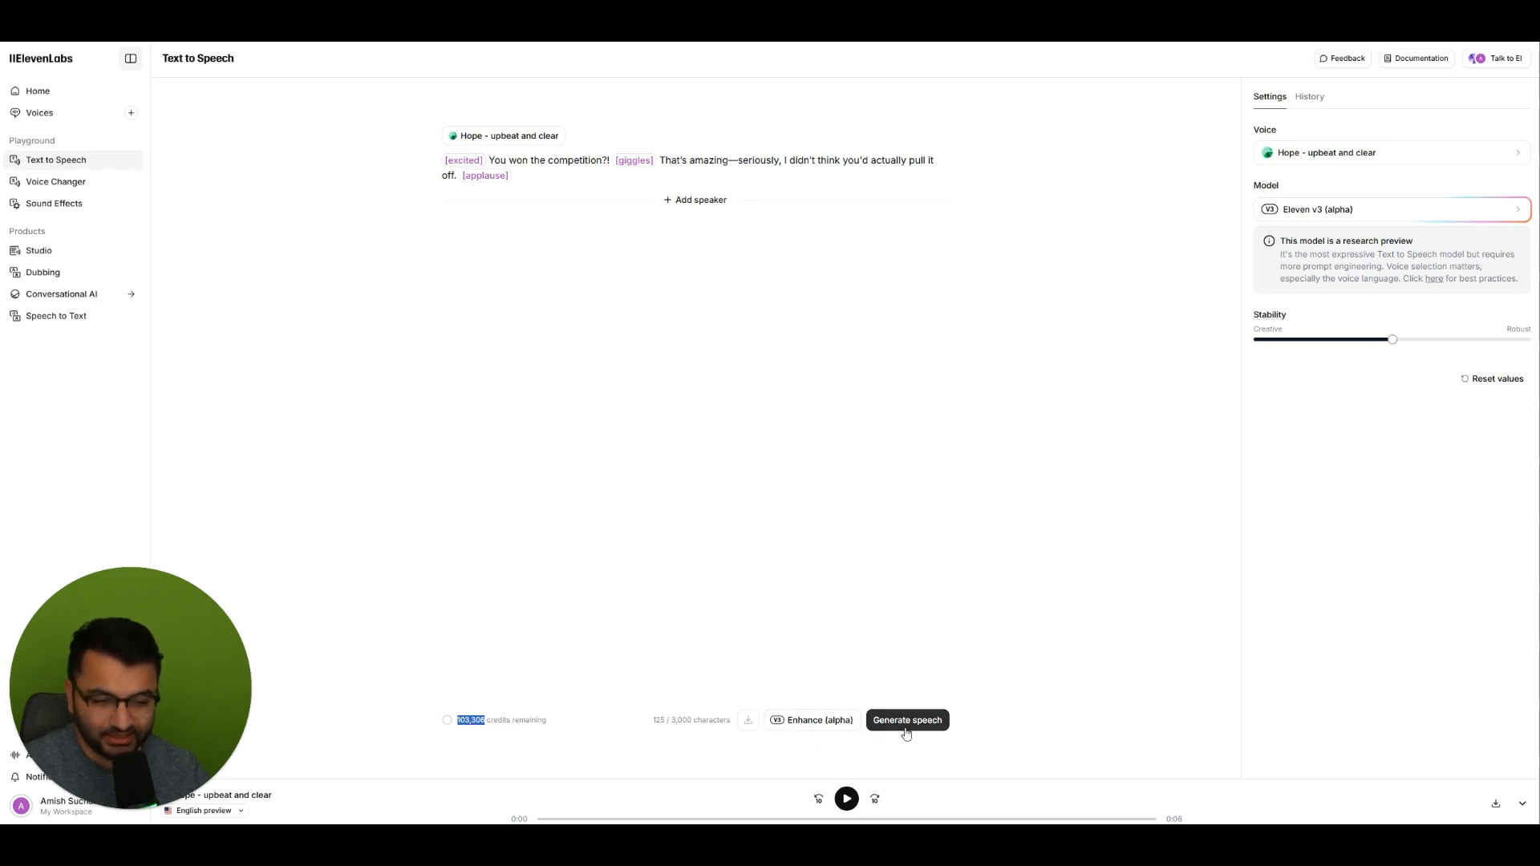
- Generate speech for the tagged competition line and play Generation 1
left_click(906, 720)
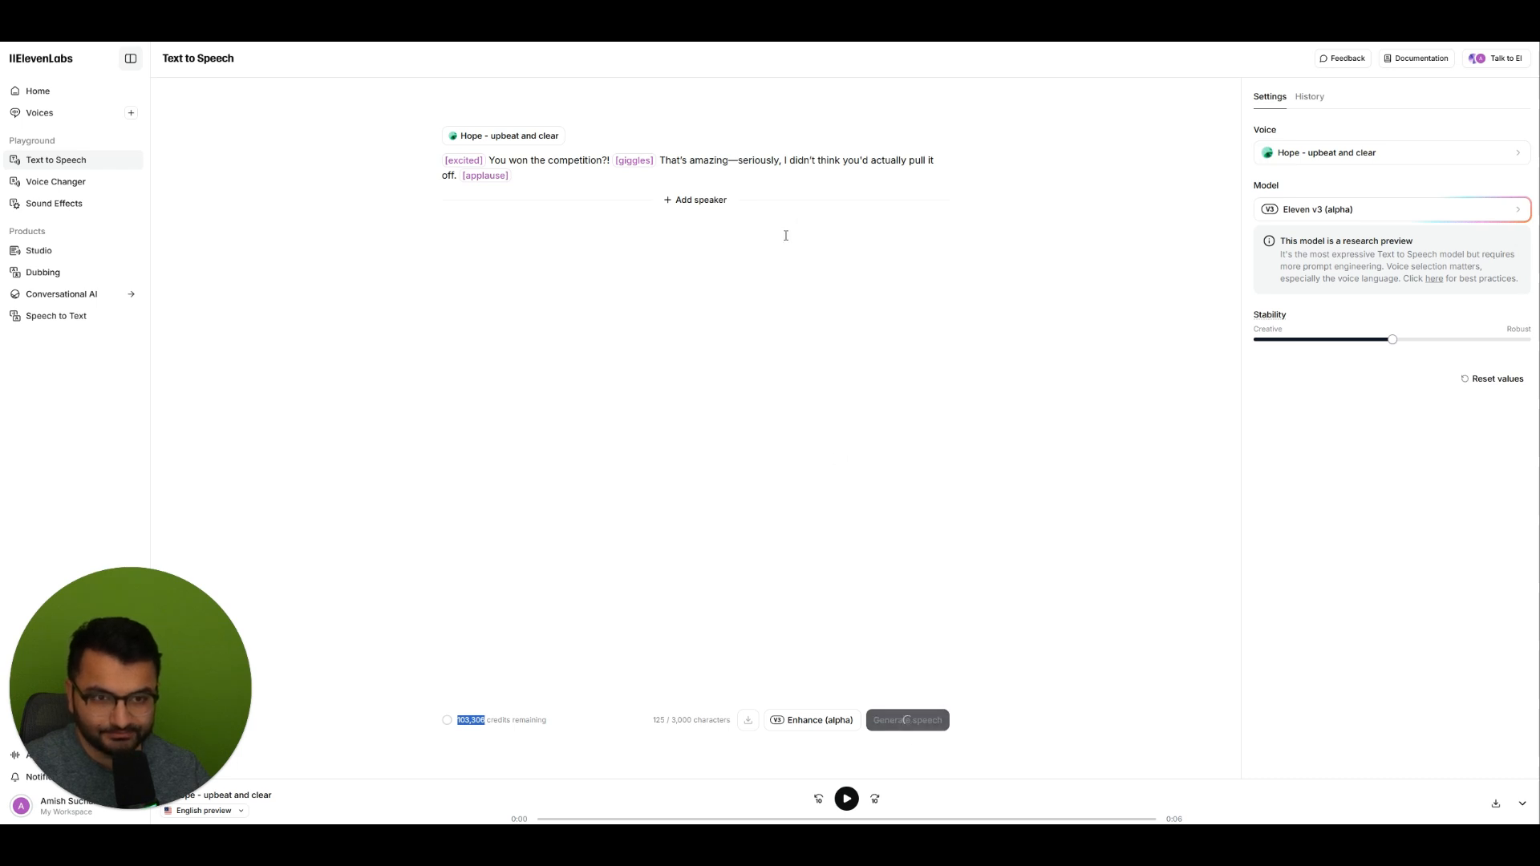
left_click(907, 720)
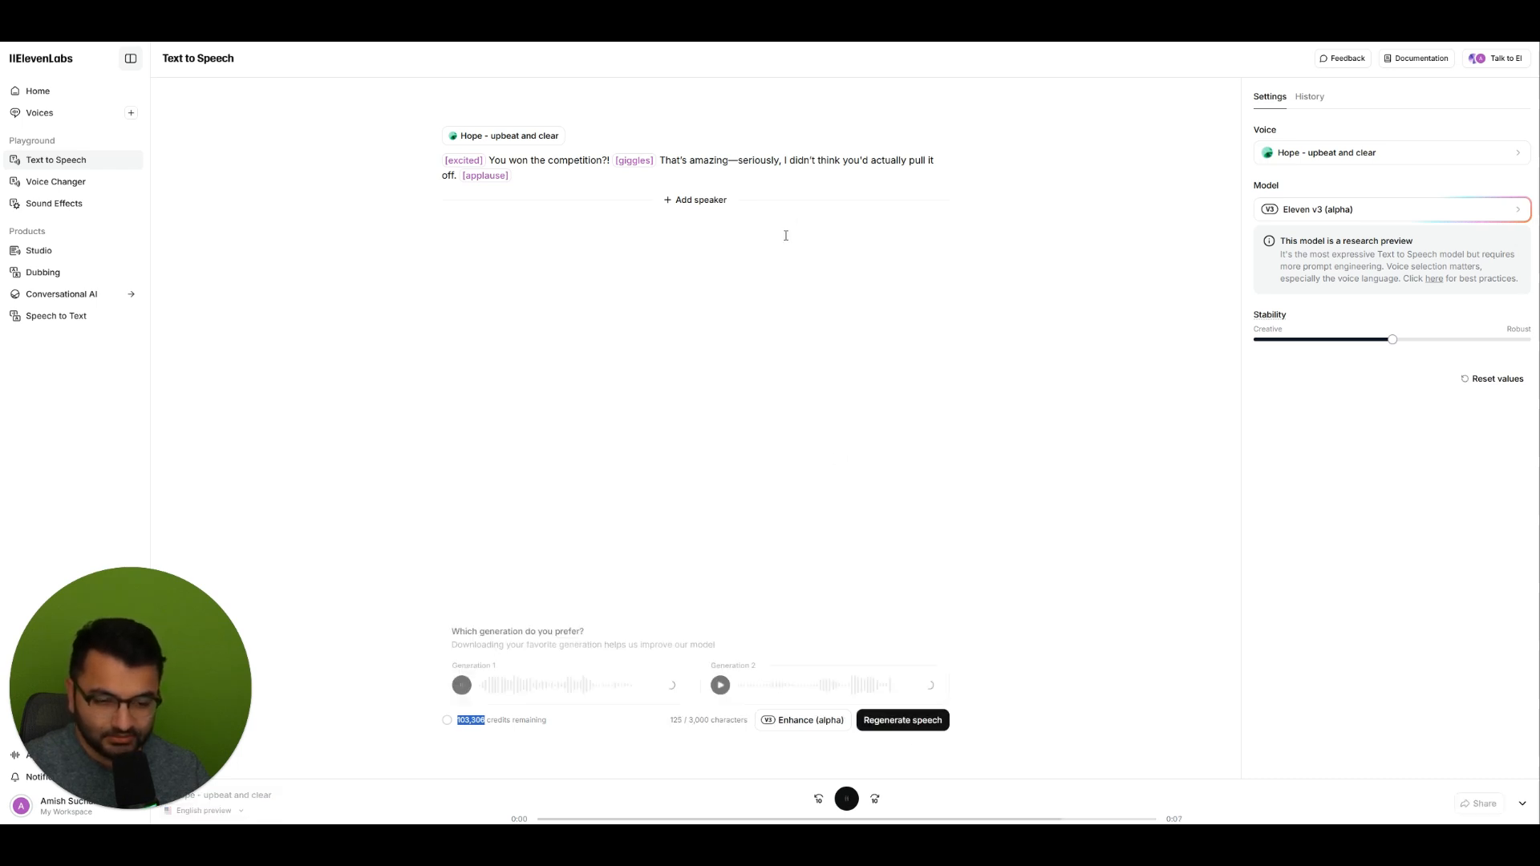
left_click(460, 685)
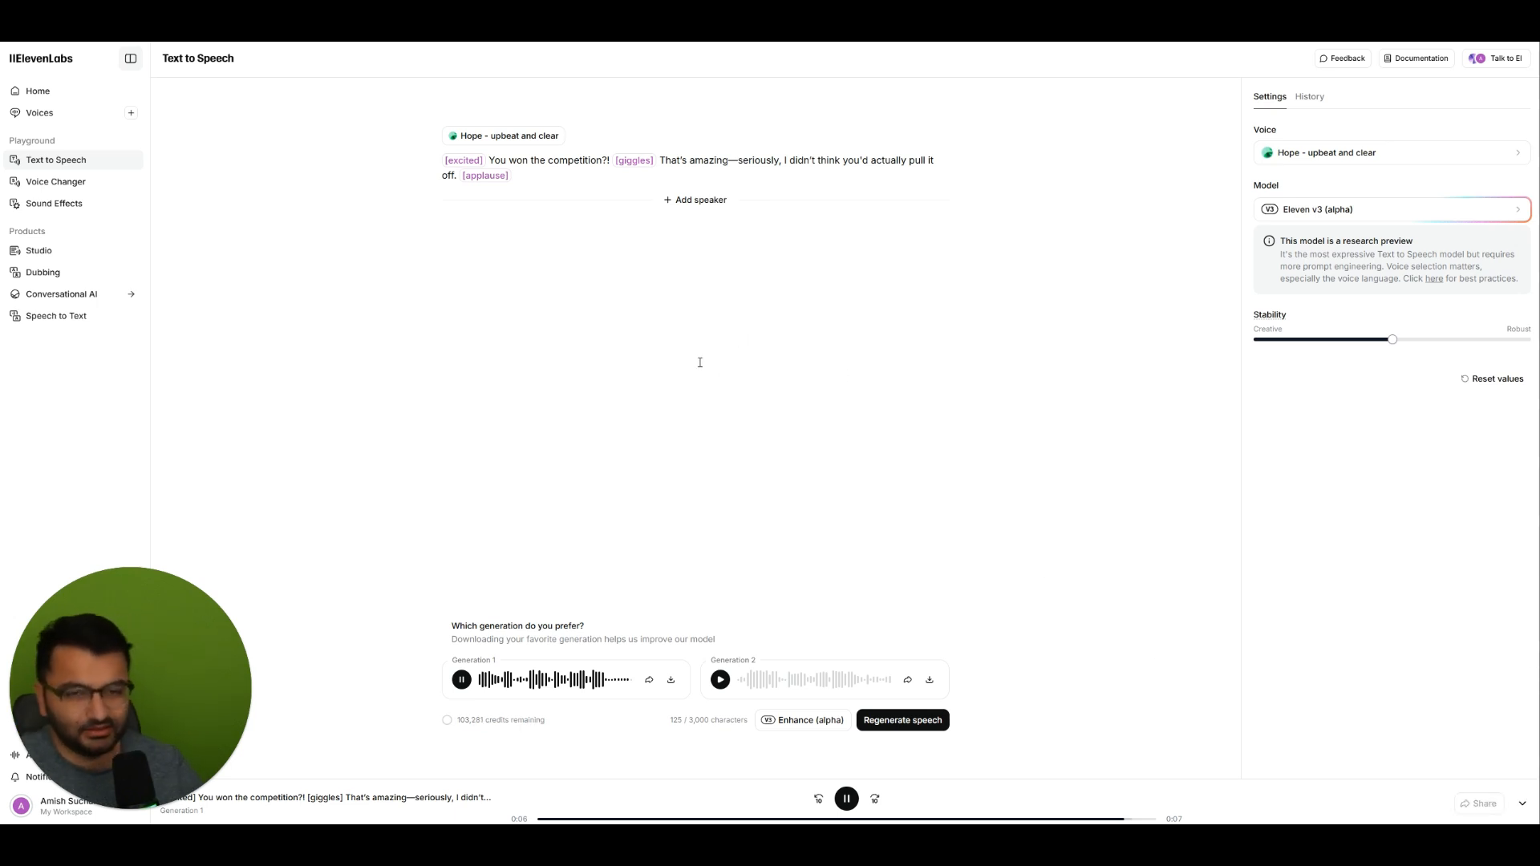
mouse_move(545, 231)
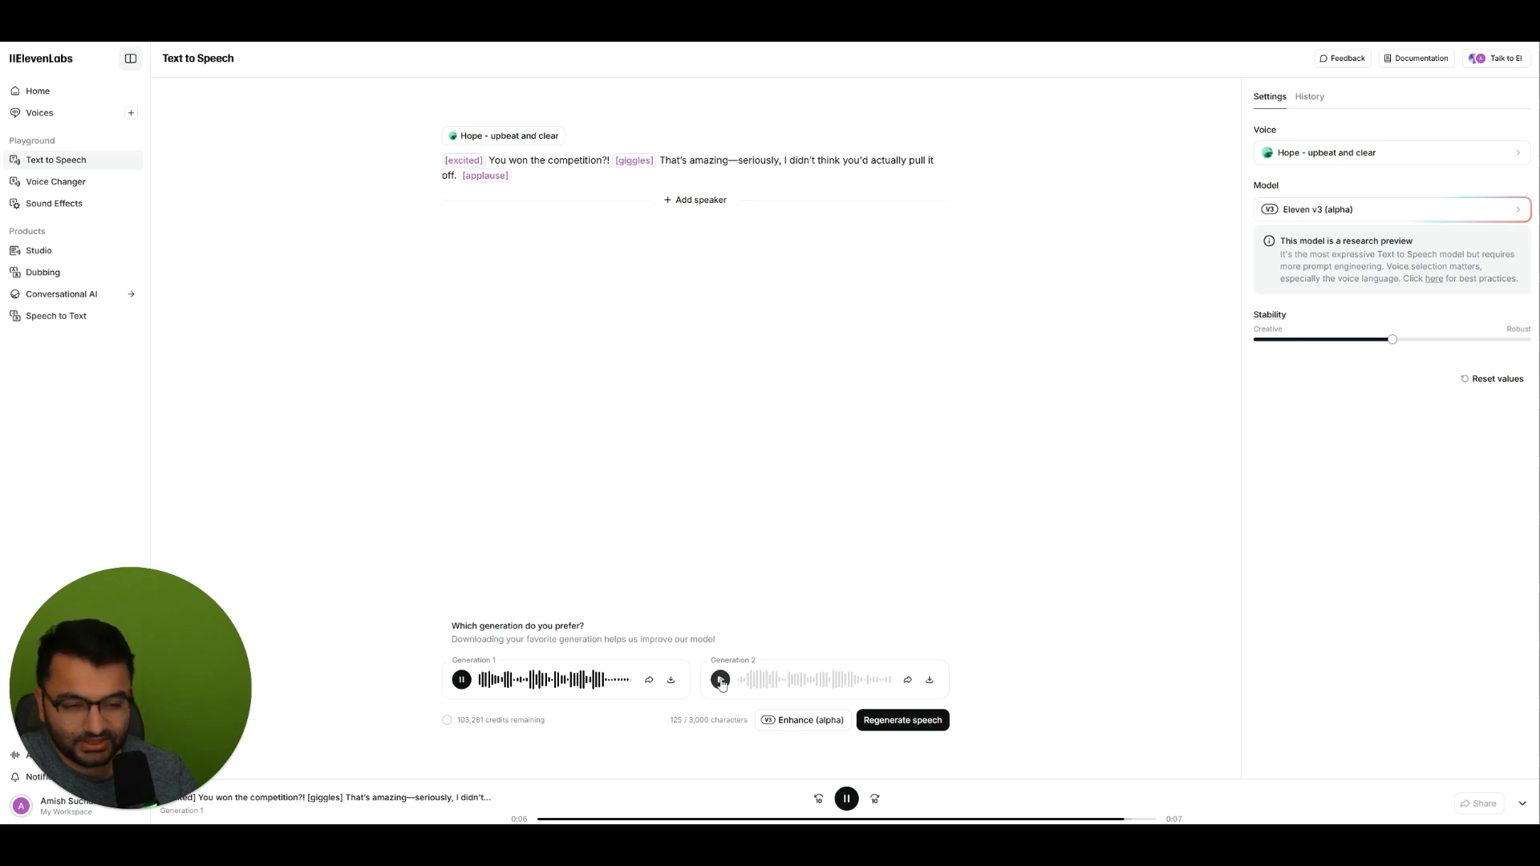
- Play and replay Generation 2 to compare it with the first take
left_click(719, 680)
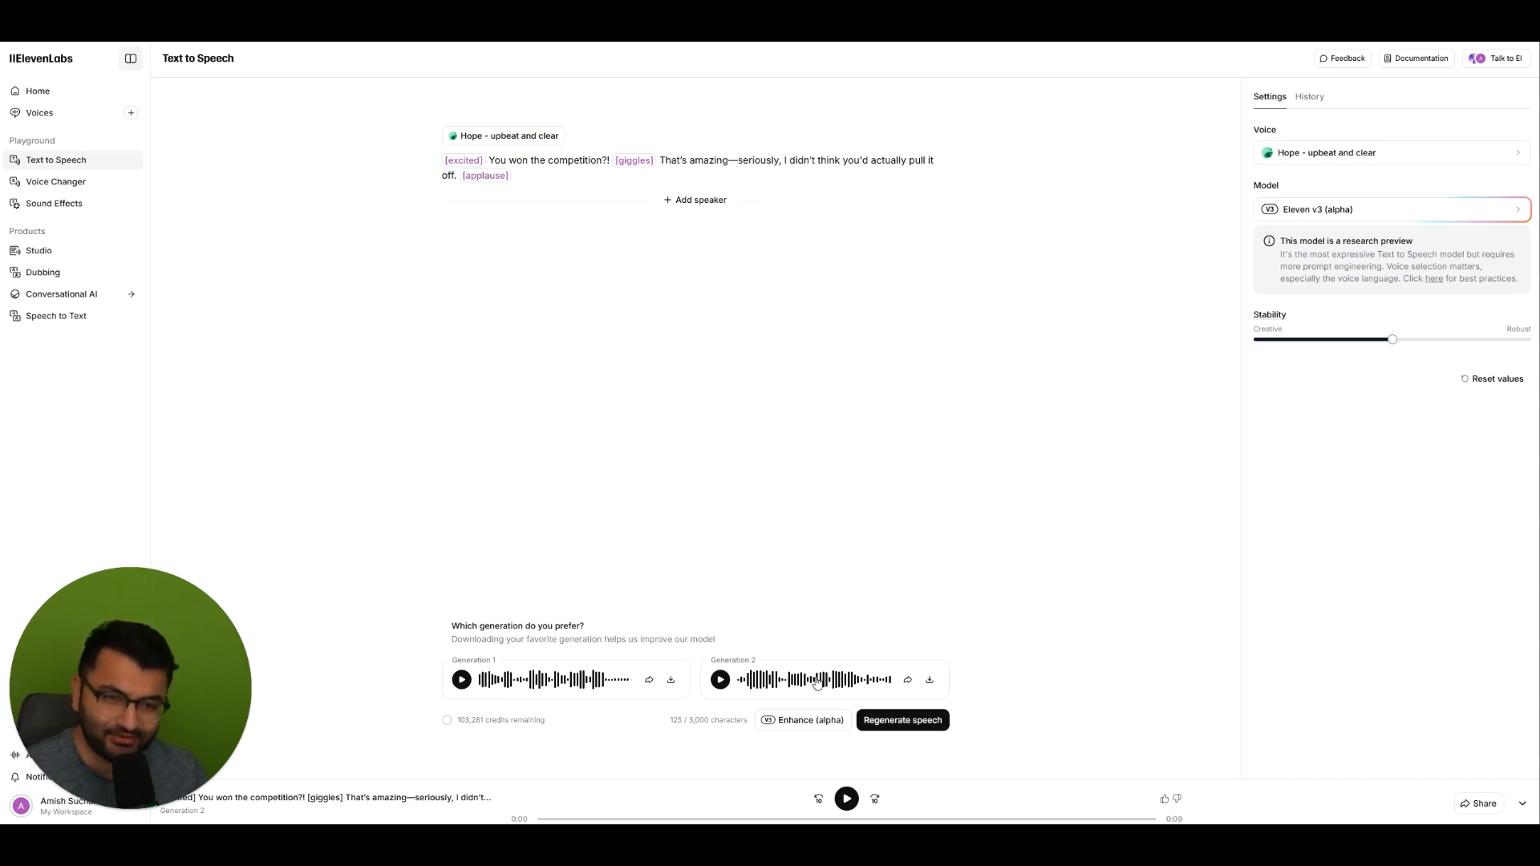
left_click(720, 680)
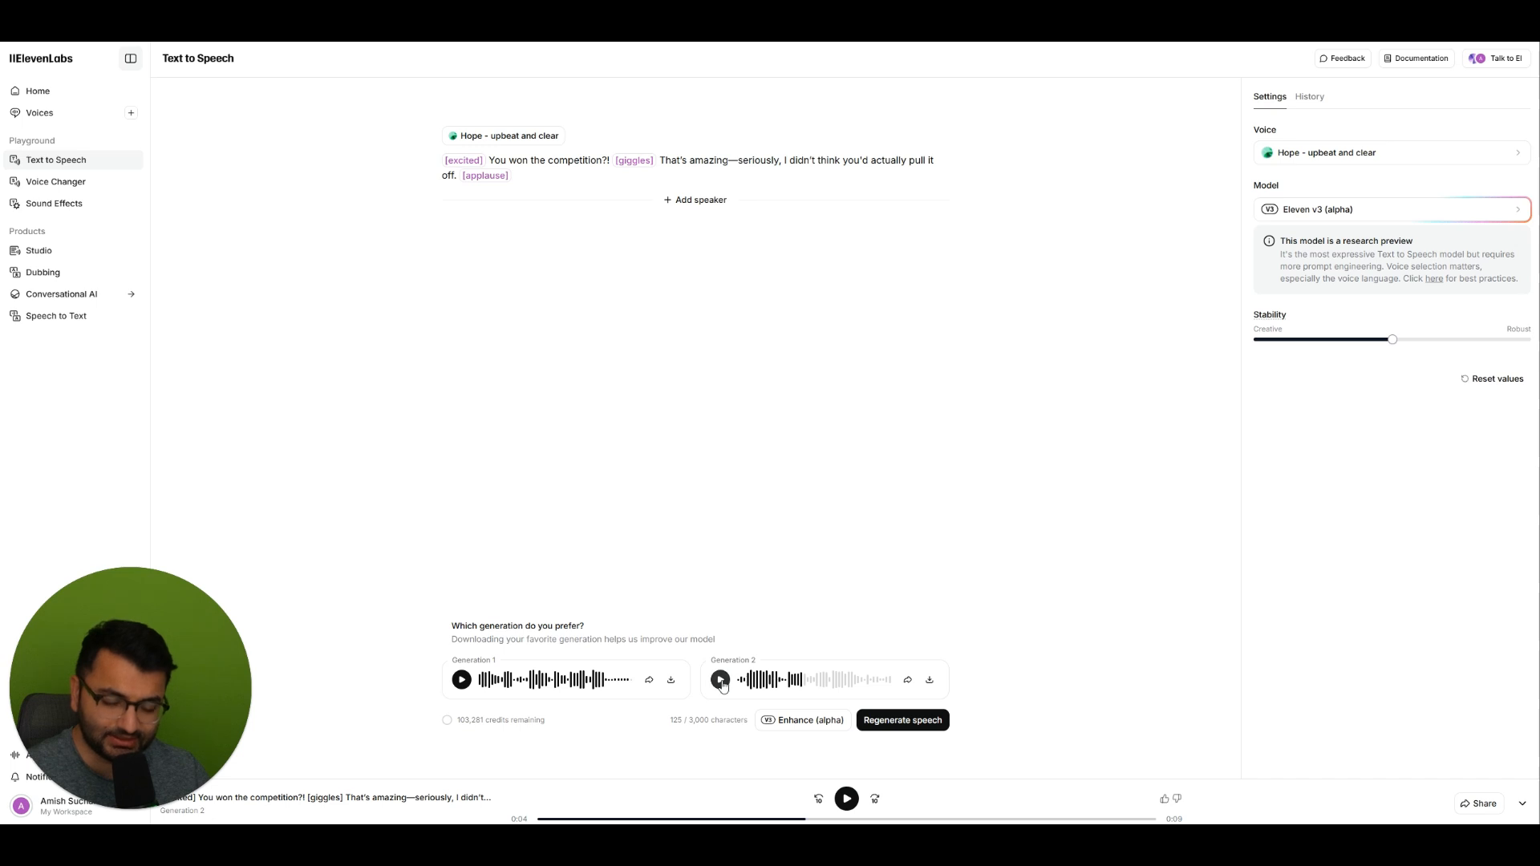
left_click(718, 680)
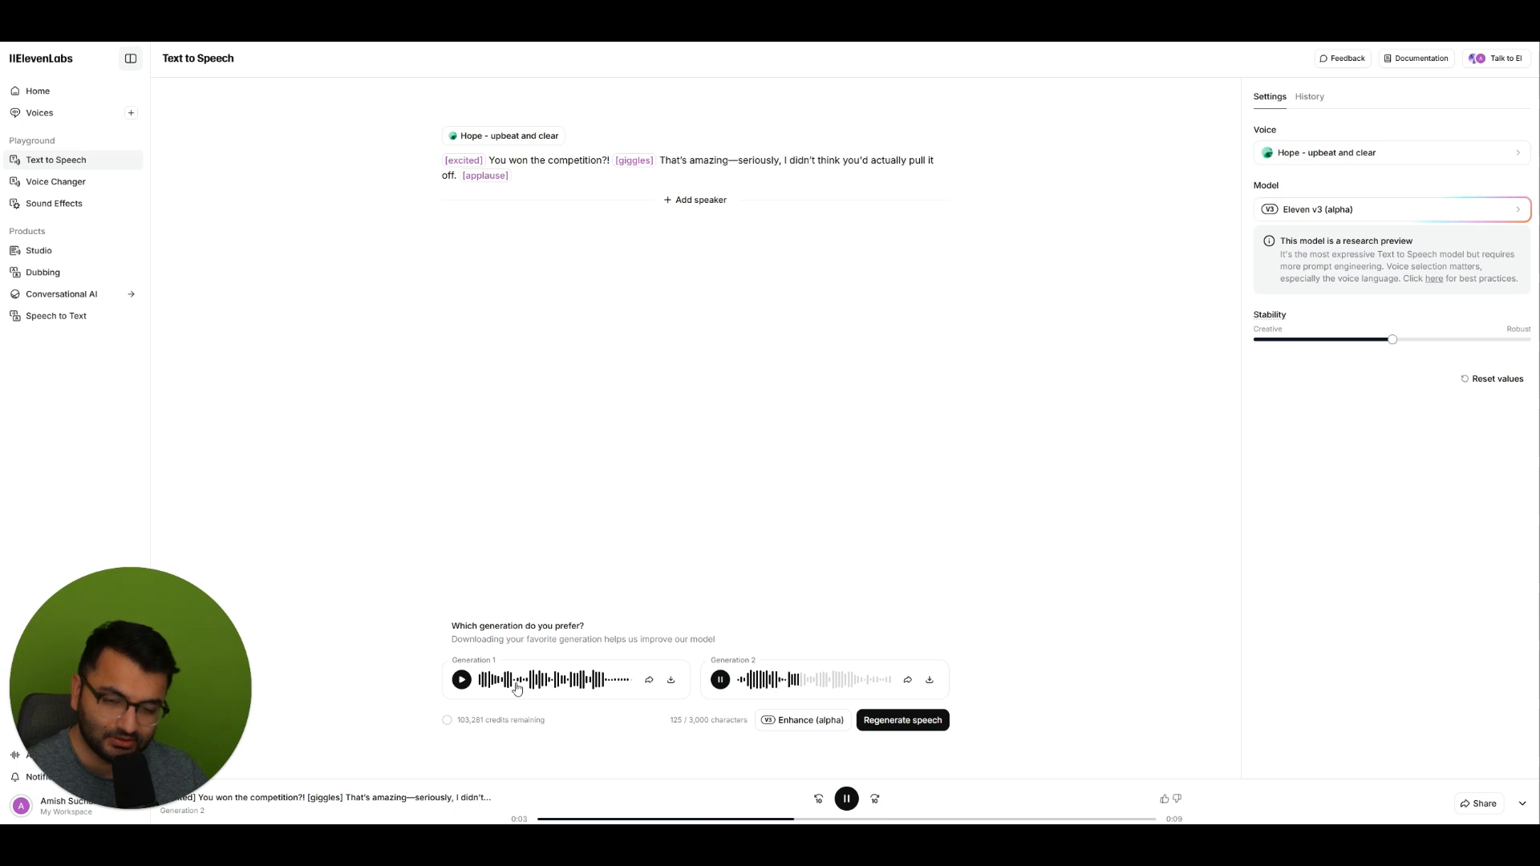
left_click(720, 680)
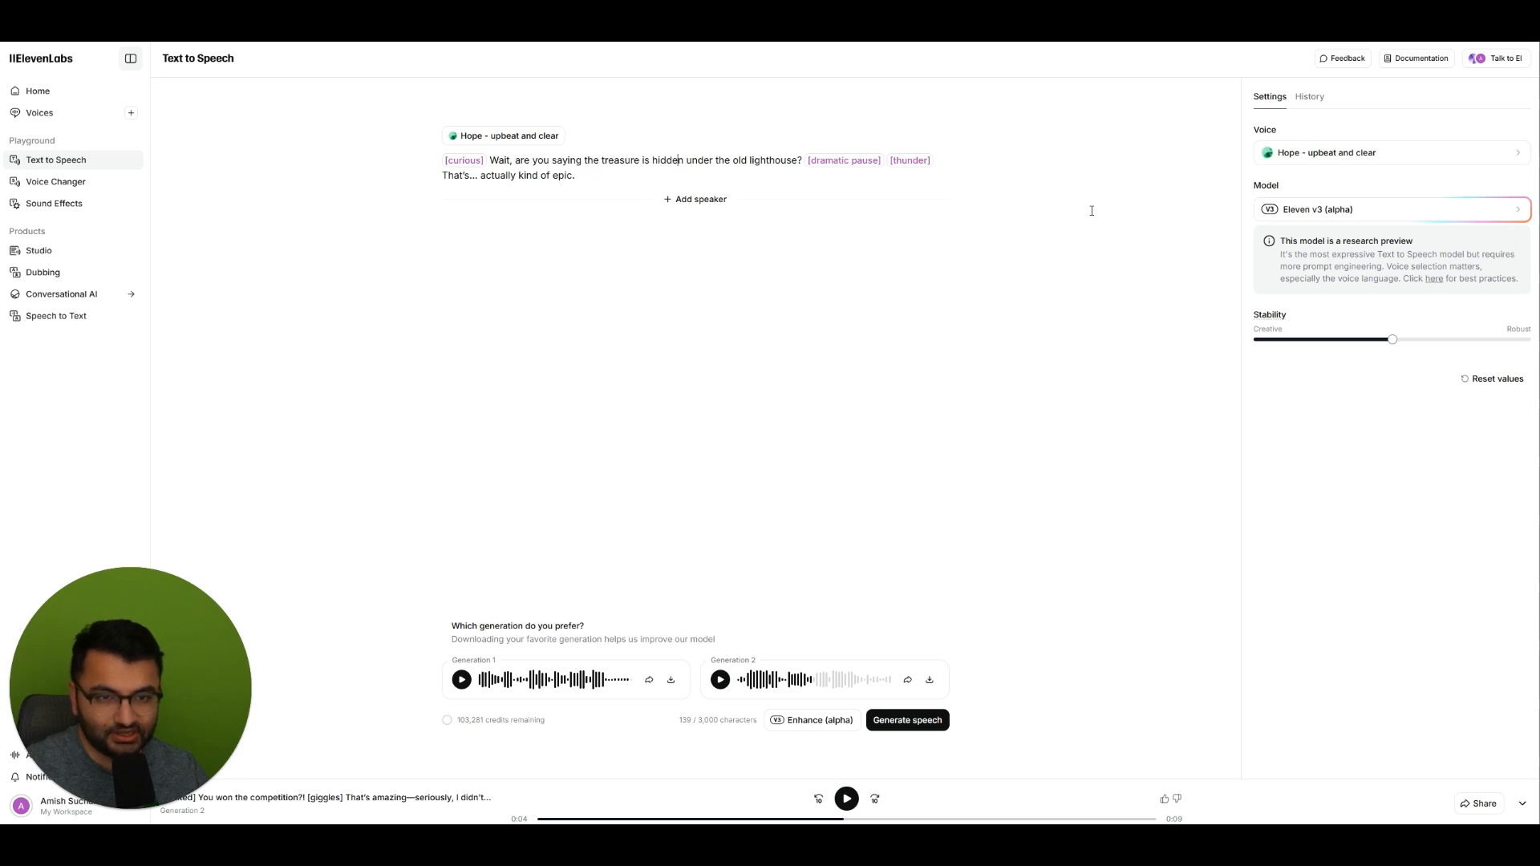
mouse_move(1331, 186)
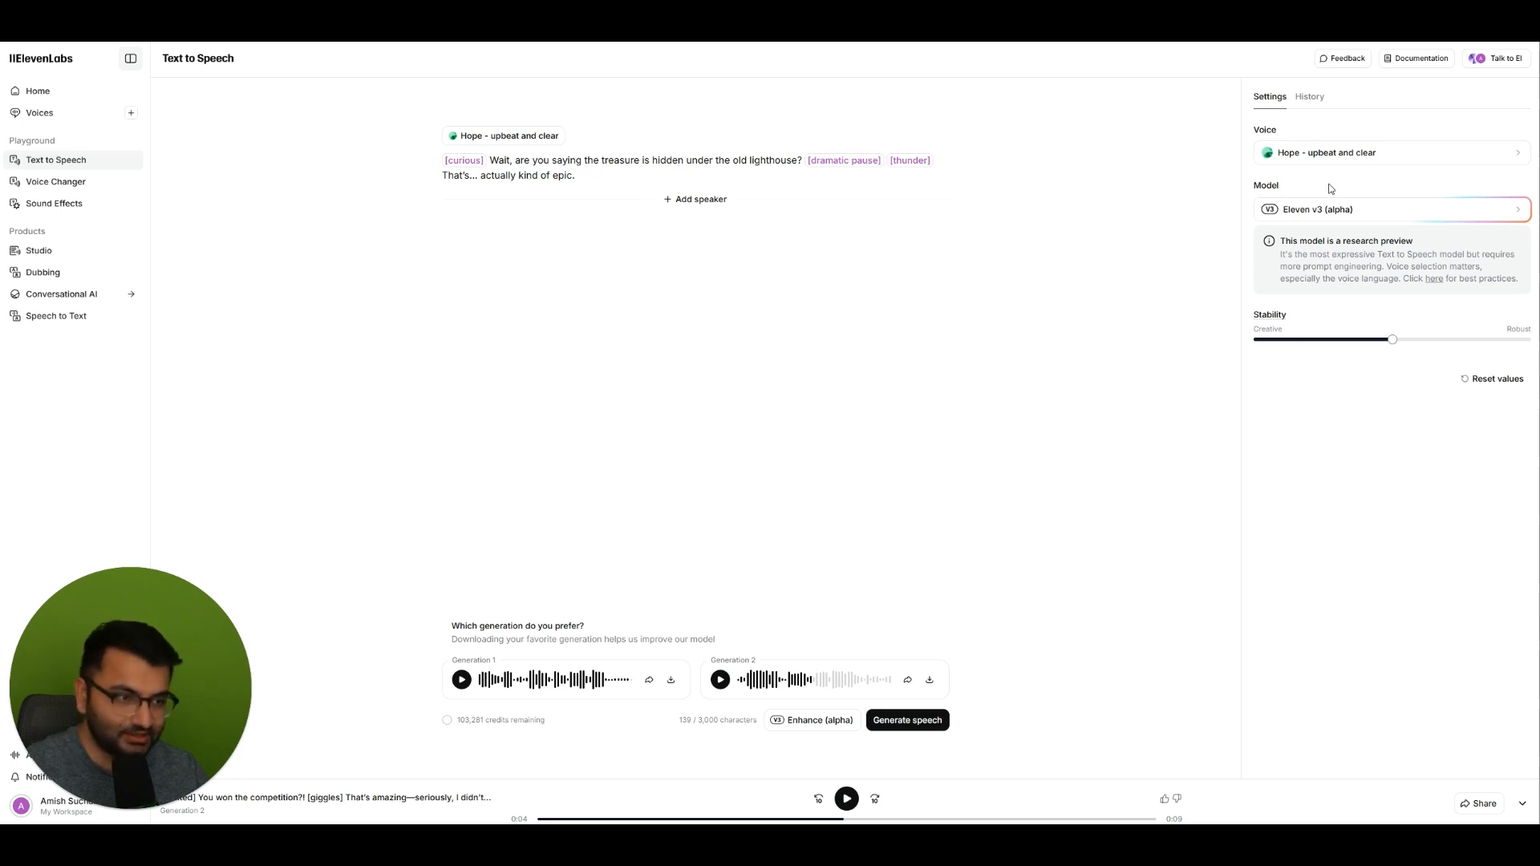
- Preview the Liam and Callum voices, then assign Harry to the treasure line
left_click(1392, 152)
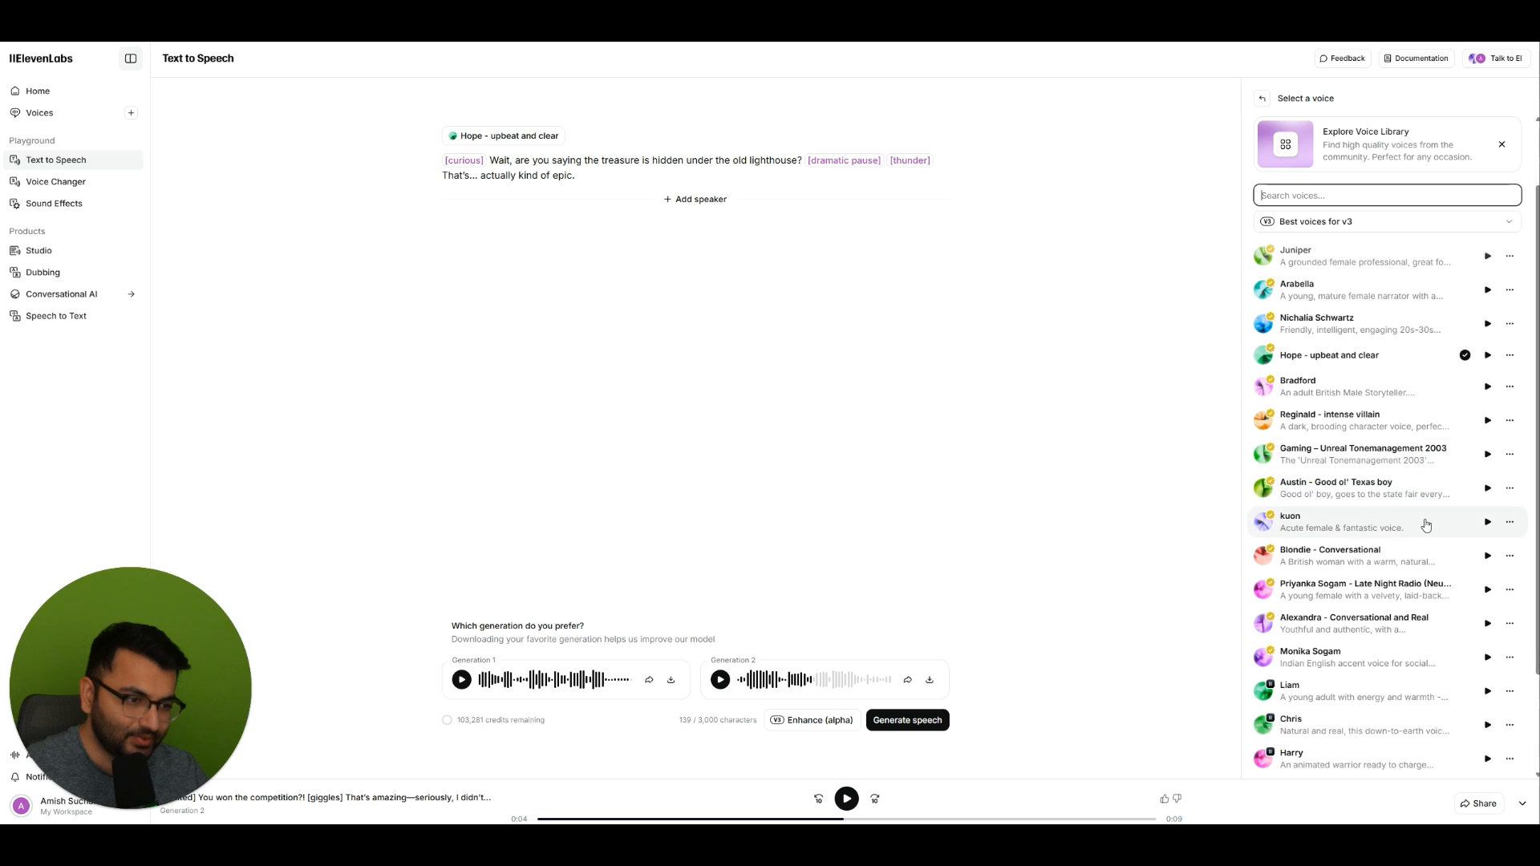
scroll("down", 3)
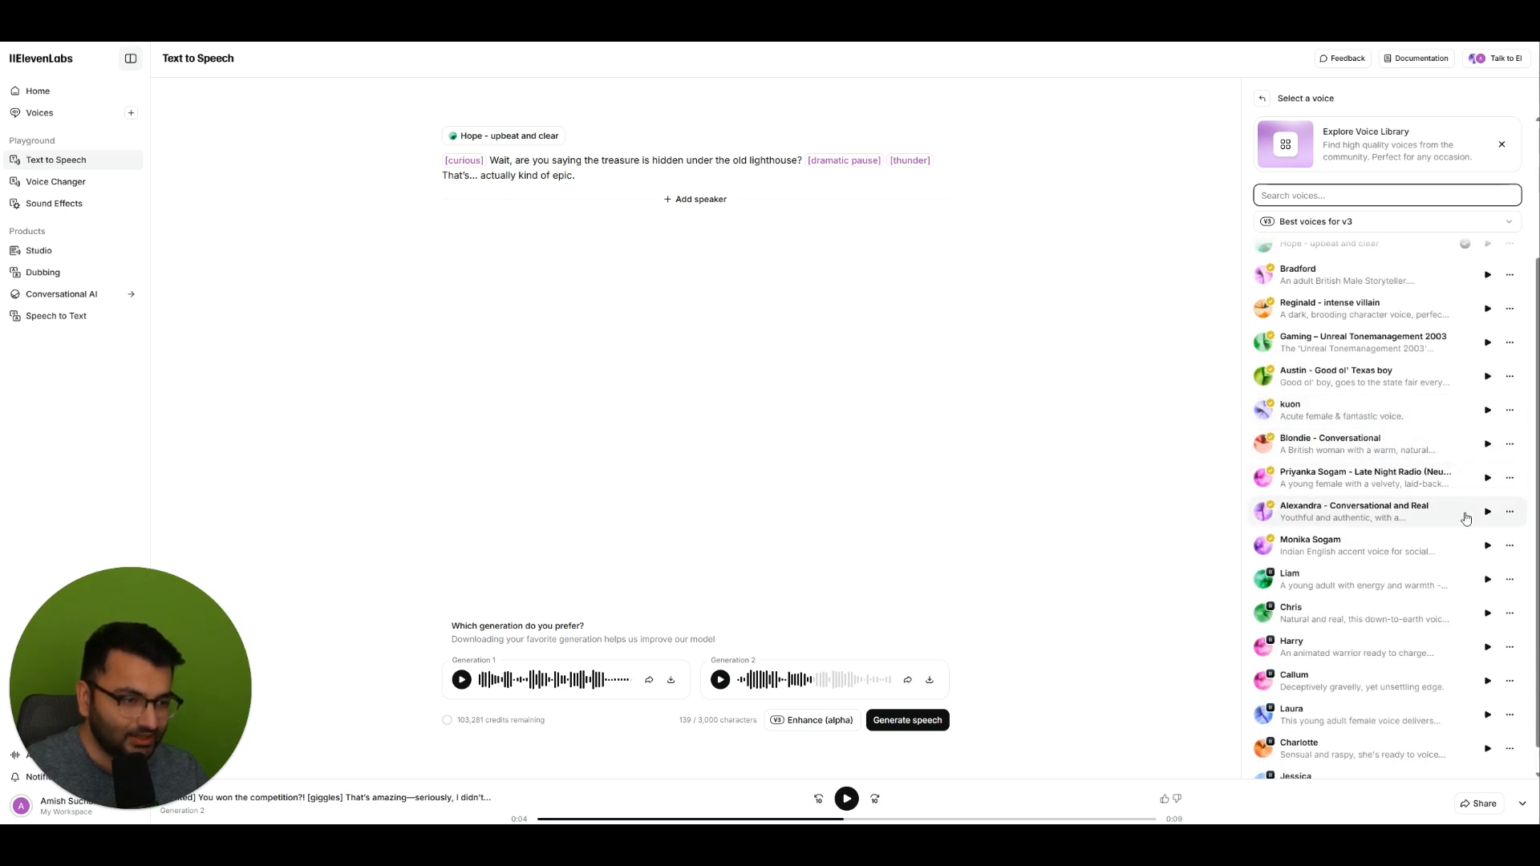
mouse_move(1473, 558)
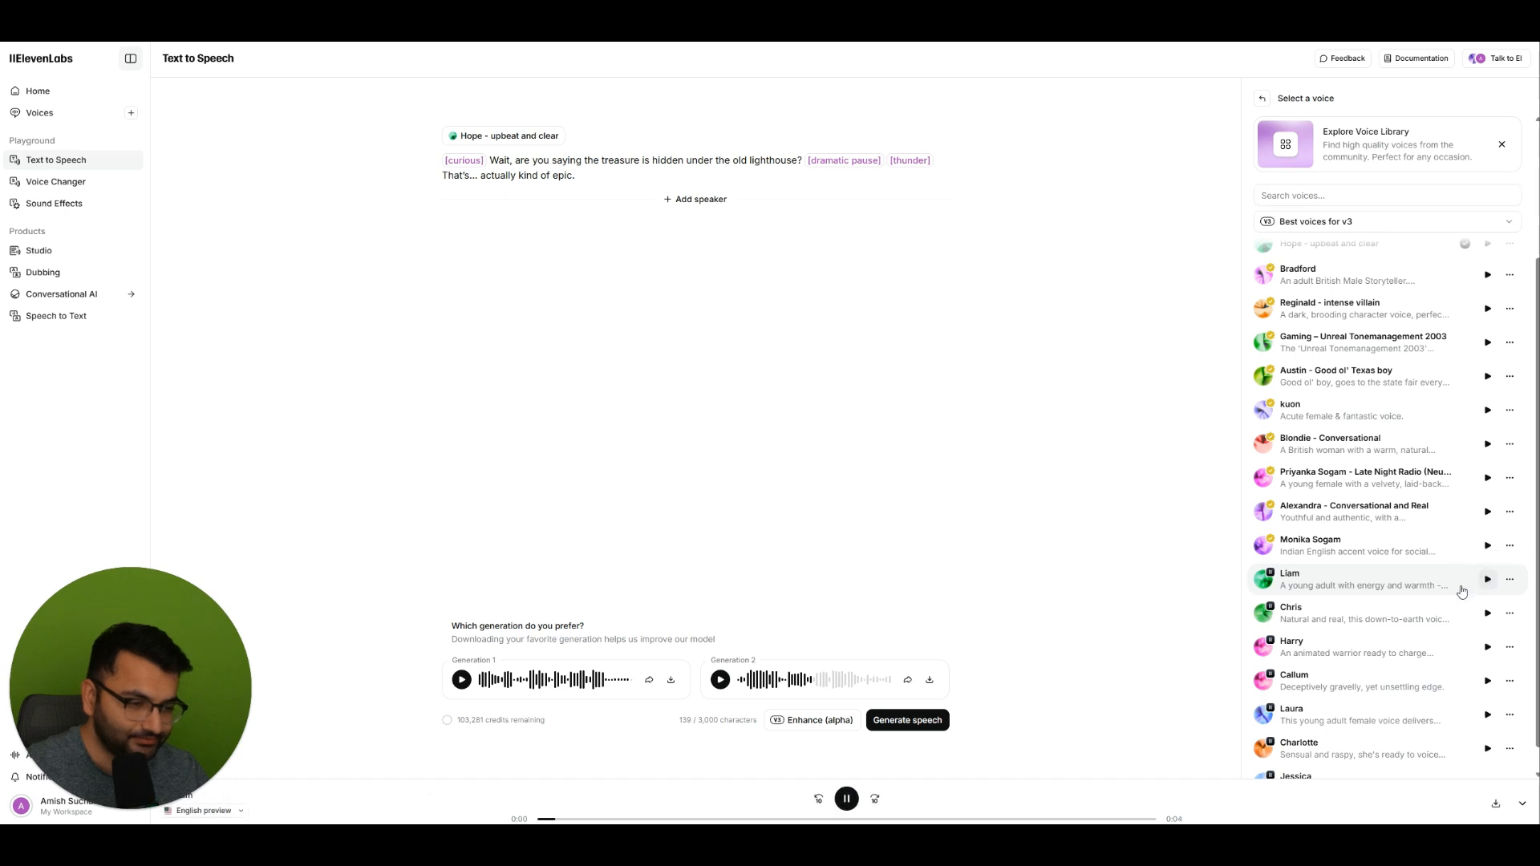
left_click(1486, 600)
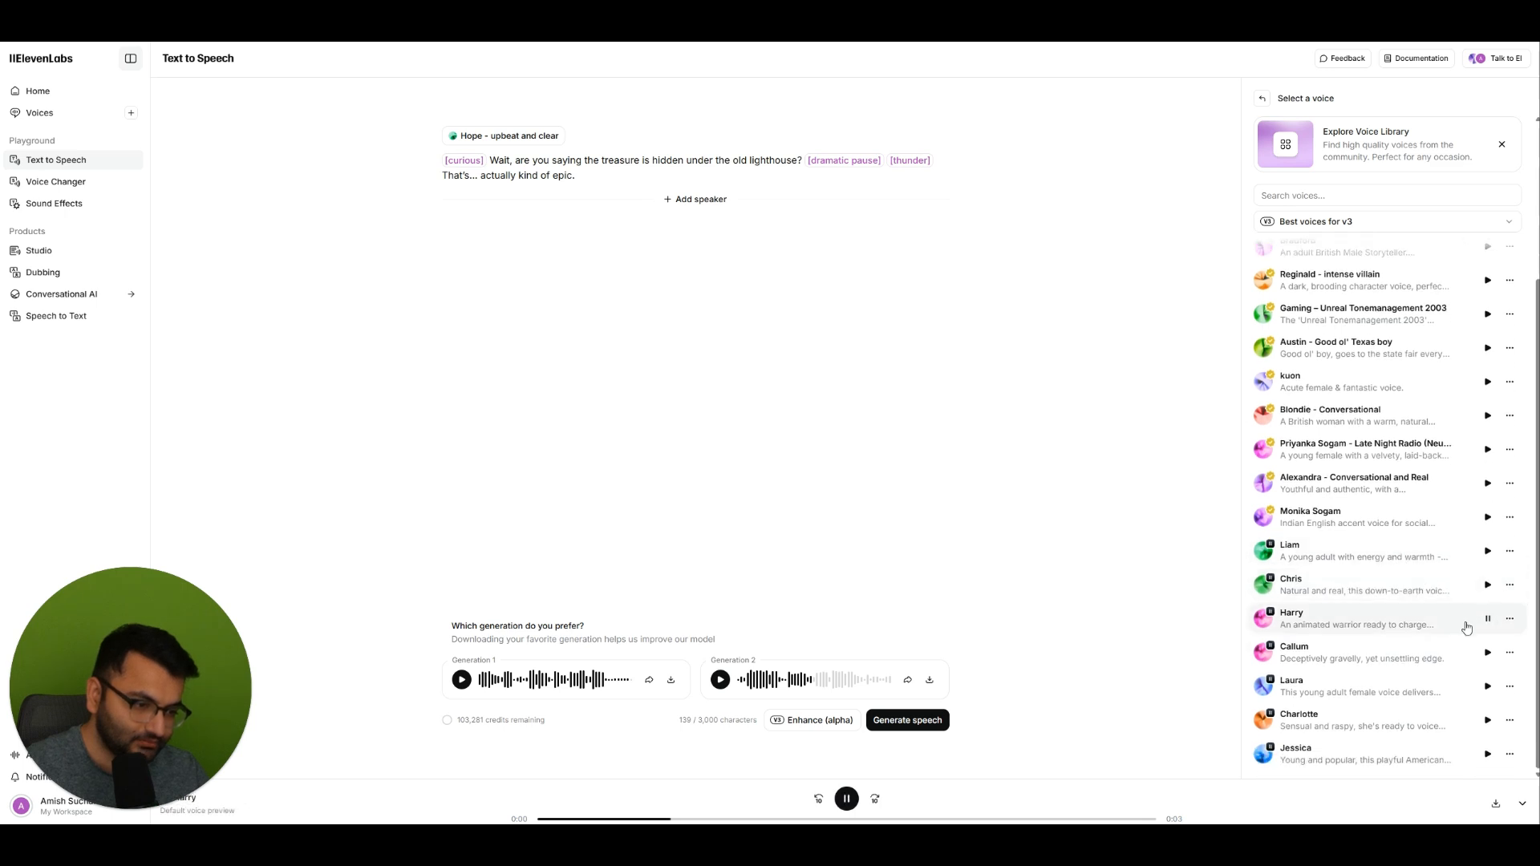
left_click(1485, 652)
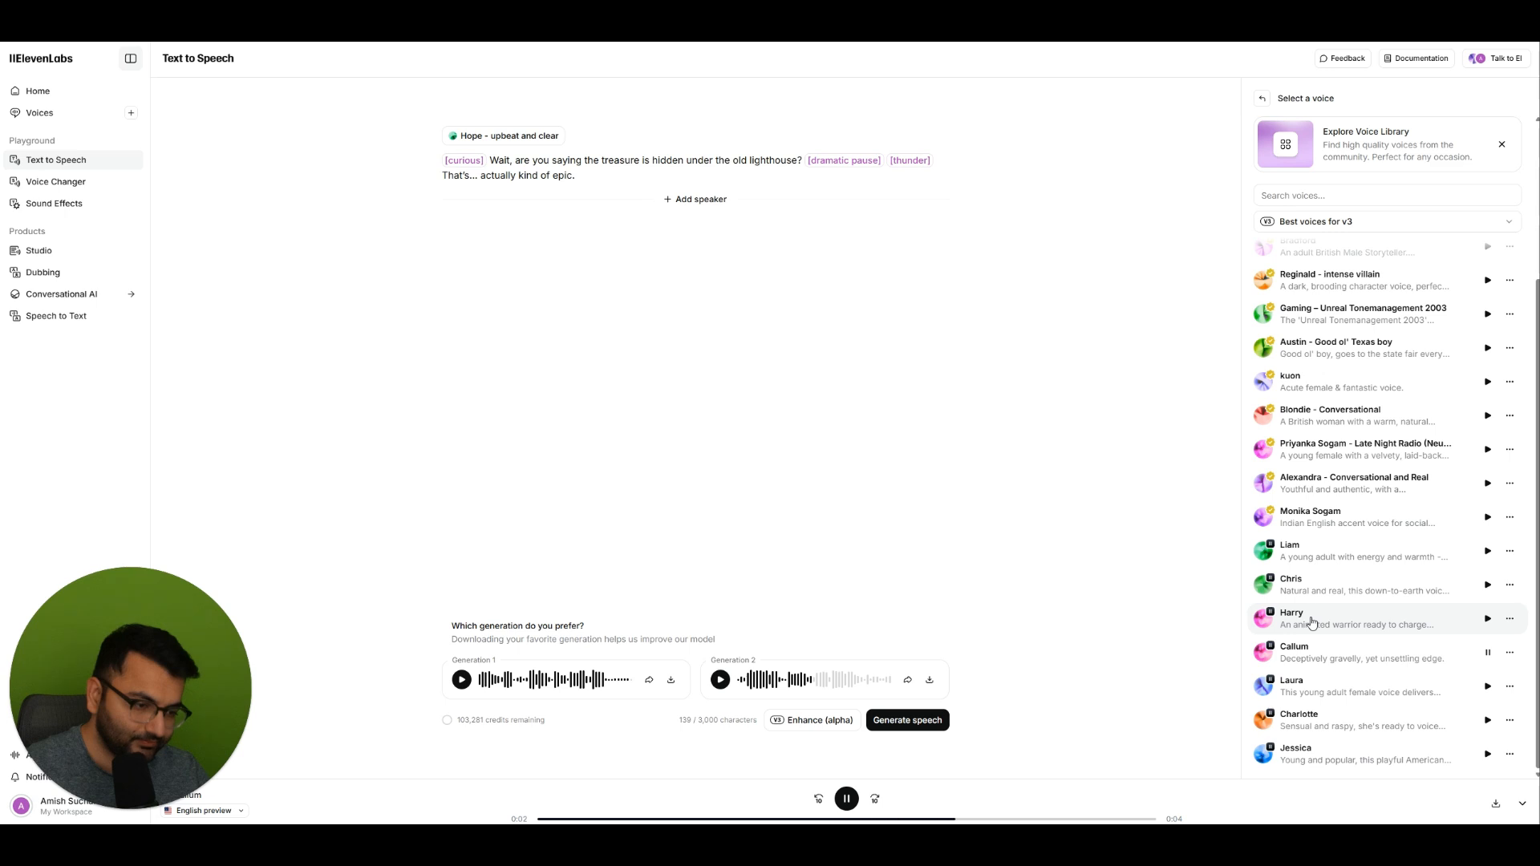
left_click(1313, 620)
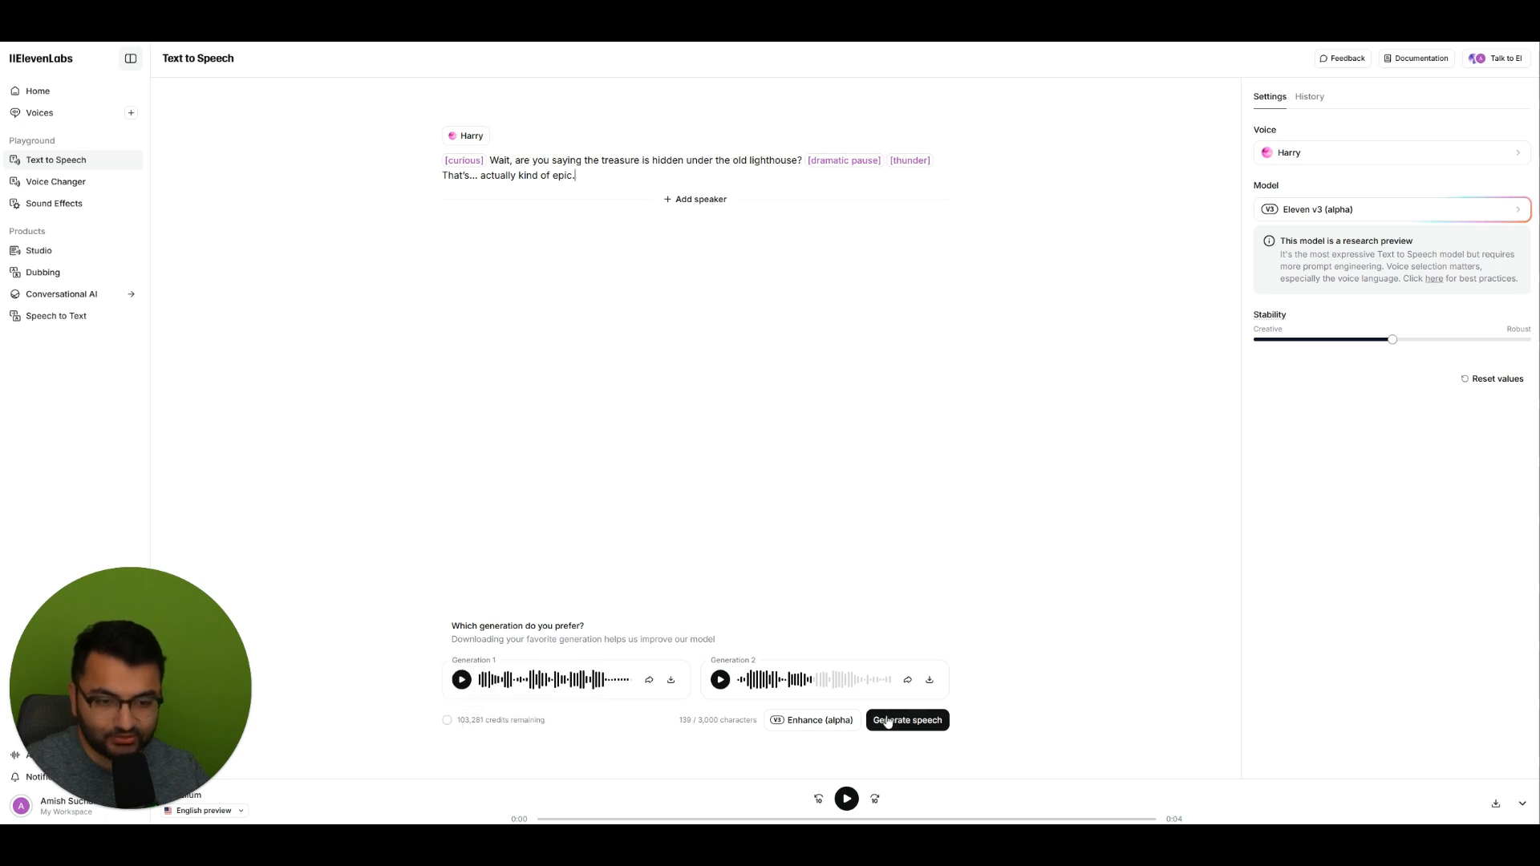
- Generate Harry's lighthouse line, highlight its curious tag and text, and play Generation 2
left_click(907, 720)
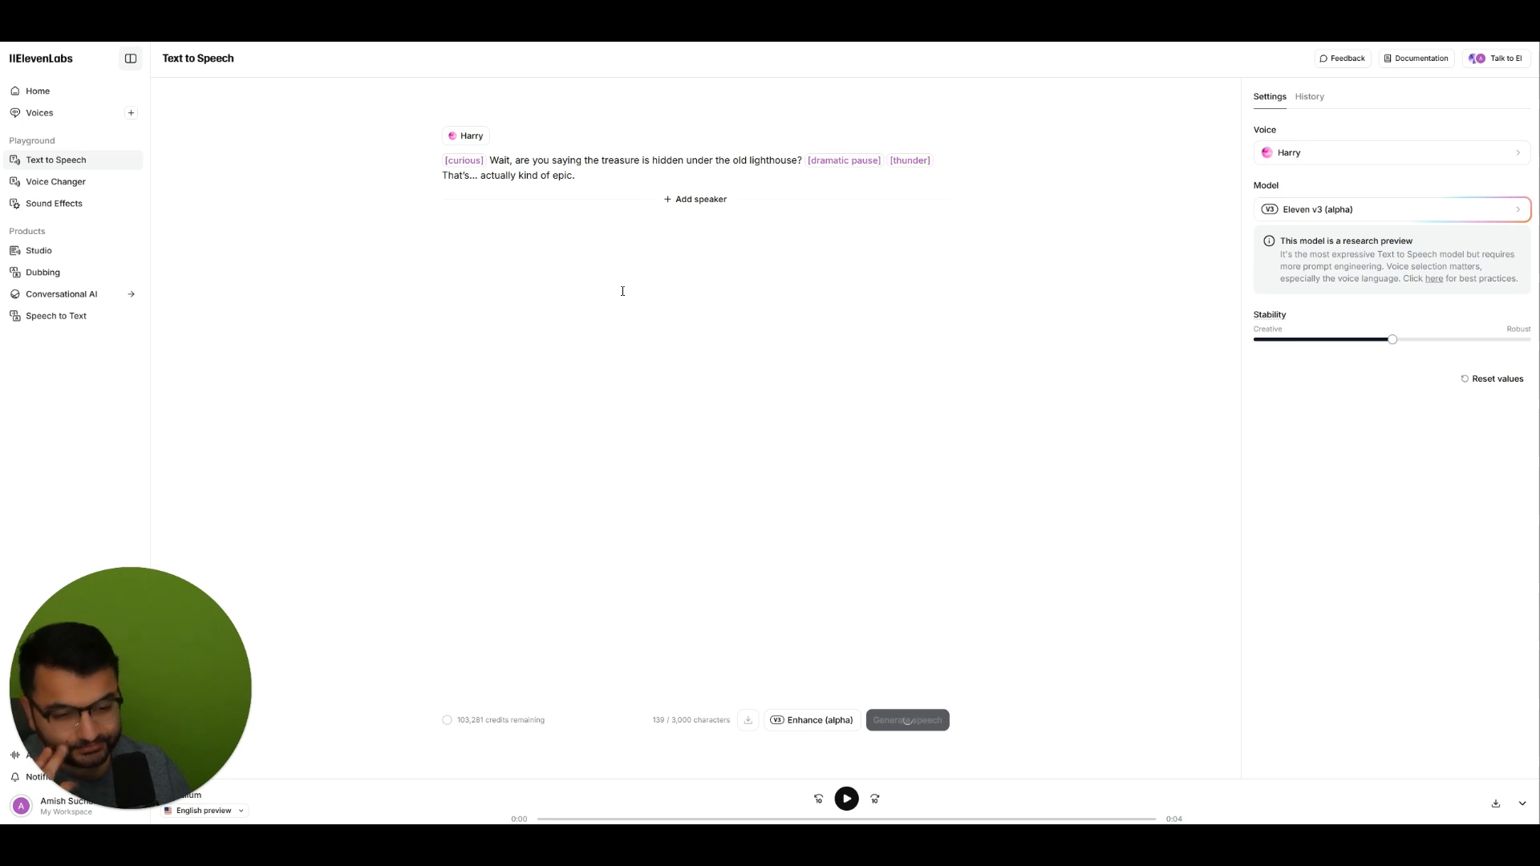
left_click(907, 719)
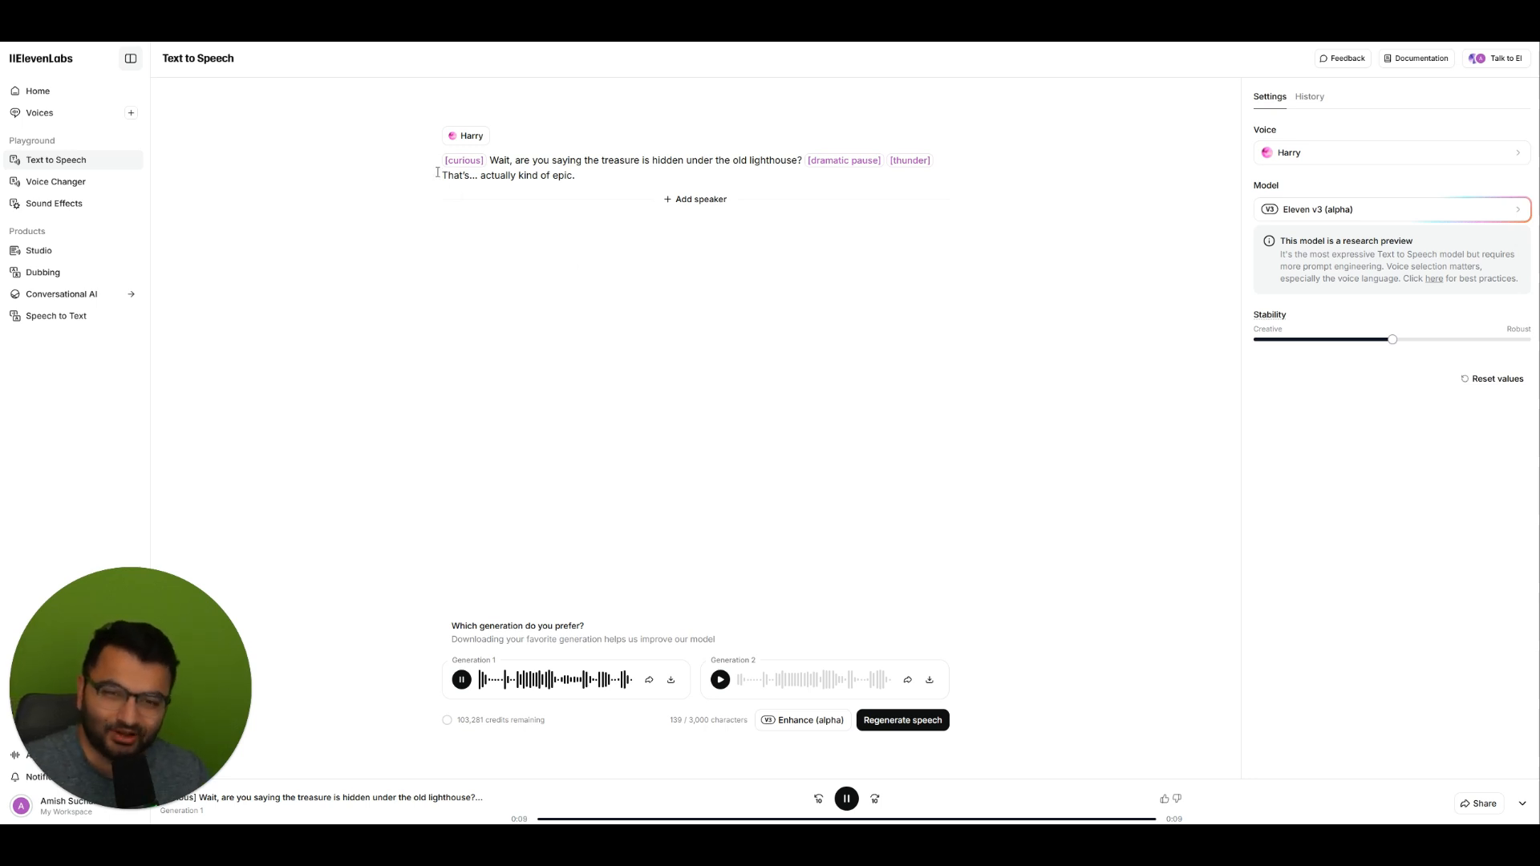
double_click(462, 159)
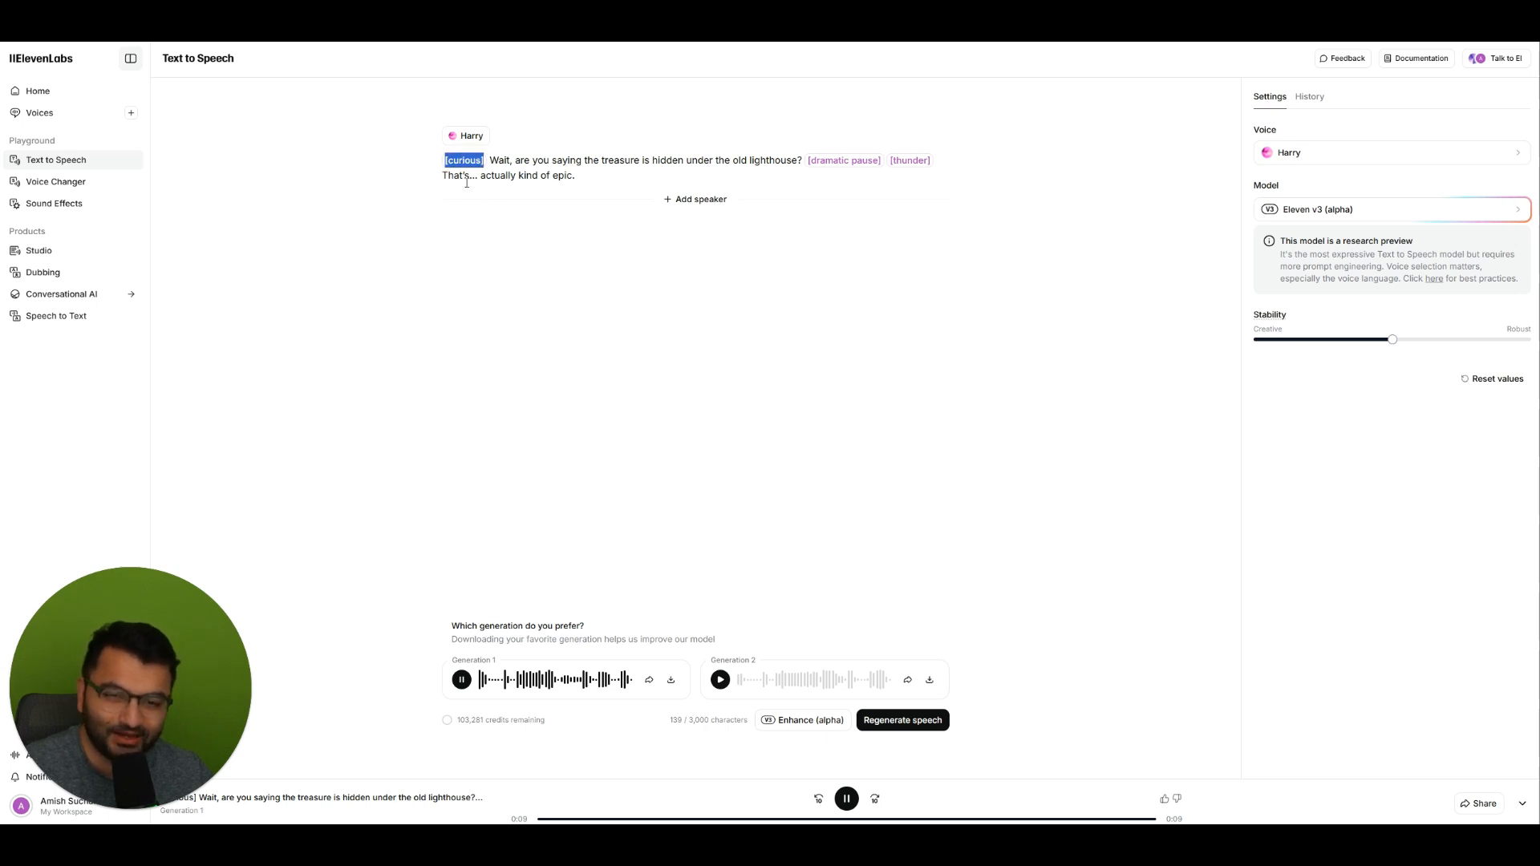
left_click_drag(487, 161, 754, 160)
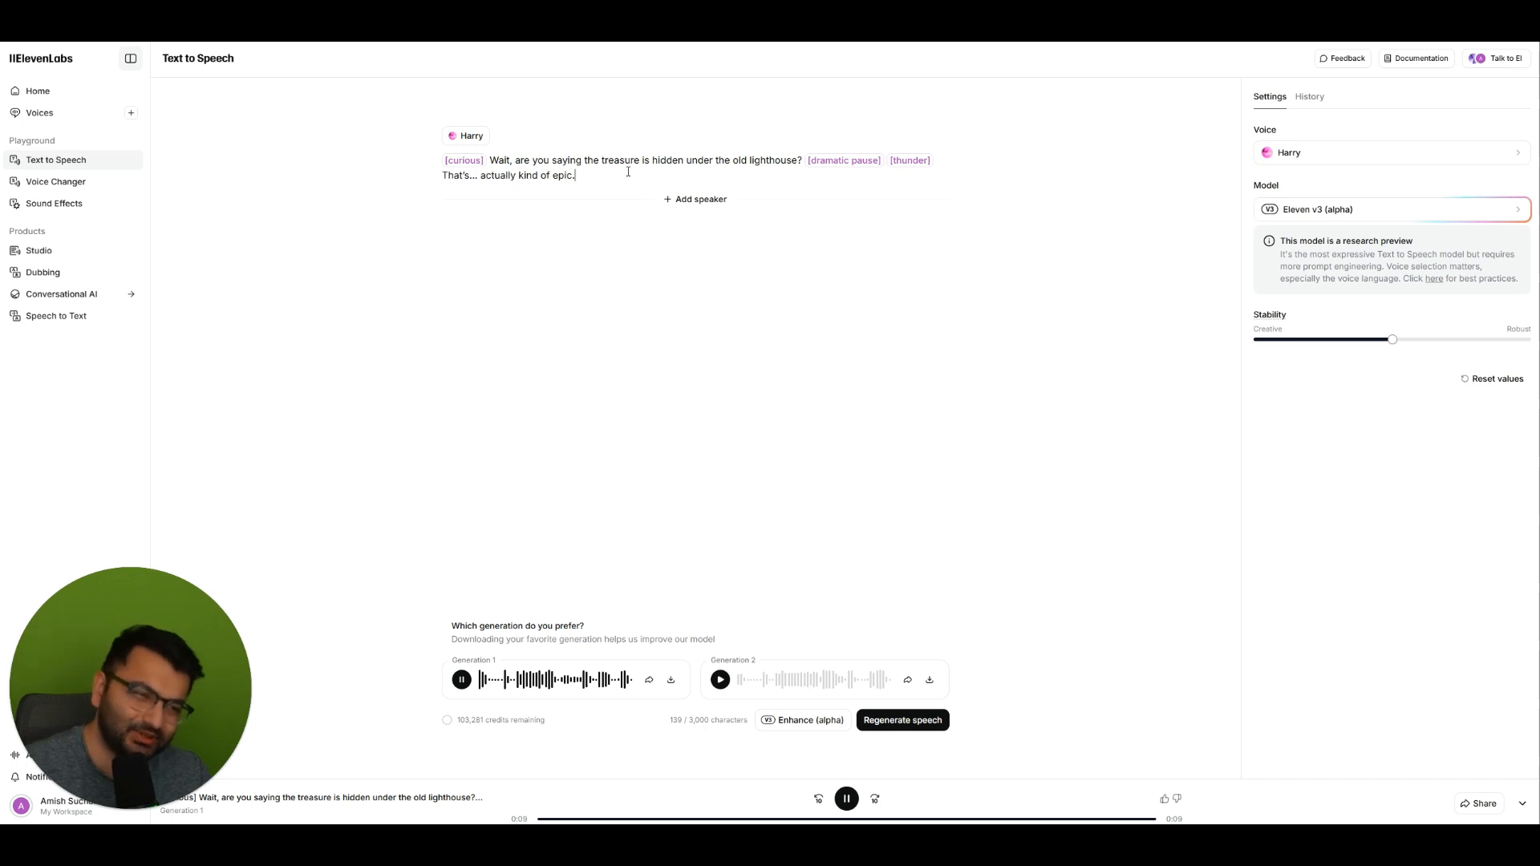
mouse_move(732, 623)
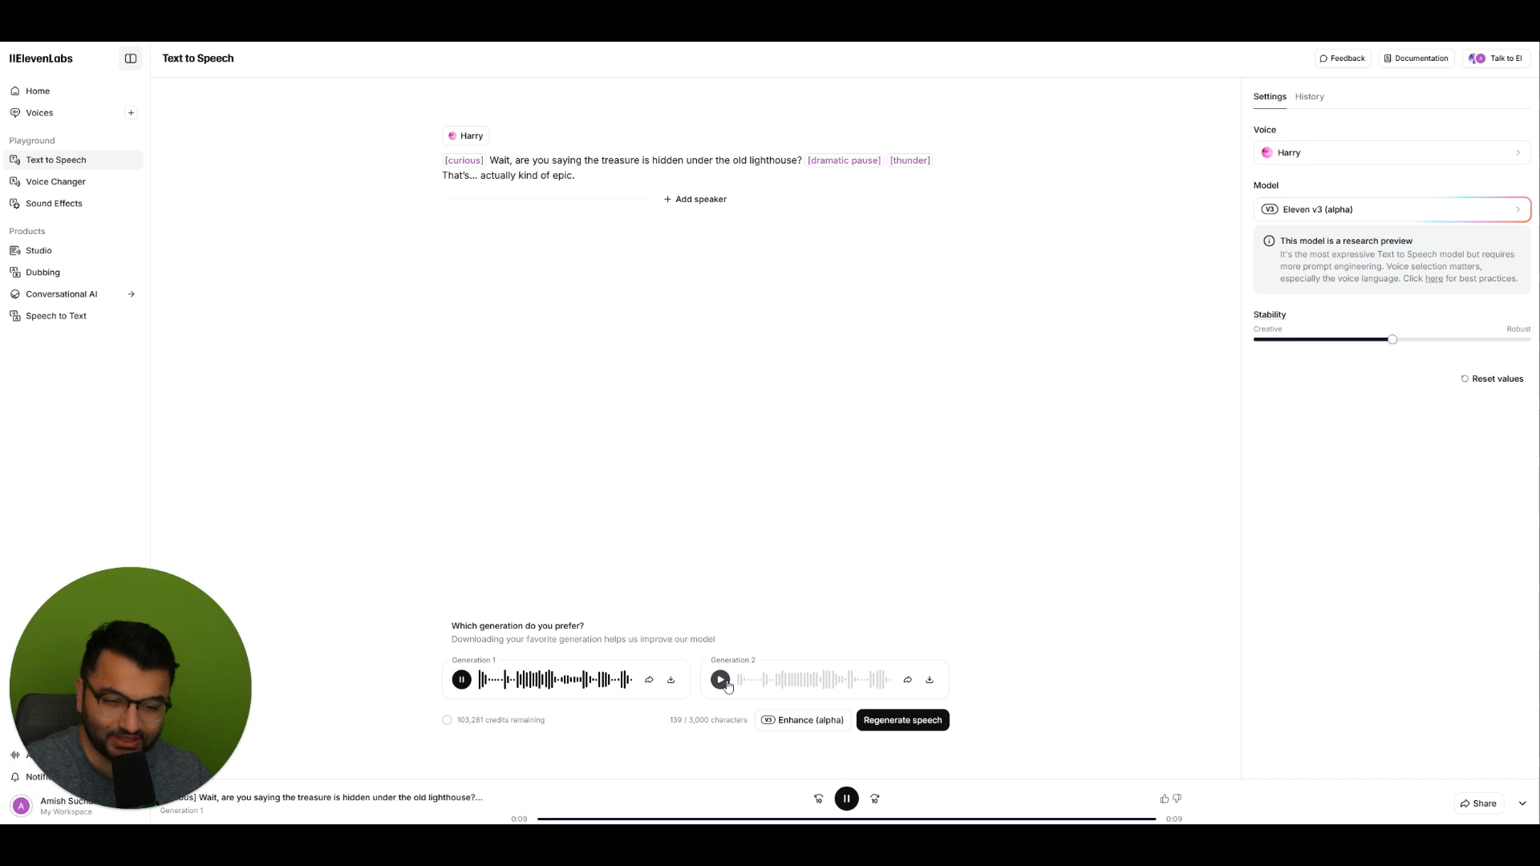
left_click(718, 680)
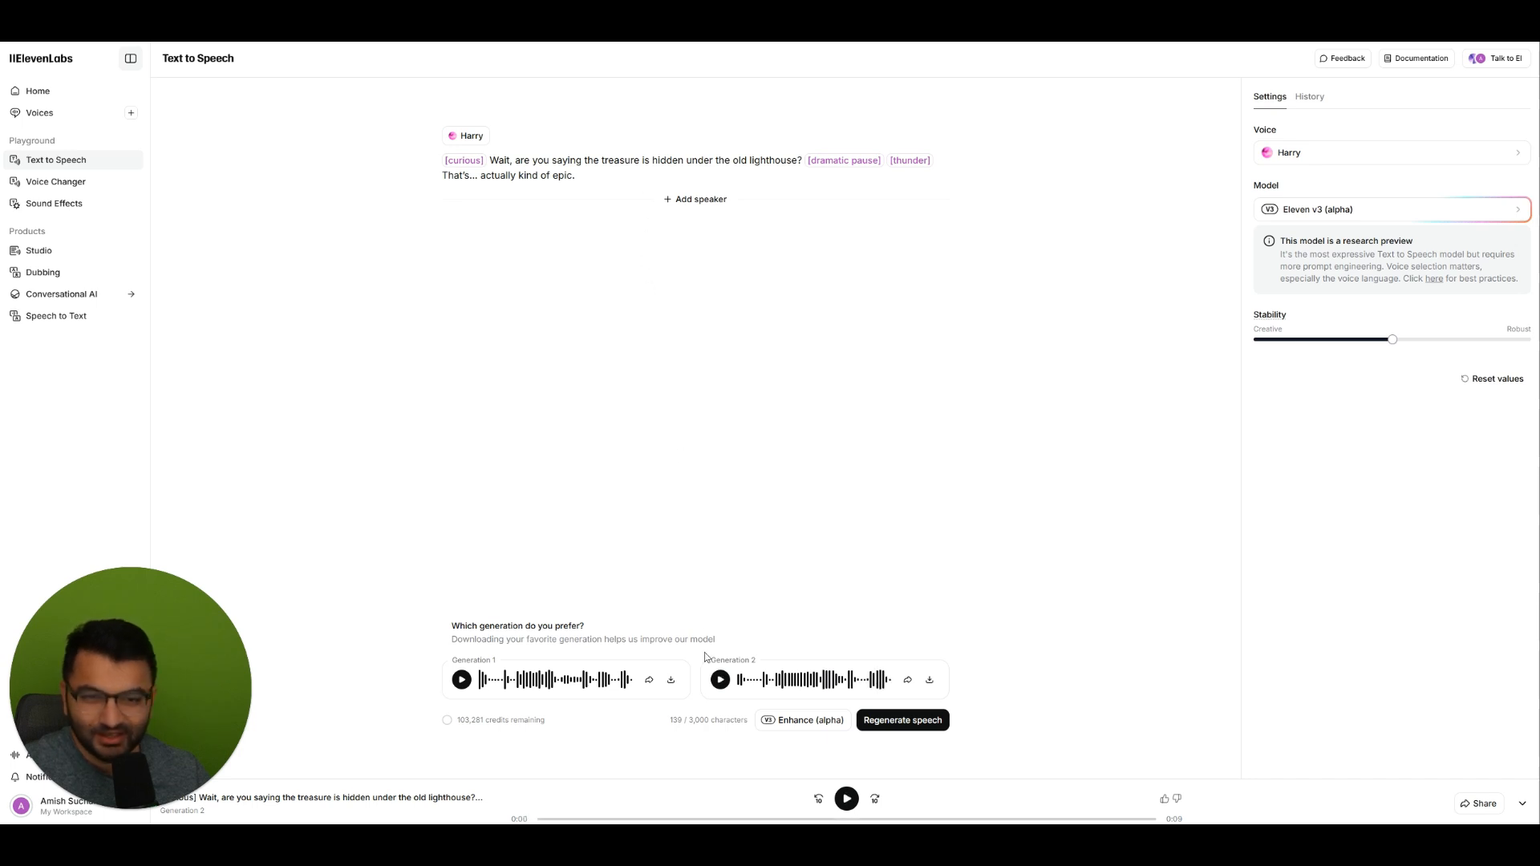
mouse_move(747, 578)
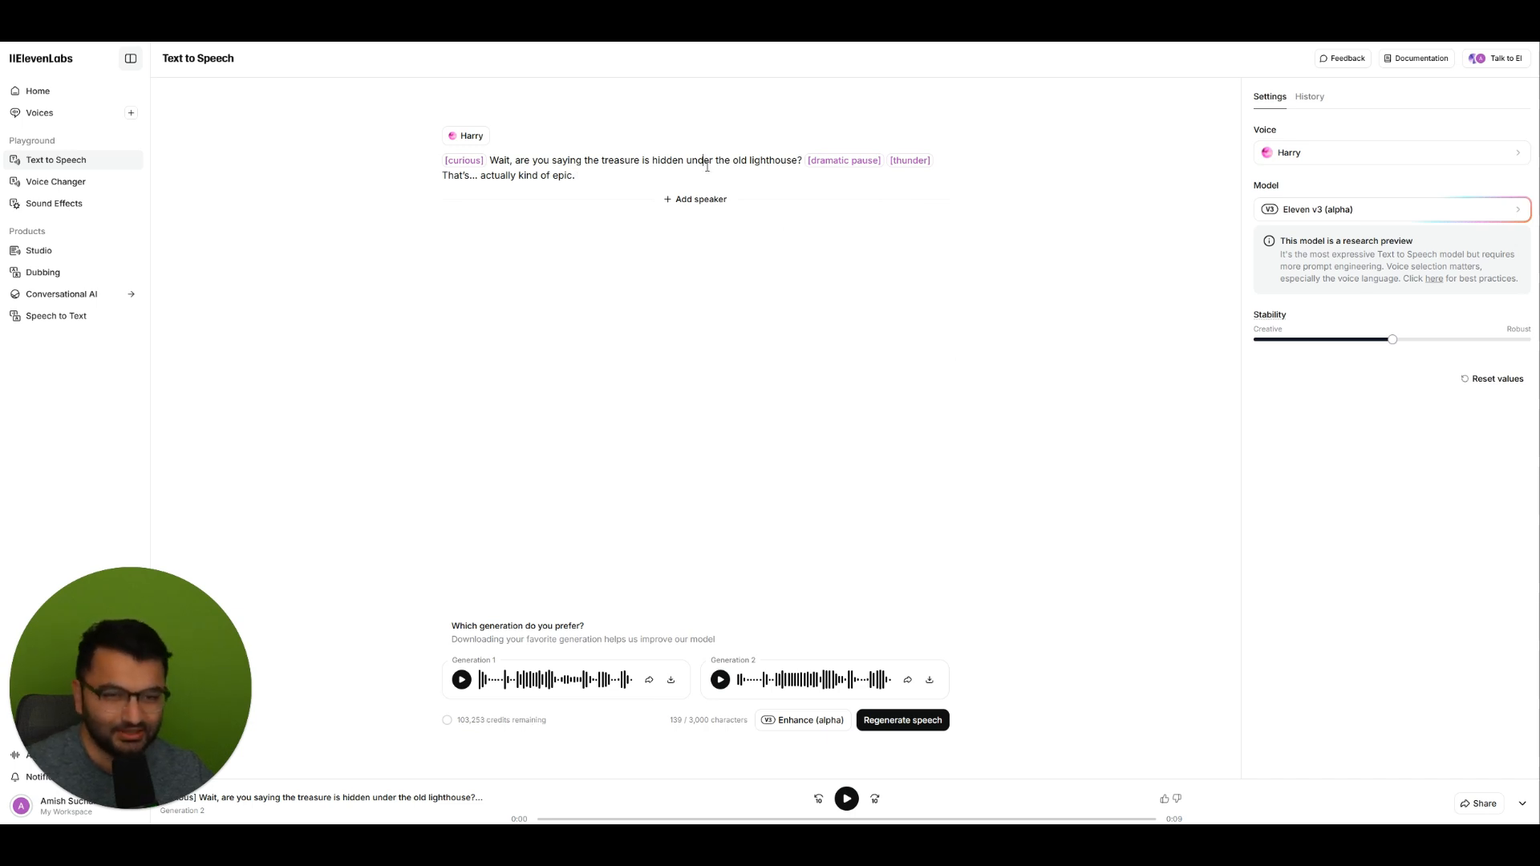
- Enter the laughing raccoon line: '[starts laughing] Oh no, not again! [snorts] You and raccoons have the weirdest beef.'
type("[starts laughing] Oh no, not again! [snorts] You and raccoons have the weirdest beef. [fart]")
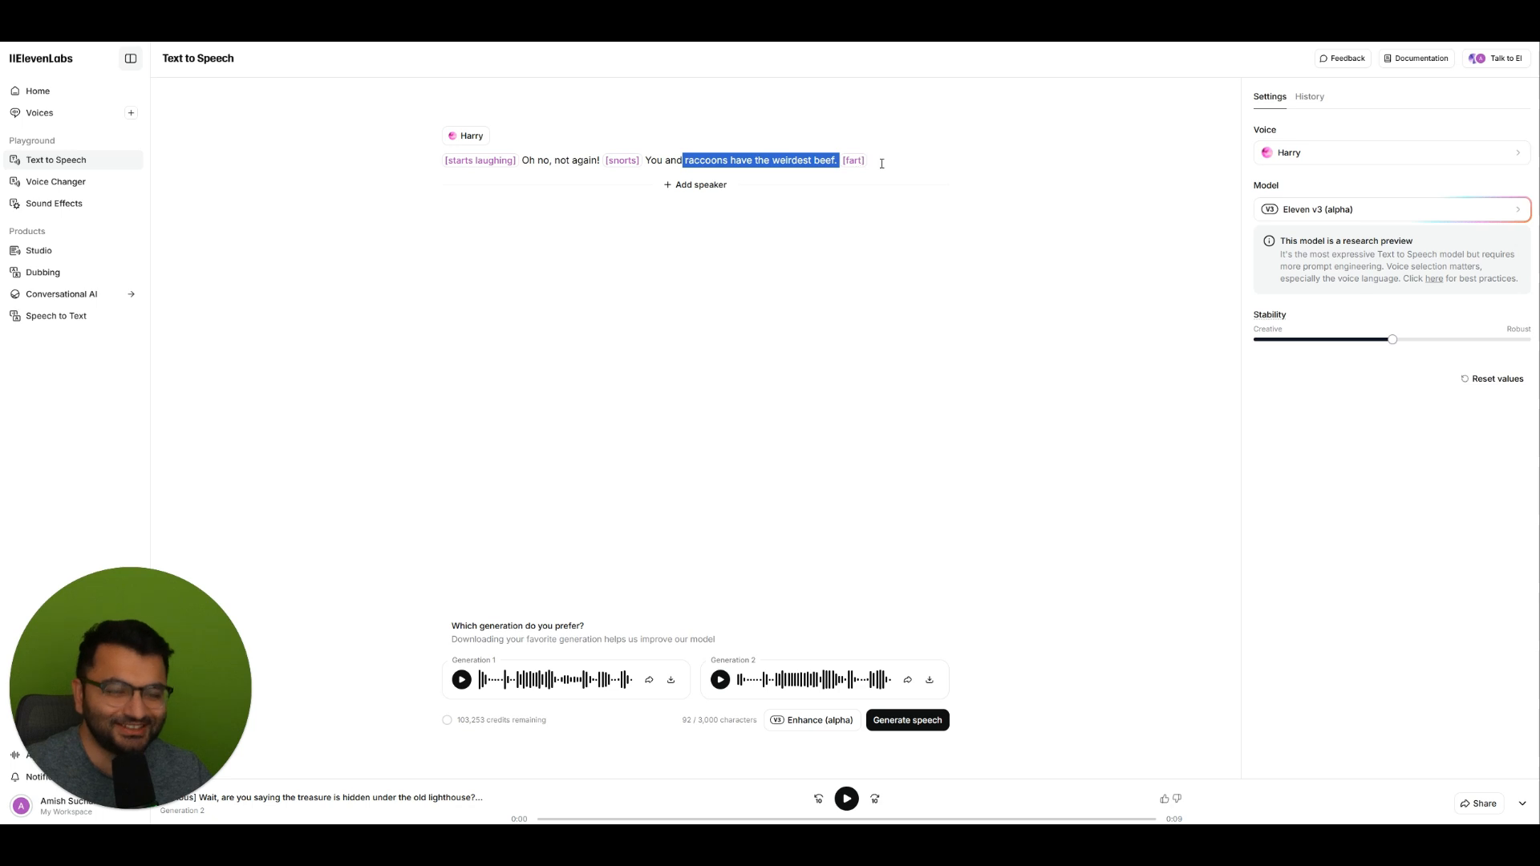
- Preview Alexandra, Late Night Radio and Blondie voices, then assign Late Night Radio to the speaker
left_click(1389, 153)
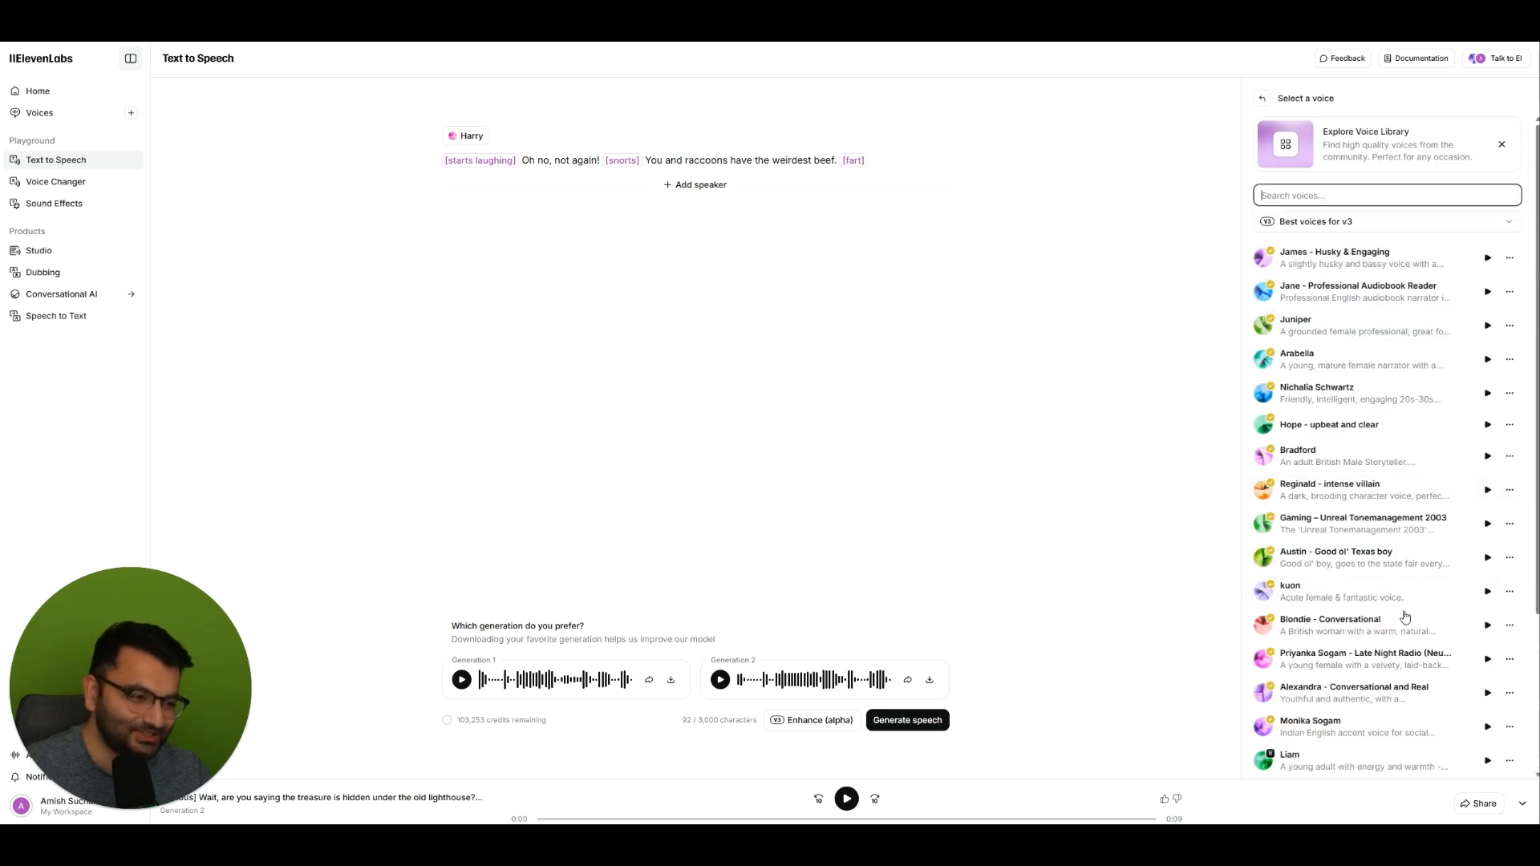
scroll("down", 3)
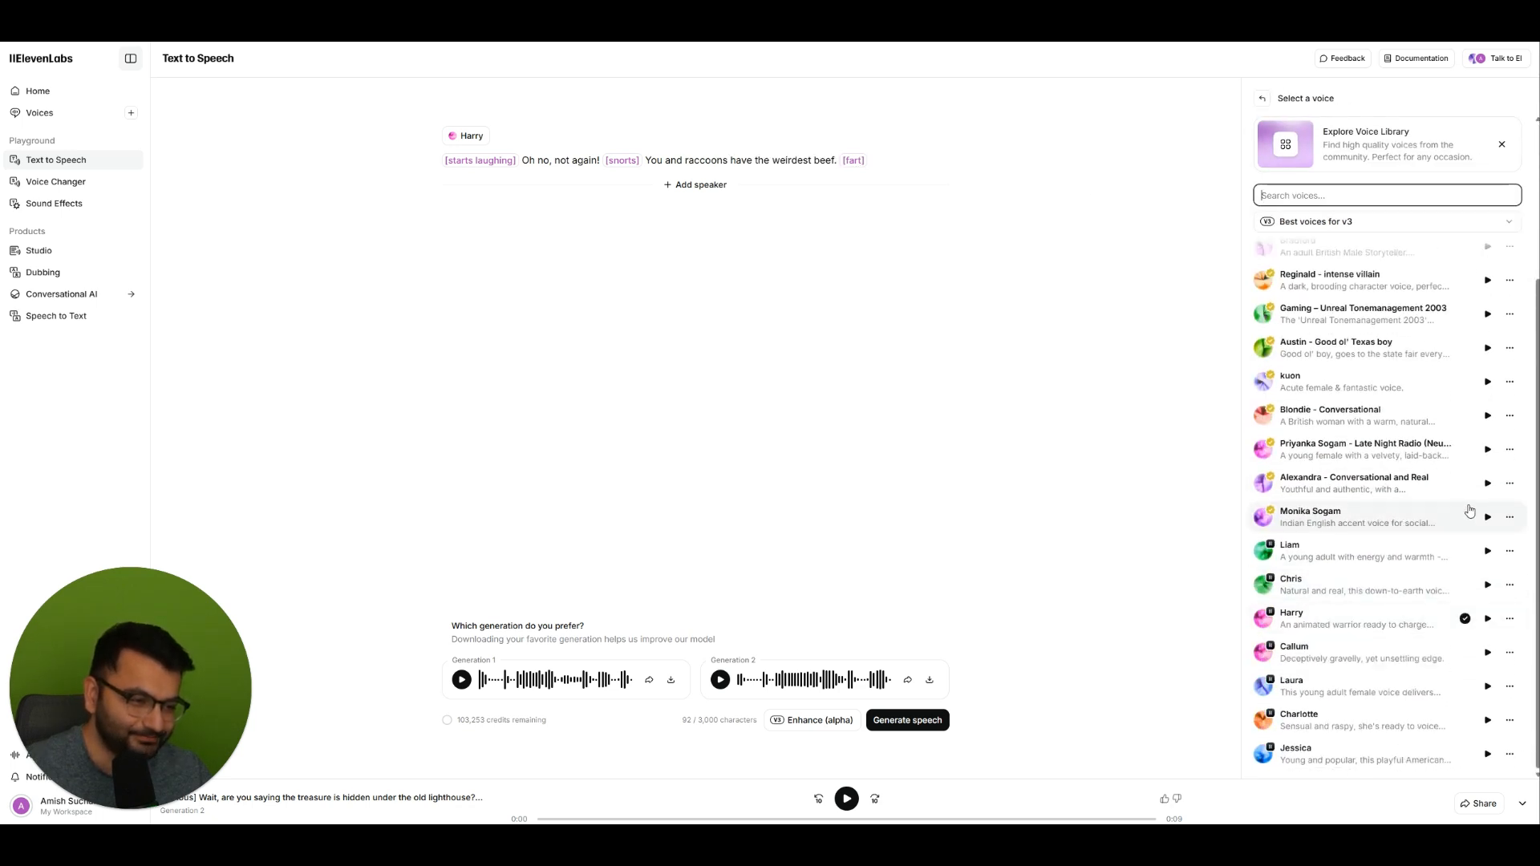
left_click(1487, 483)
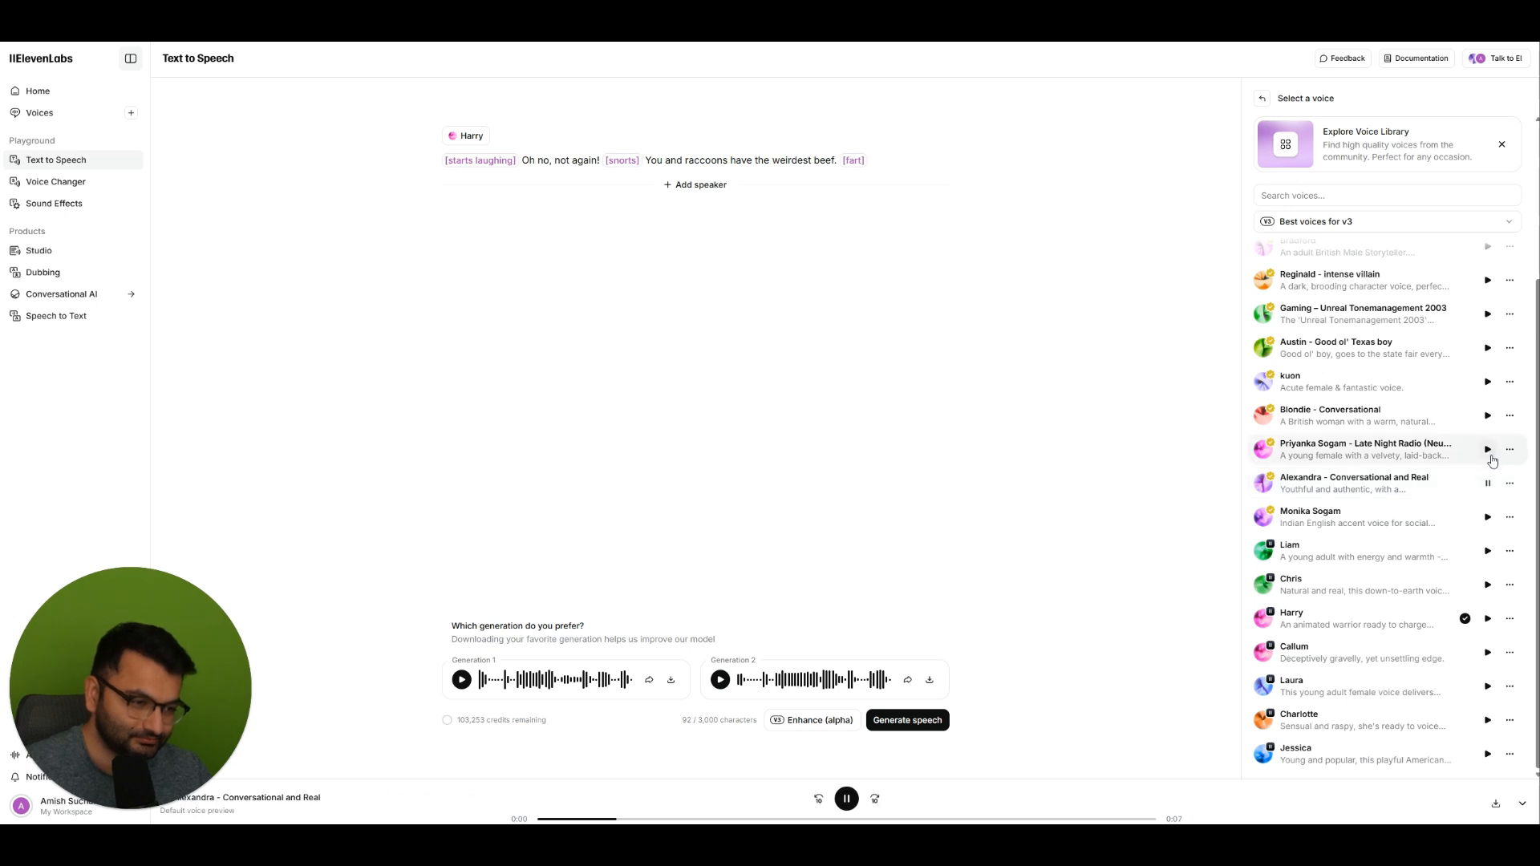
left_click(1485, 449)
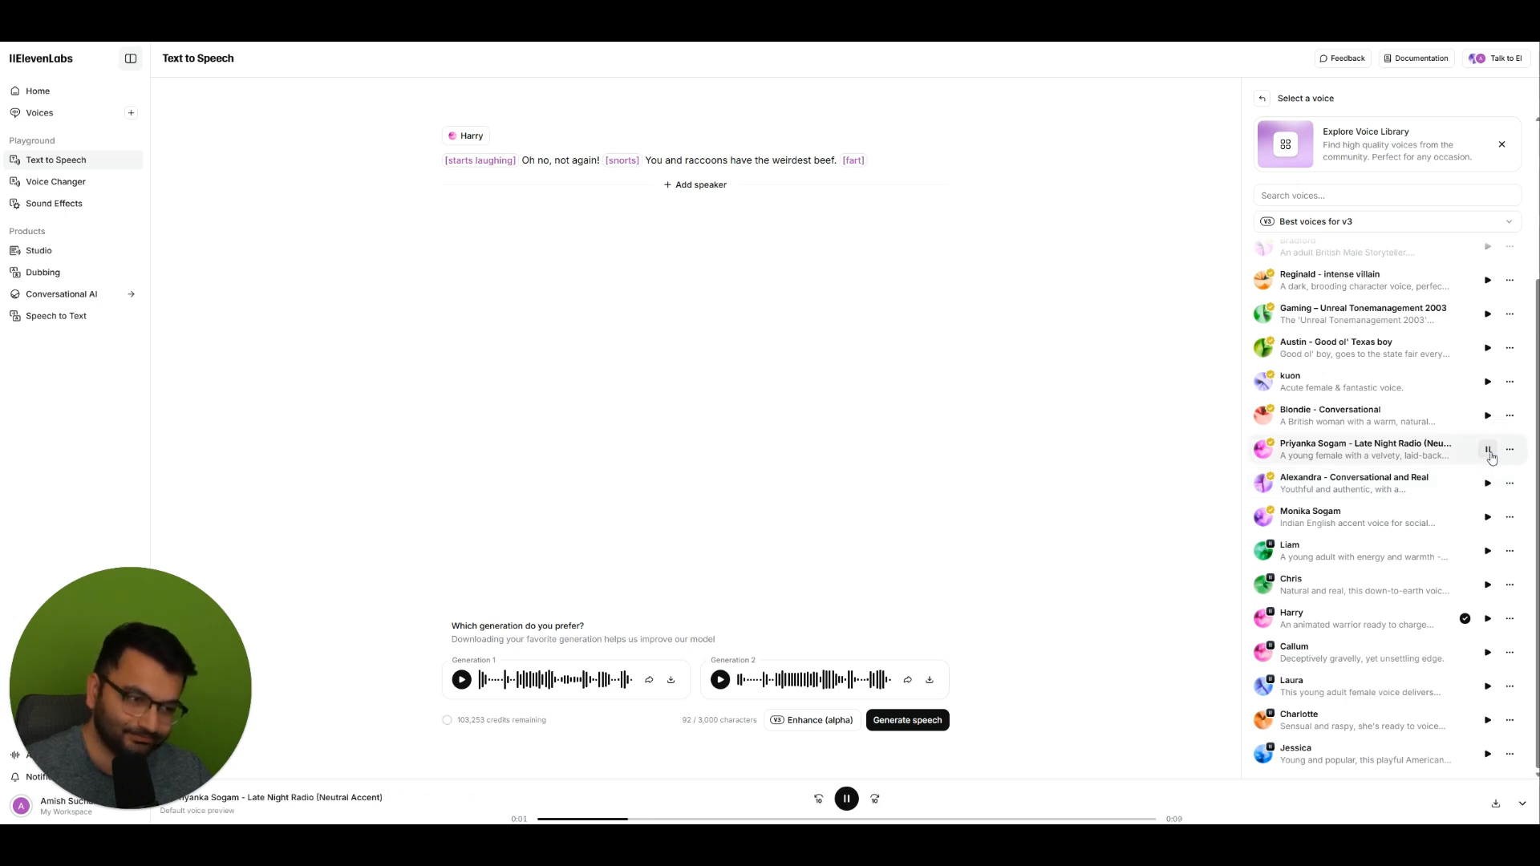
left_click(1487, 415)
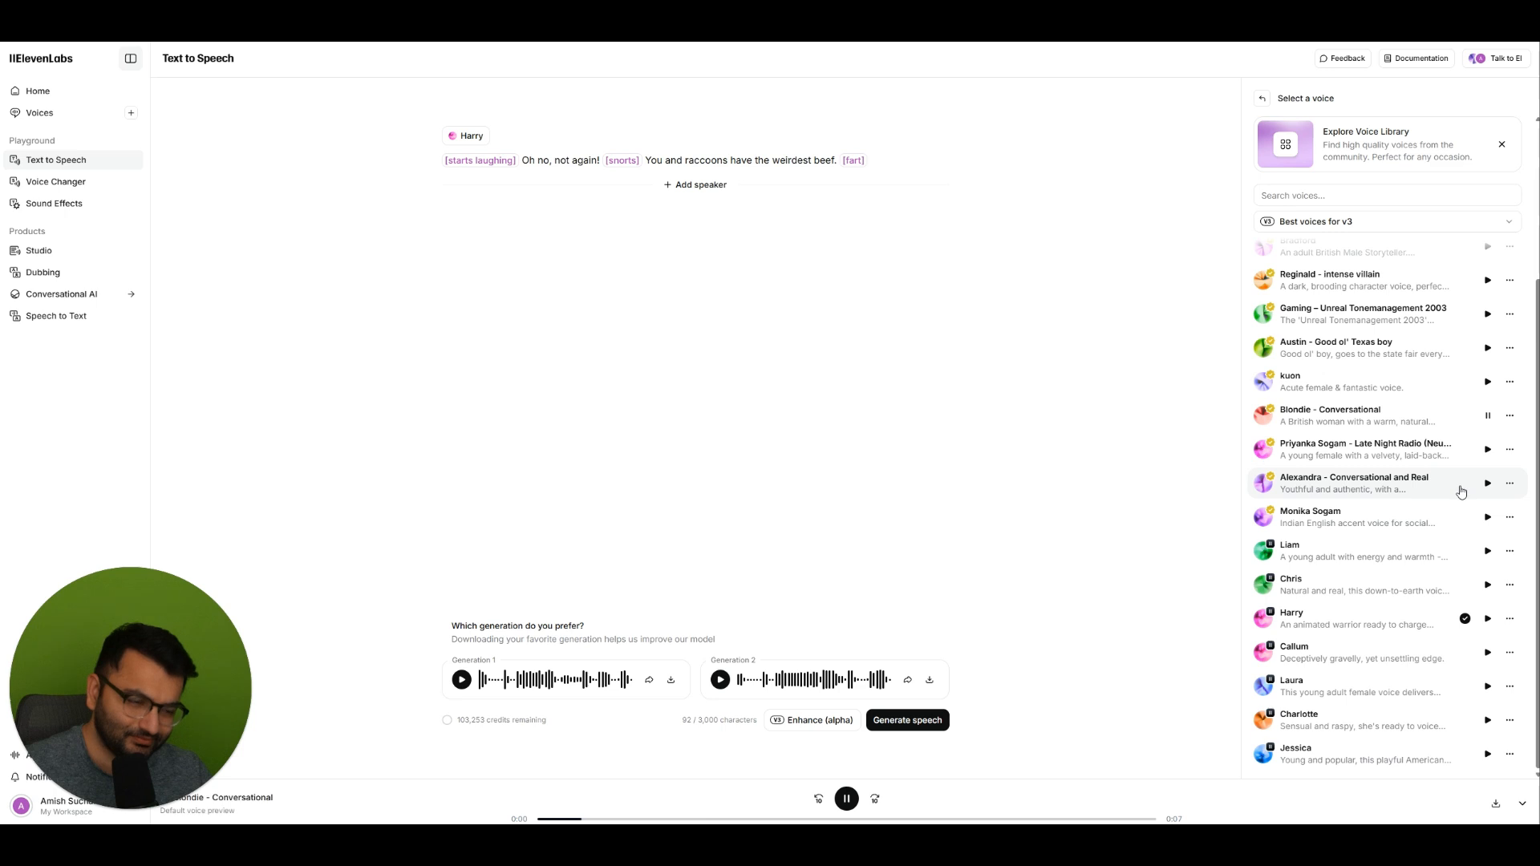
left_click(1365, 449)
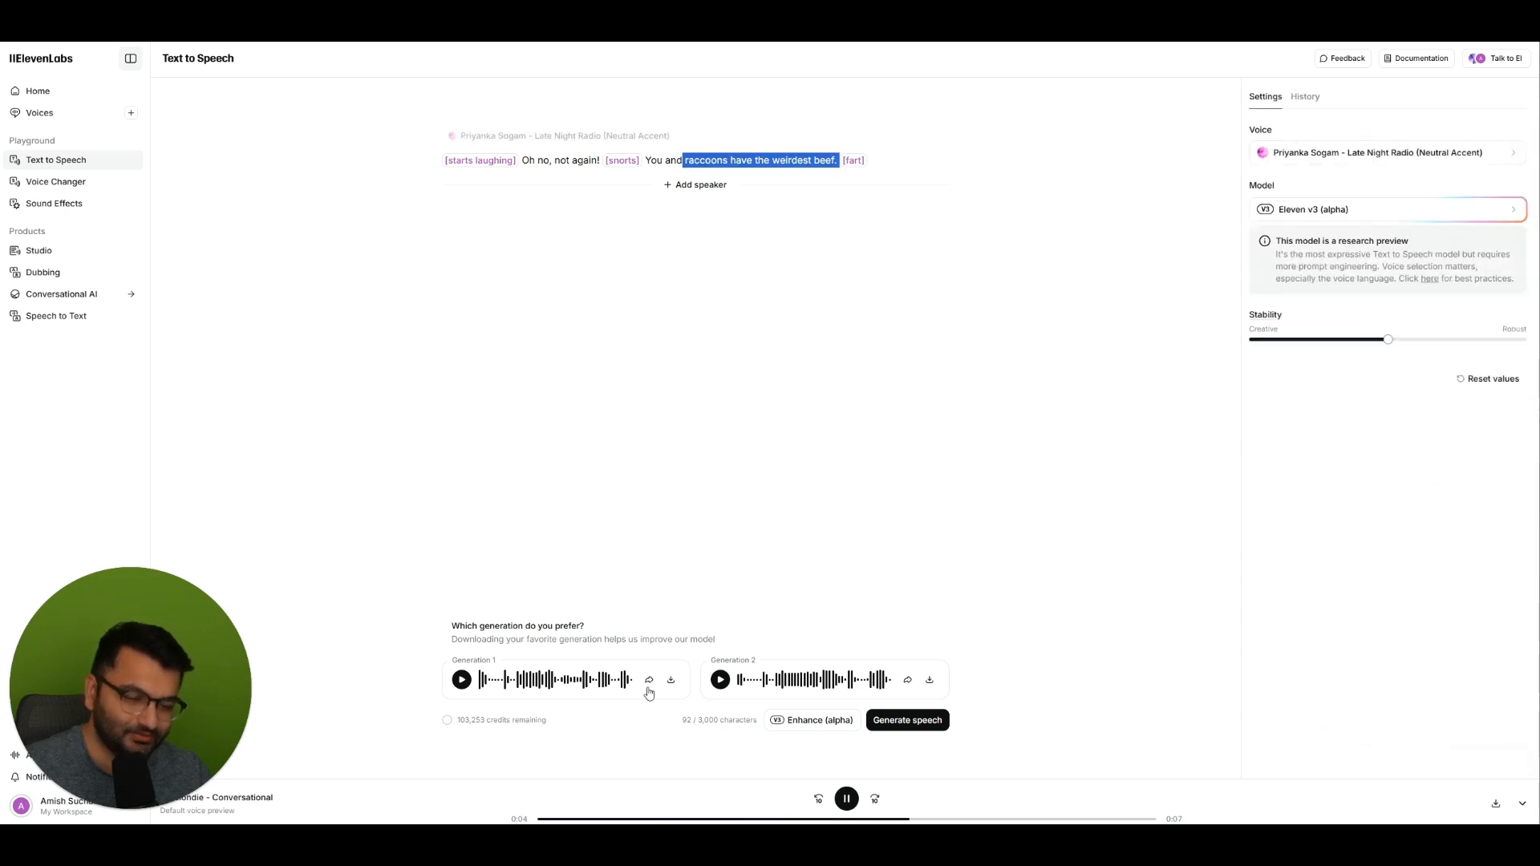
left_click(845, 799)
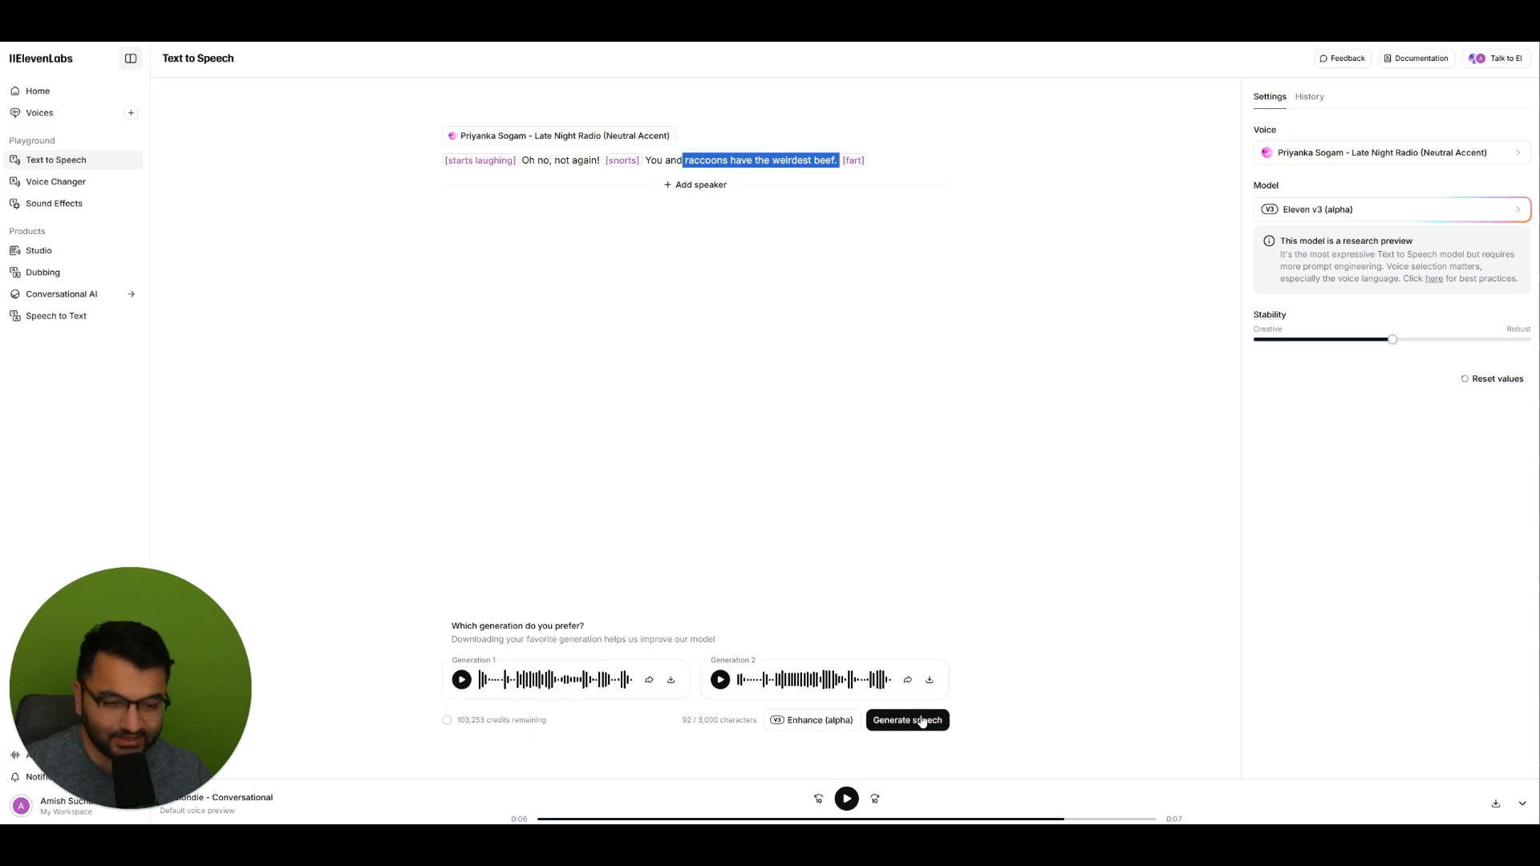
- Generate speech for the raccoon line in the Late Night Radio voice
left_click(907, 720)
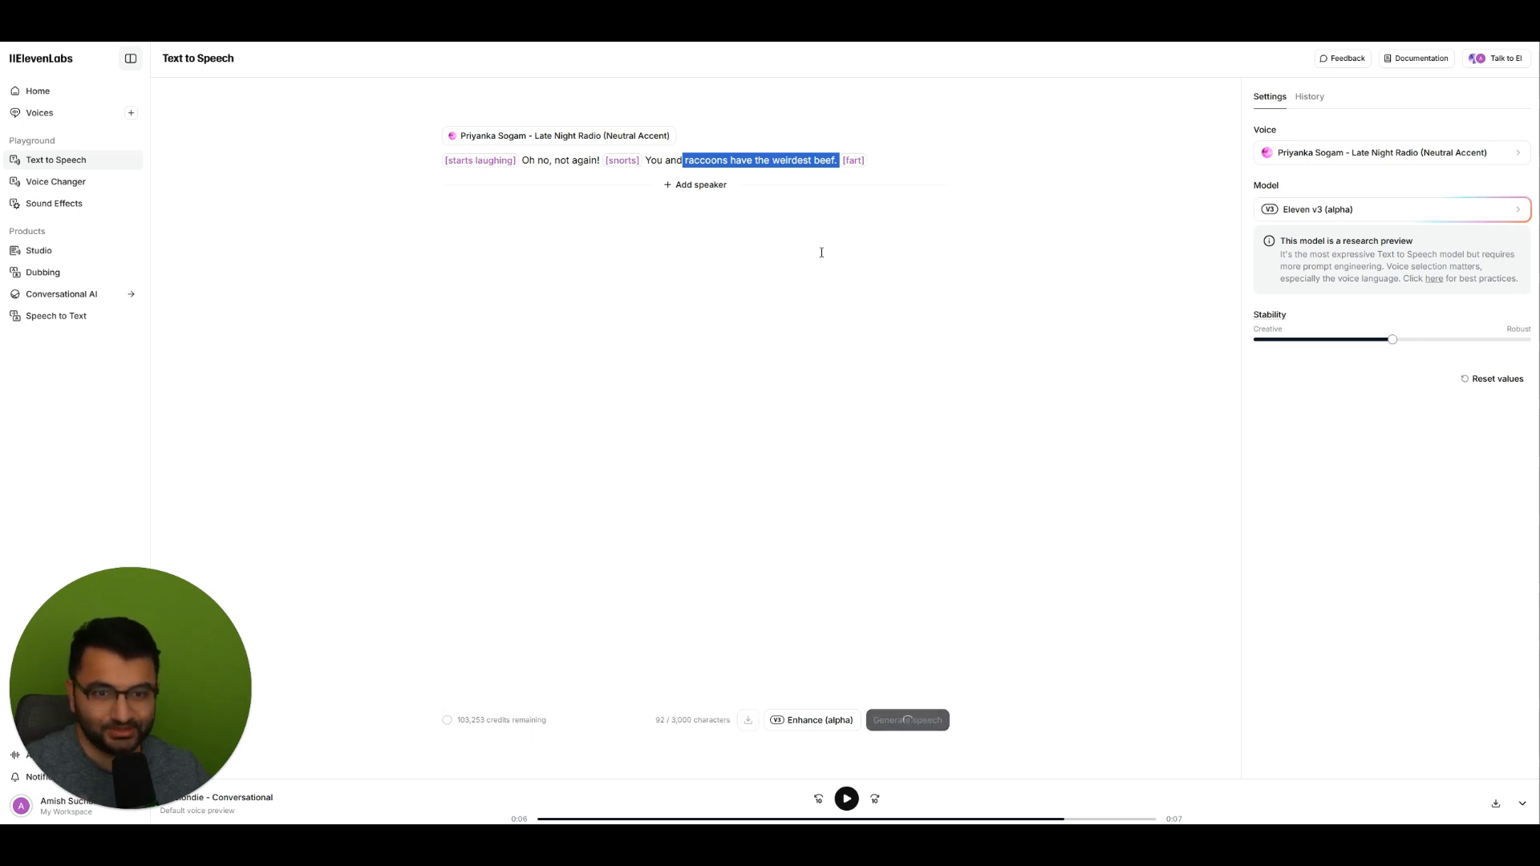
left_click(906, 720)
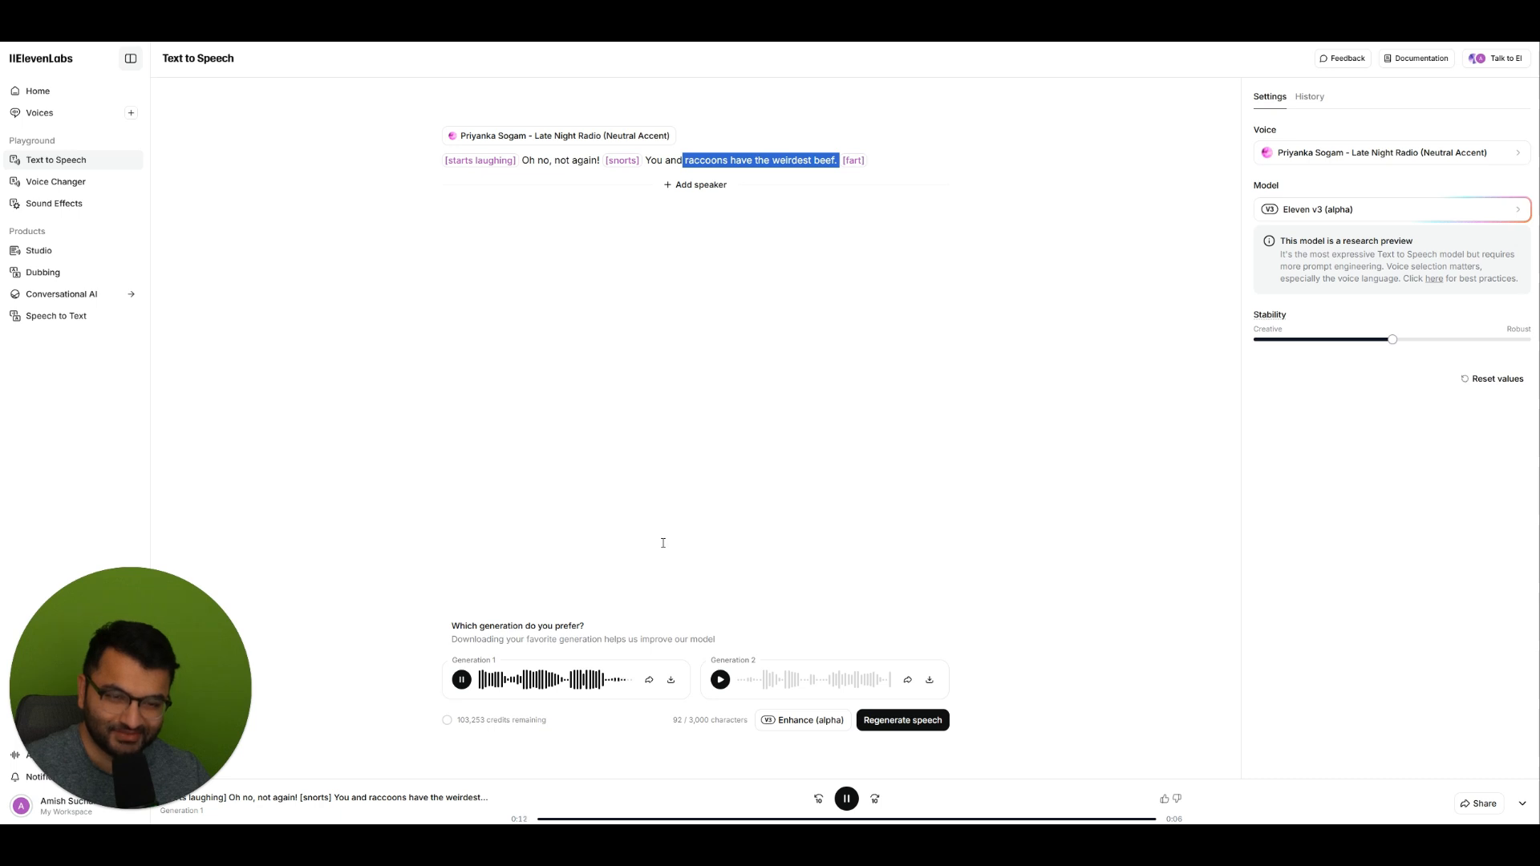
mouse_move(720, 699)
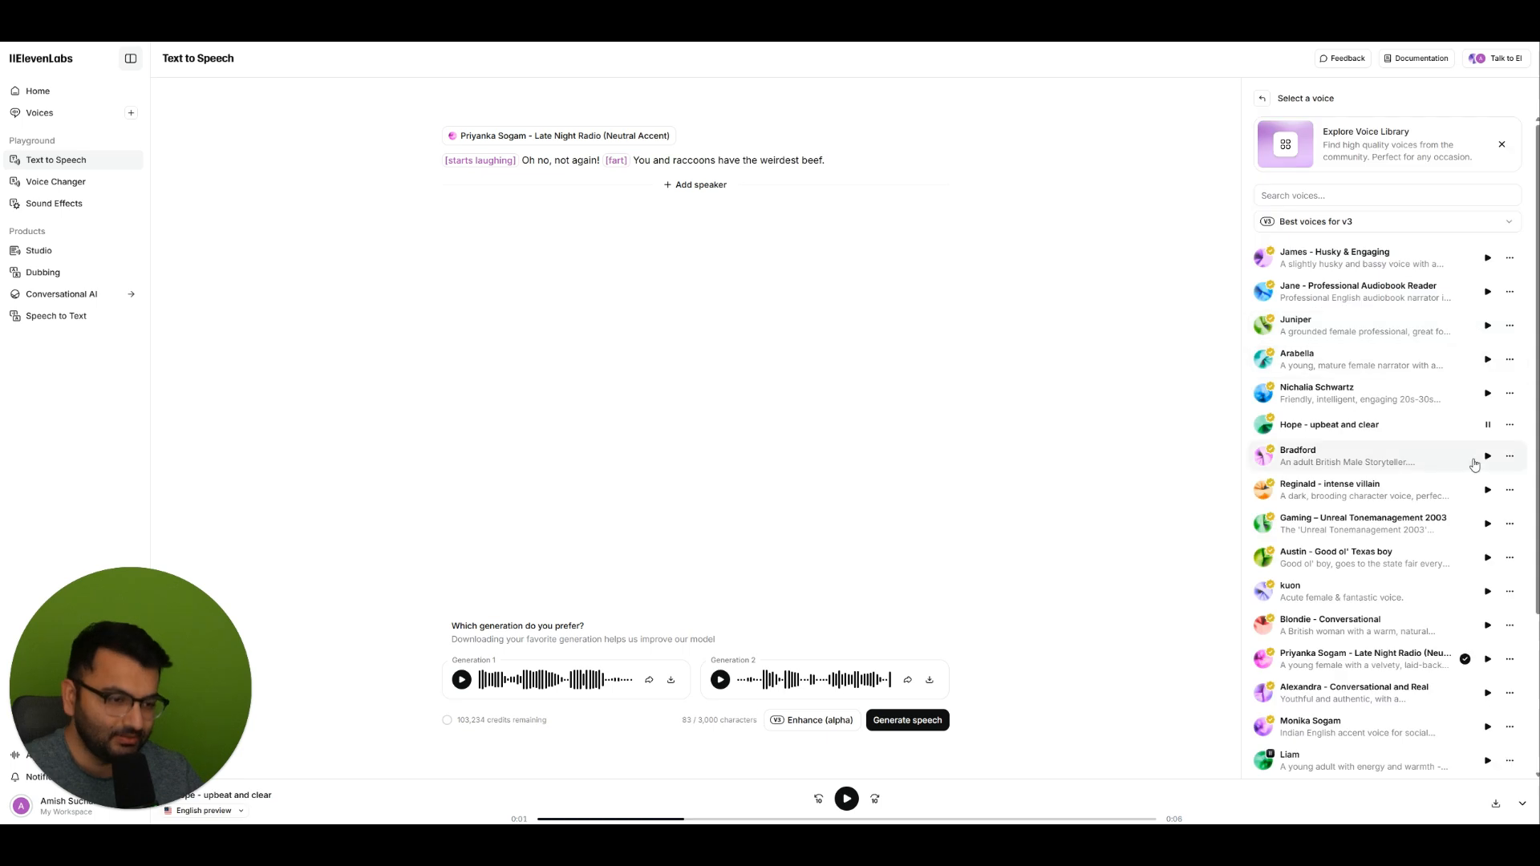
mouse_move(1362, 630)
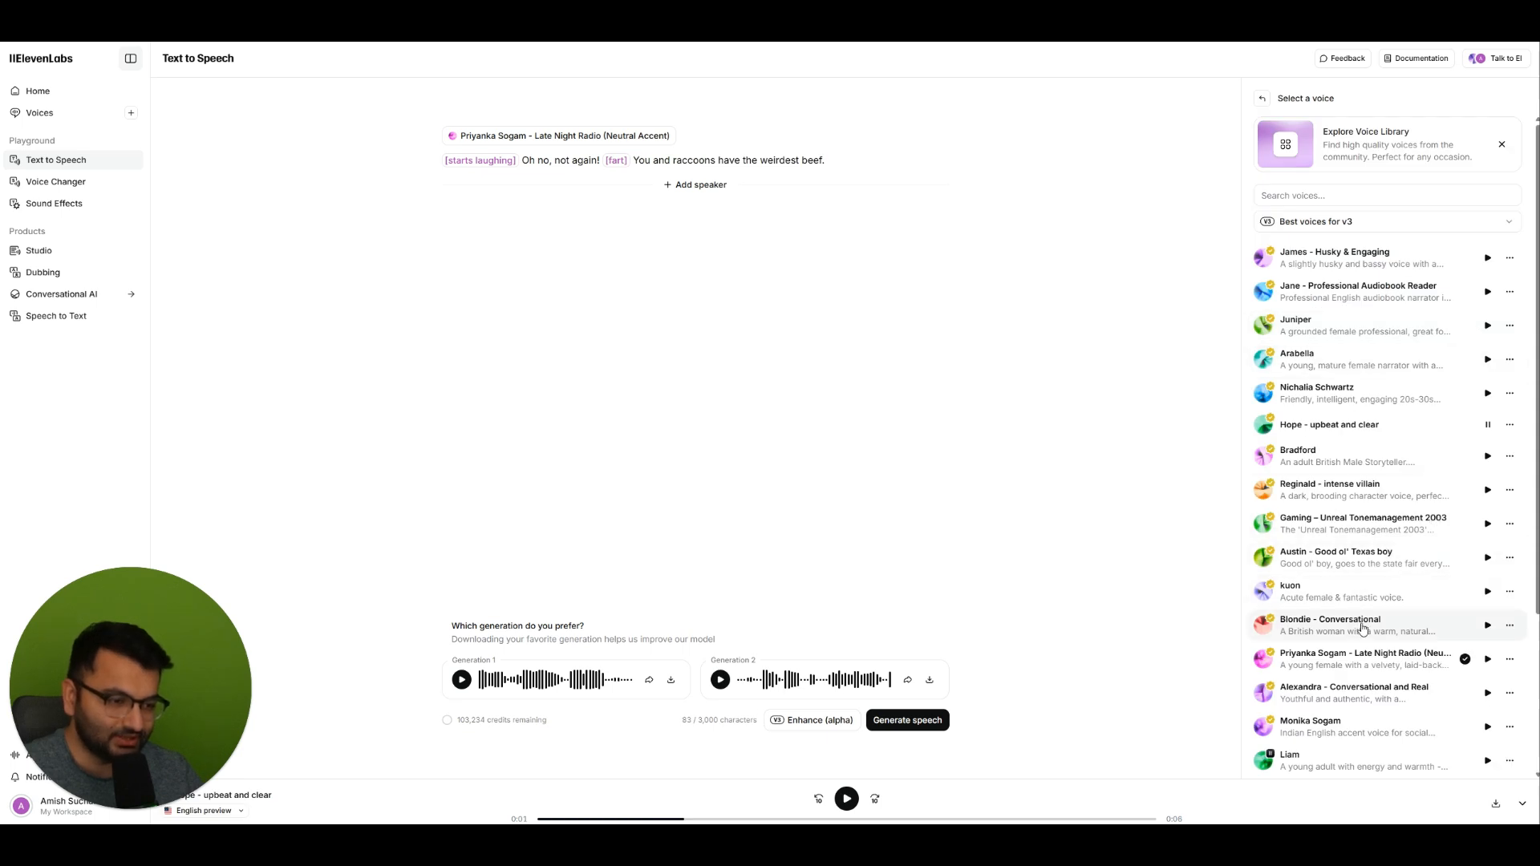
- Assign Blondie - Conversational and generate the revised raccoon line
left_click(1346, 623)
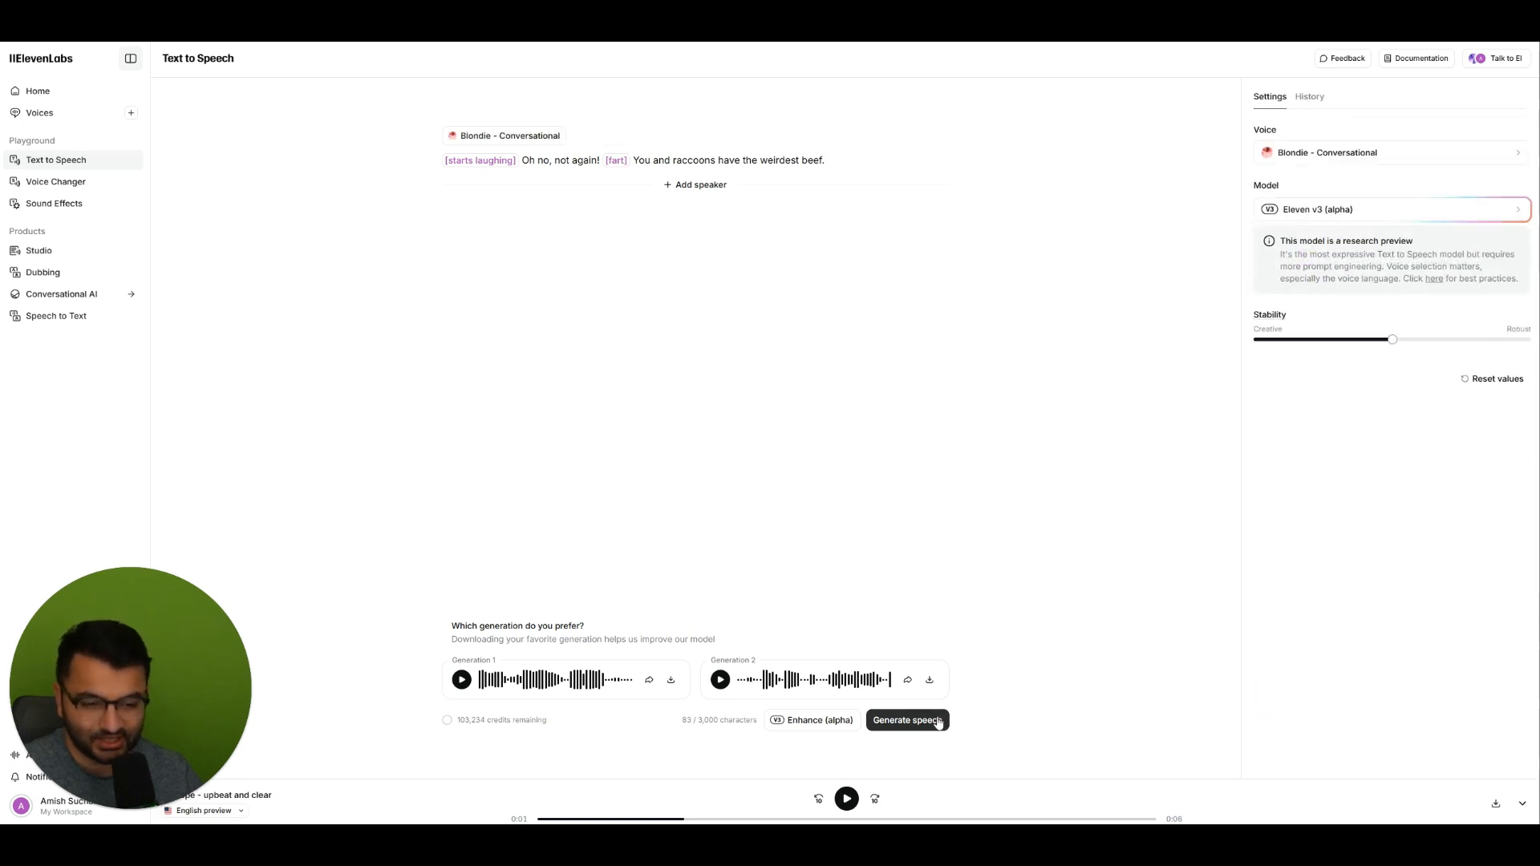
left_click(906, 720)
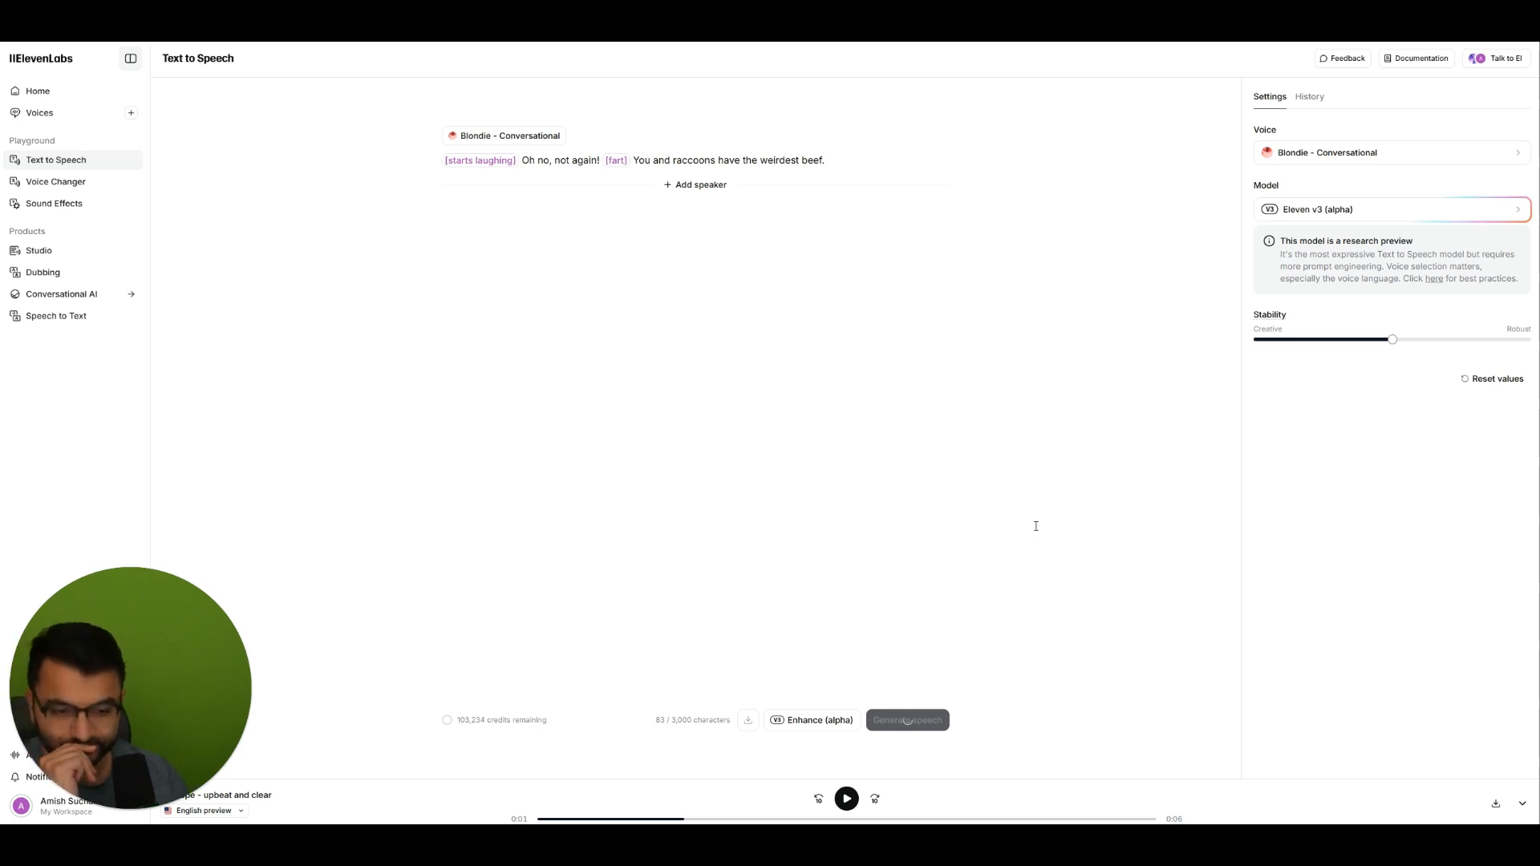
left_click(906, 718)
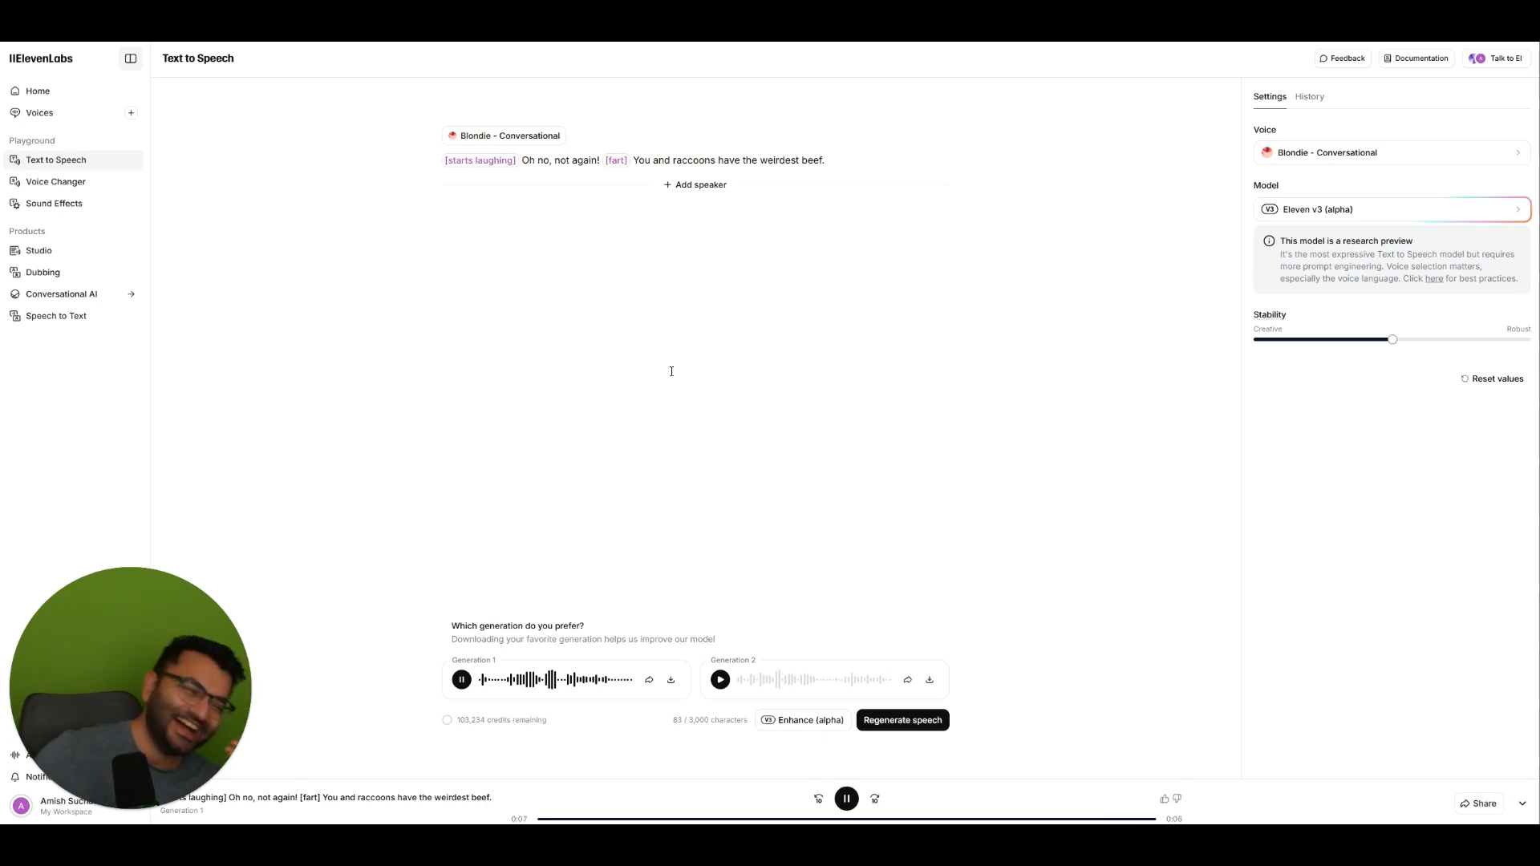
mouse_move(626, 372)
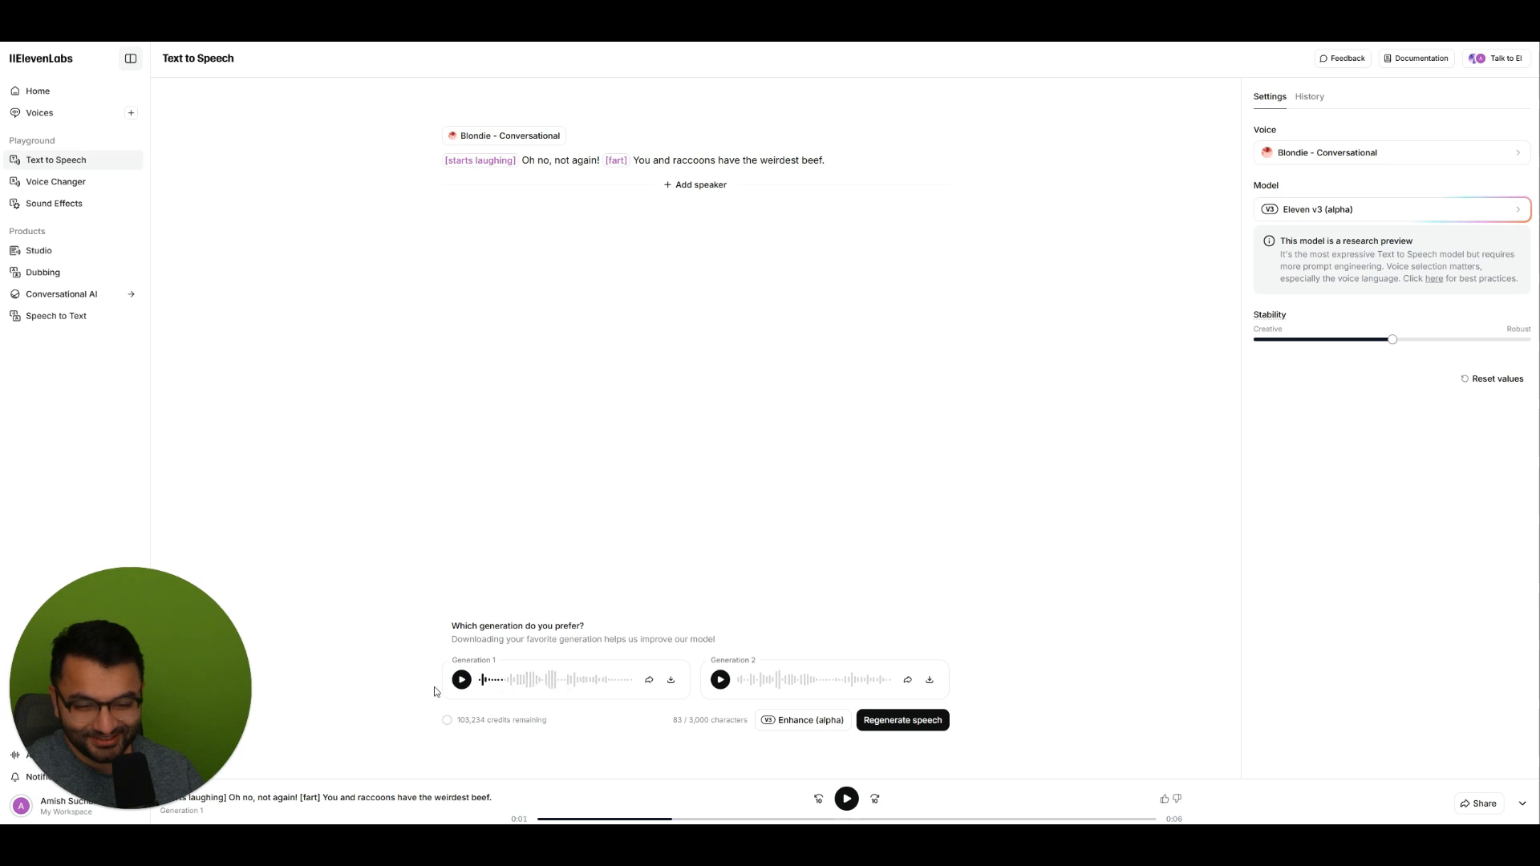
- Play the first generation of the whispered heartbeat-and-underwater line
left_click(461, 681)
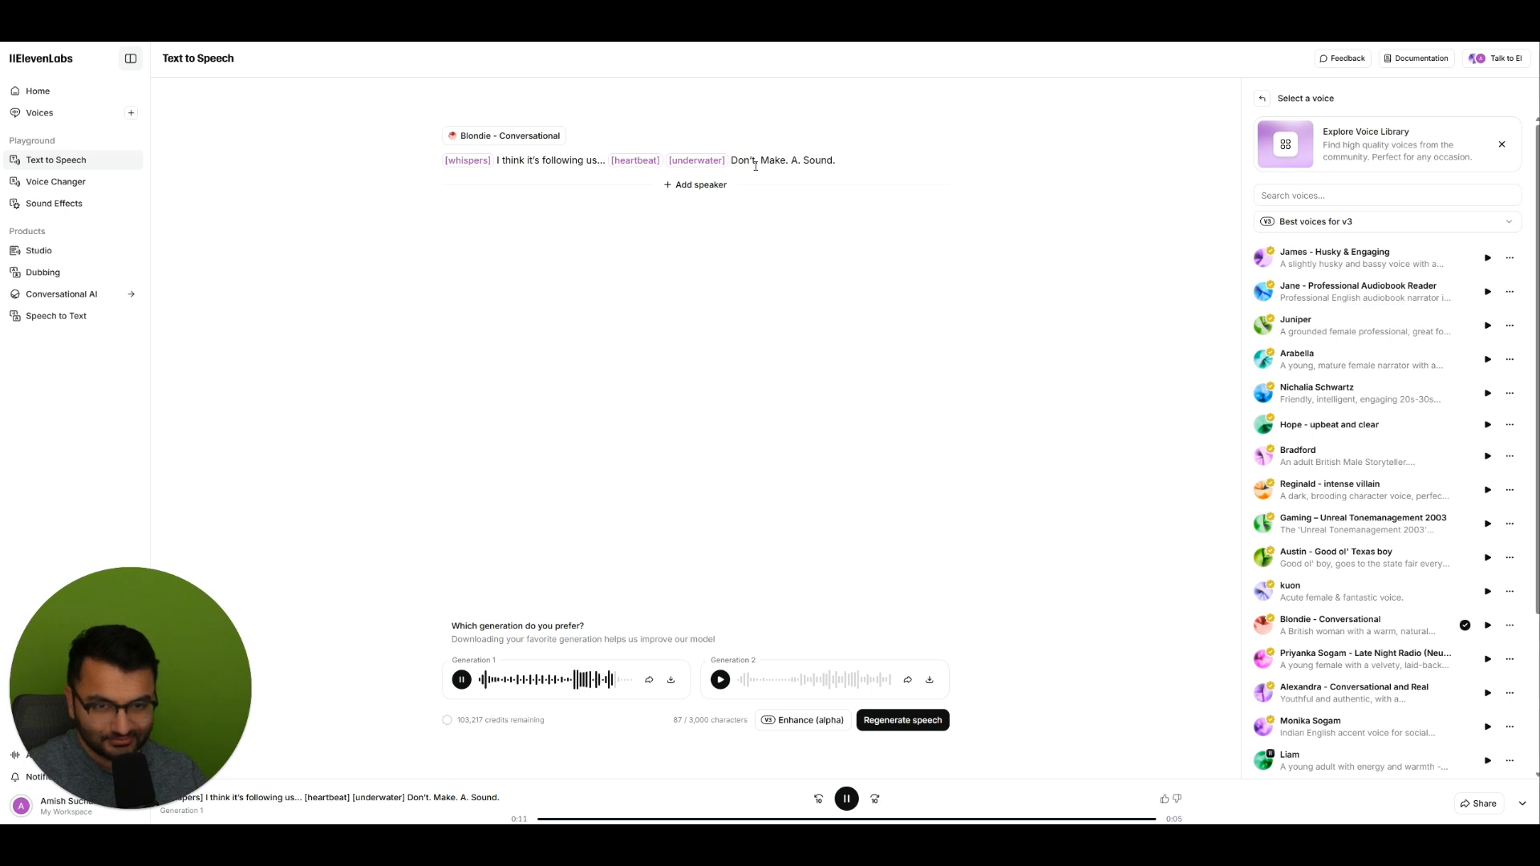
mouse_move(743, 197)
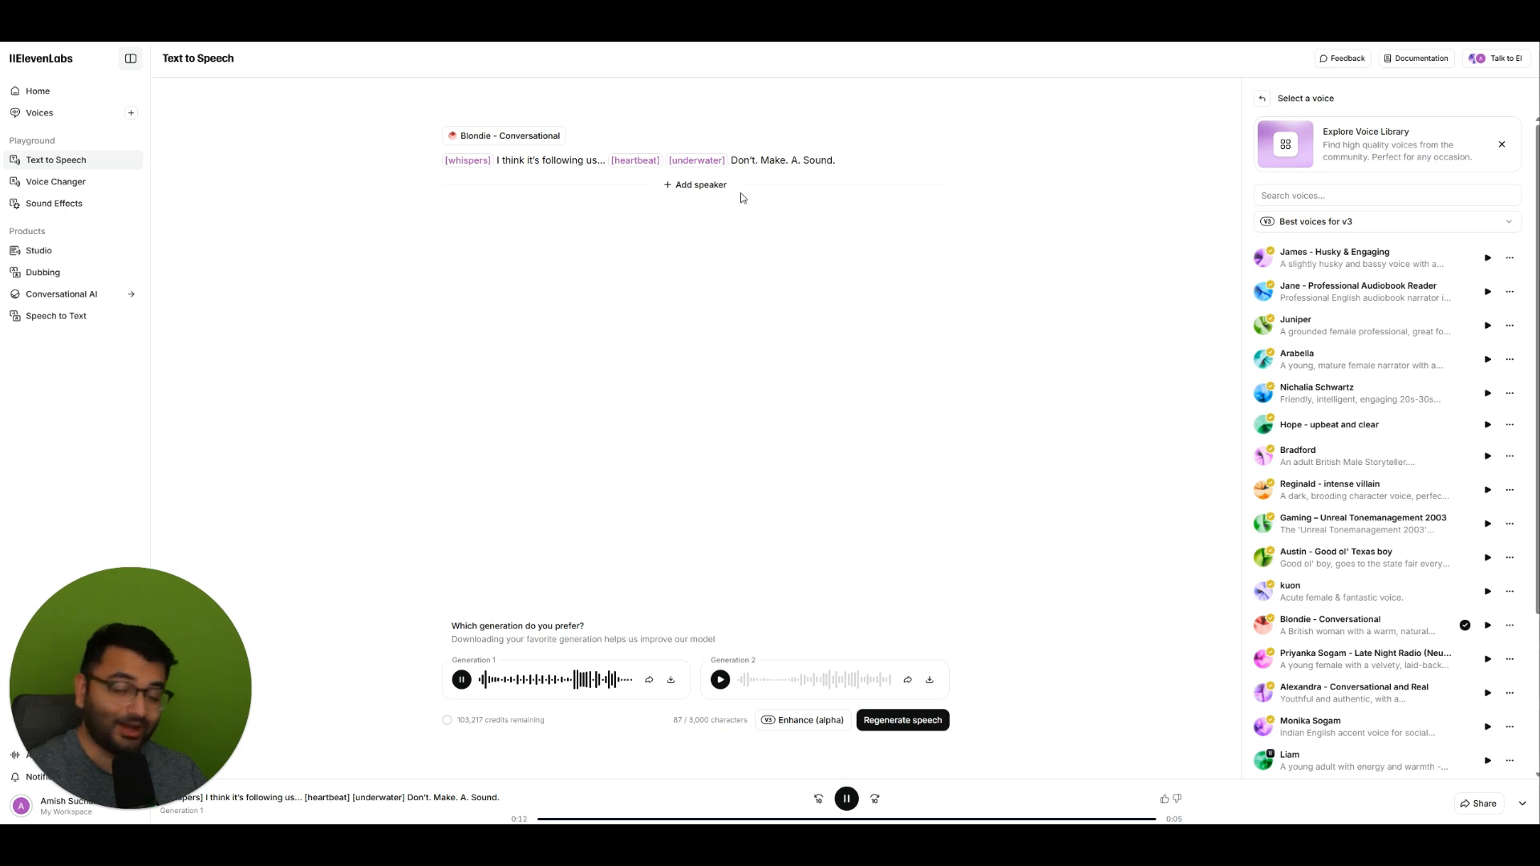
mouse_move(600, 294)
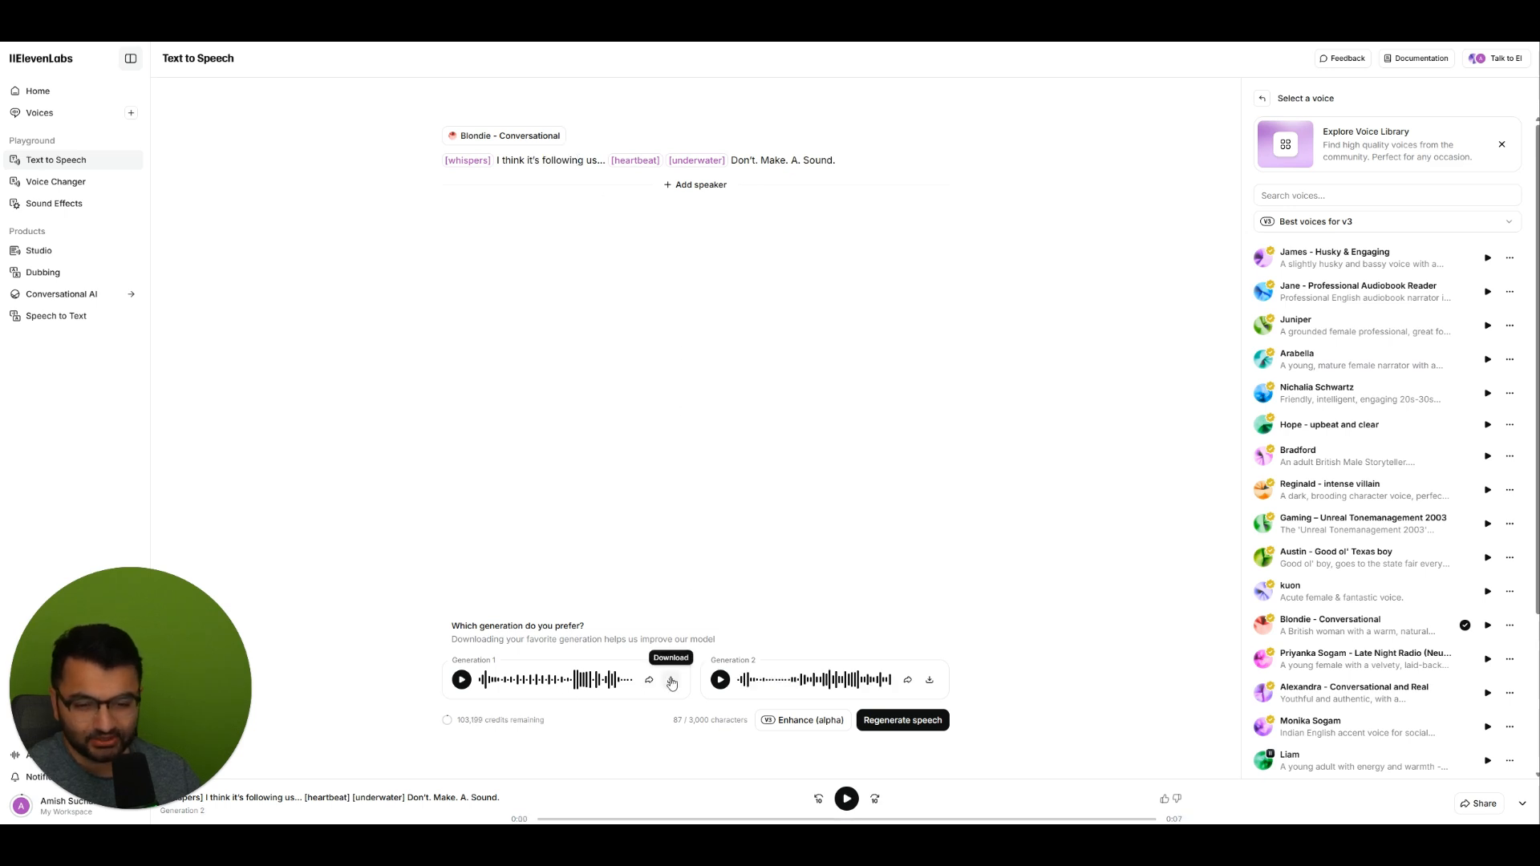
mouse_move(834, 419)
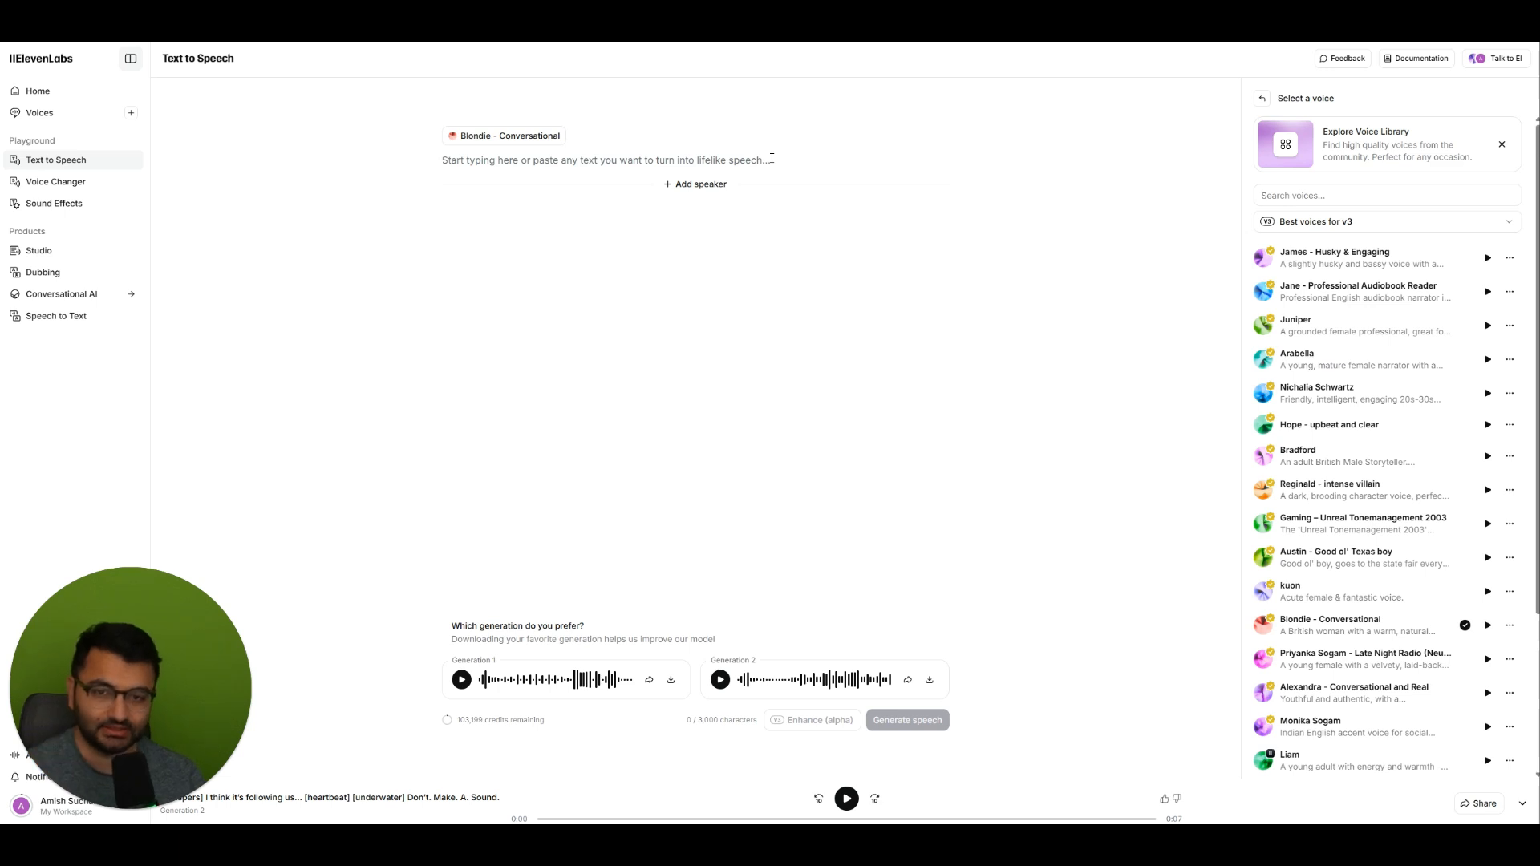
- Write Blondie's plea 'Oh no, please, someone save me, I help!' as the first speaker's line
type("Oh no, please,")
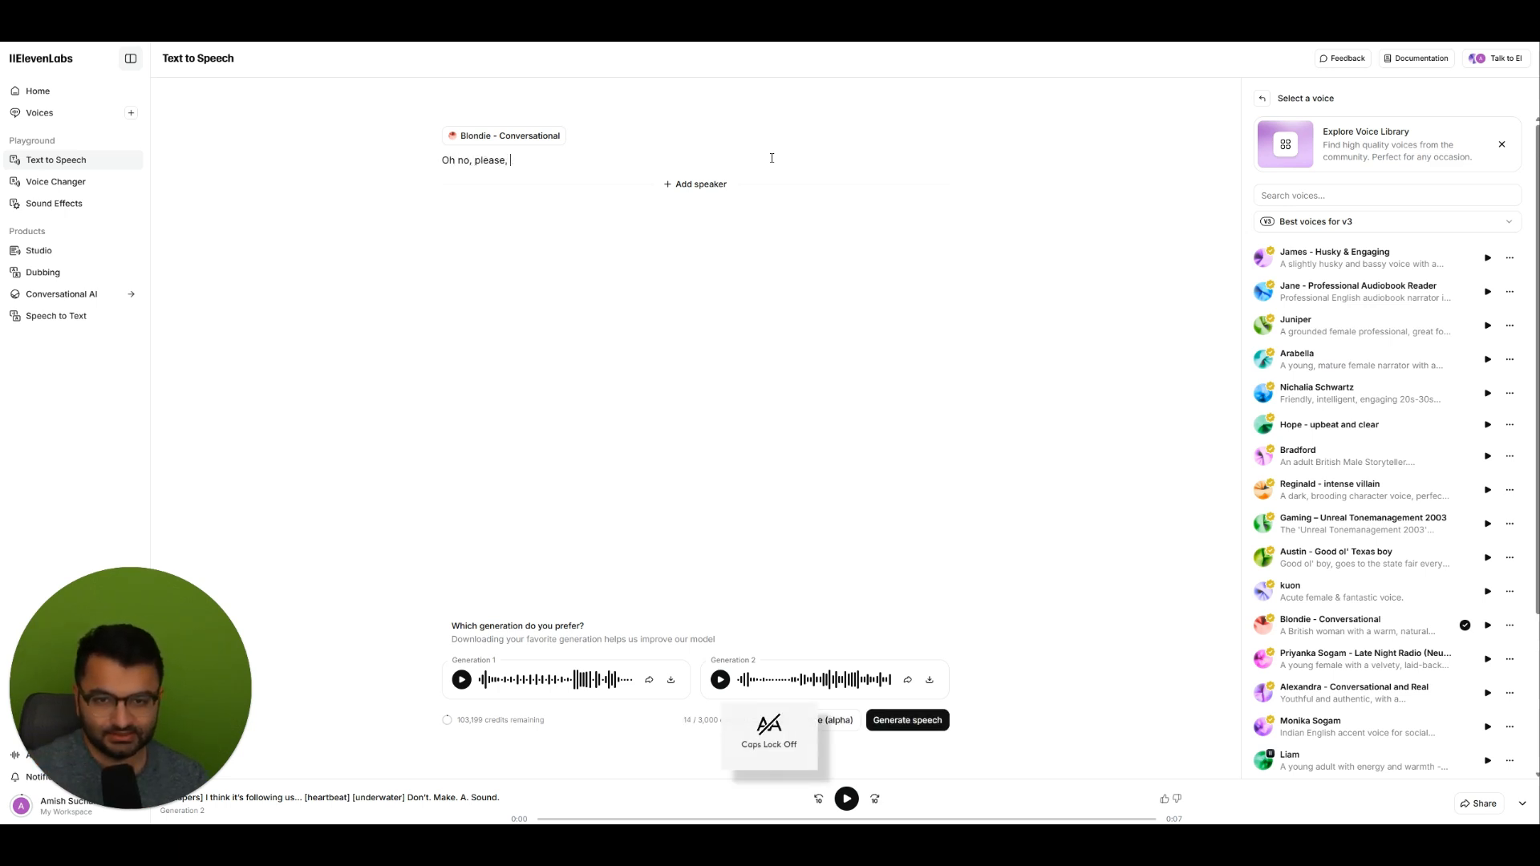
type("someone save me, I am in trouble")
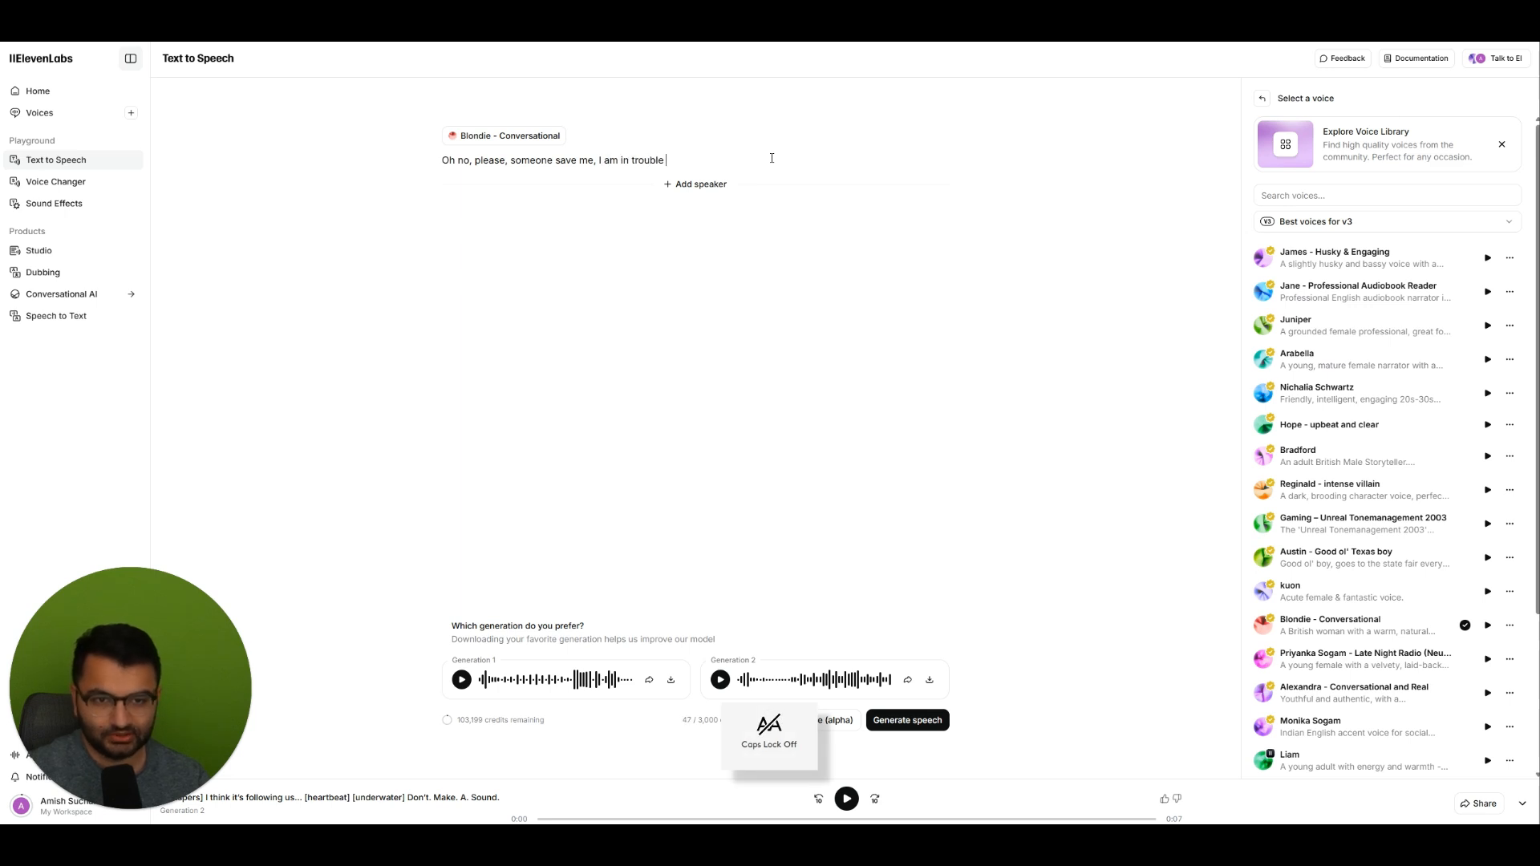
type("help! someone ! please")
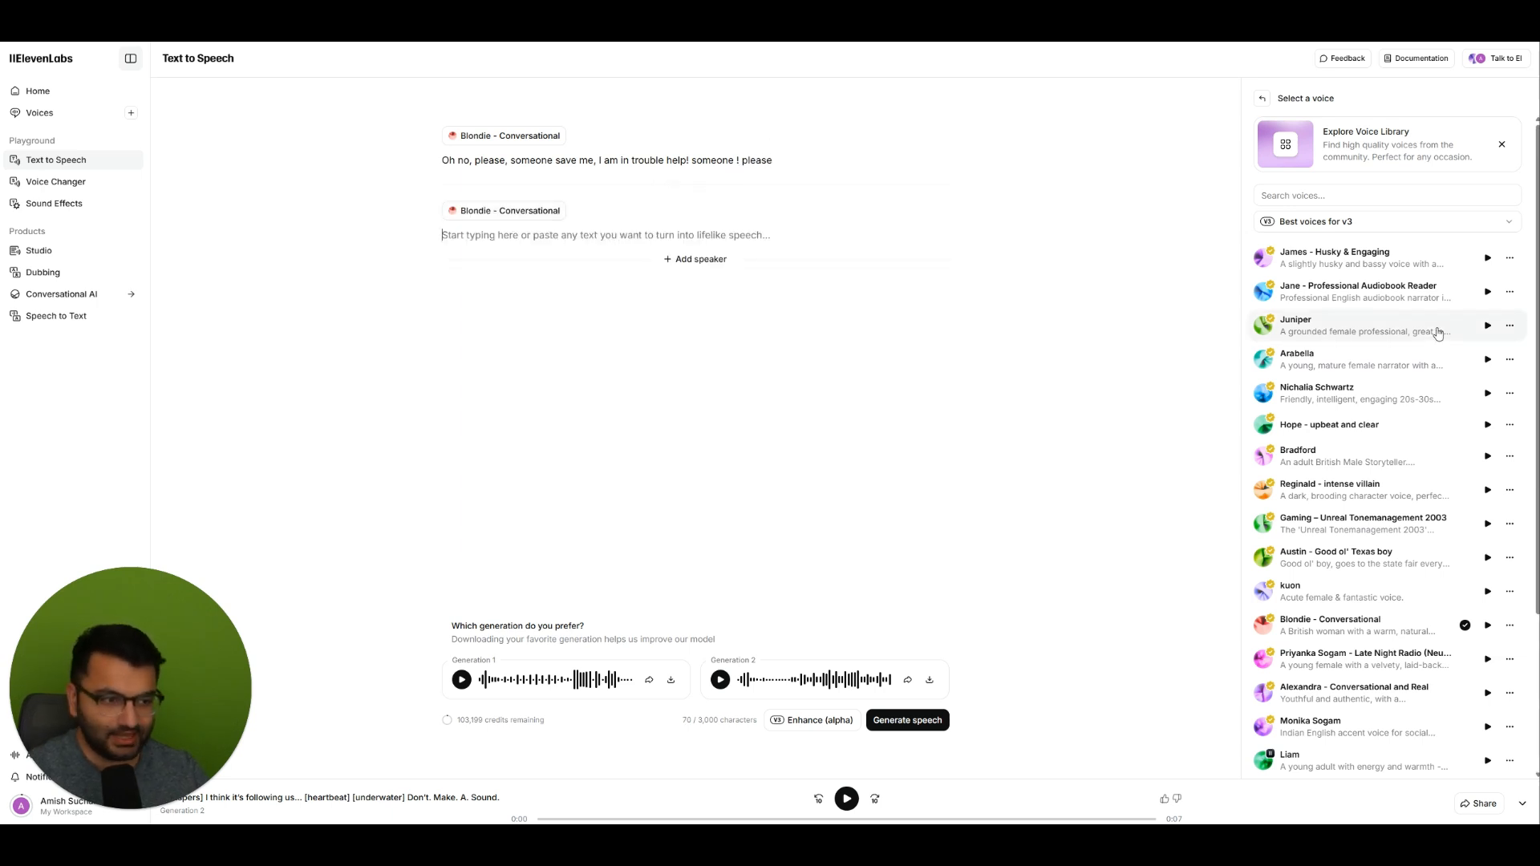
- Give the second speaker Reginald - intense villain and write his taunt with [fart], laughter and [explosion] tags
scroll("down", 3)
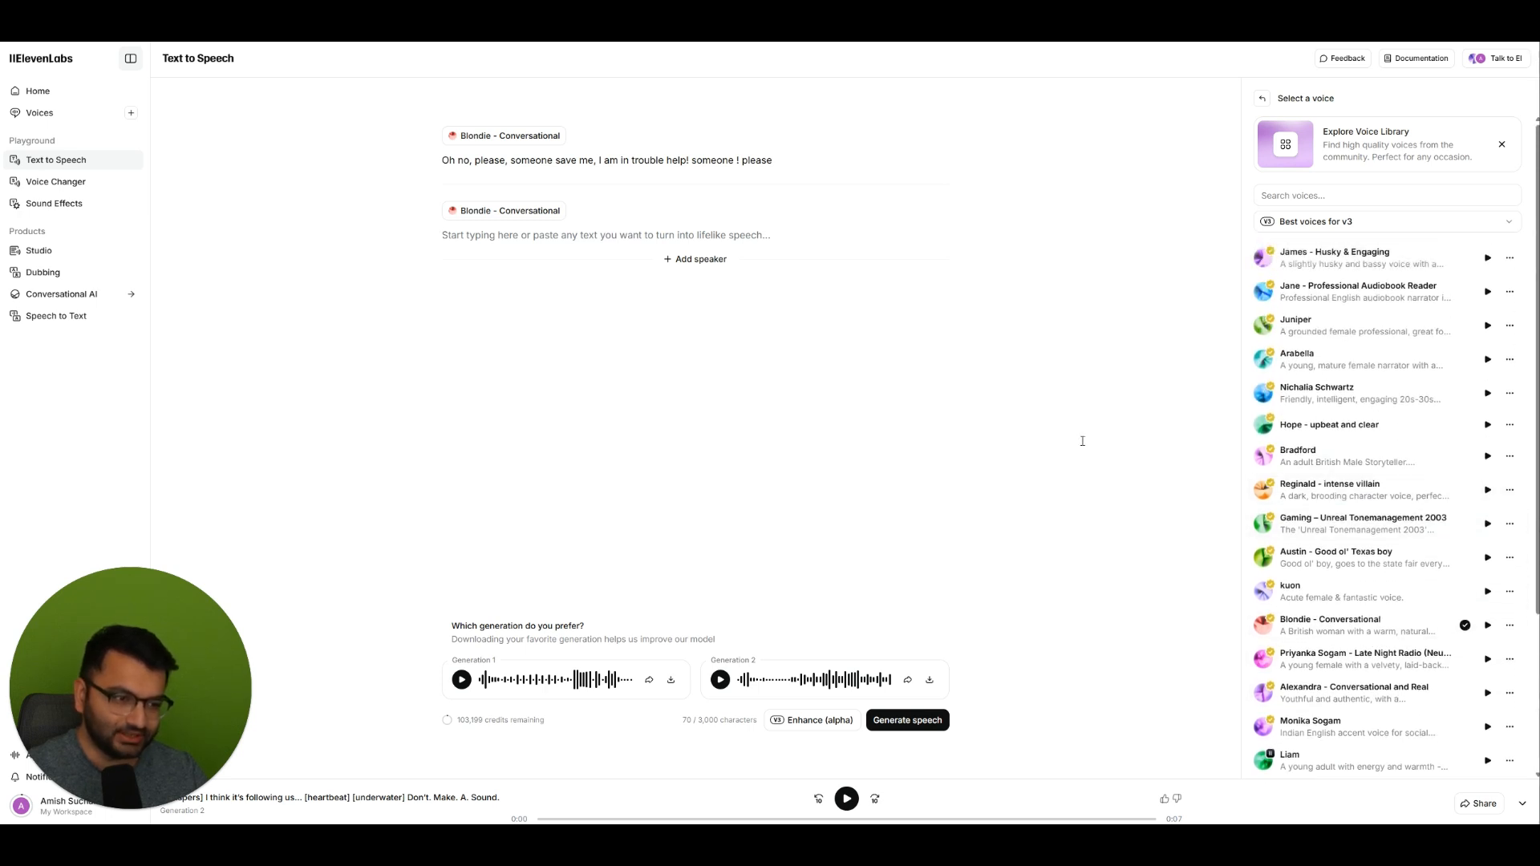
left_click(1328, 484)
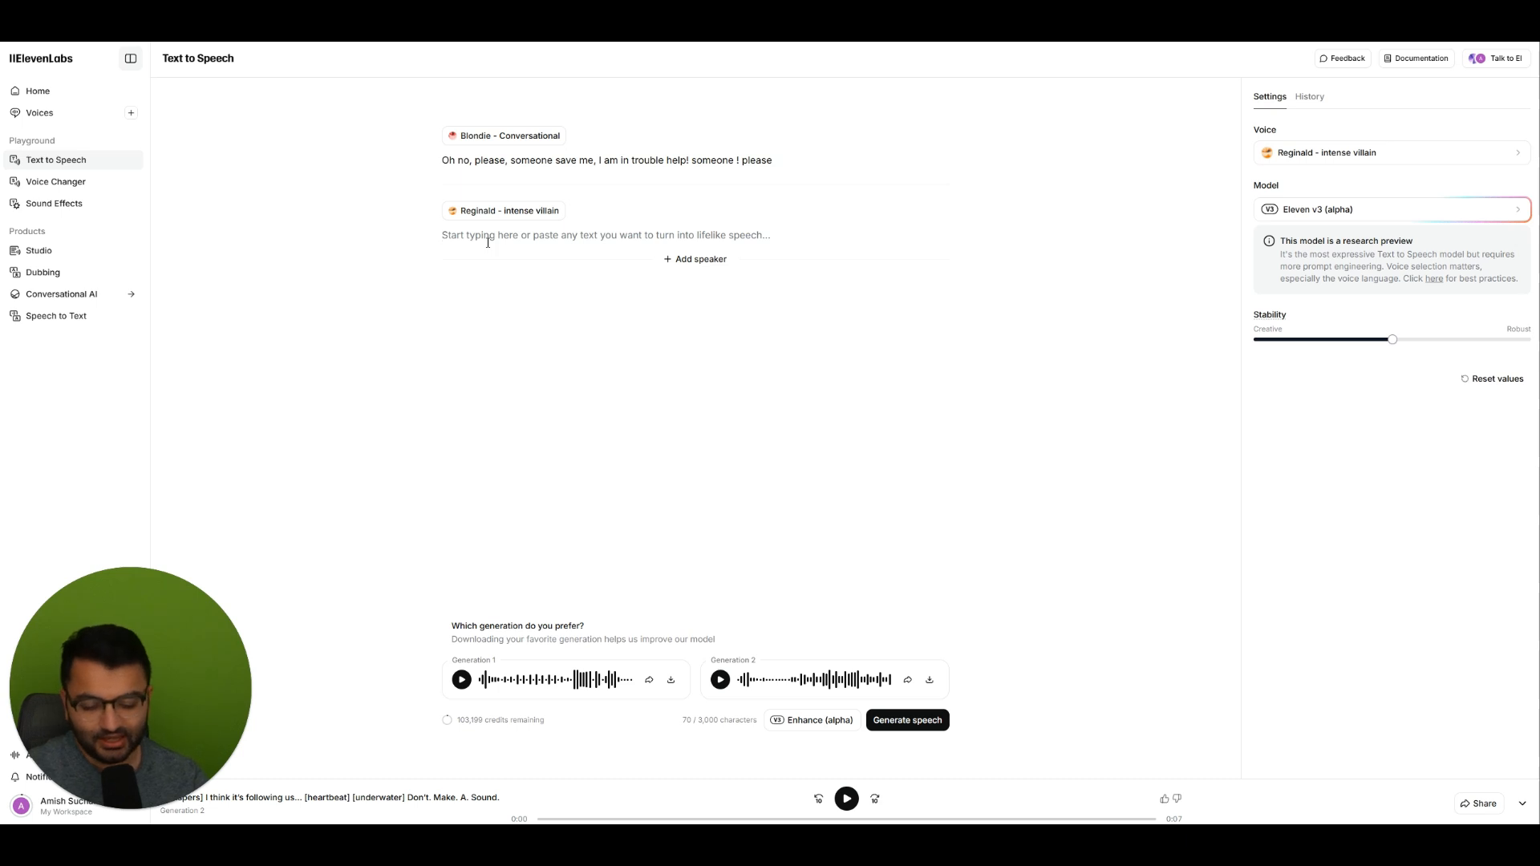
type("No one sav")
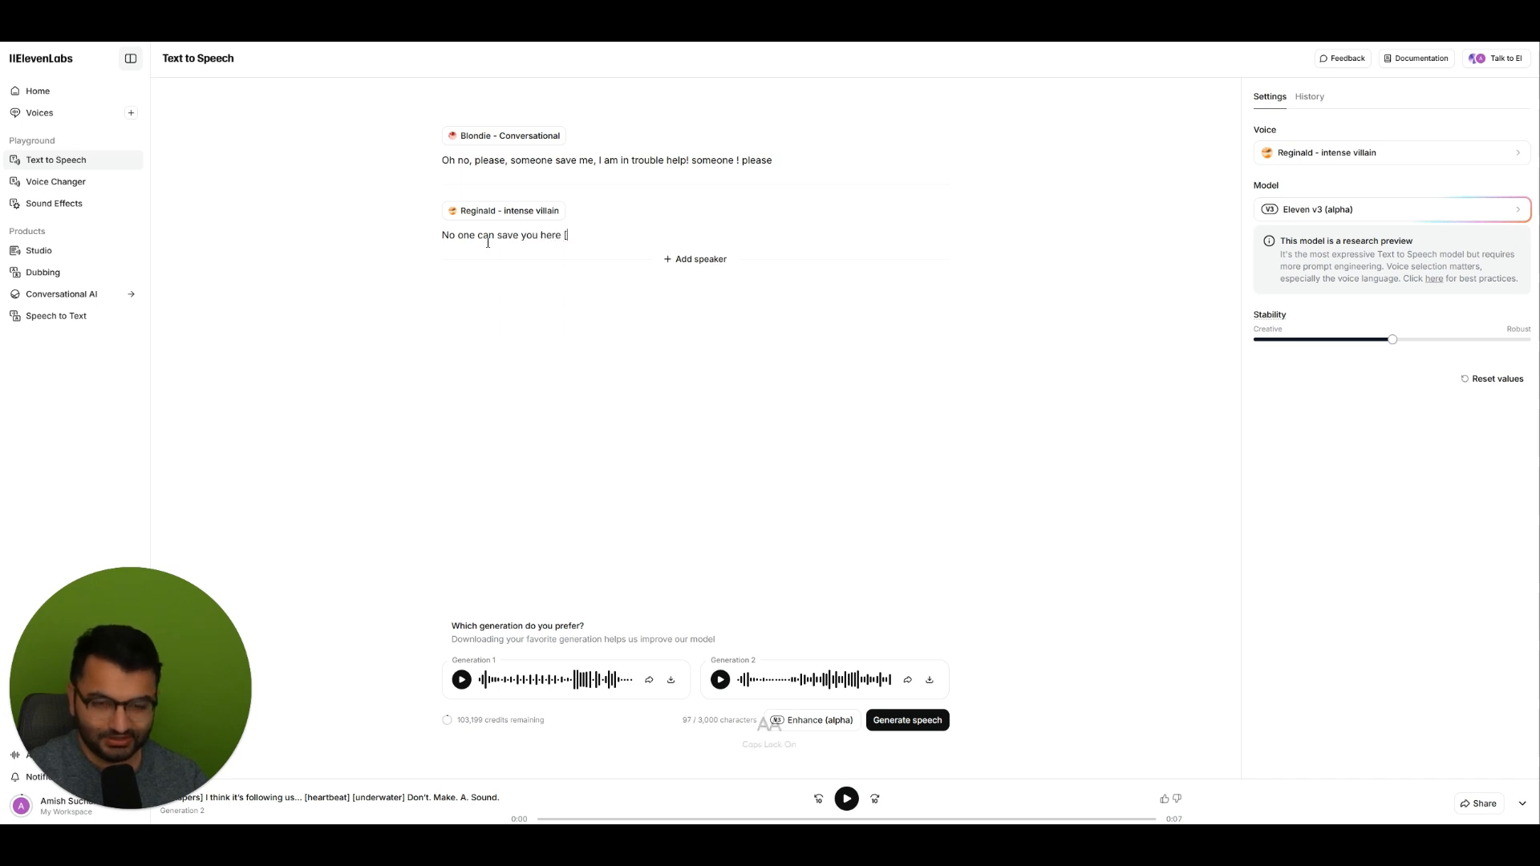
type("[fart]")
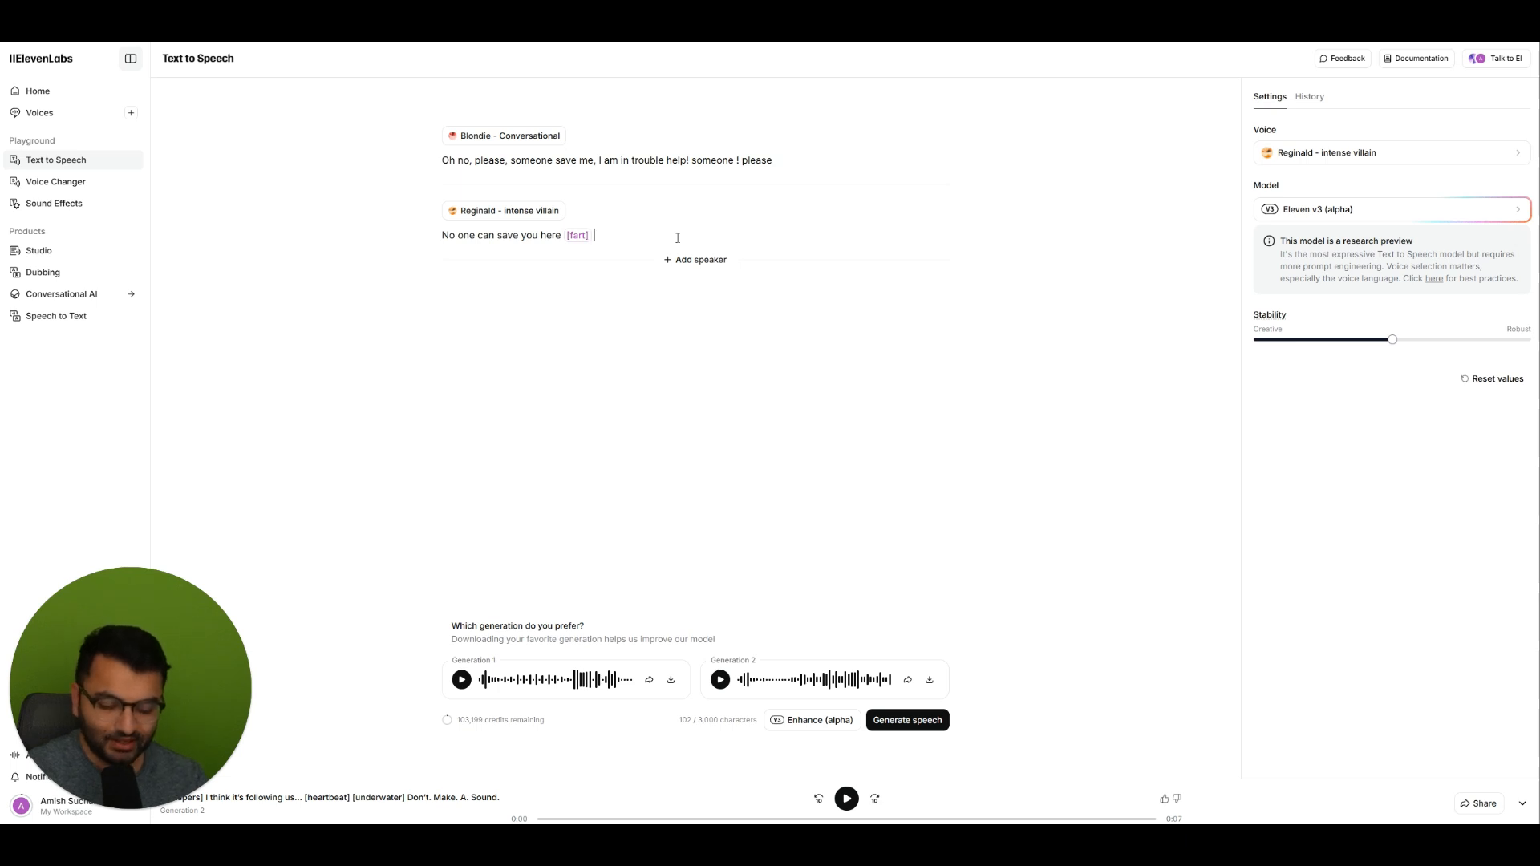
type("hahahaha [explosion")
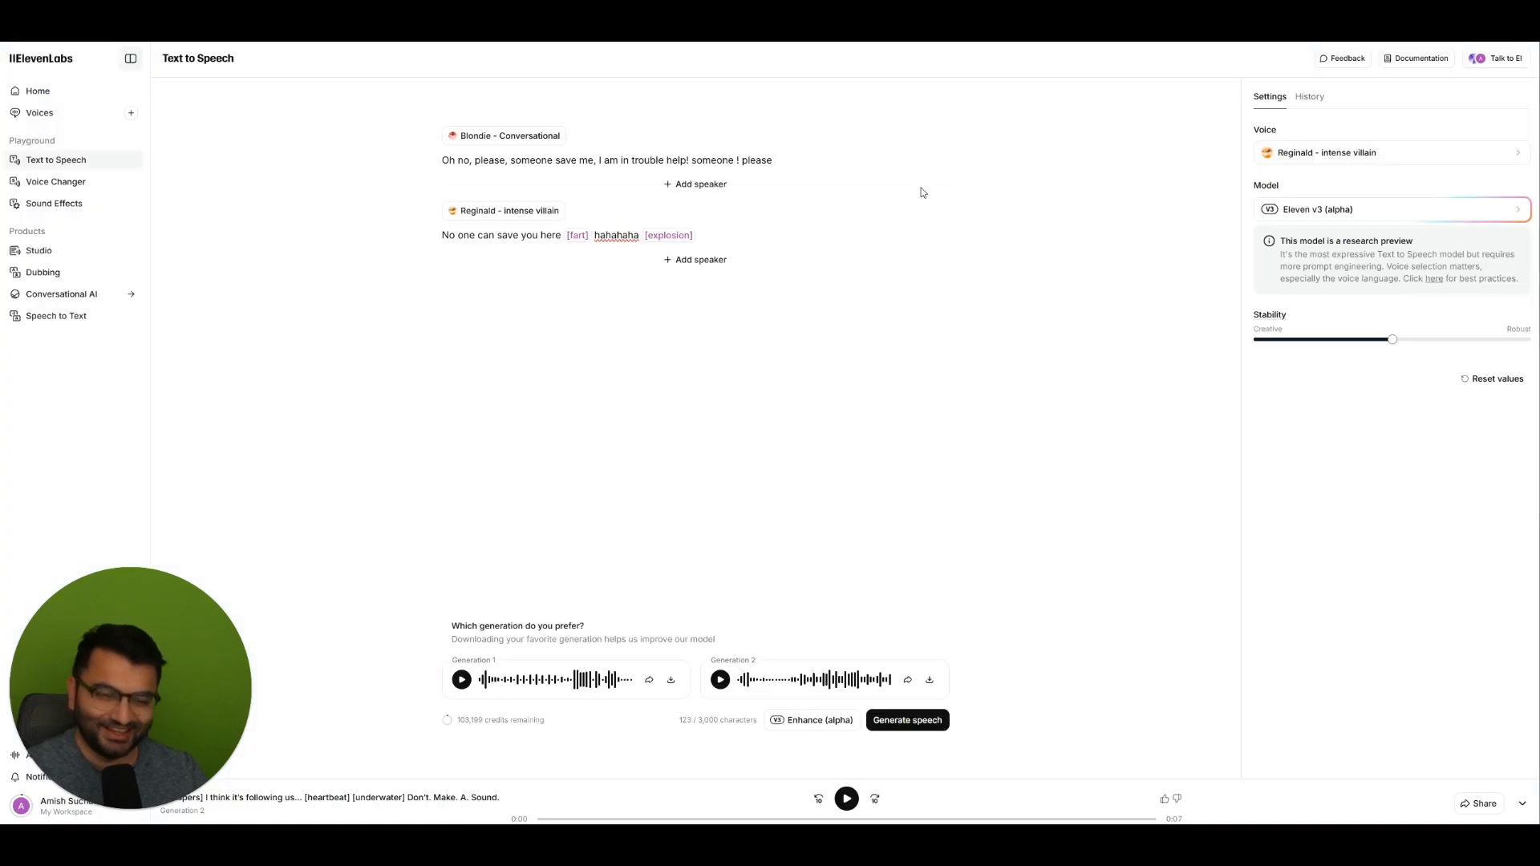
type("you are in severe danger [appl")
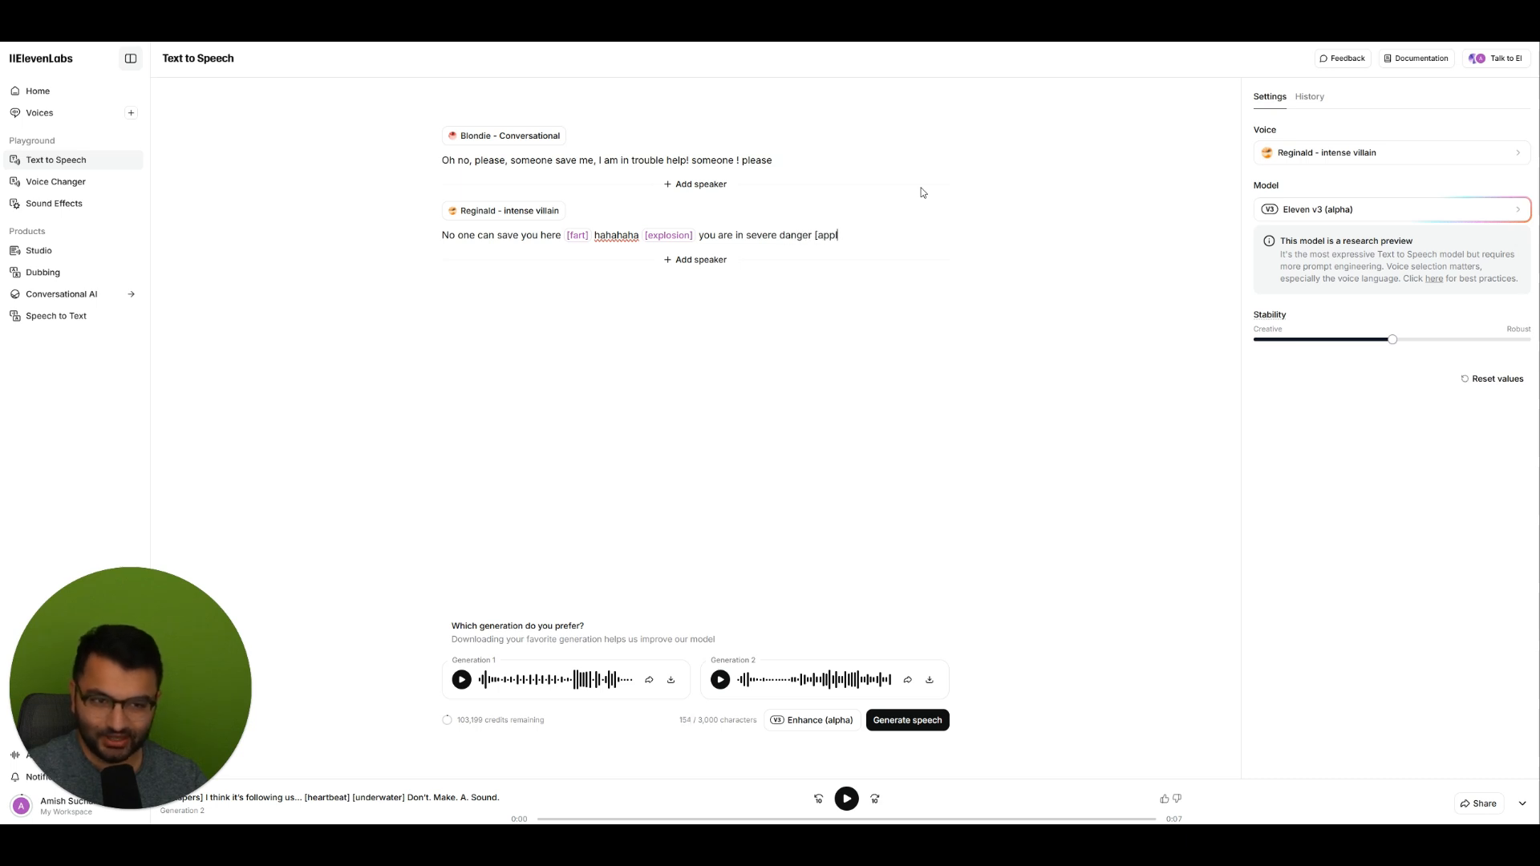
- Write Blondie's plea 'PLEASE SOMEONE SAVE ME' and voice a new line with Austin - Good ol' Texas boy
left_click(693, 260)
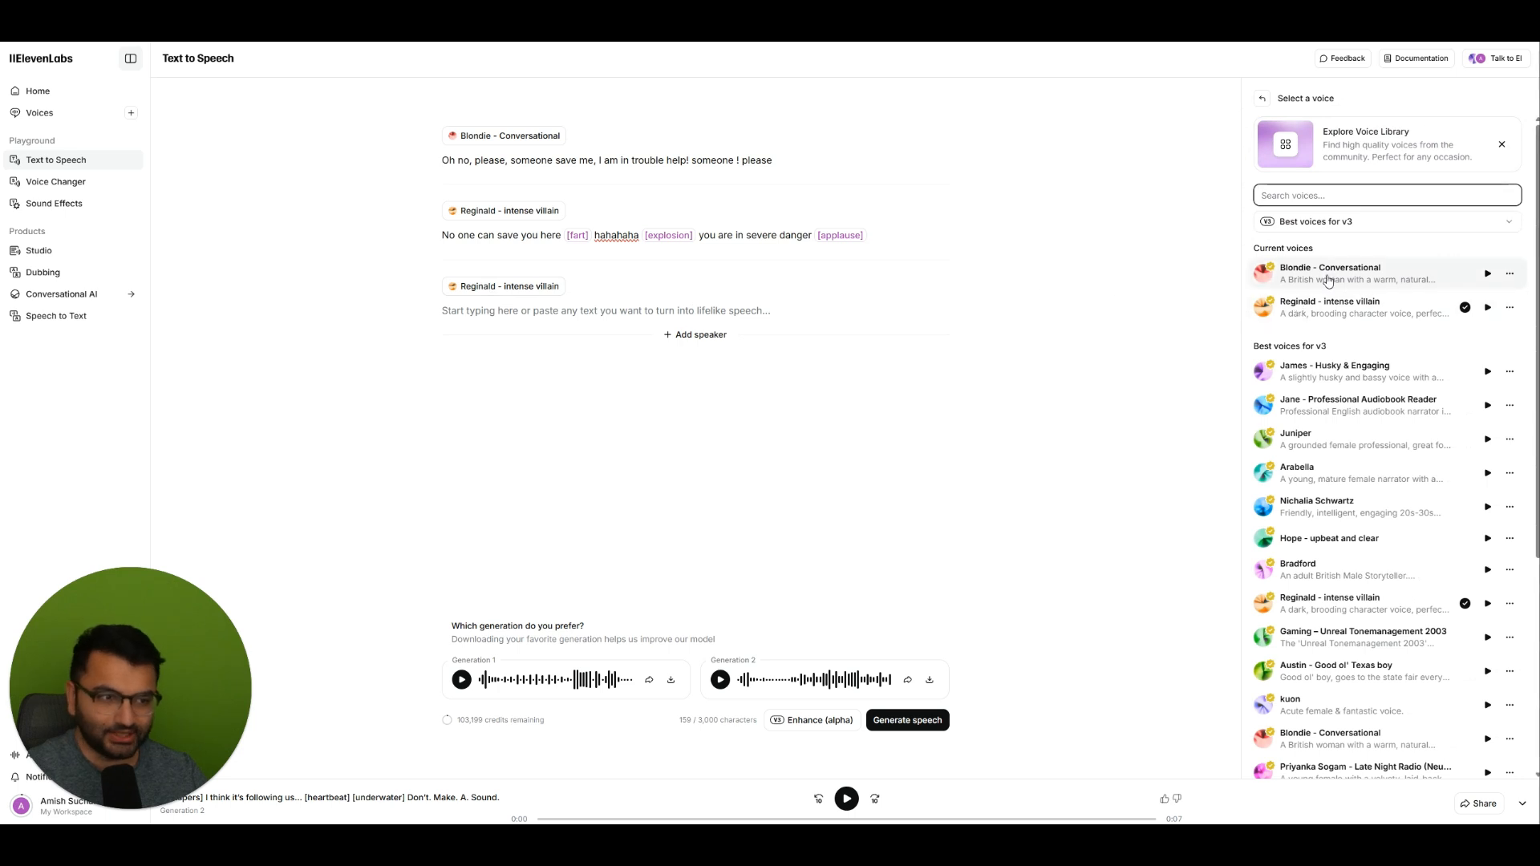
type("PLEASE SOMEONE SAVE ME")
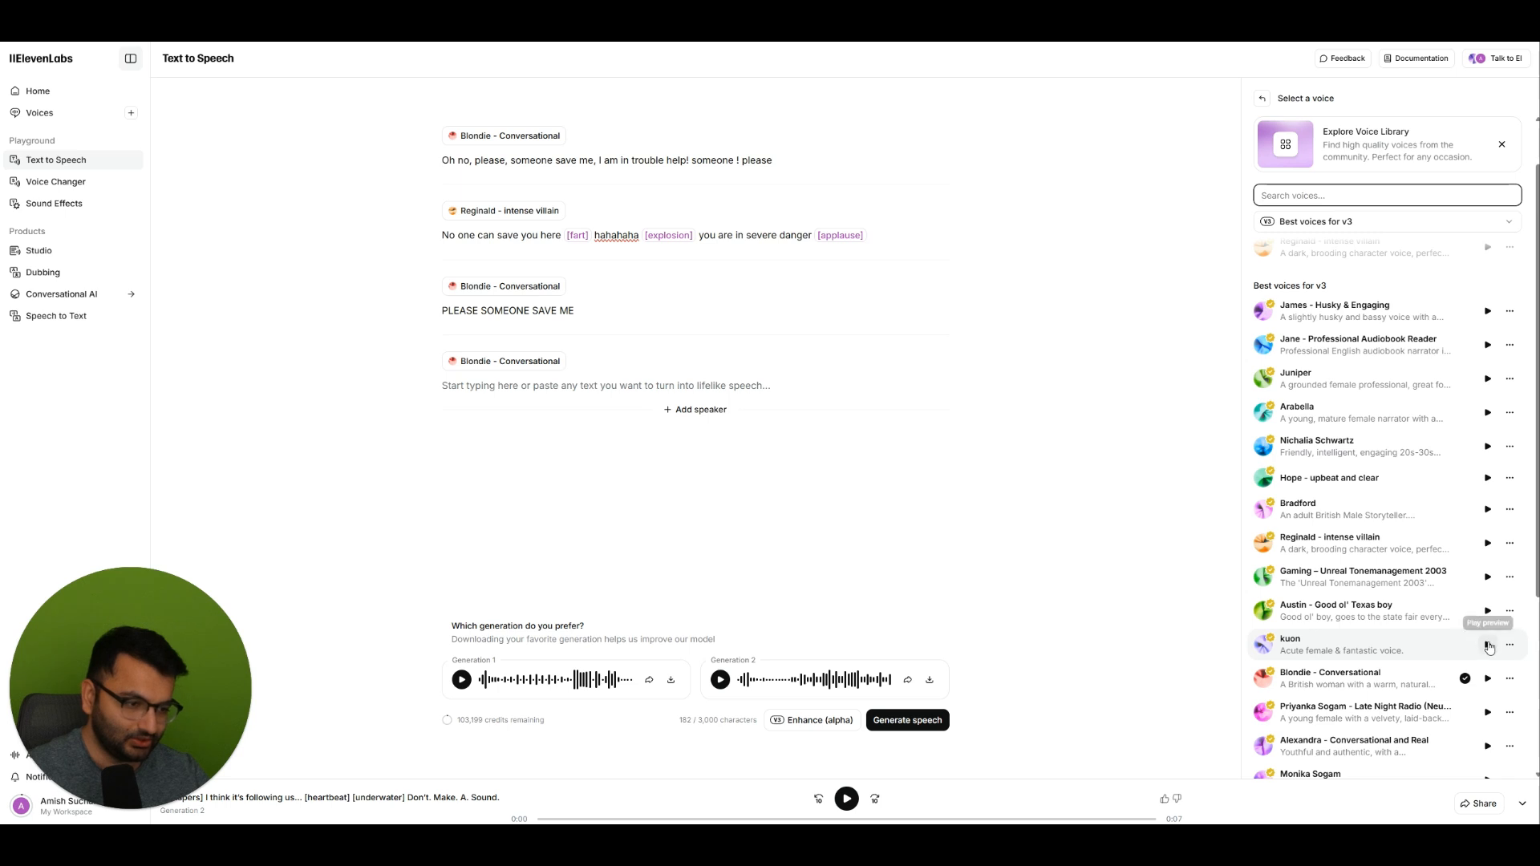
left_click(1485, 644)
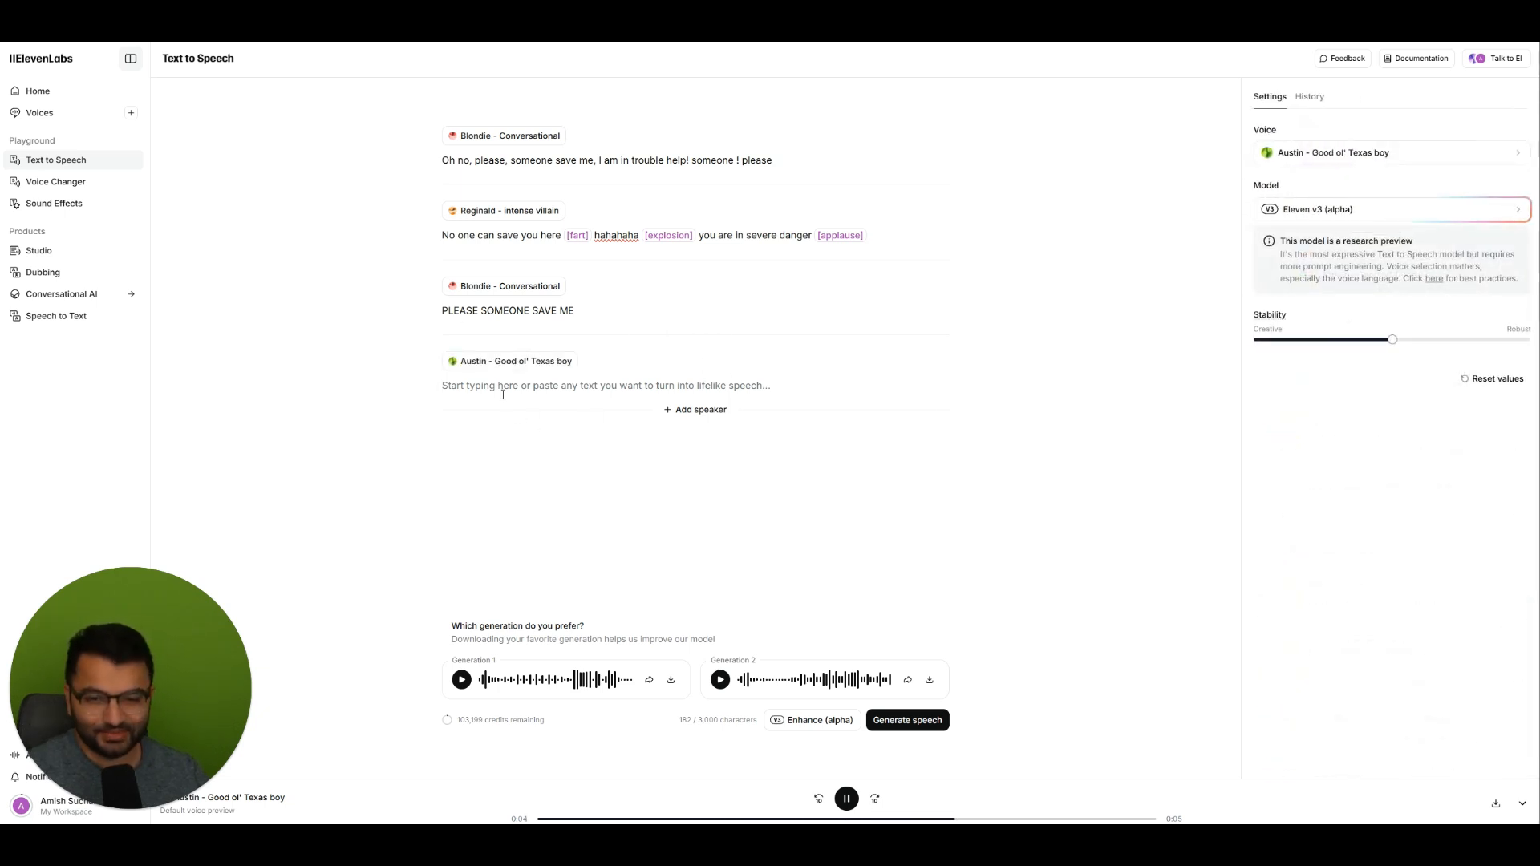
- Give Austin 'stop right there! [gunshot] you sir are under arrest.'
left_click(847, 799)
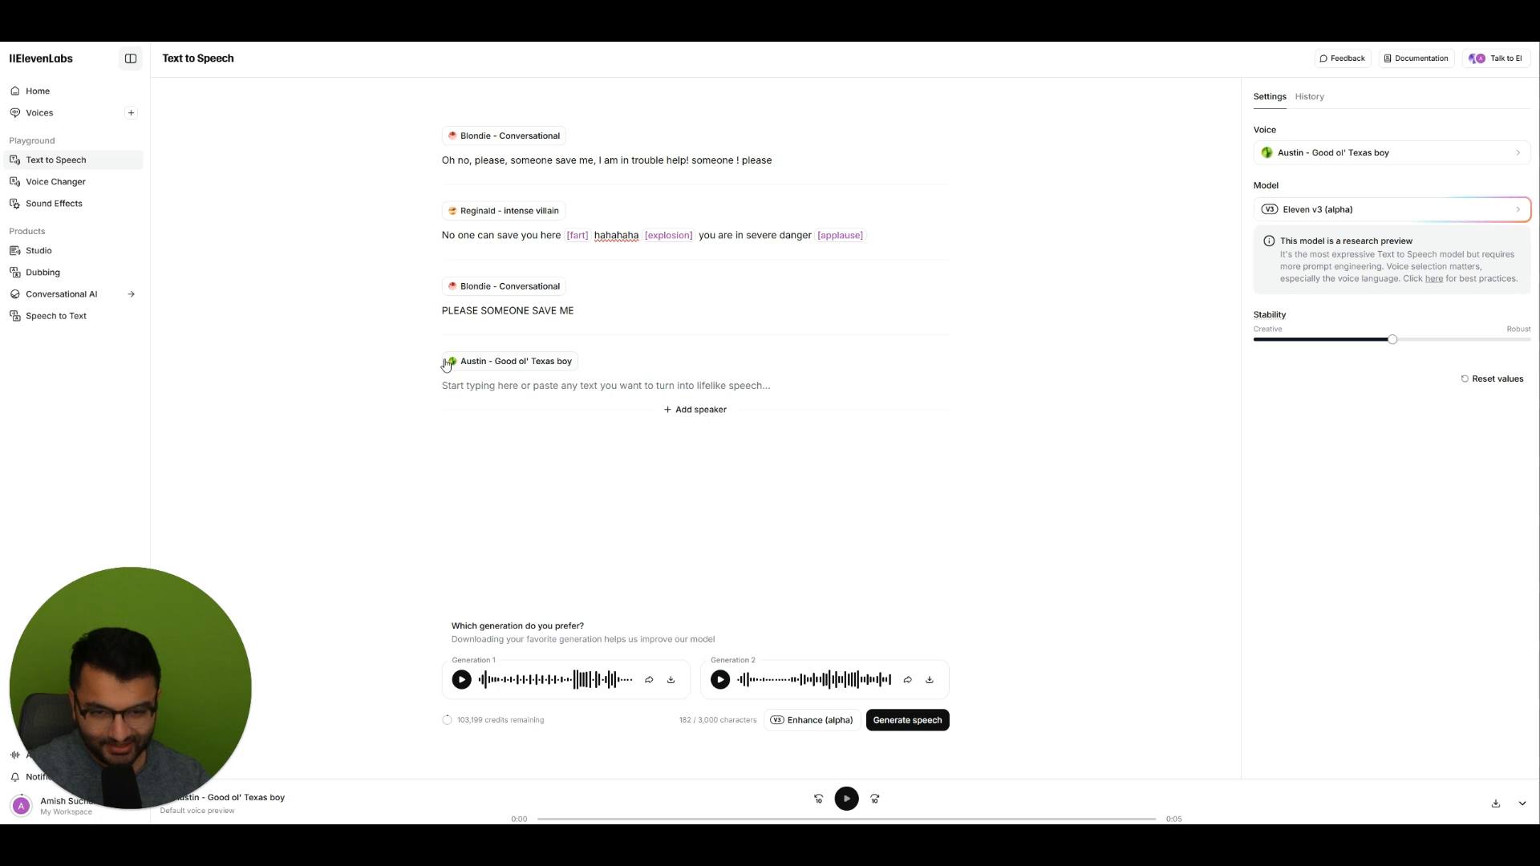
type("stop r")
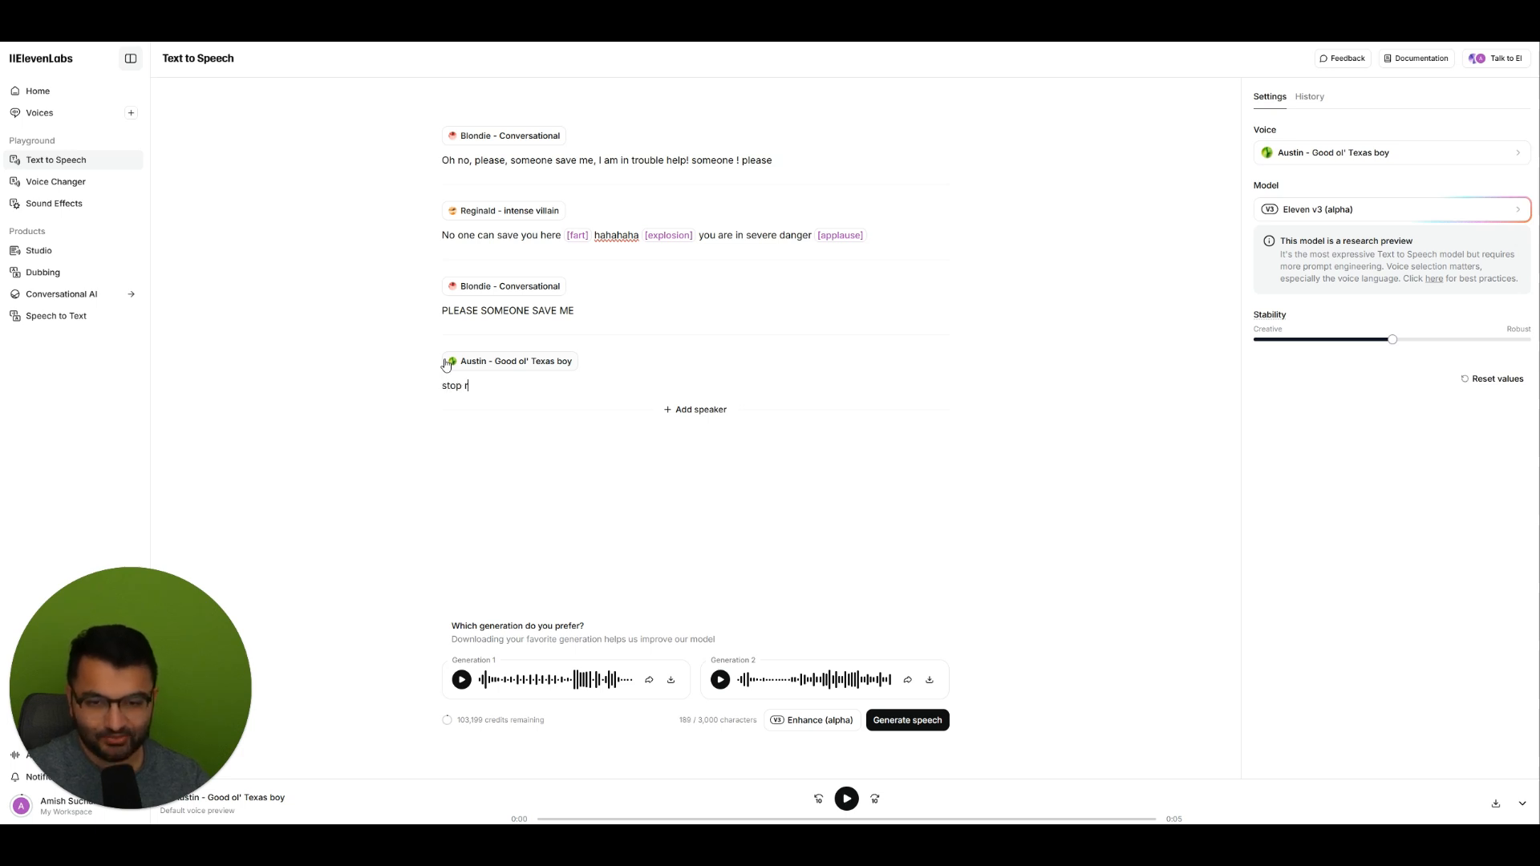
type("ight there!")
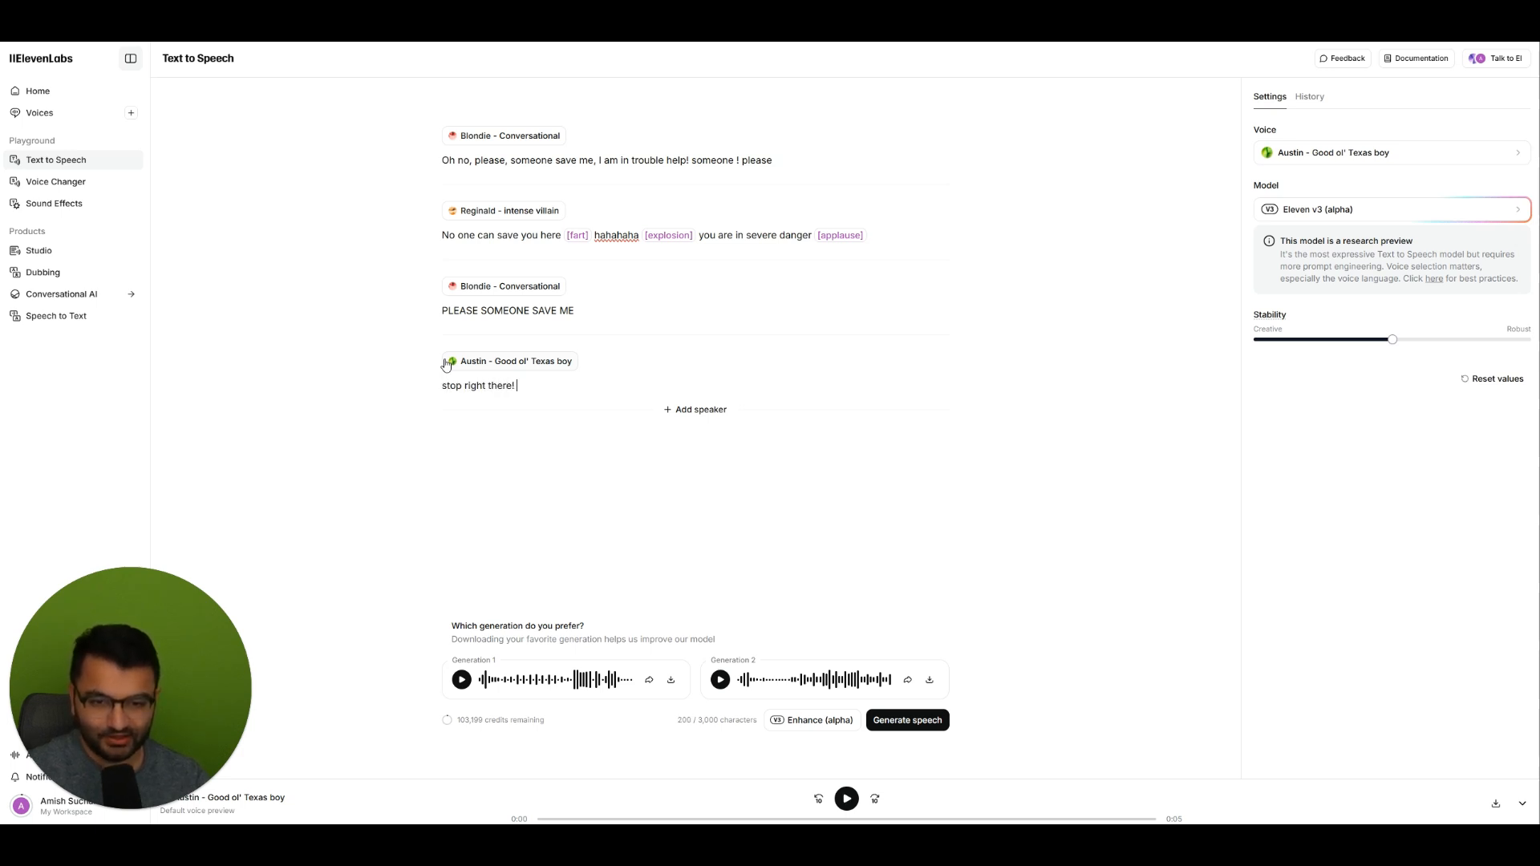
type("[gunshot]")
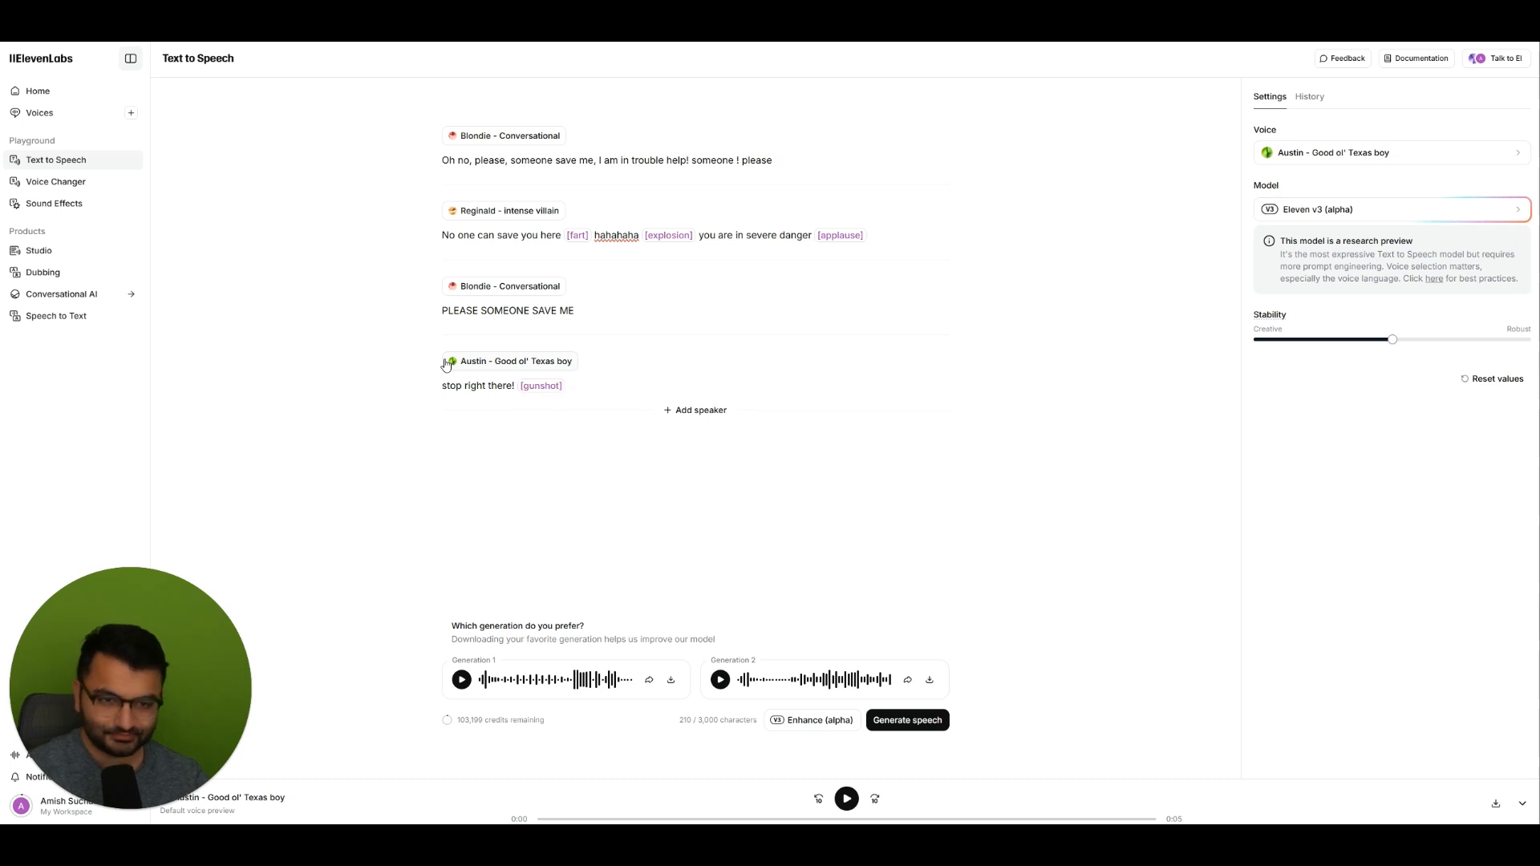
type("you sir a")
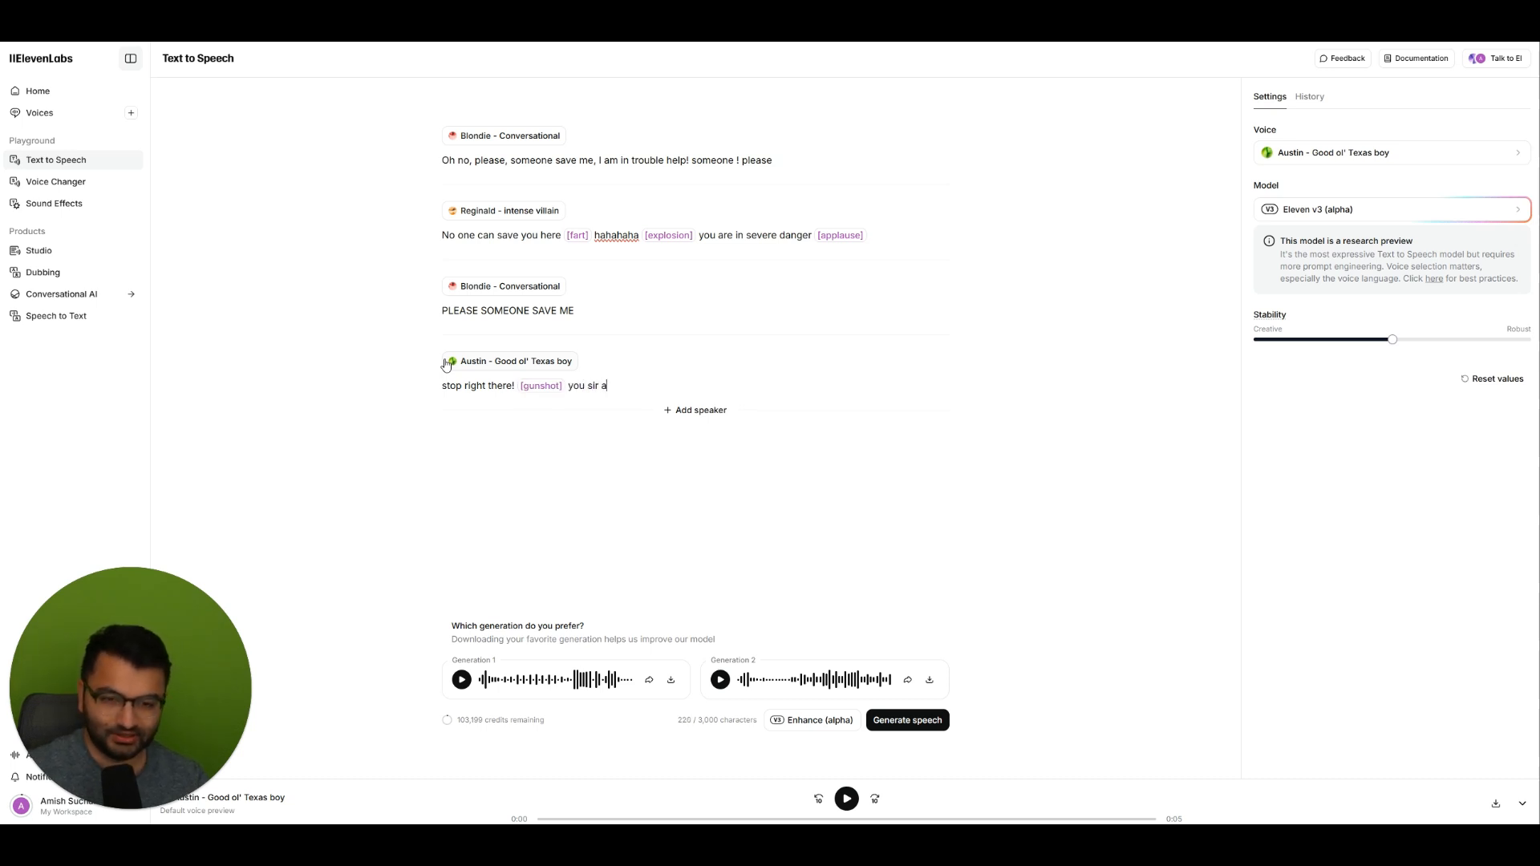
type("re under ar")
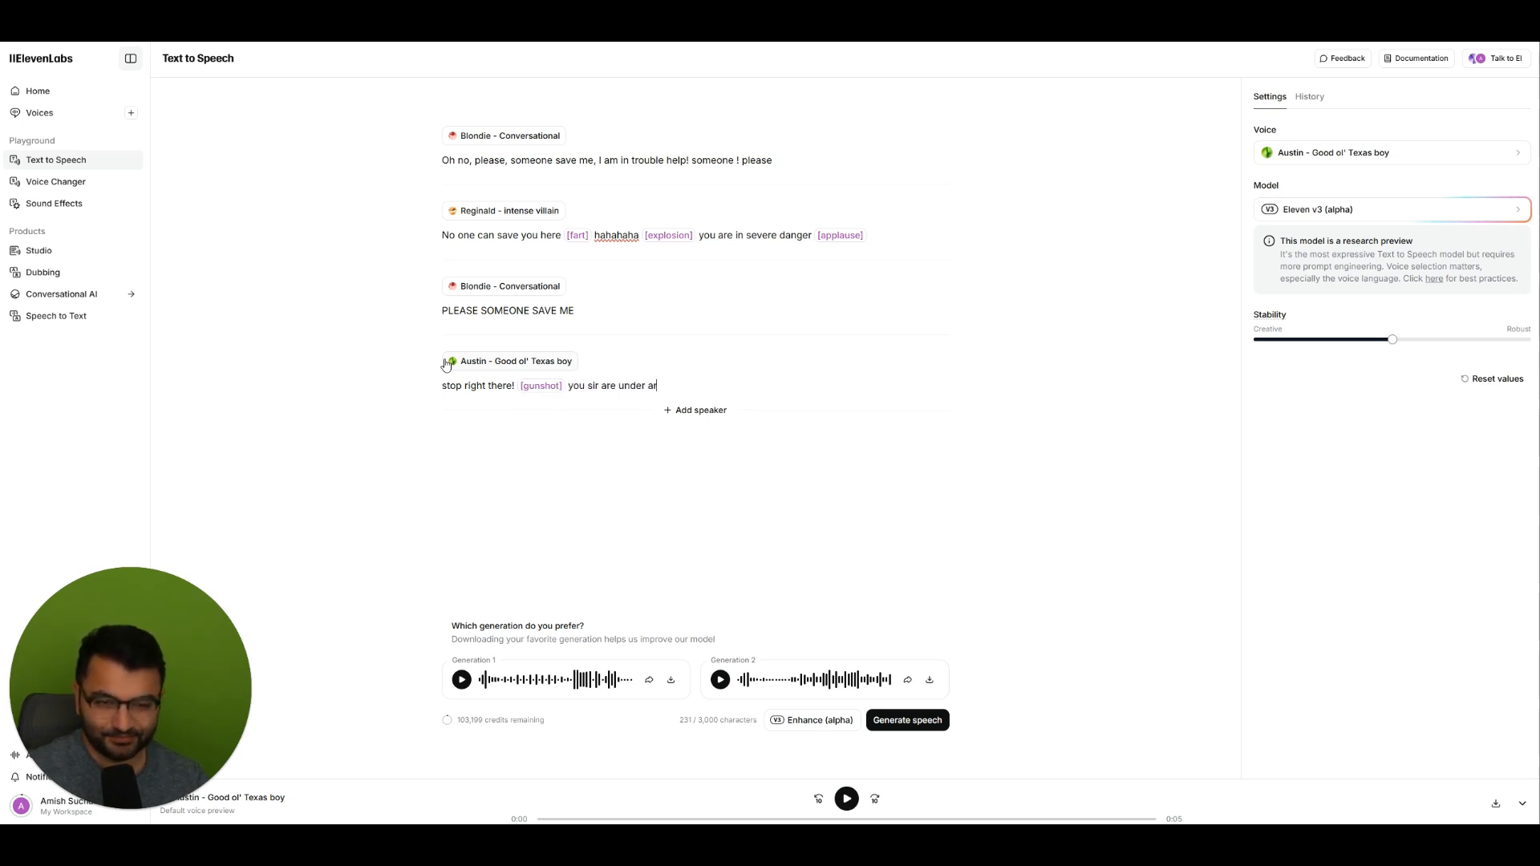
type("rest.")
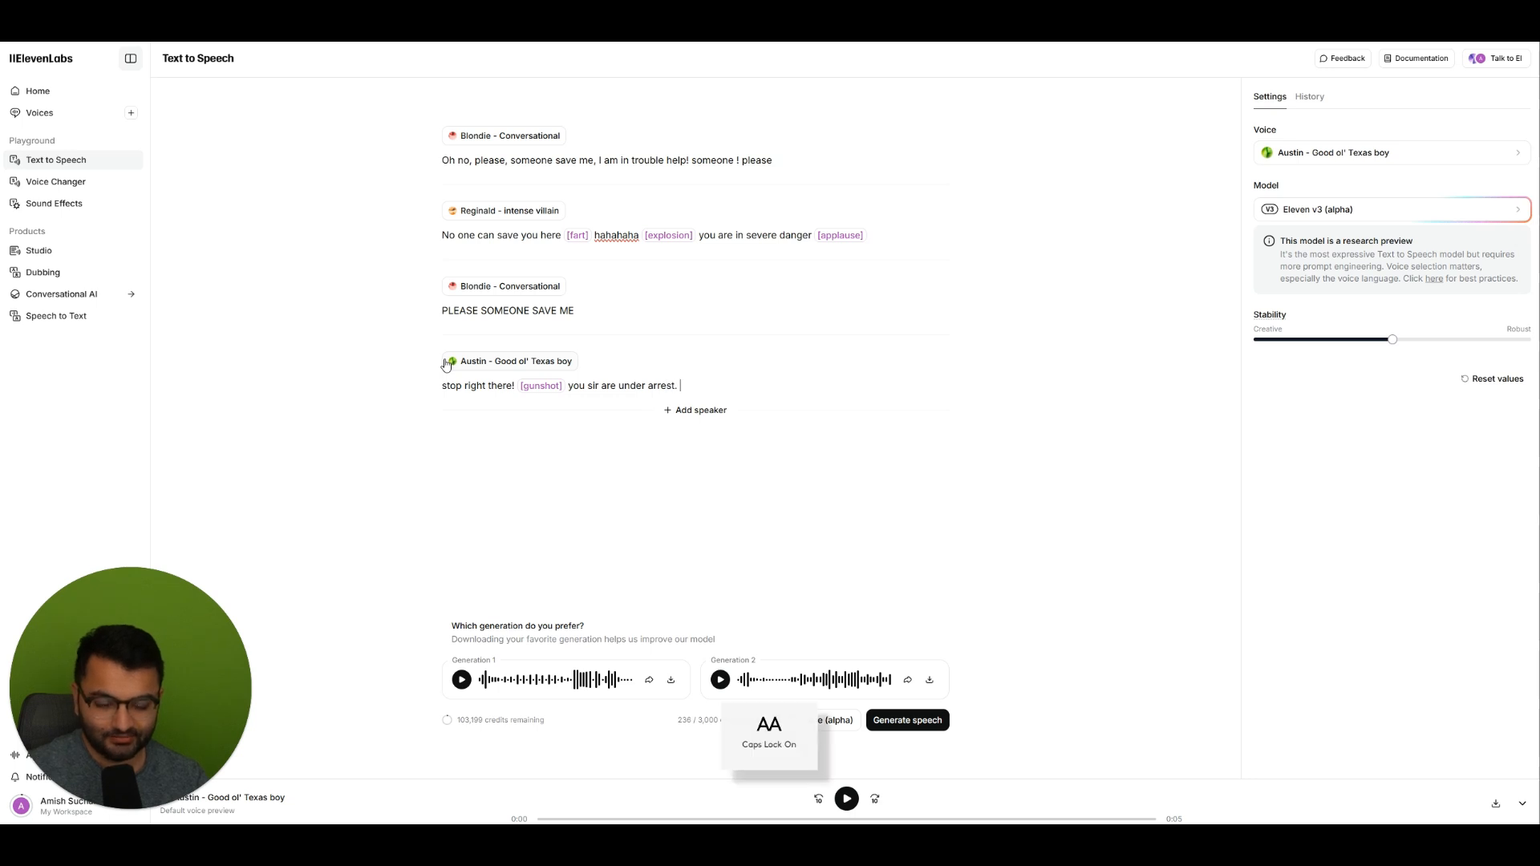
- Finish the line 'I'm going to take you back to prison' and add a fifth speaker line
type("I'm going to take you back to the sher")
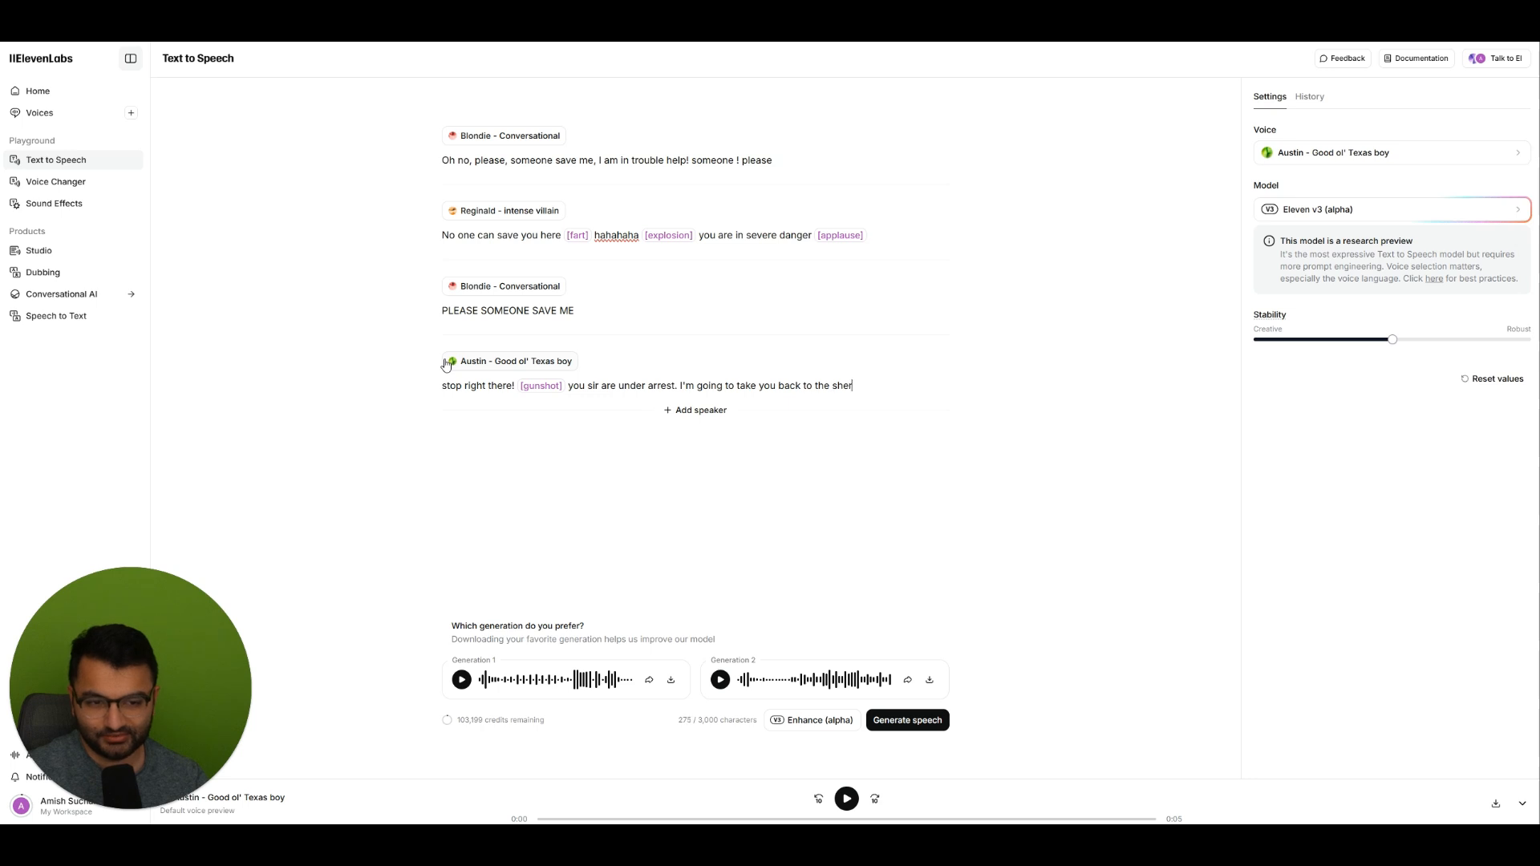
key("BackSpace")
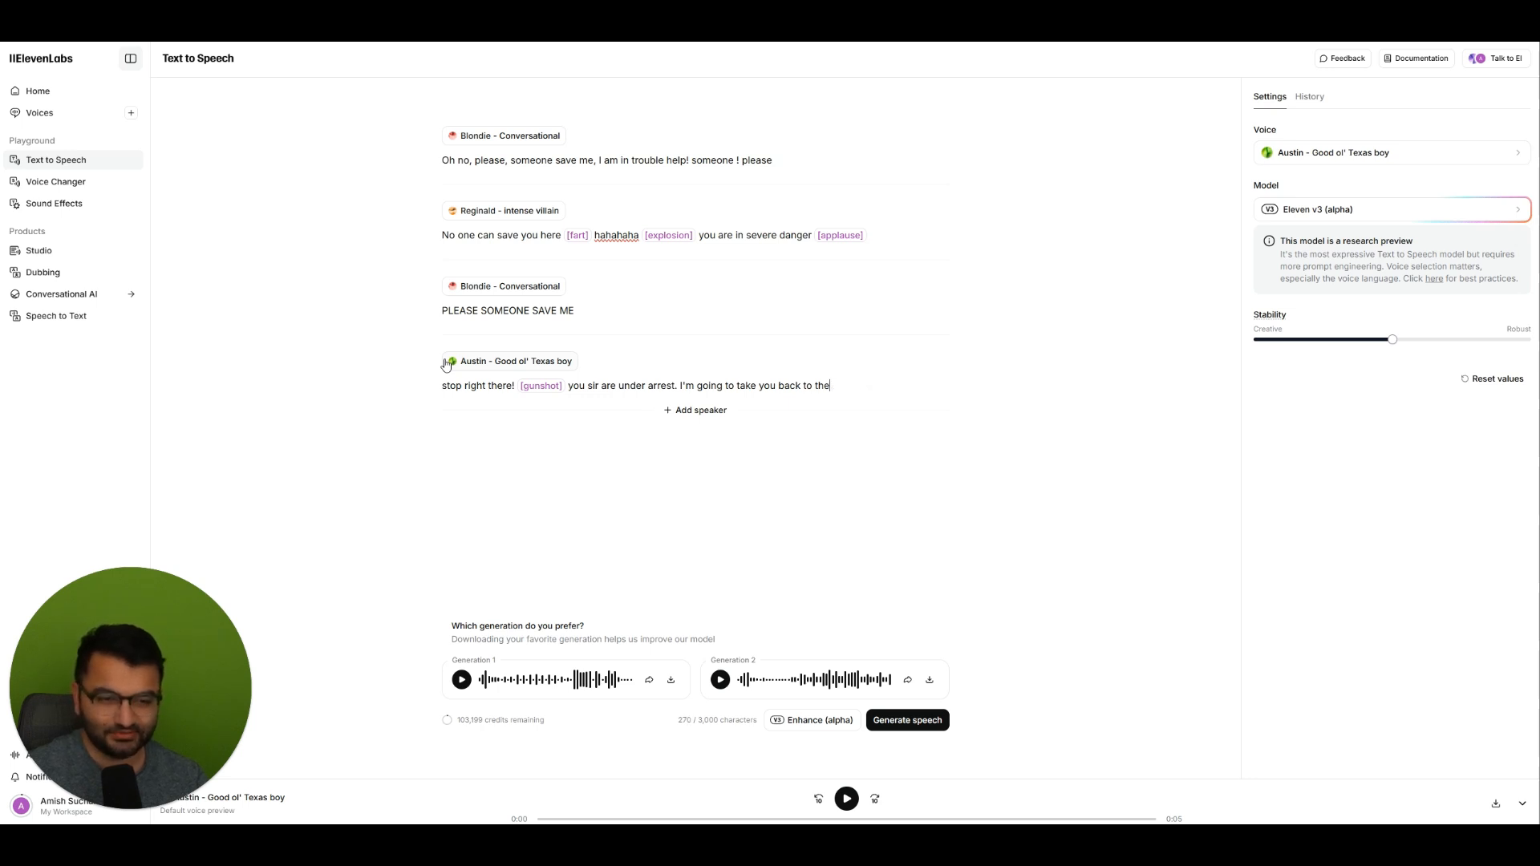
key("Backspace")
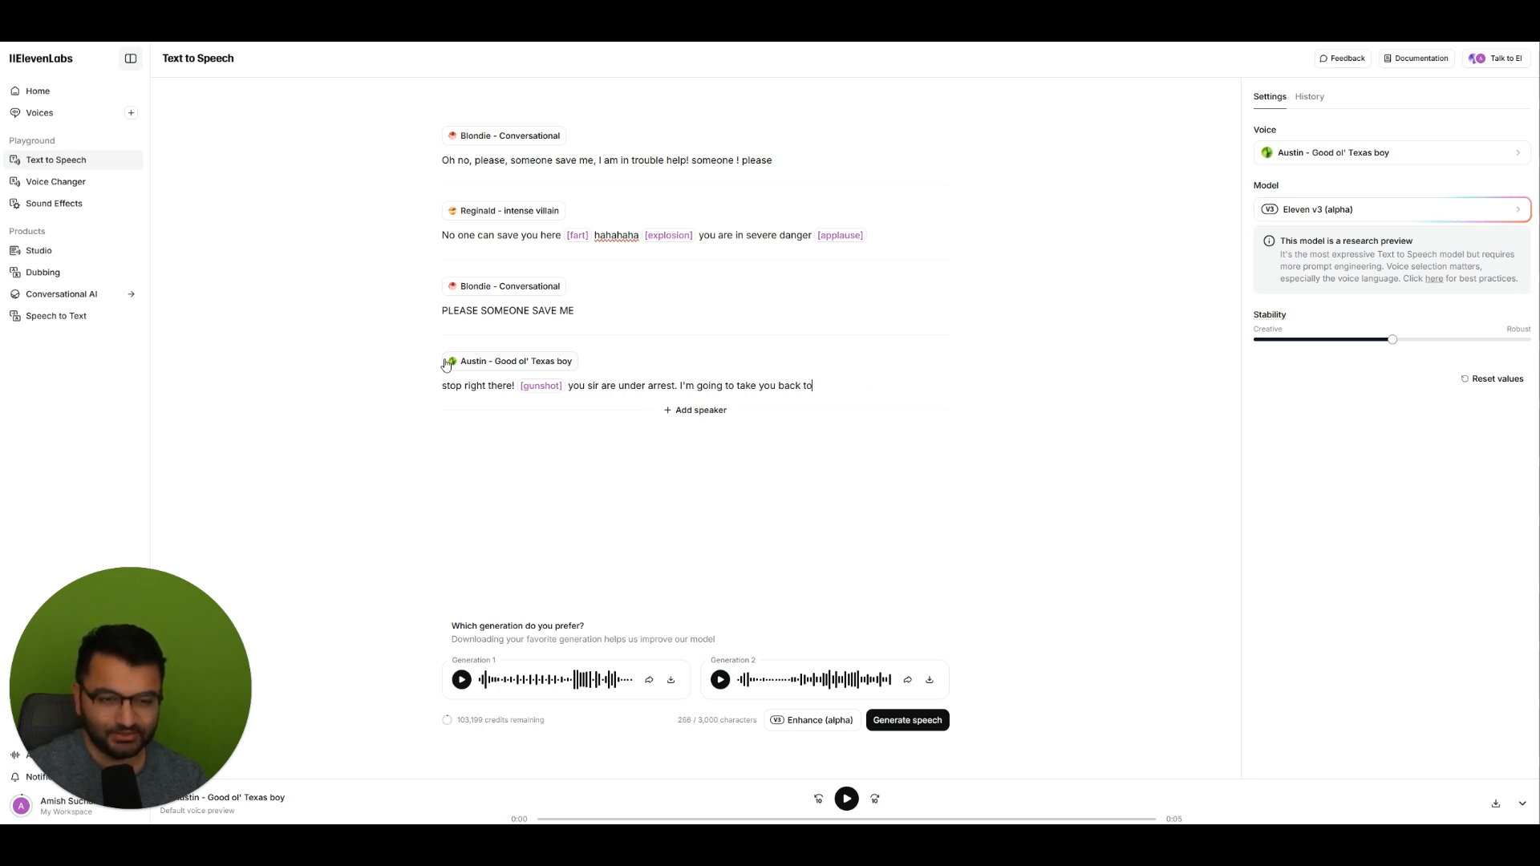
type("down")
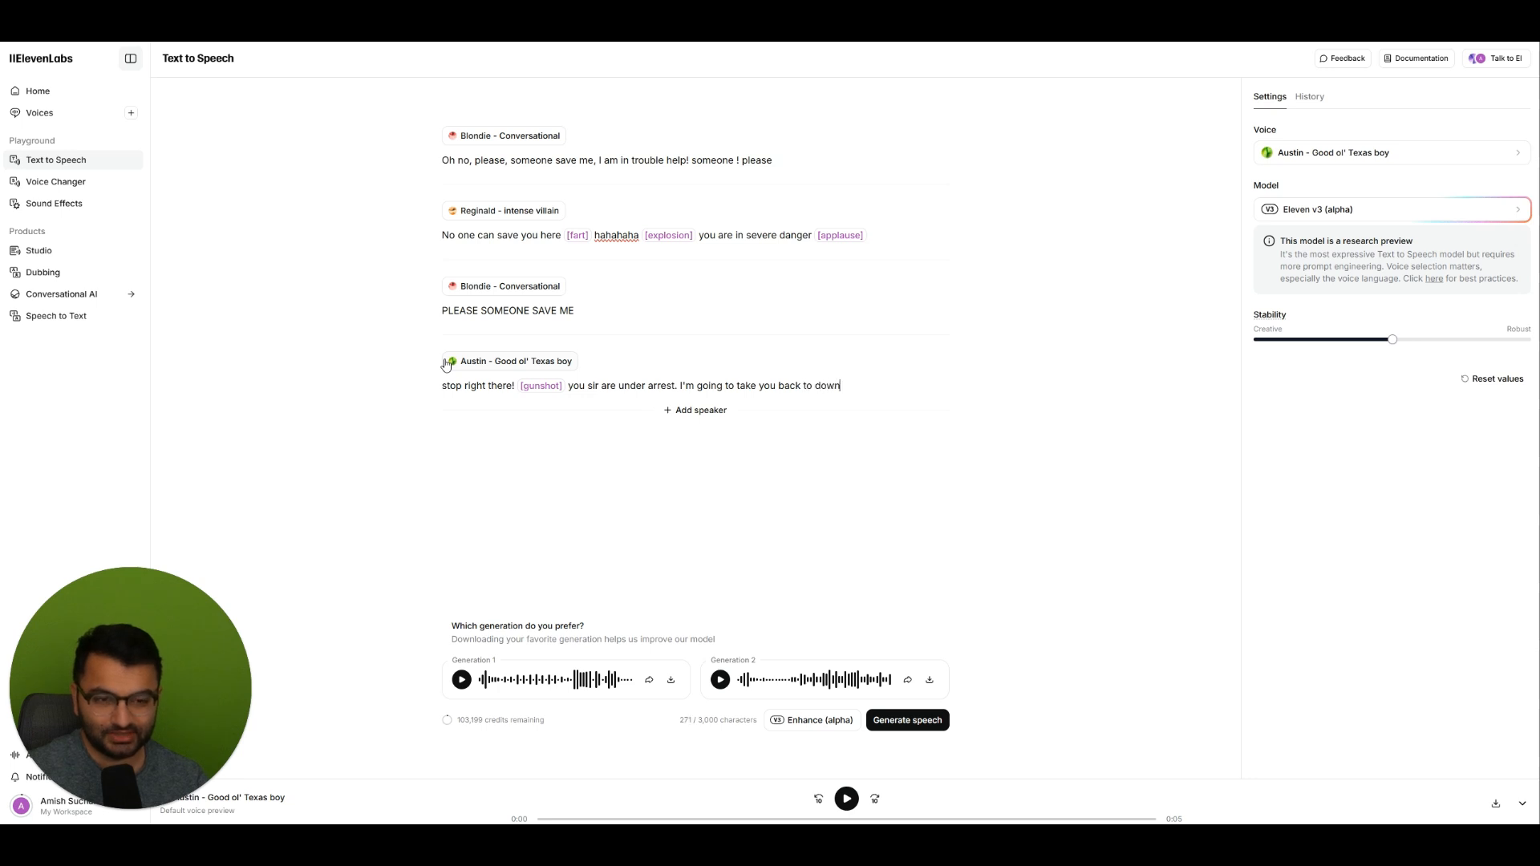
key("Backspace")
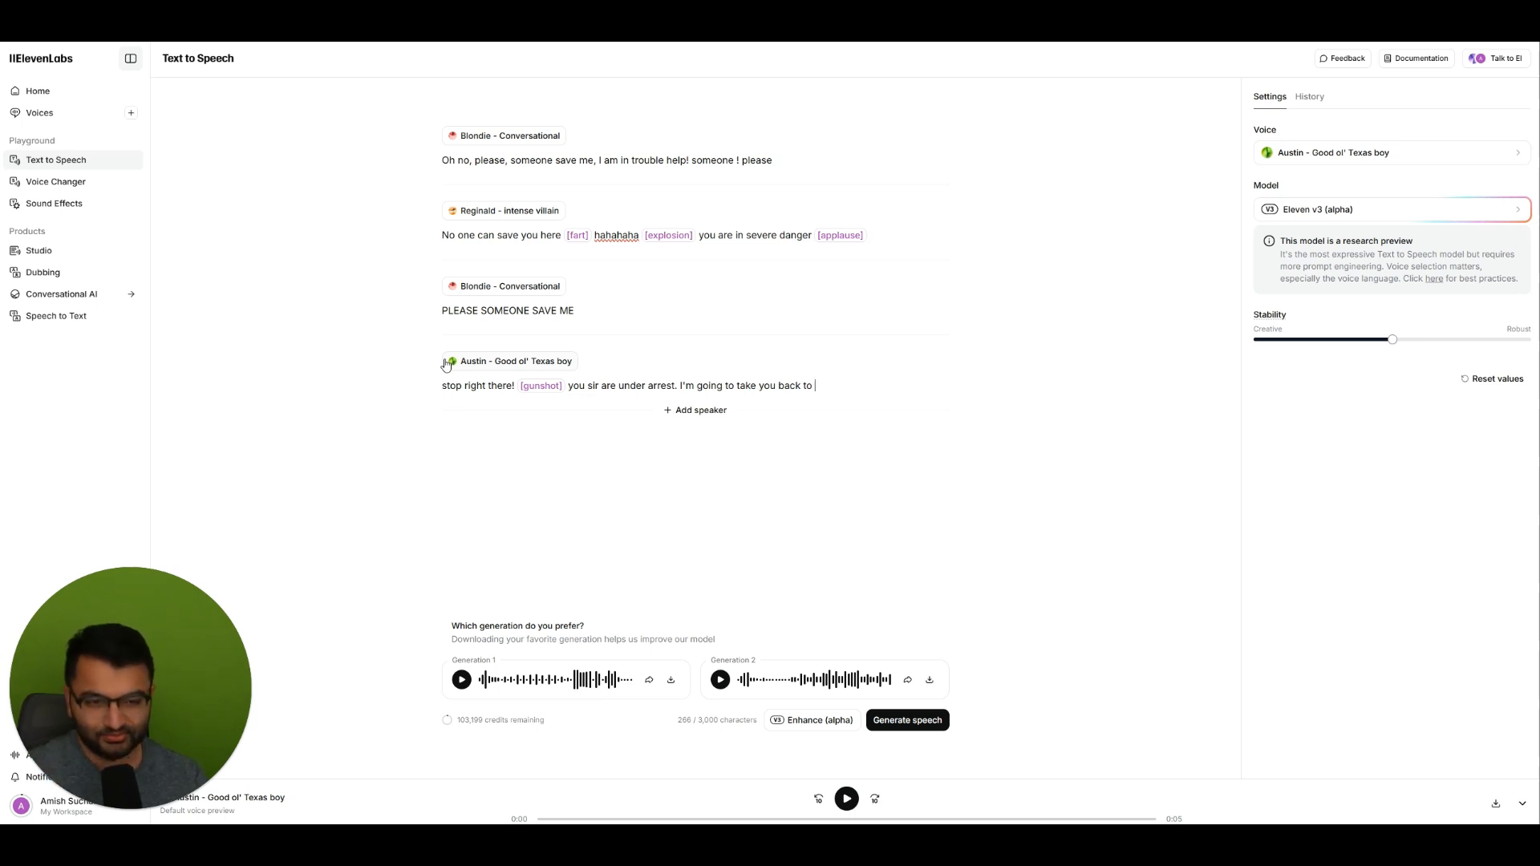
type("prison")
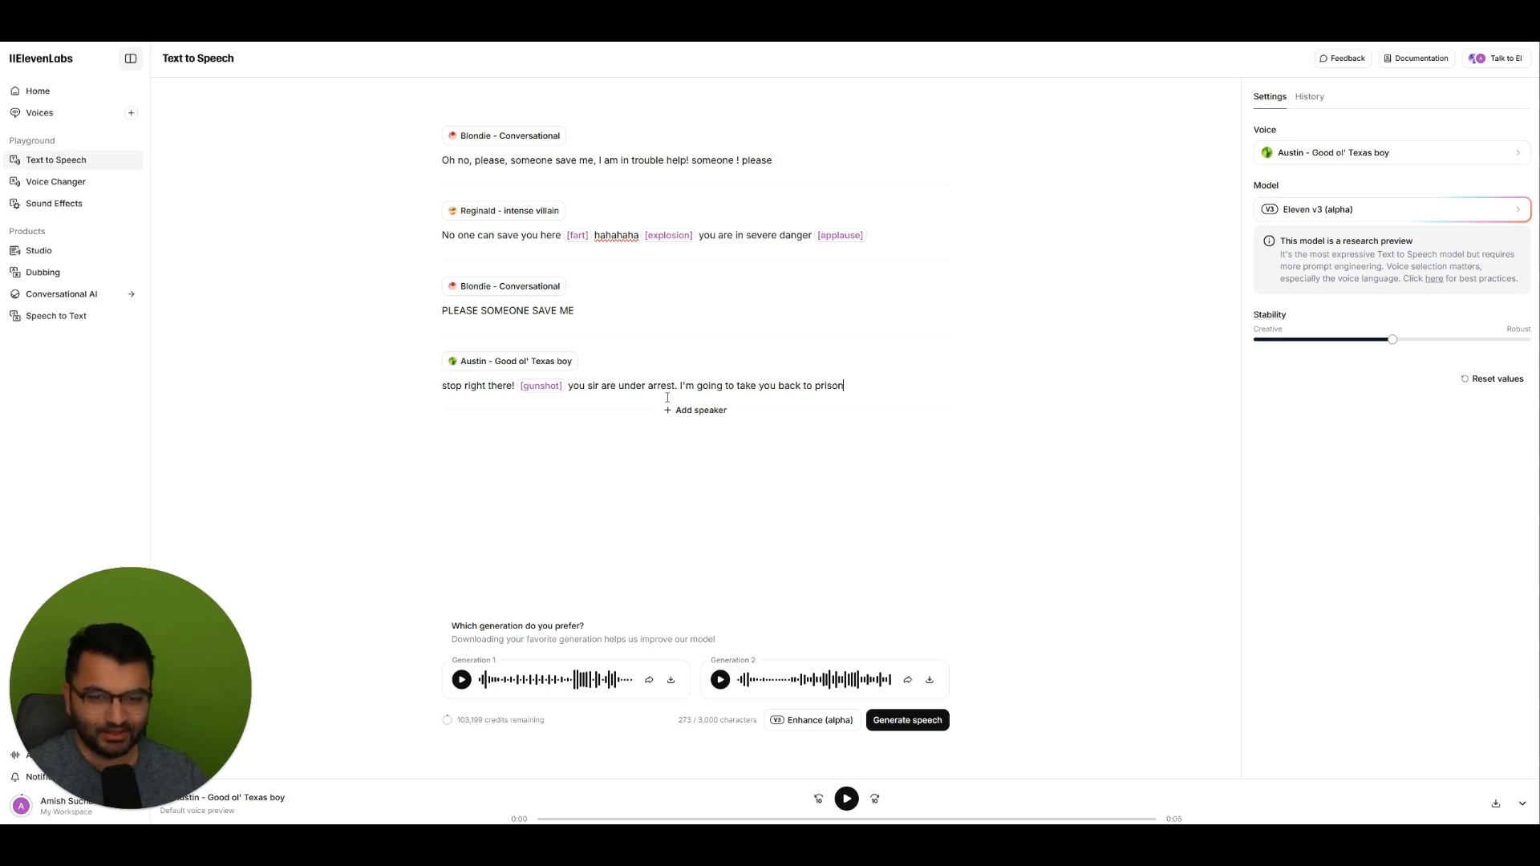
left_click(694, 410)
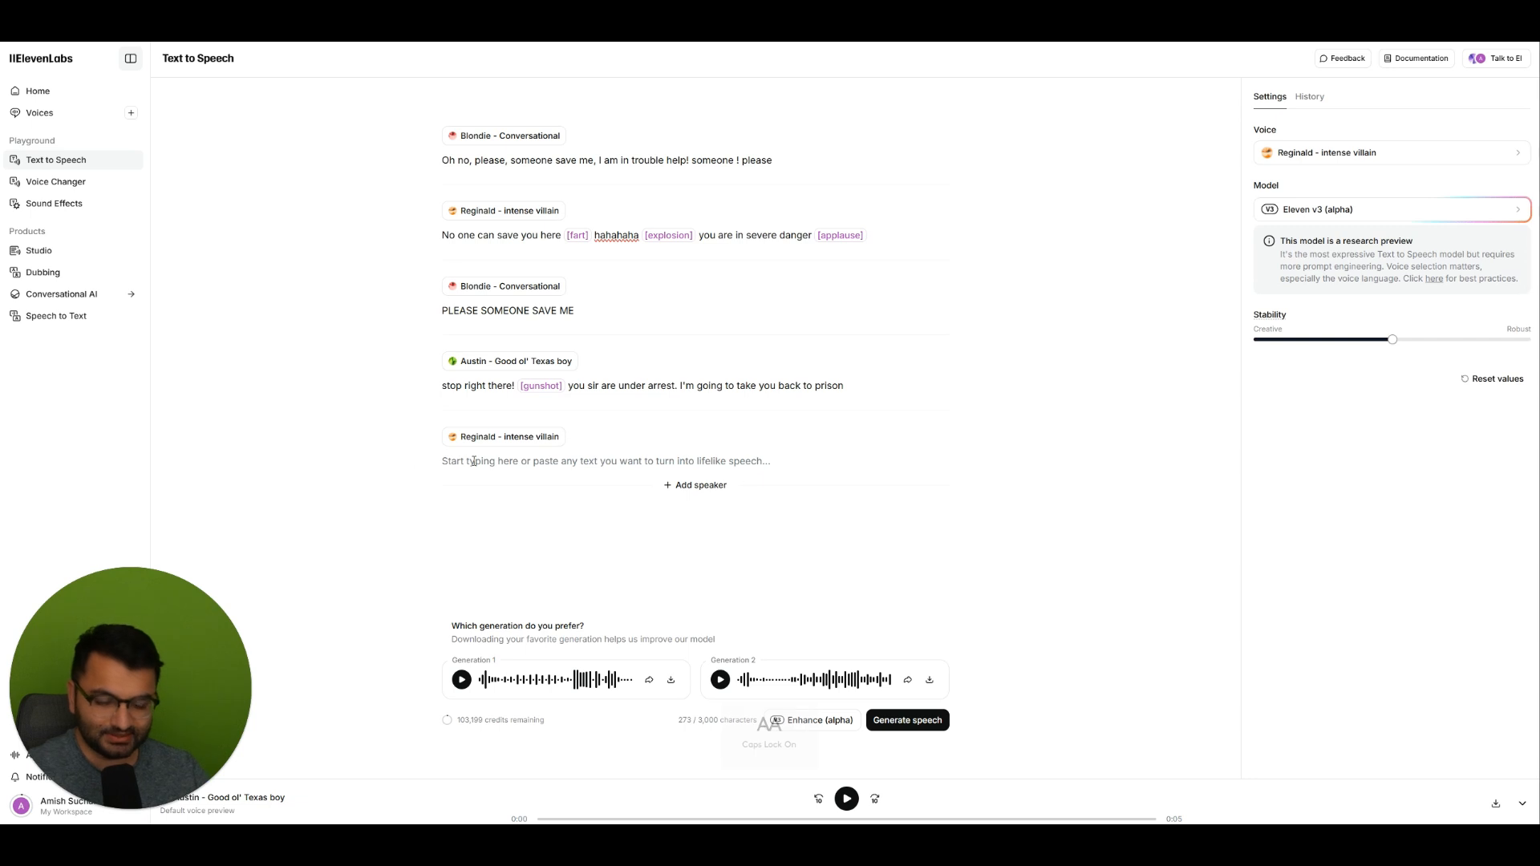
- Write Reginald's retort 'NO YOU WILL NOT' followed by a [fart] tag
type("NO YHOU WILL NOT")
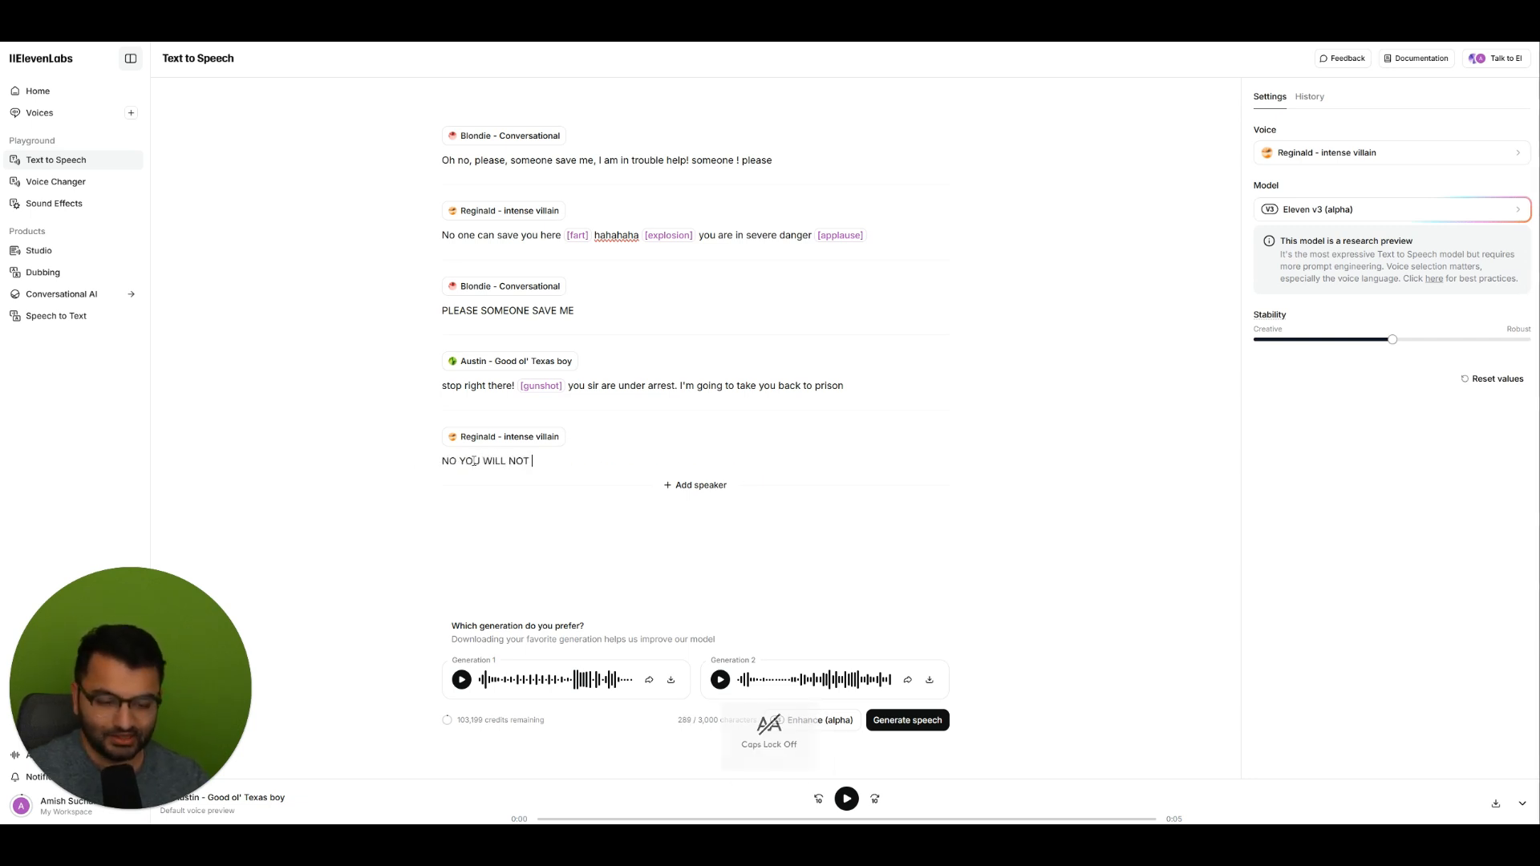
type("[fart]")
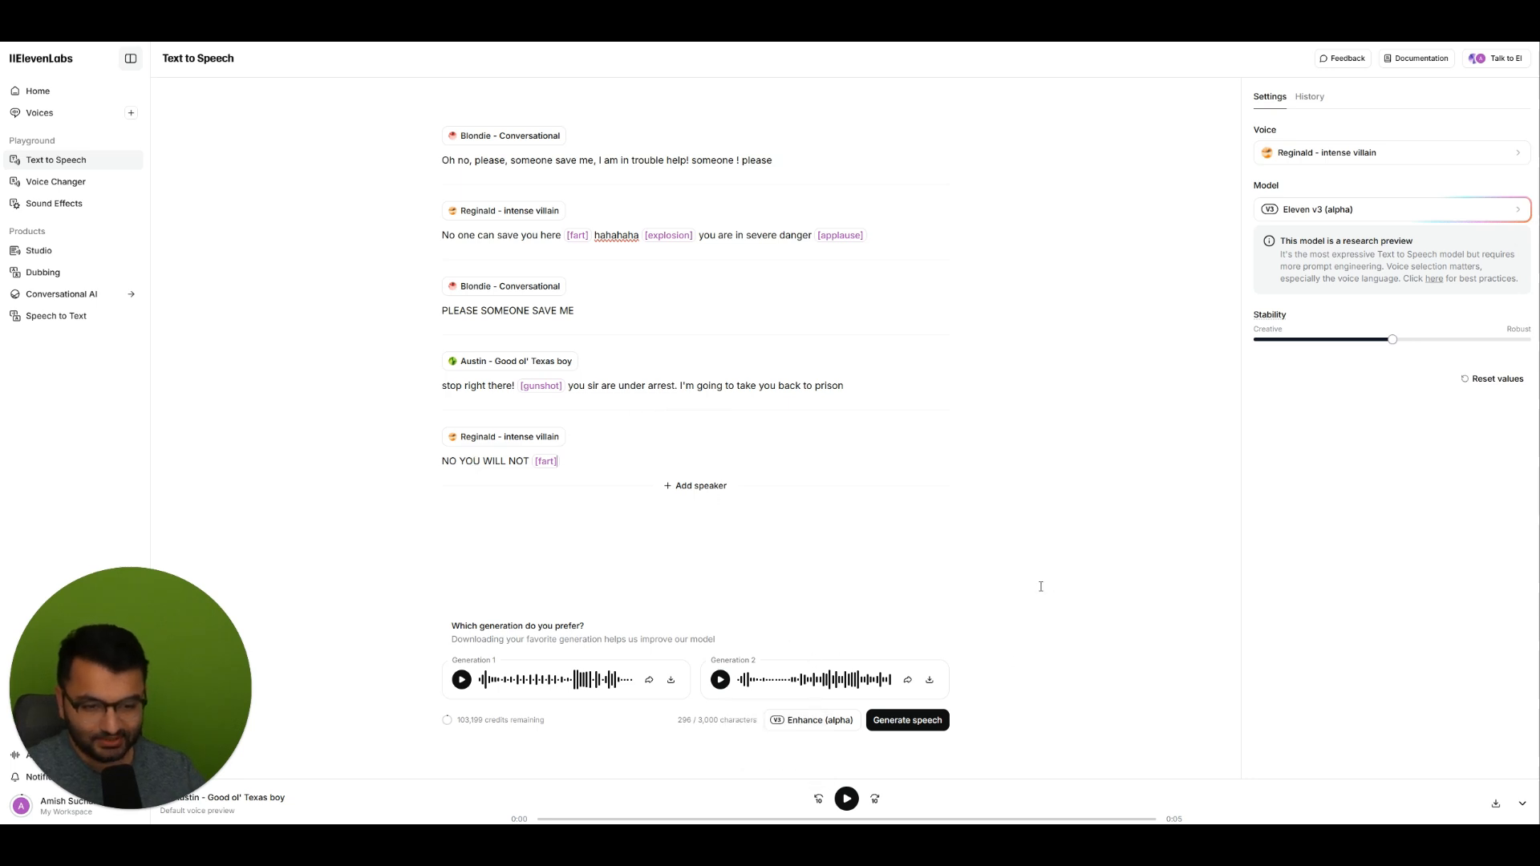
mouse_move(482, 720)
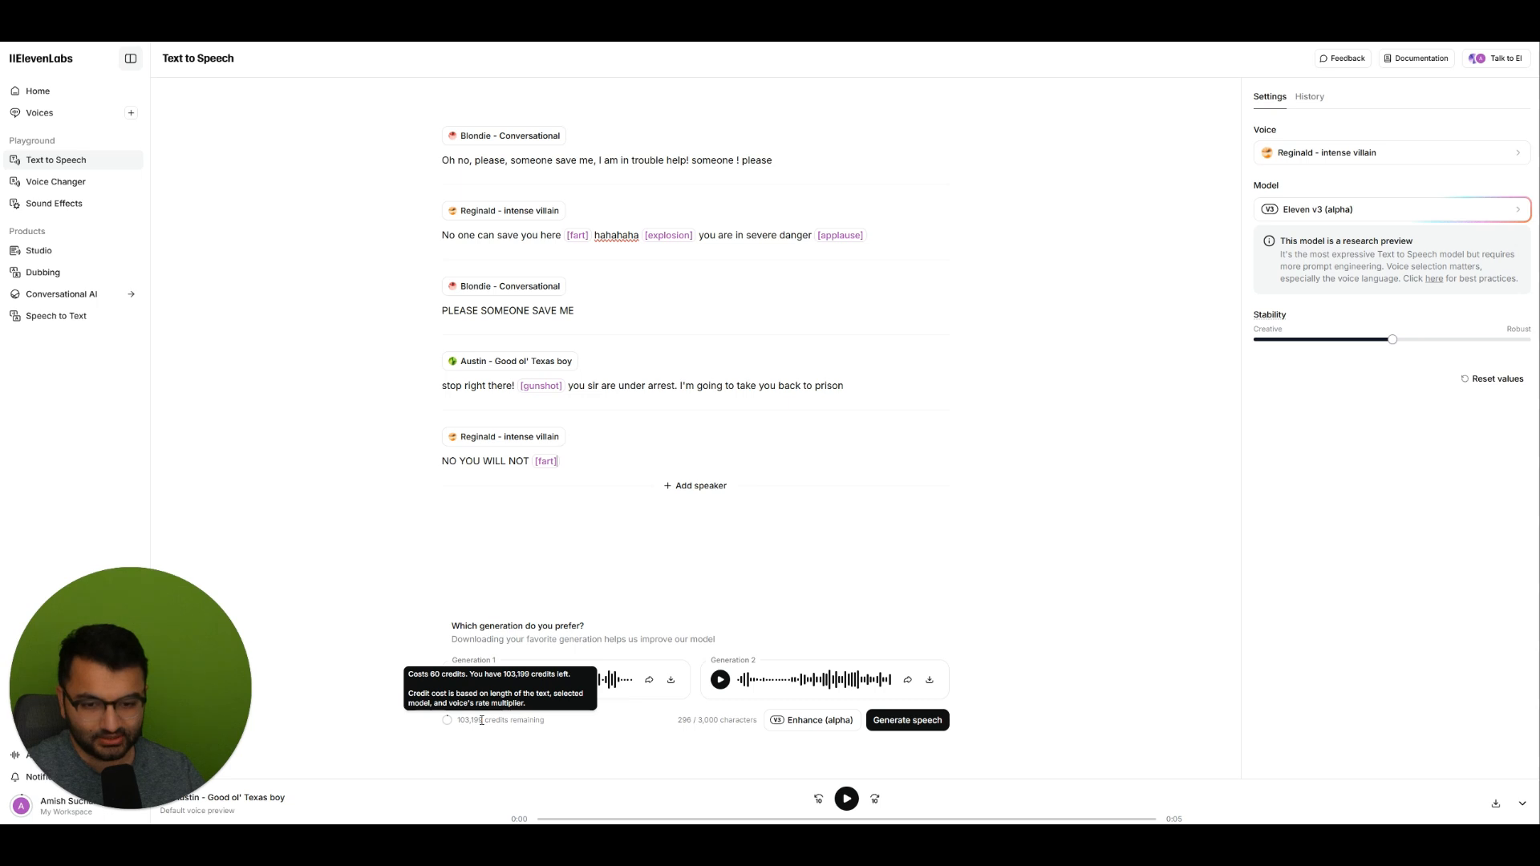
mouse_move(527, 598)
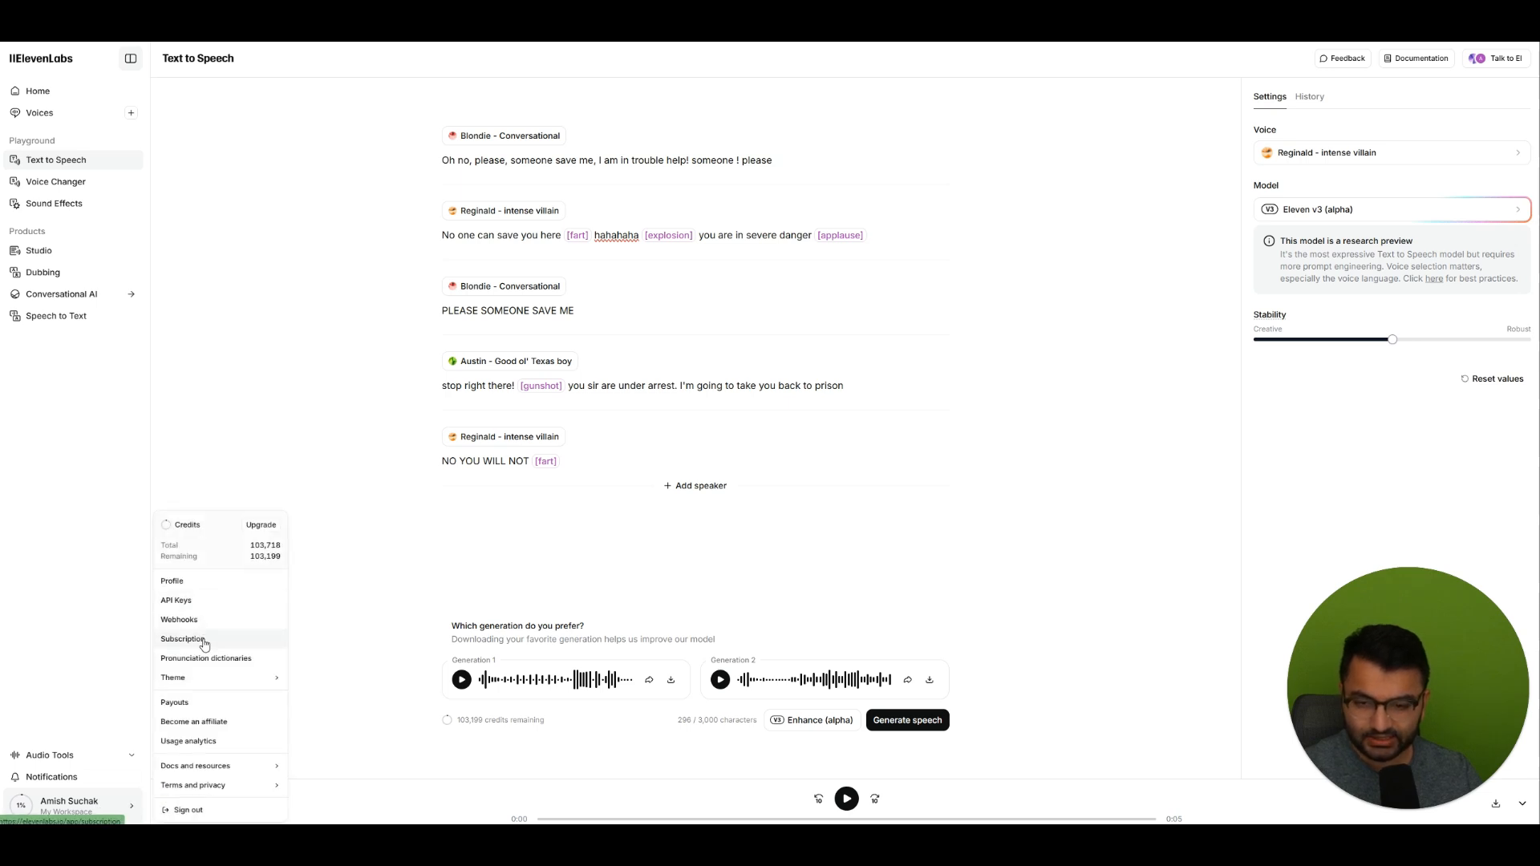
left_click(185, 638)
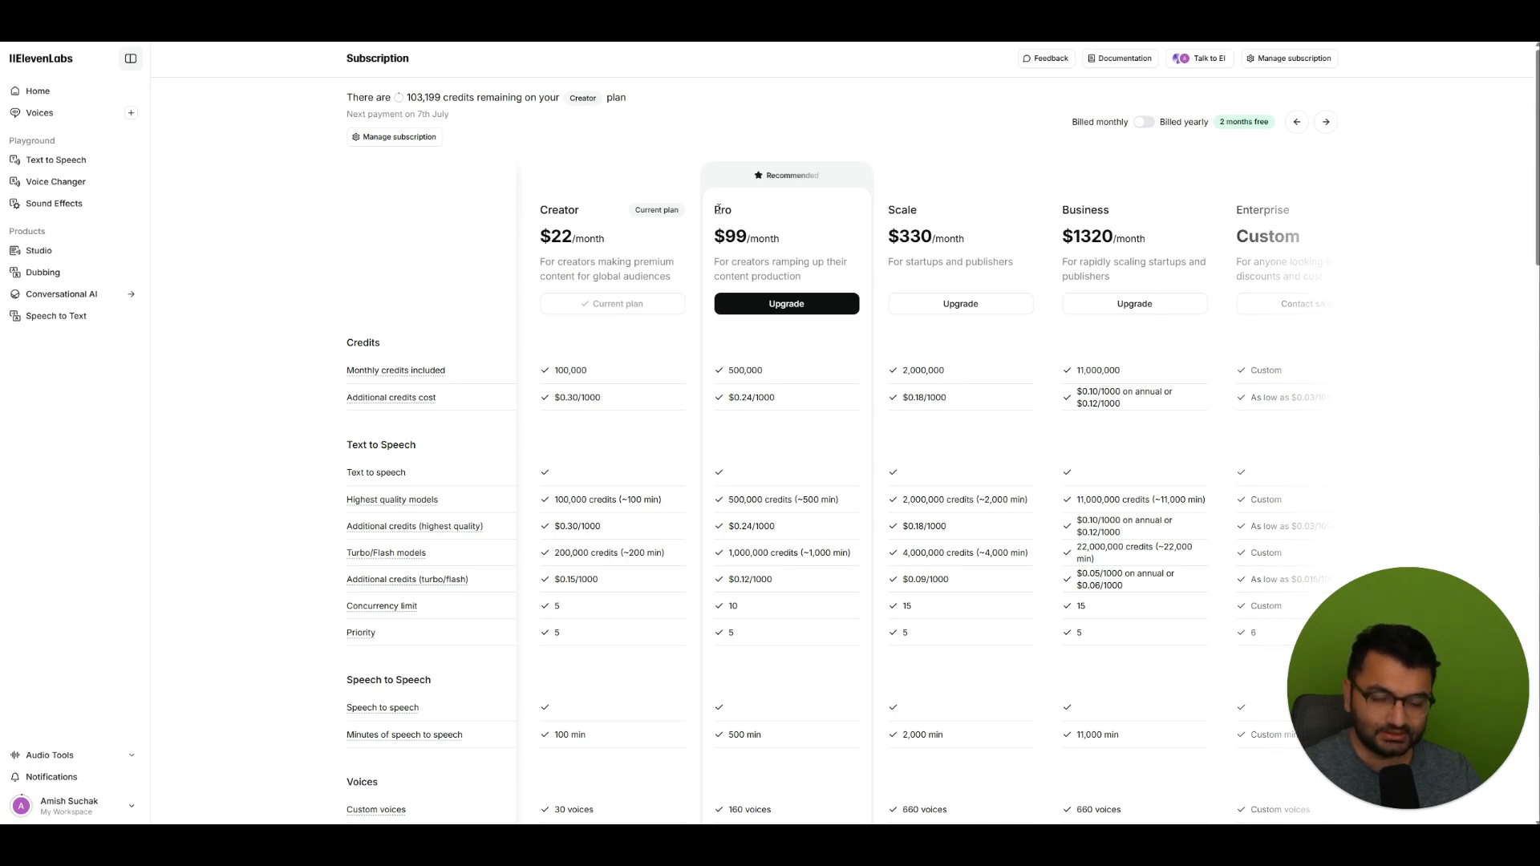
mouse_move(552, 327)
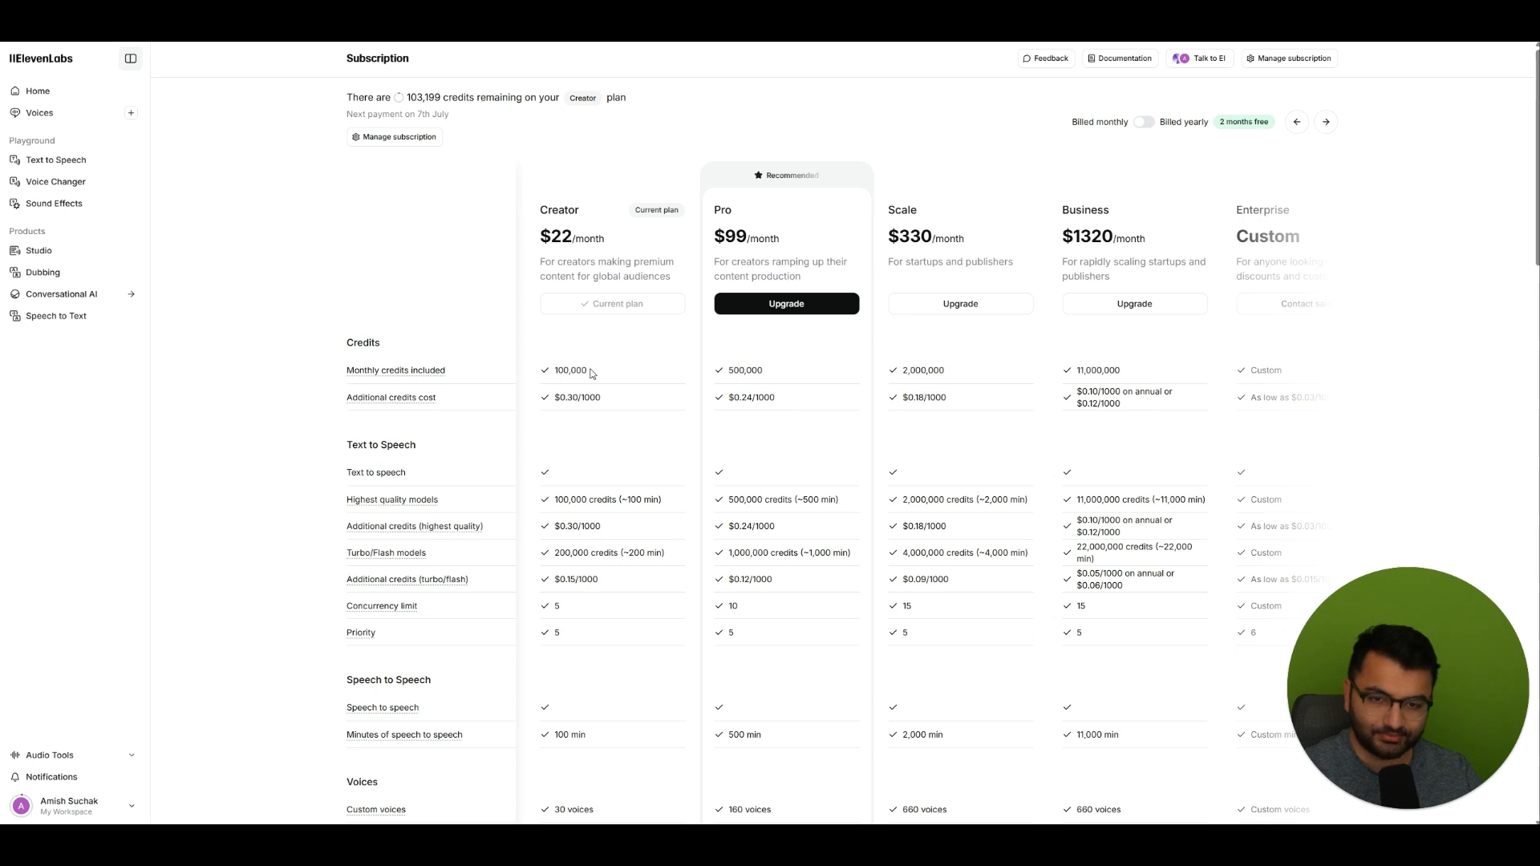
scroll("down", 3)
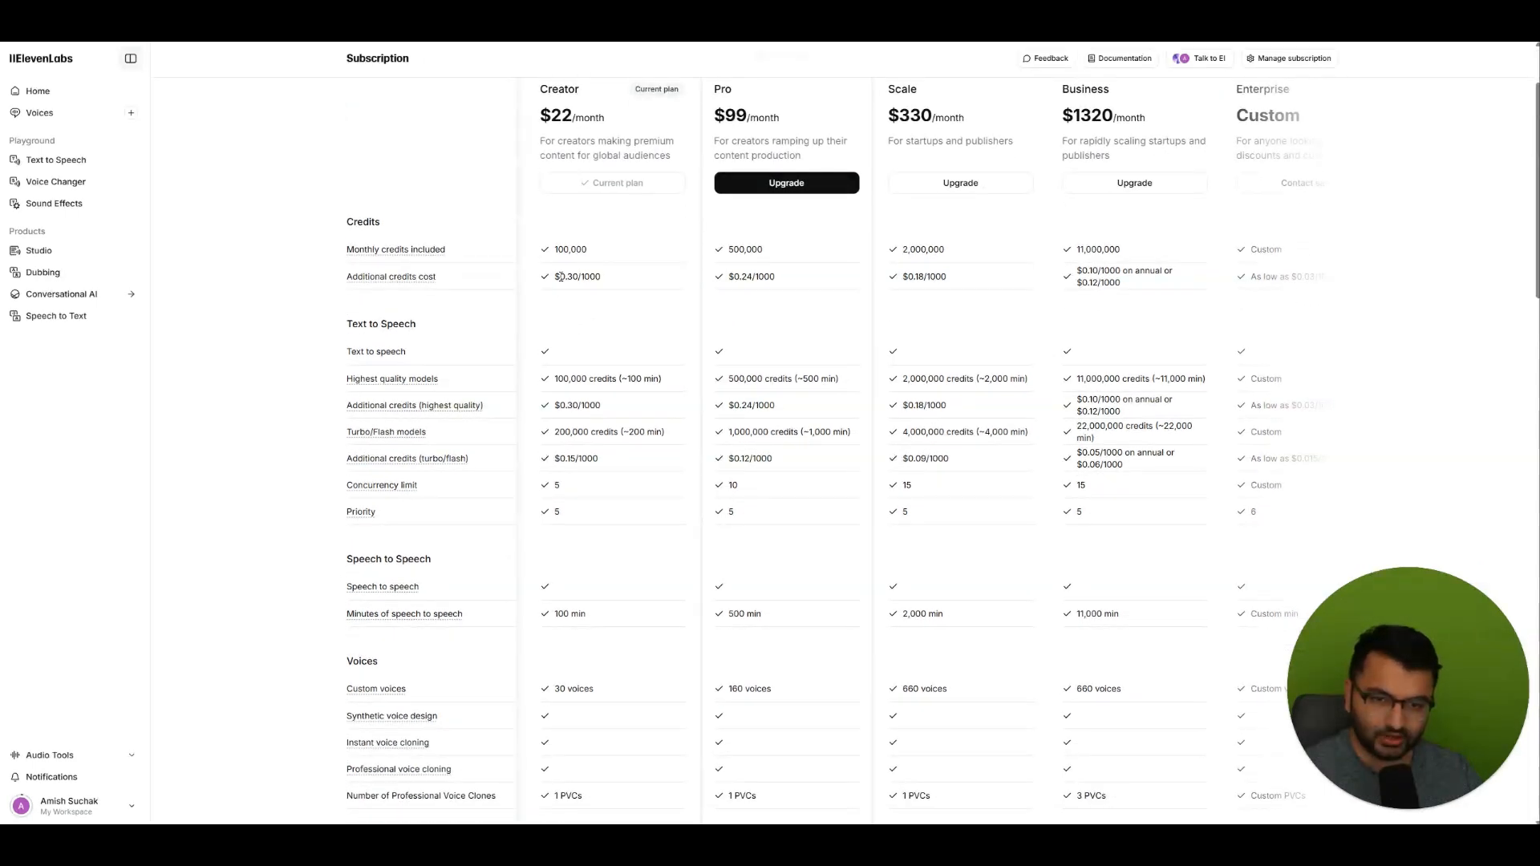
double_click(563, 276)
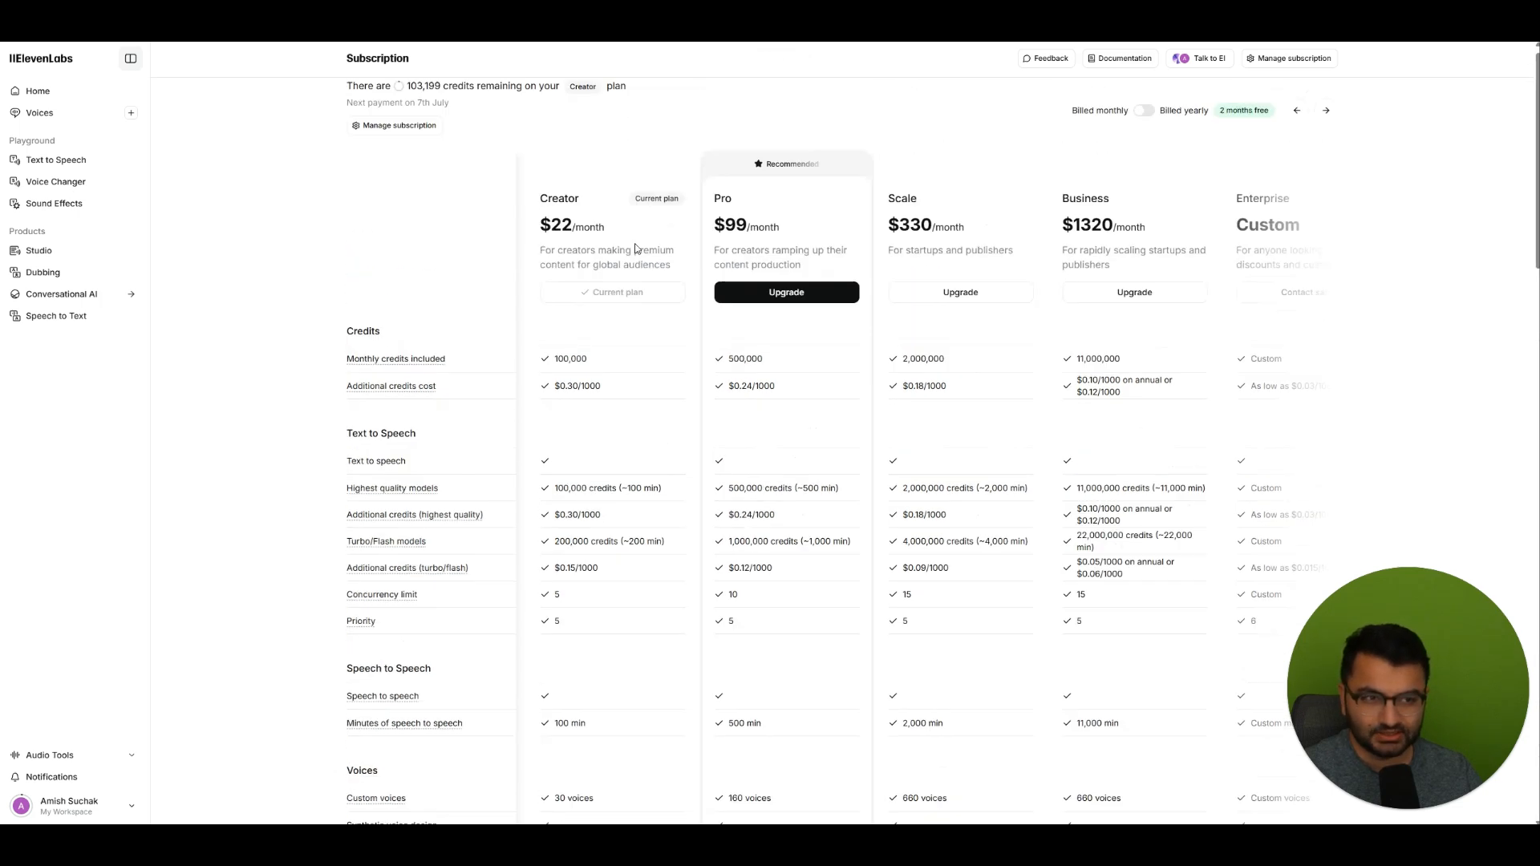
left_click(49, 159)
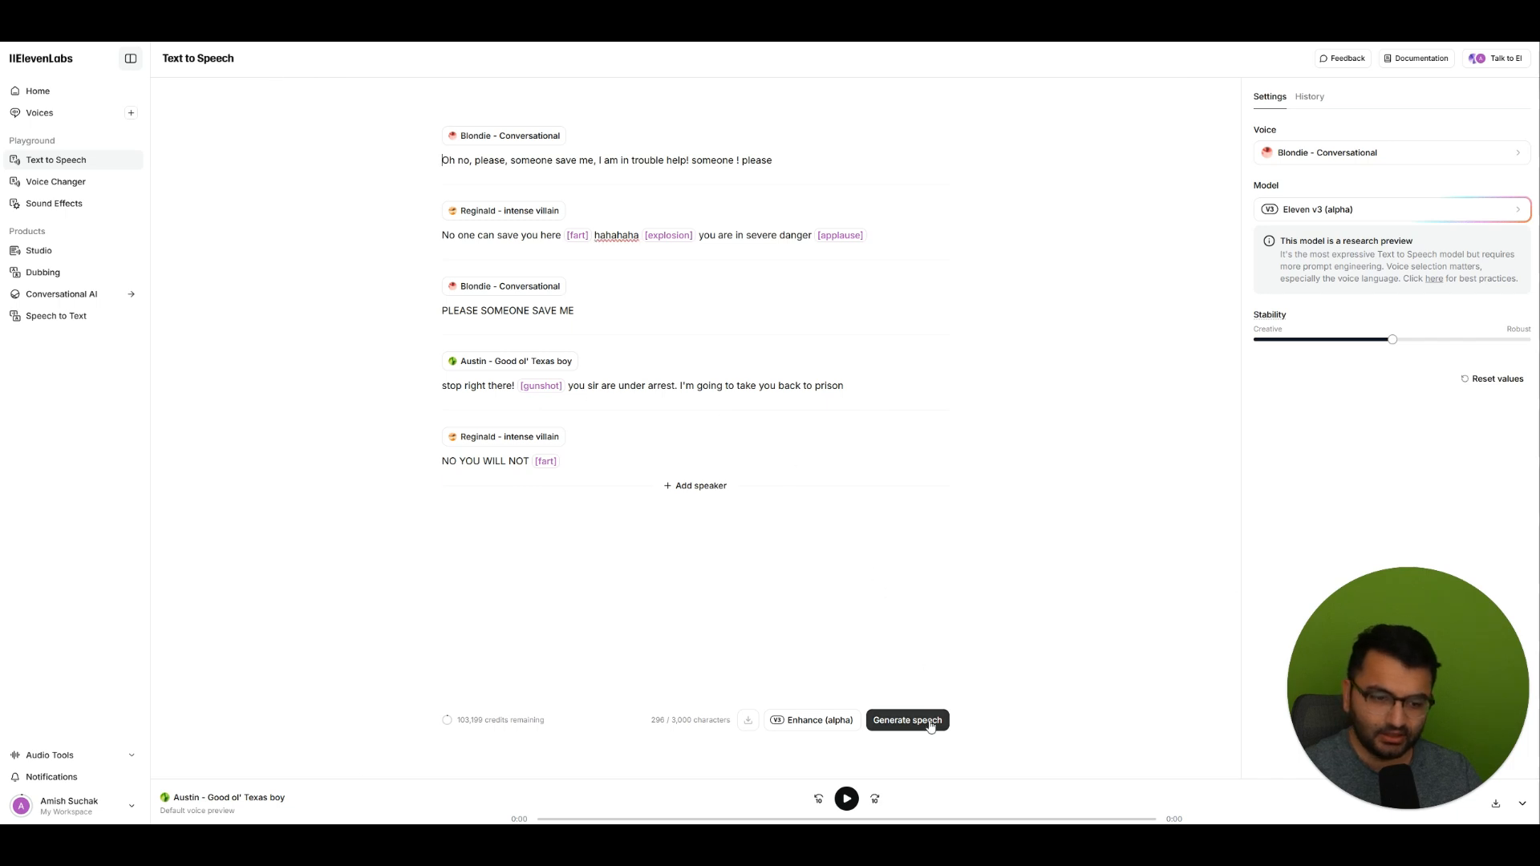
left_click(907, 720)
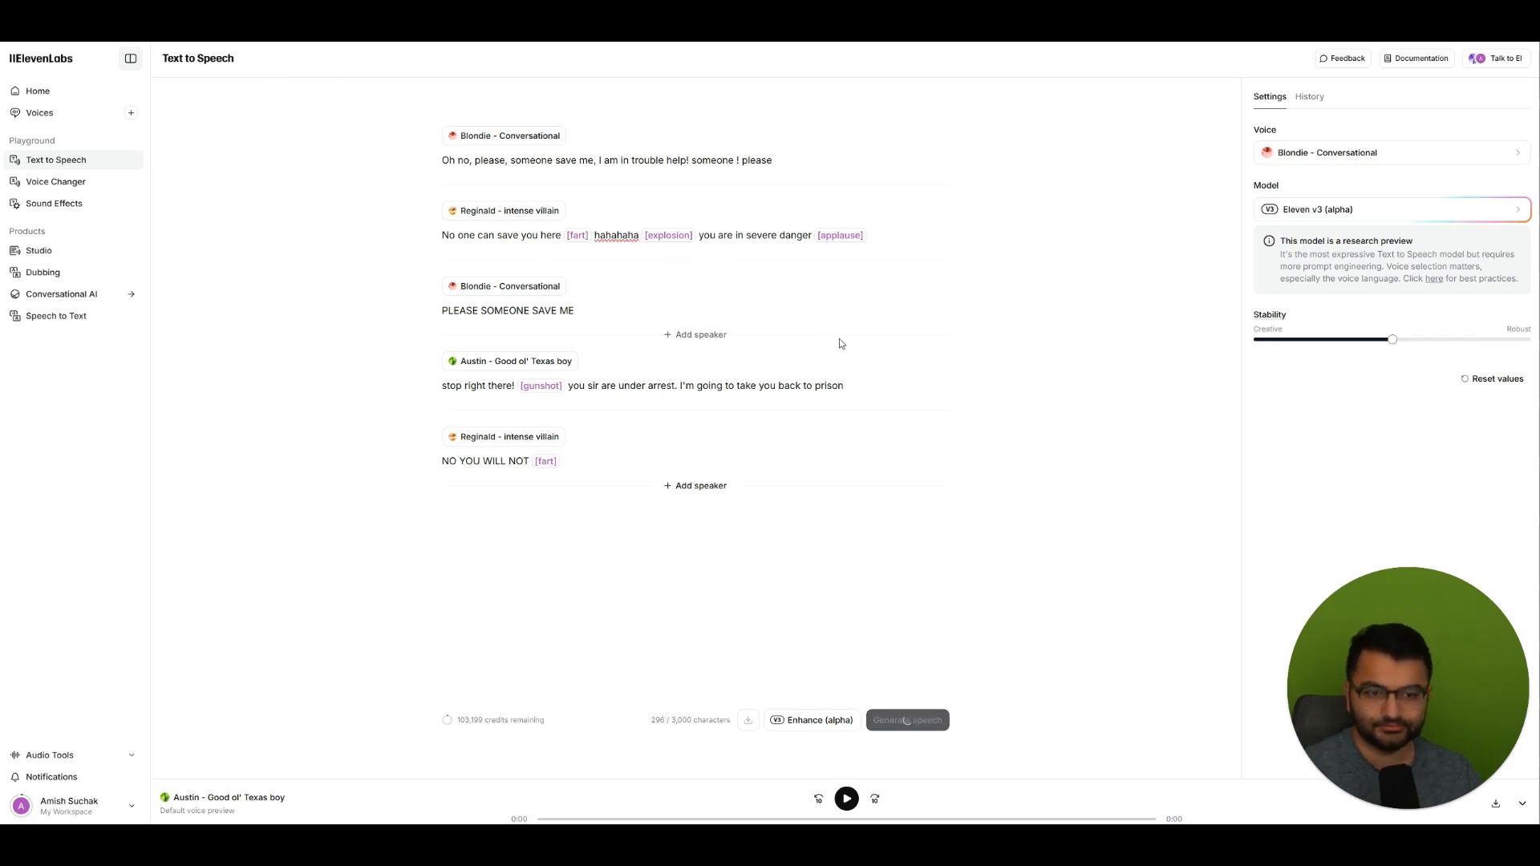
left_click(906, 720)
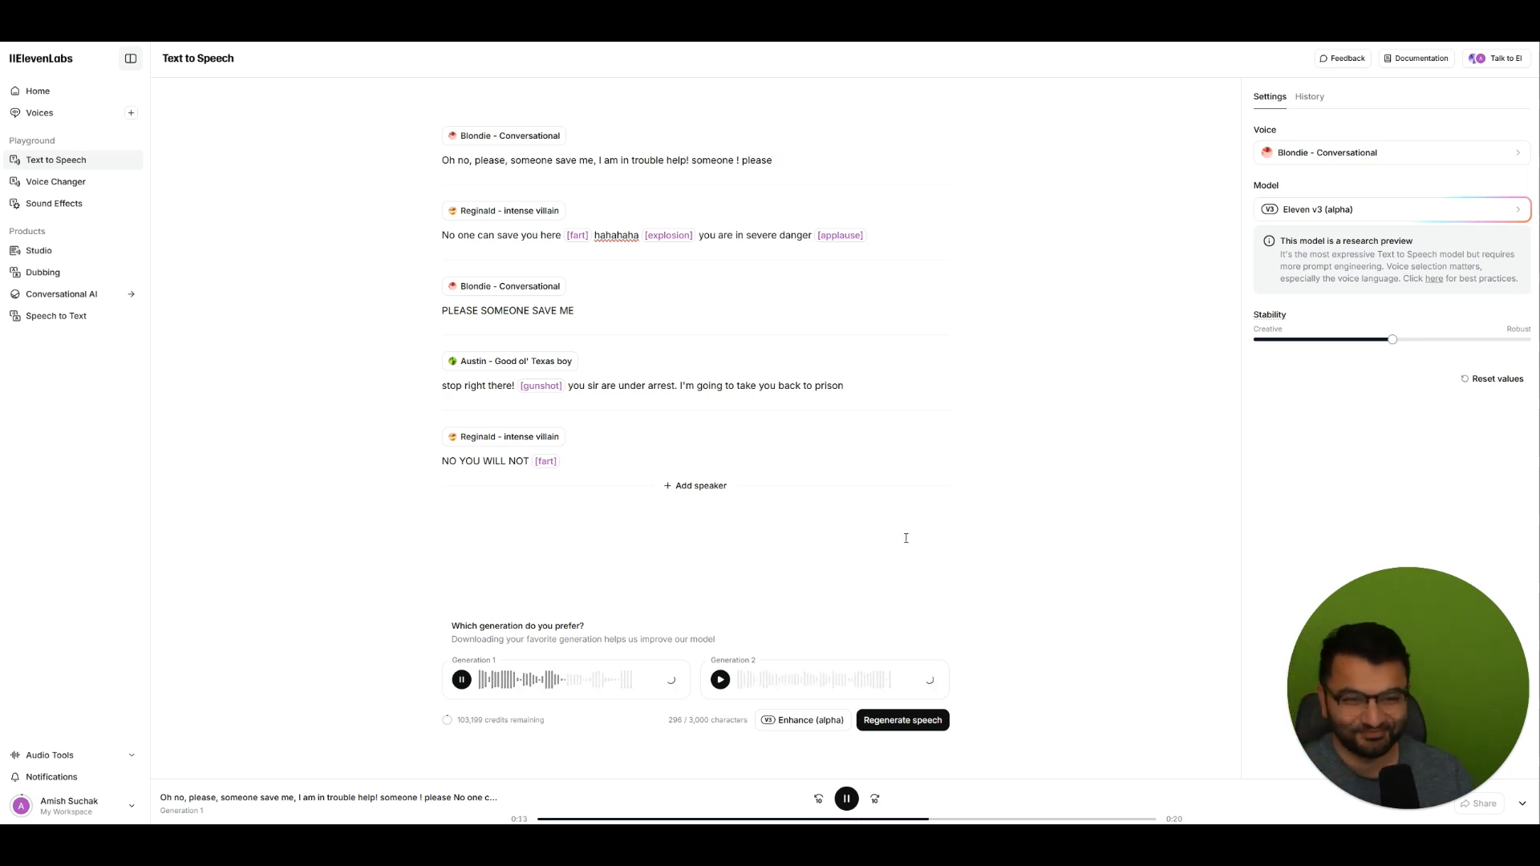
mouse_move(616, 580)
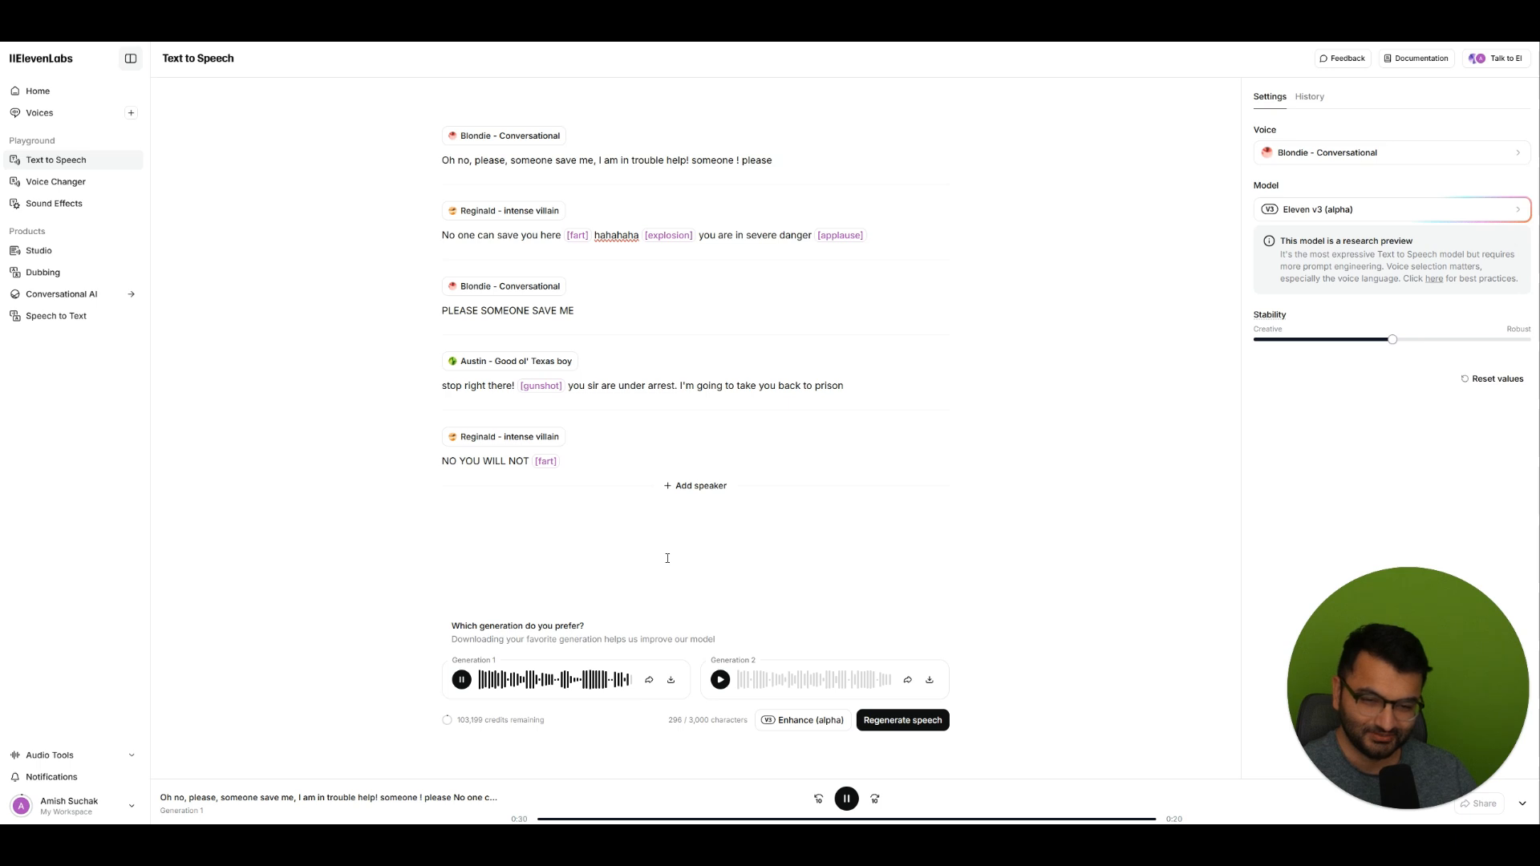
mouse_move(645, 563)
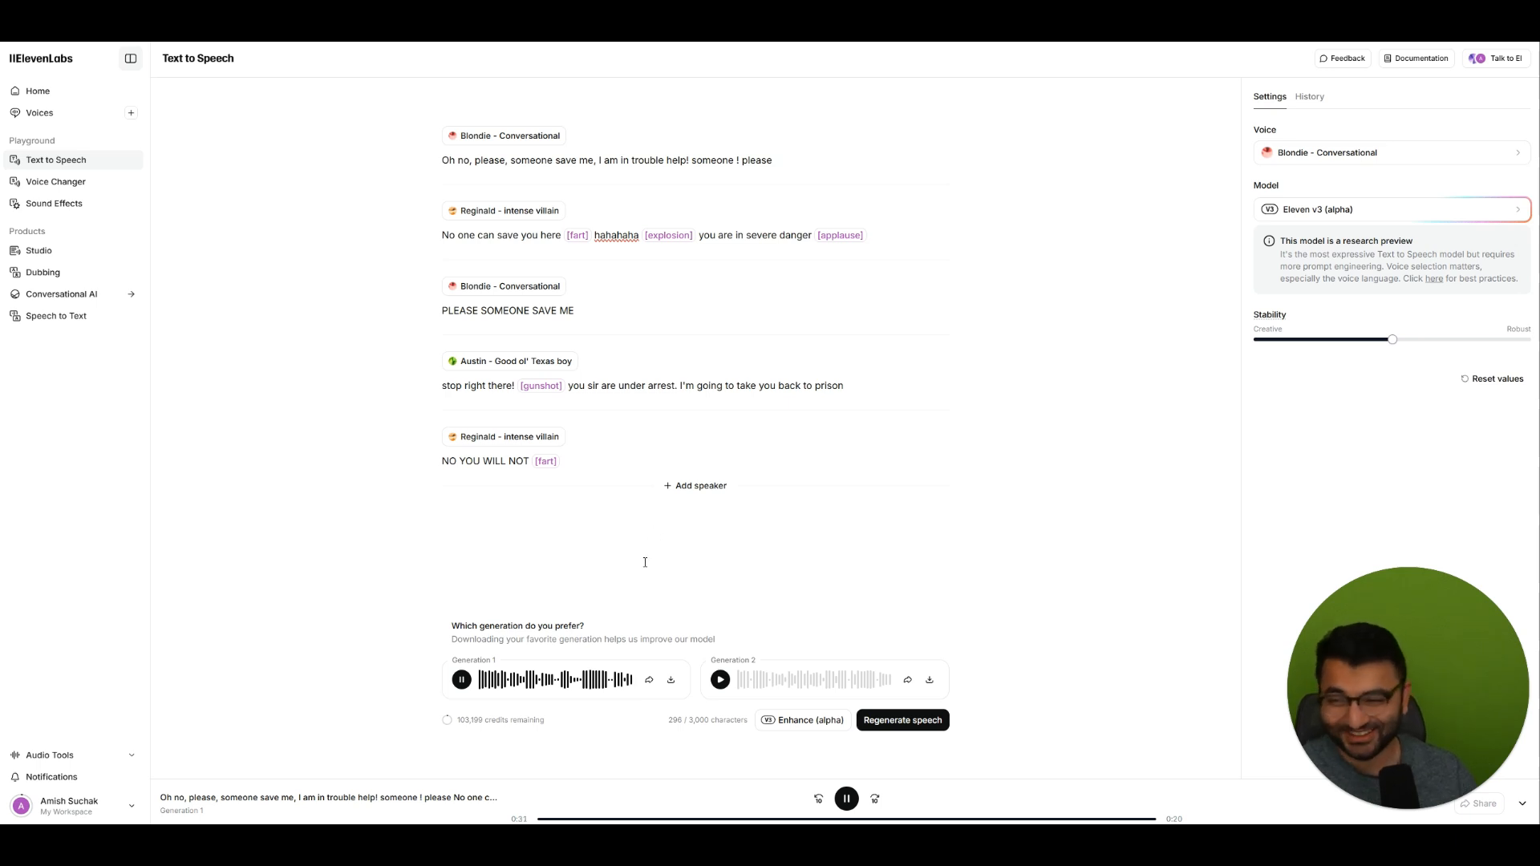
left_click(719, 680)
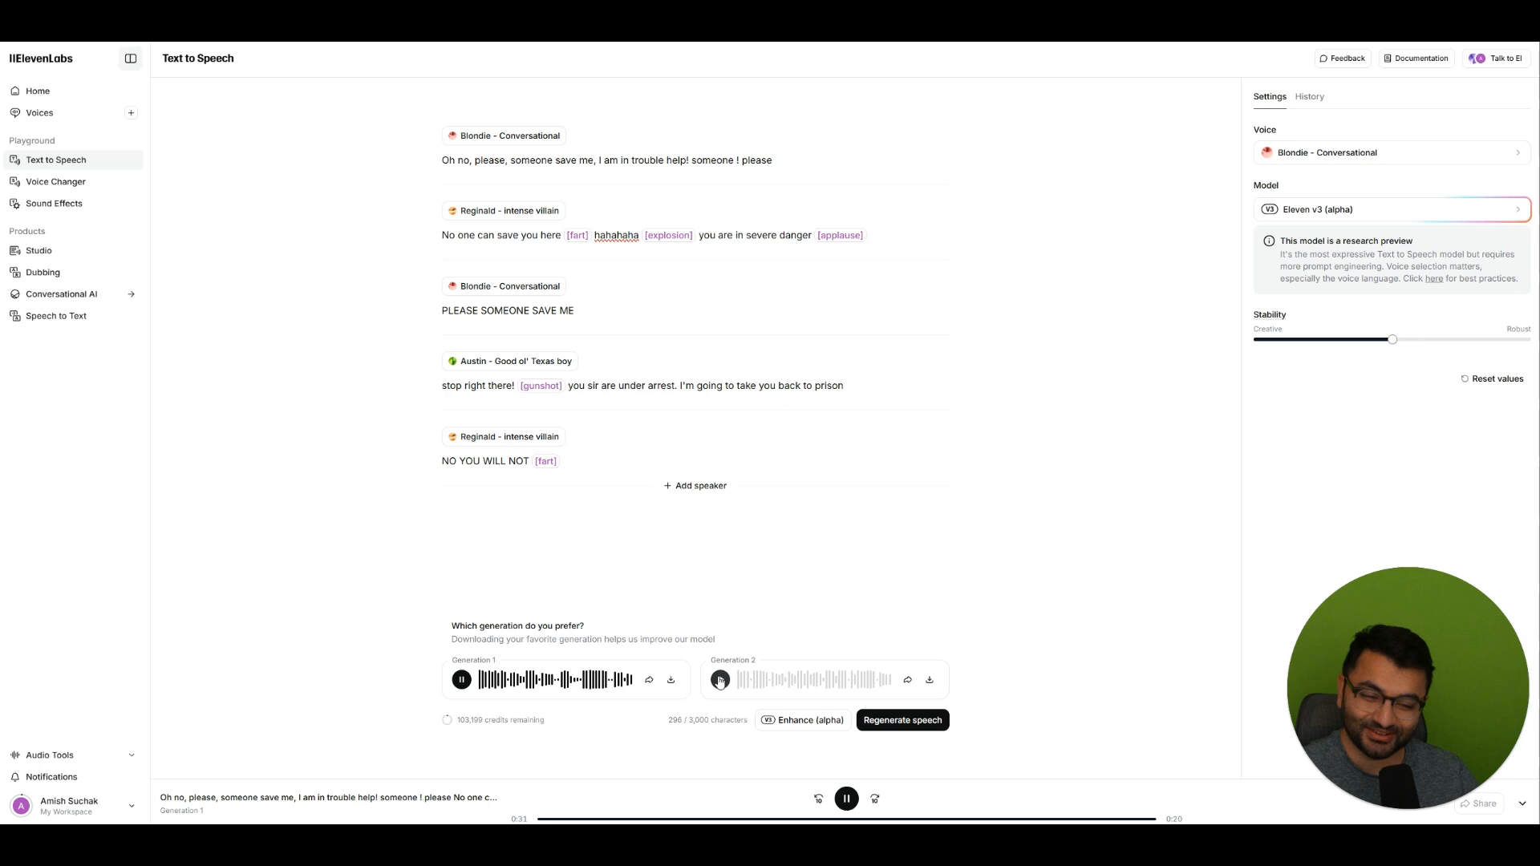
left_click(718, 680)
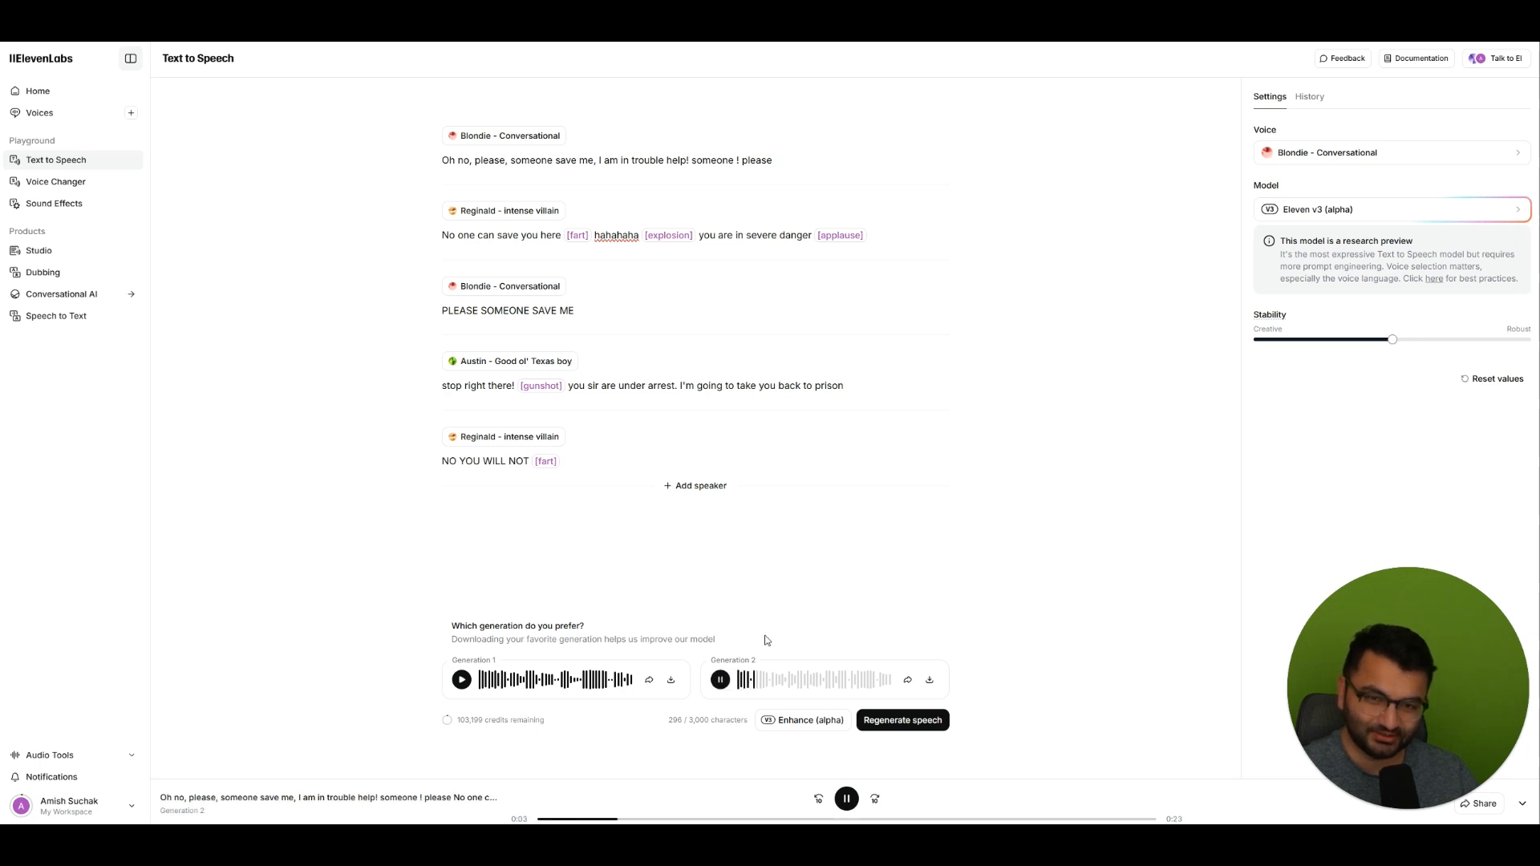
left_click(721, 680)
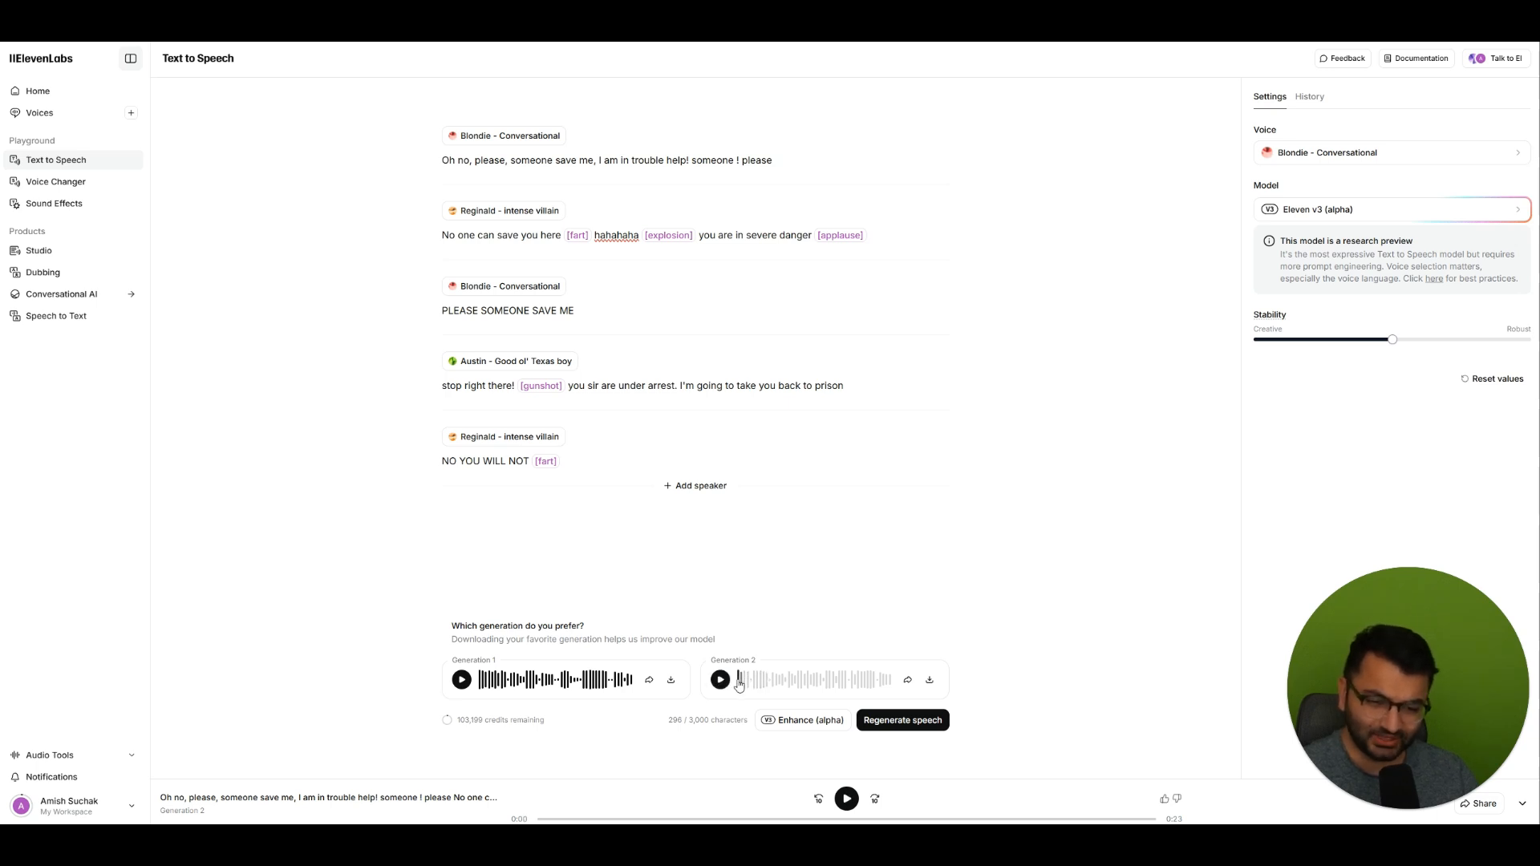
left_click(721, 680)
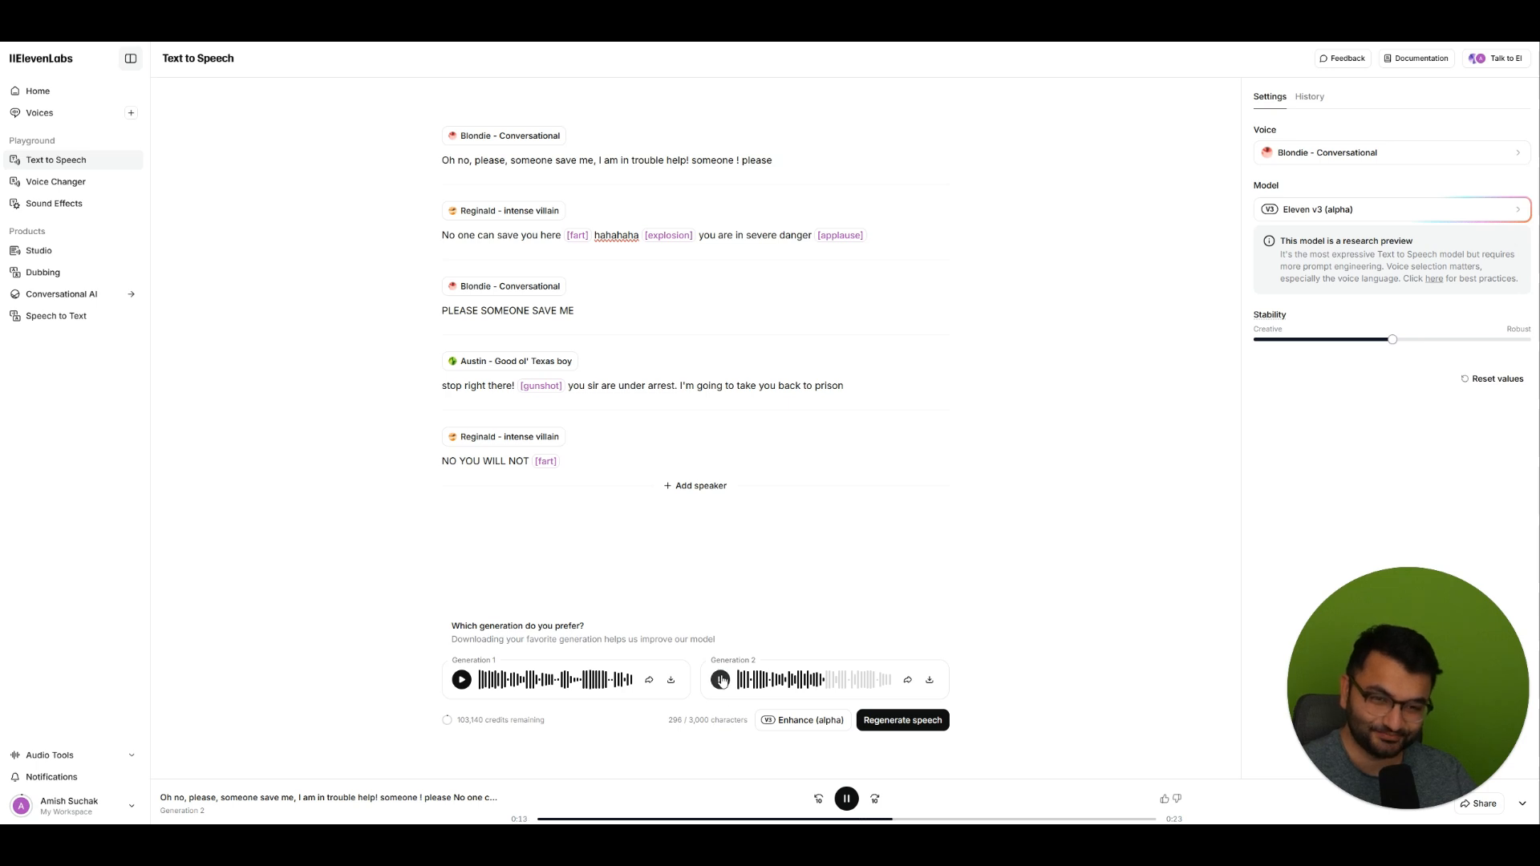
left_click(719, 680)
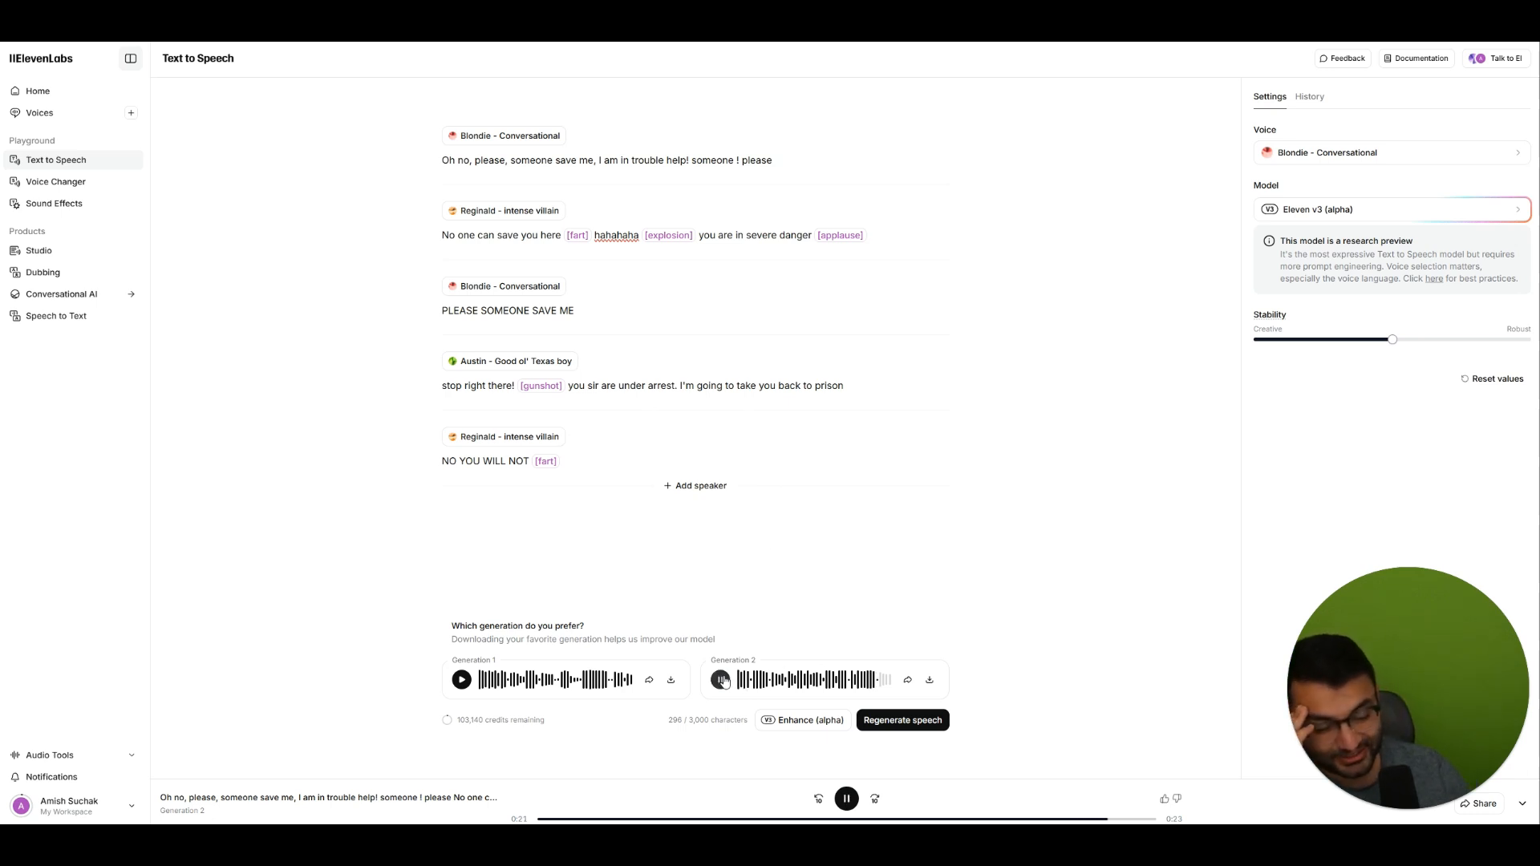
left_click(846, 799)
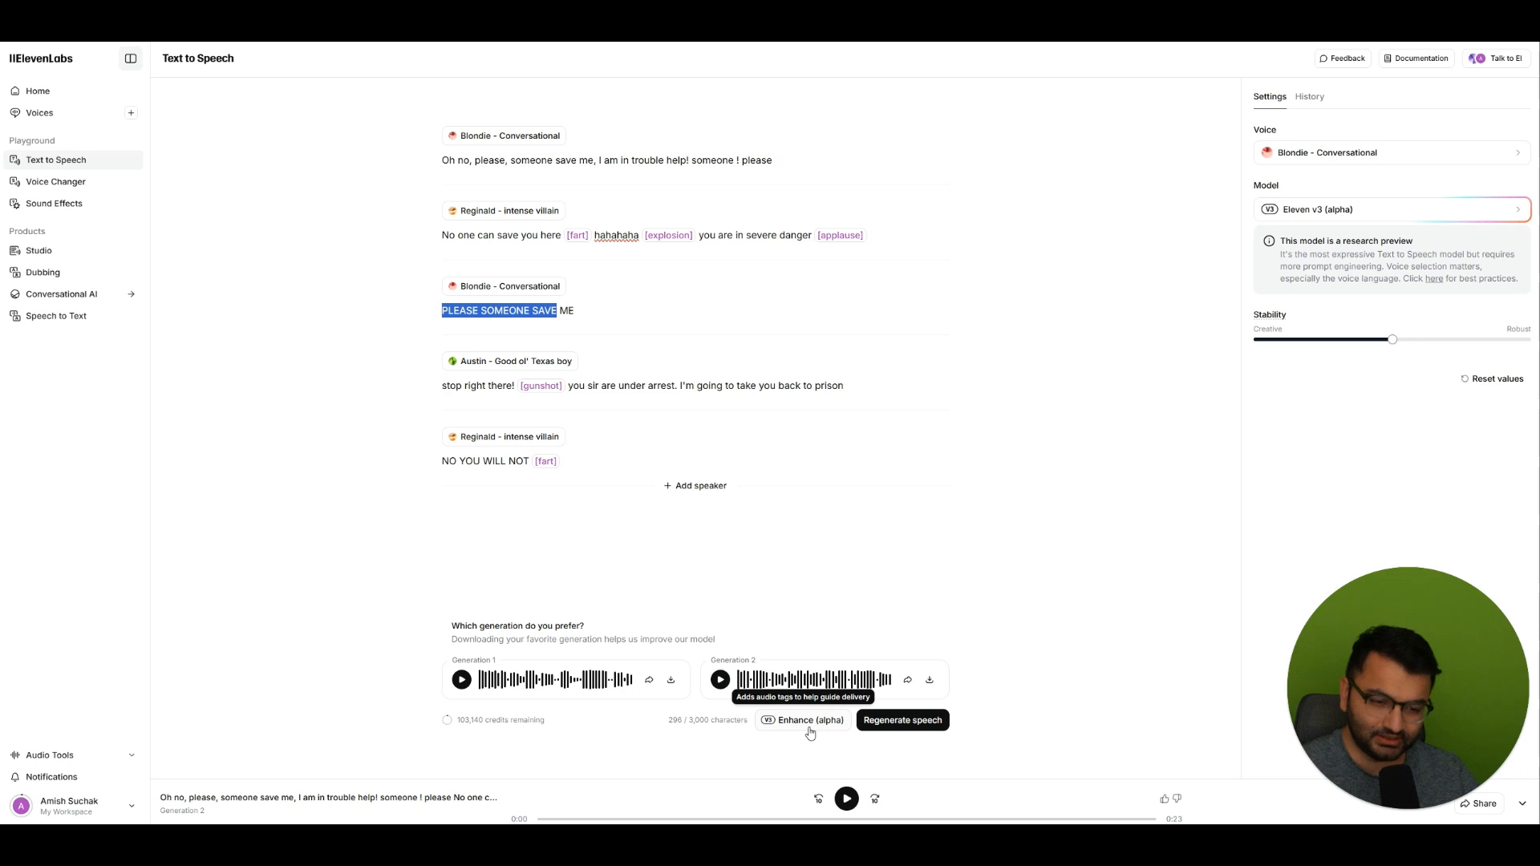
- Run Enhance to auto-tag all five lines, then add [fart] after Blondie's 'save me'
left_click(802, 720)
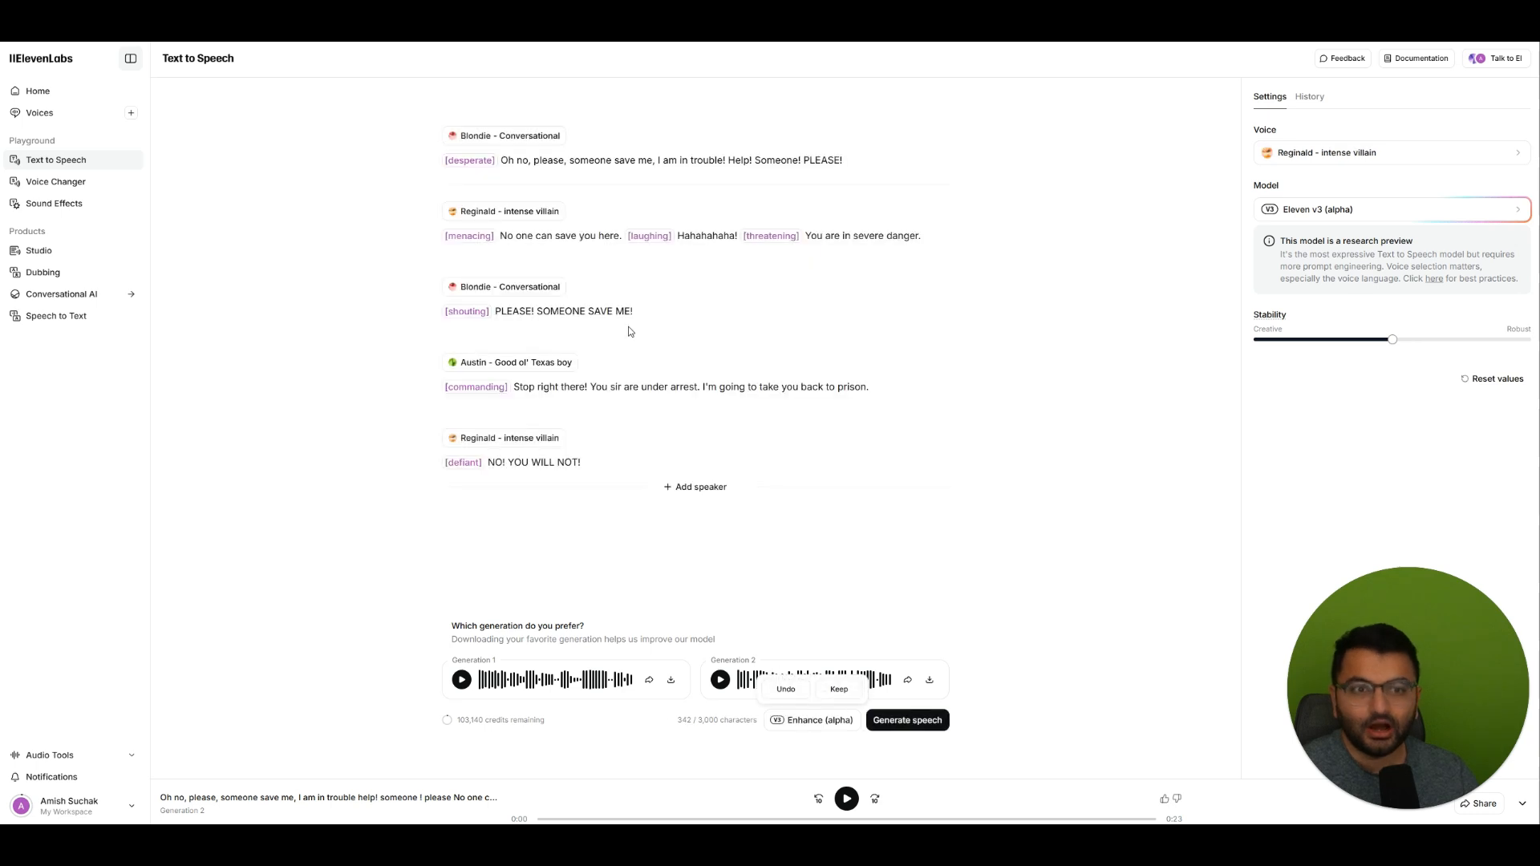
left_click_drag(502, 160, 698, 160)
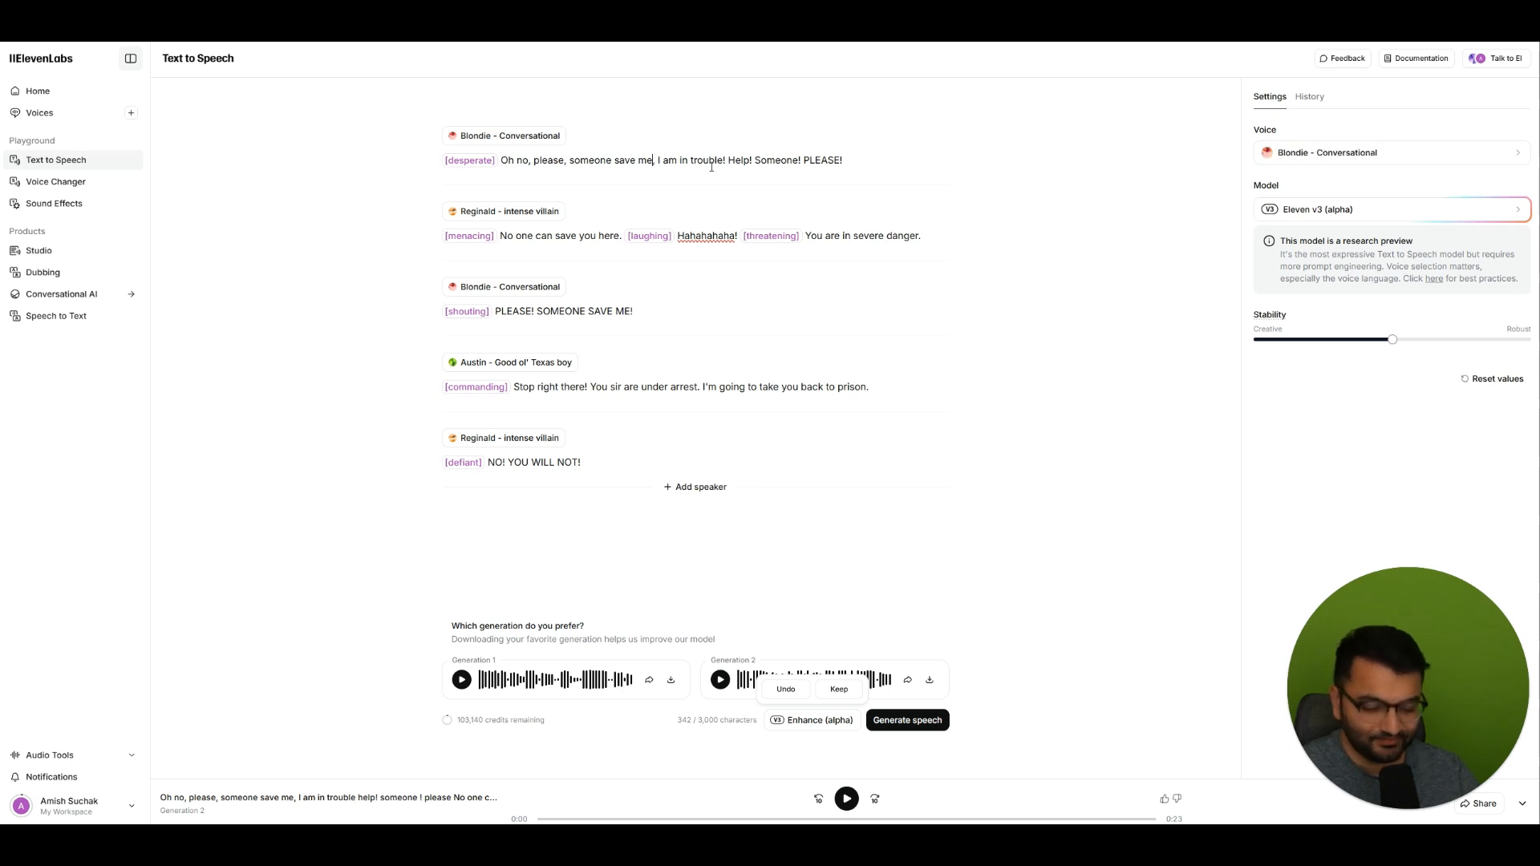
type("[fart]")
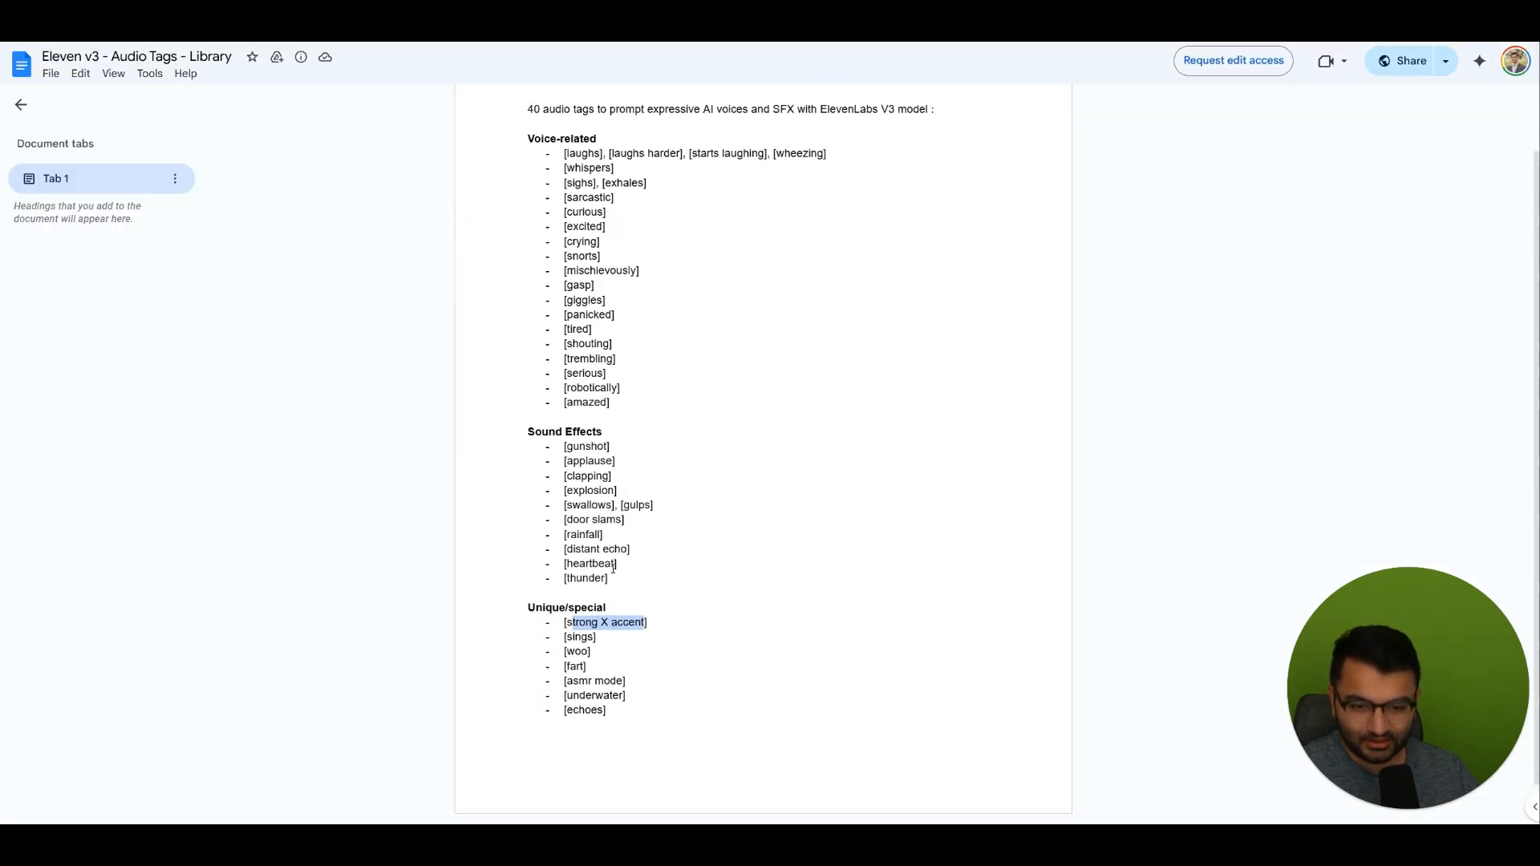
- Insert [woo] at the end of Blondie's line and [gulps] into Reginald's line from the tag library
scroll("down", 3)
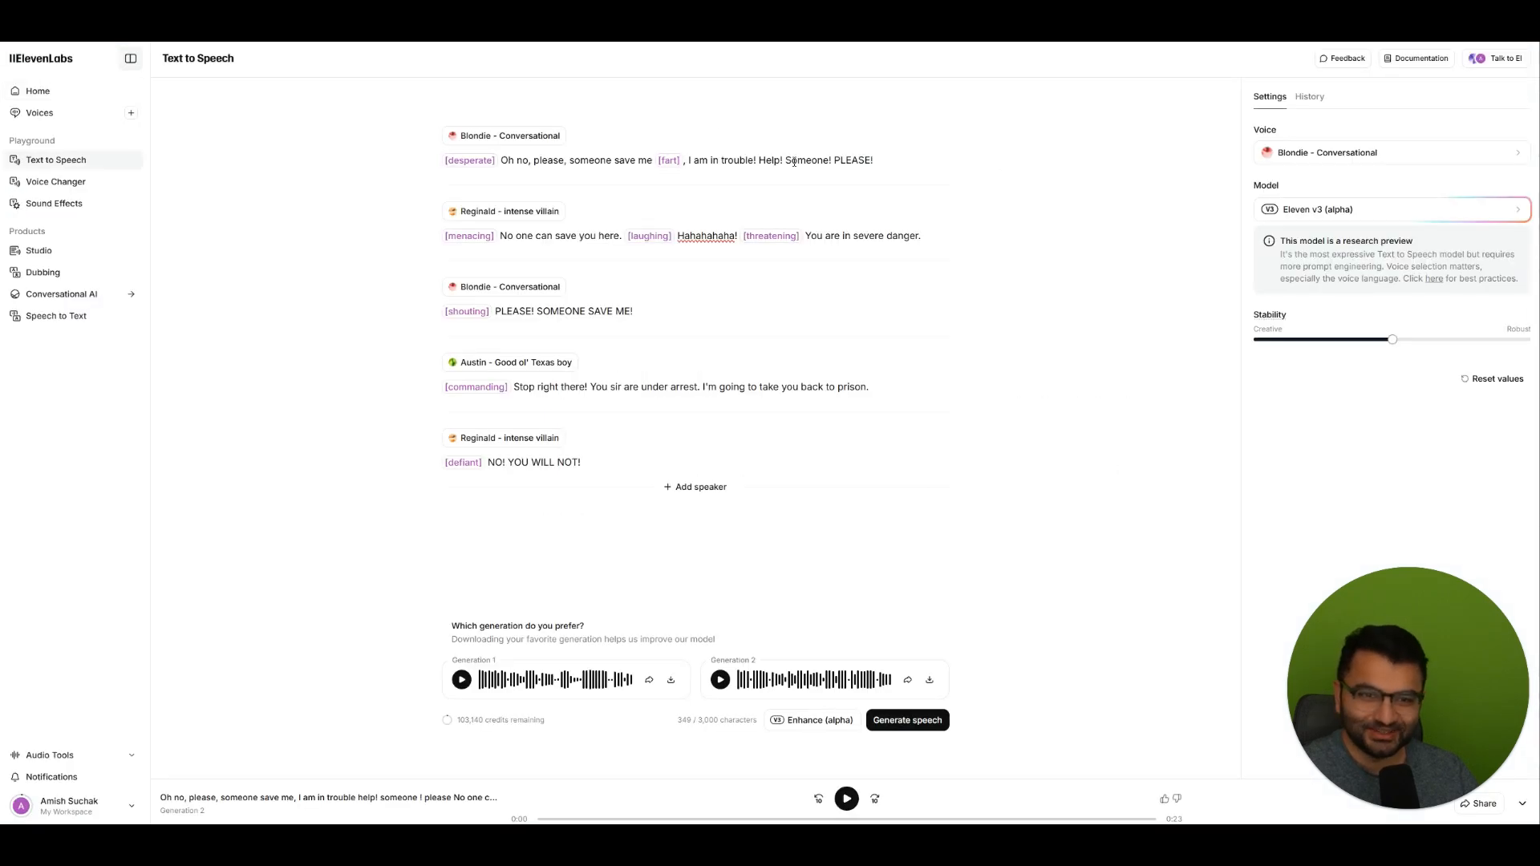
left_click(874, 160)
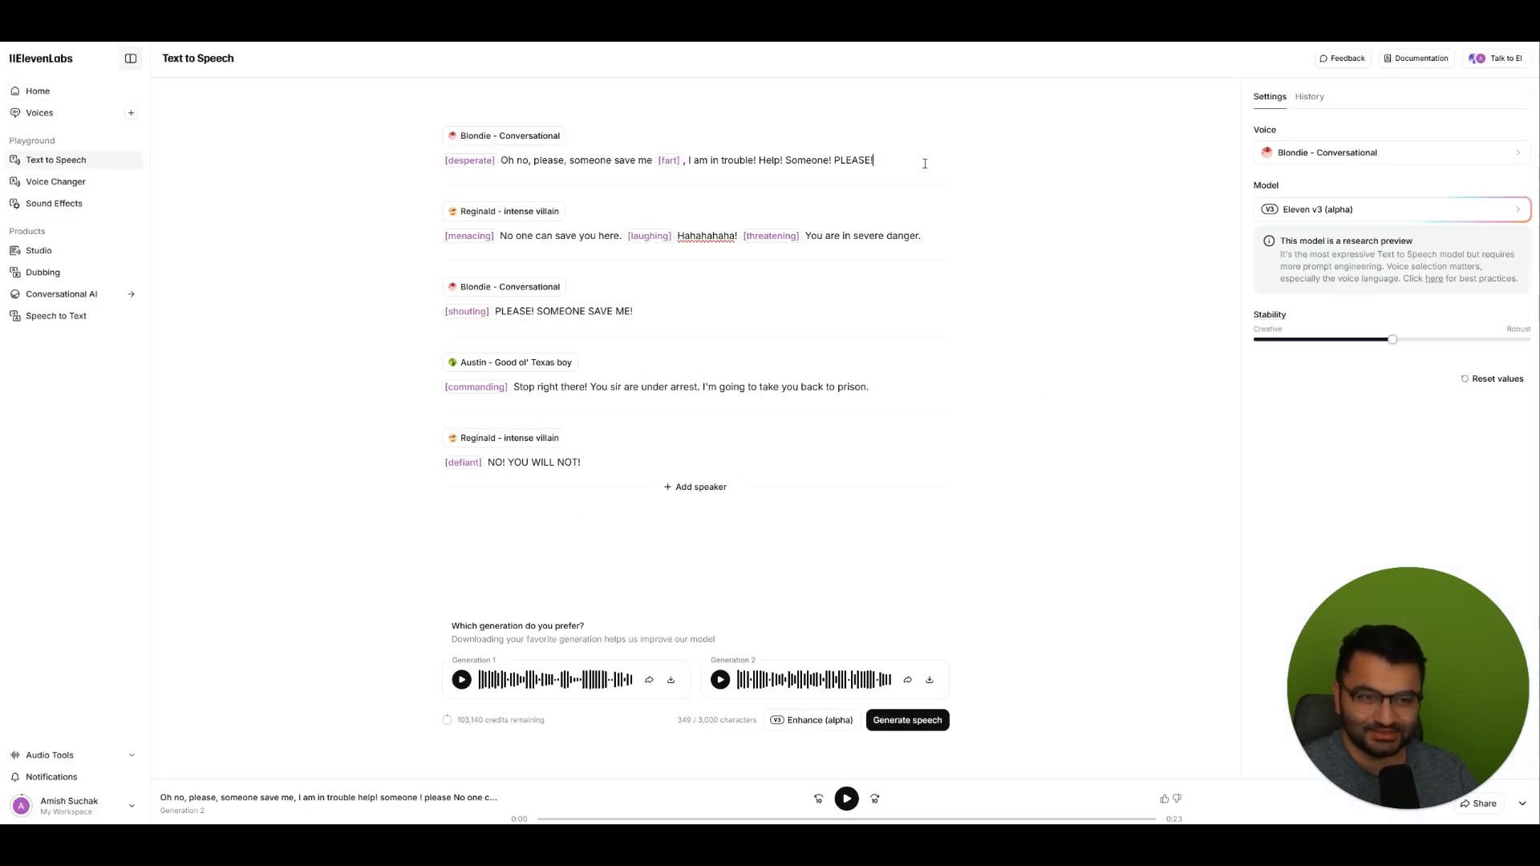
type("[woo]")
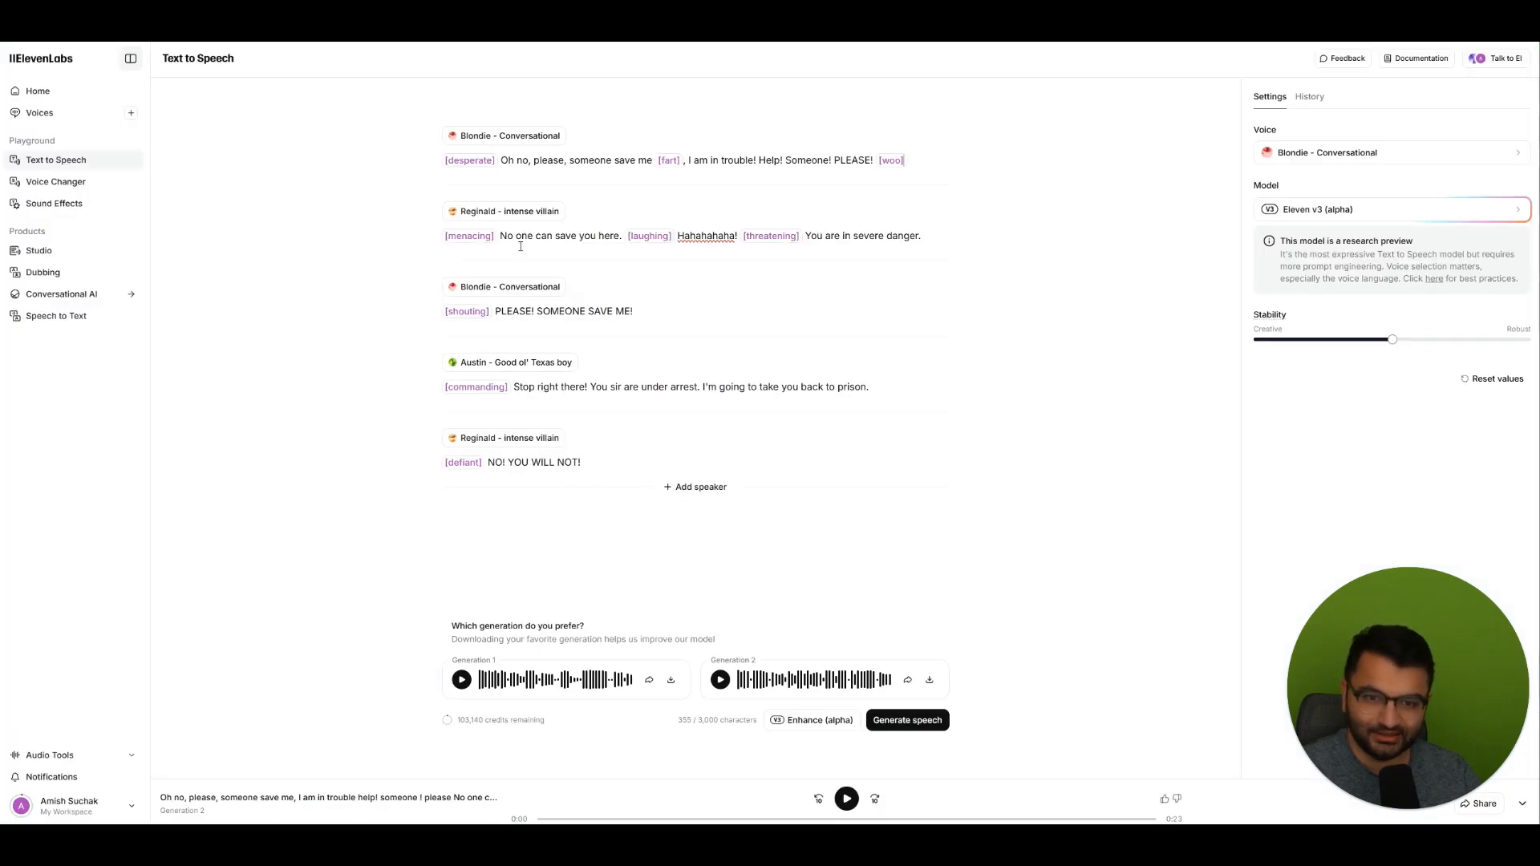
mouse_move(845, 237)
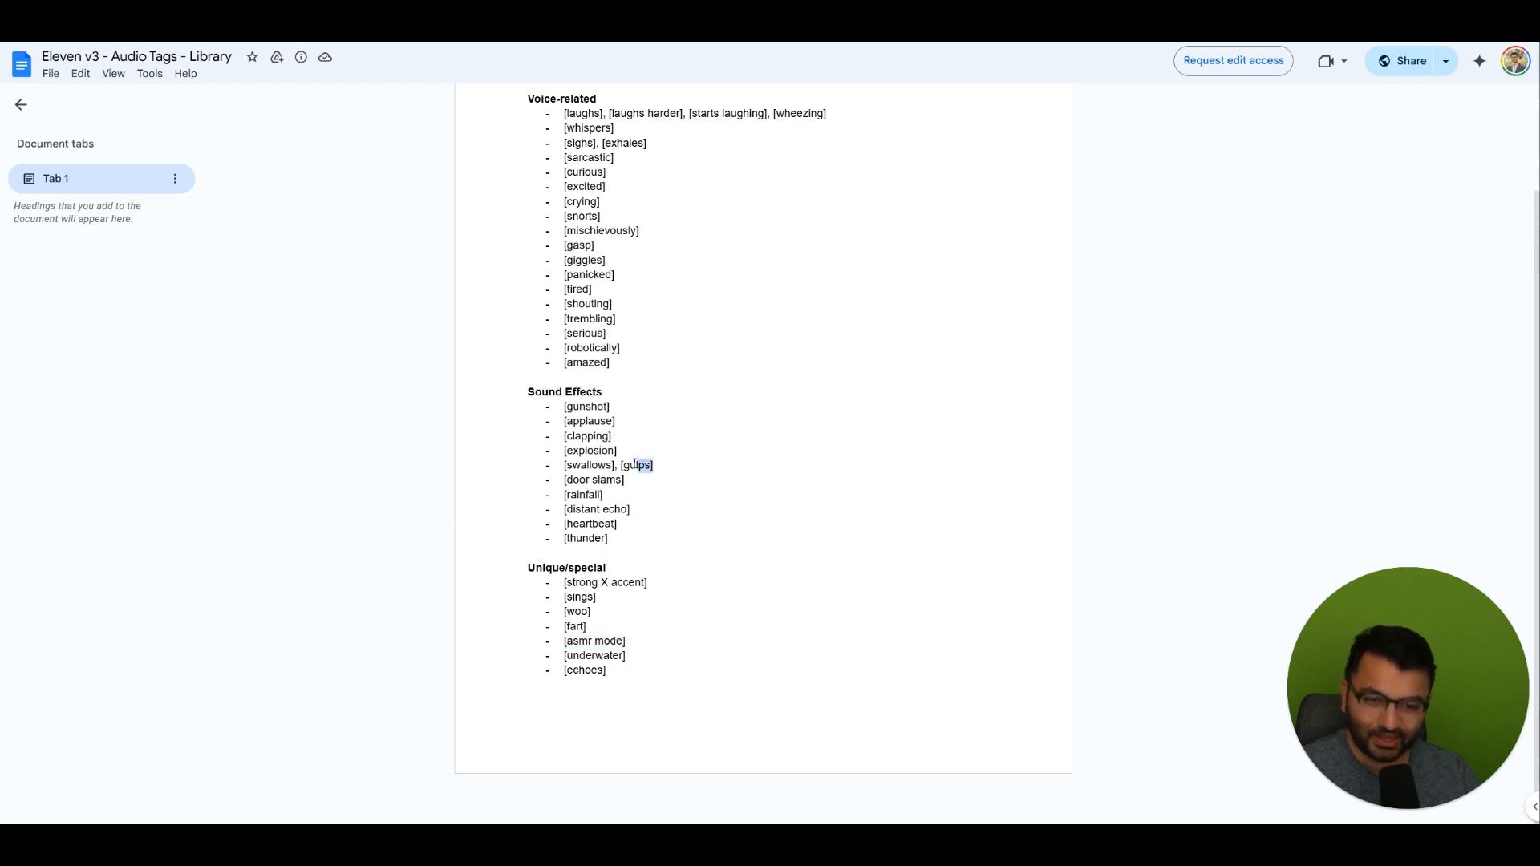
double_click(638, 465)
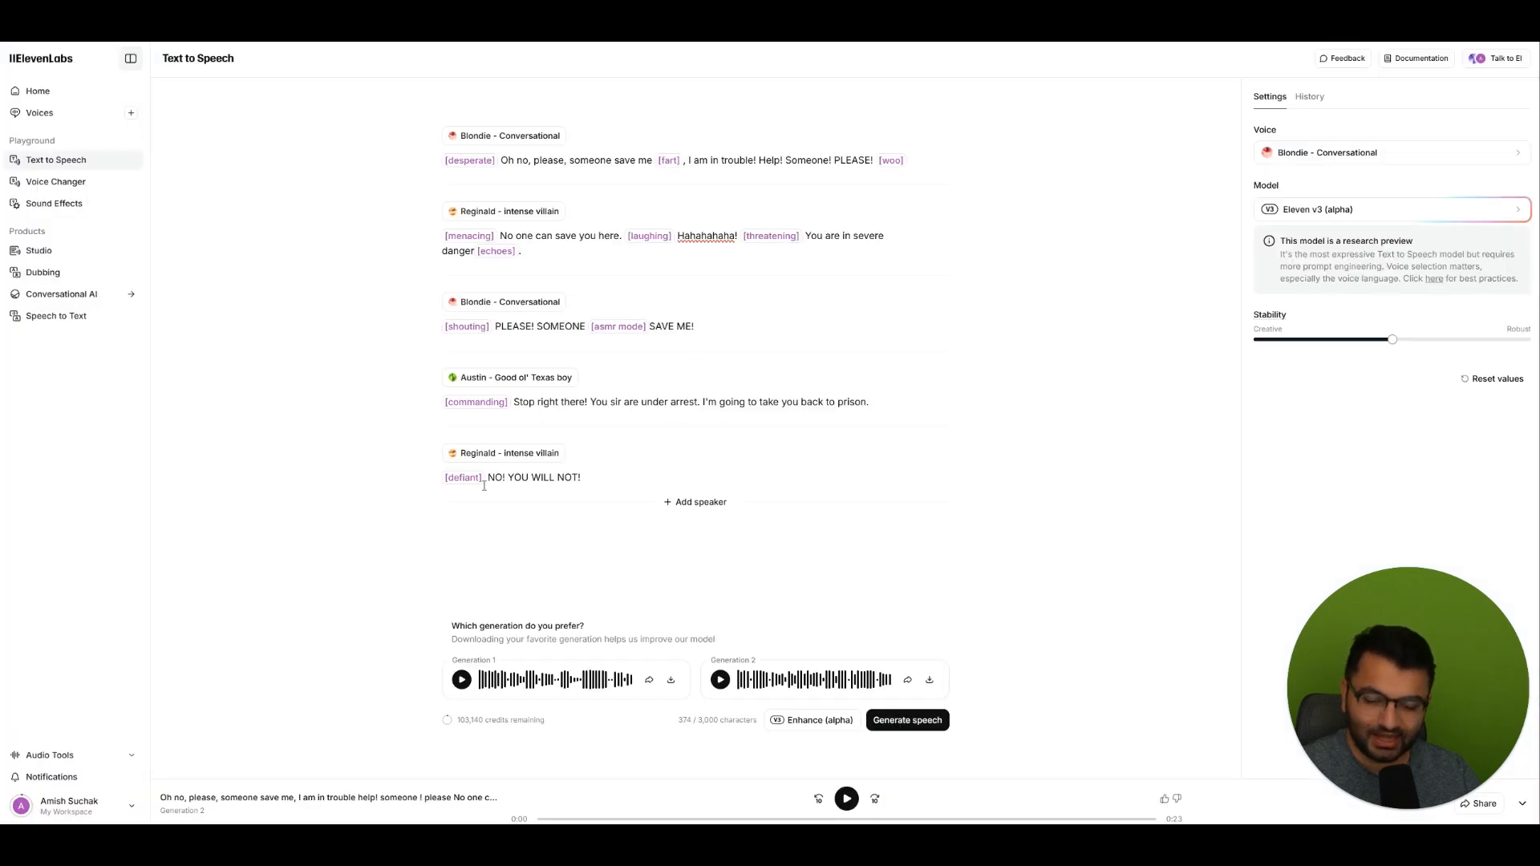
type("[gulps]")
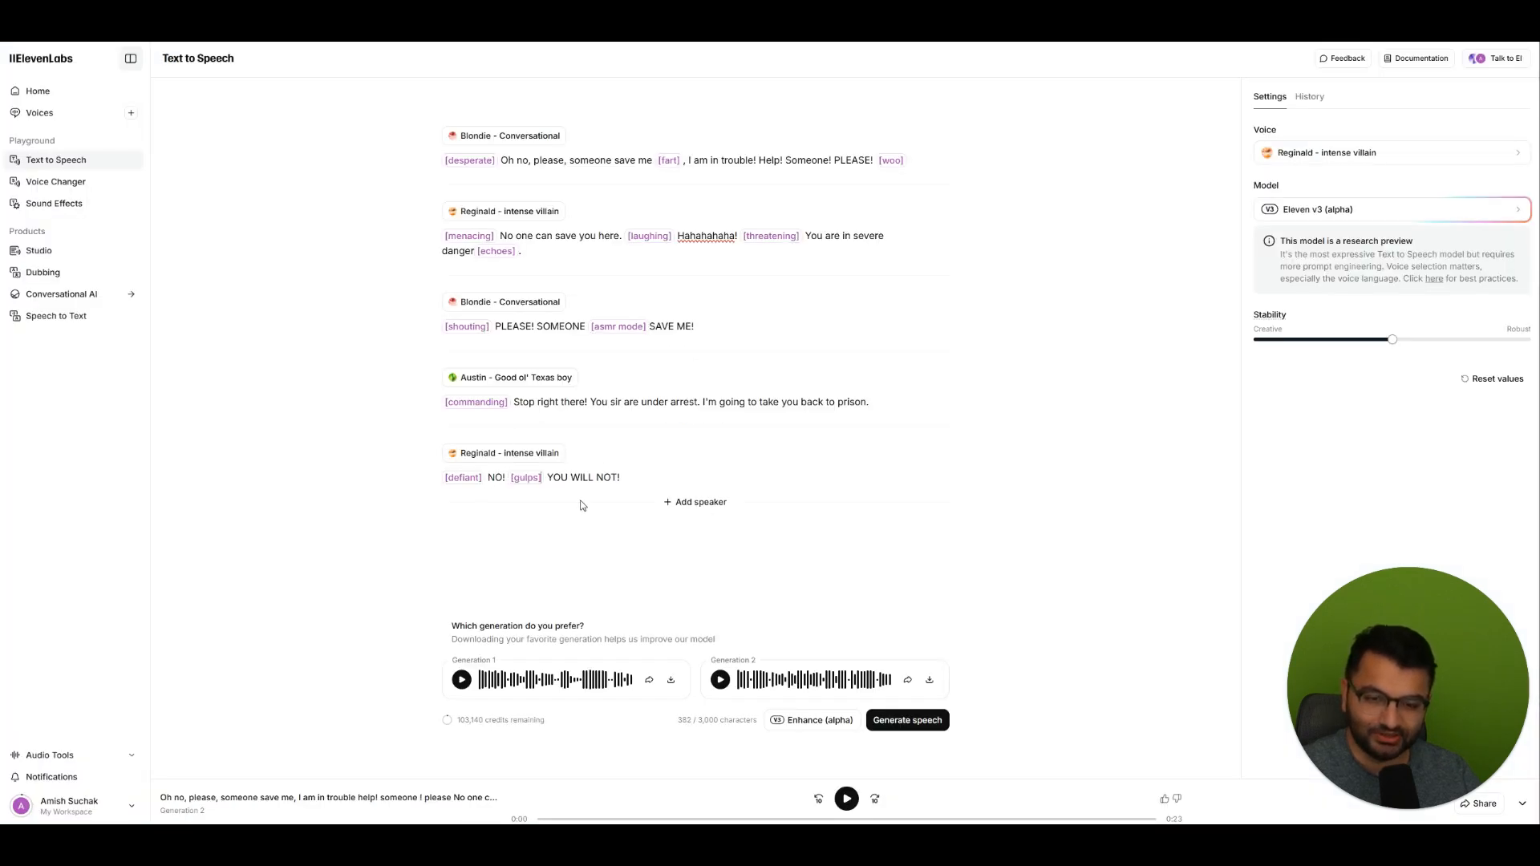
mouse_move(547, 727)
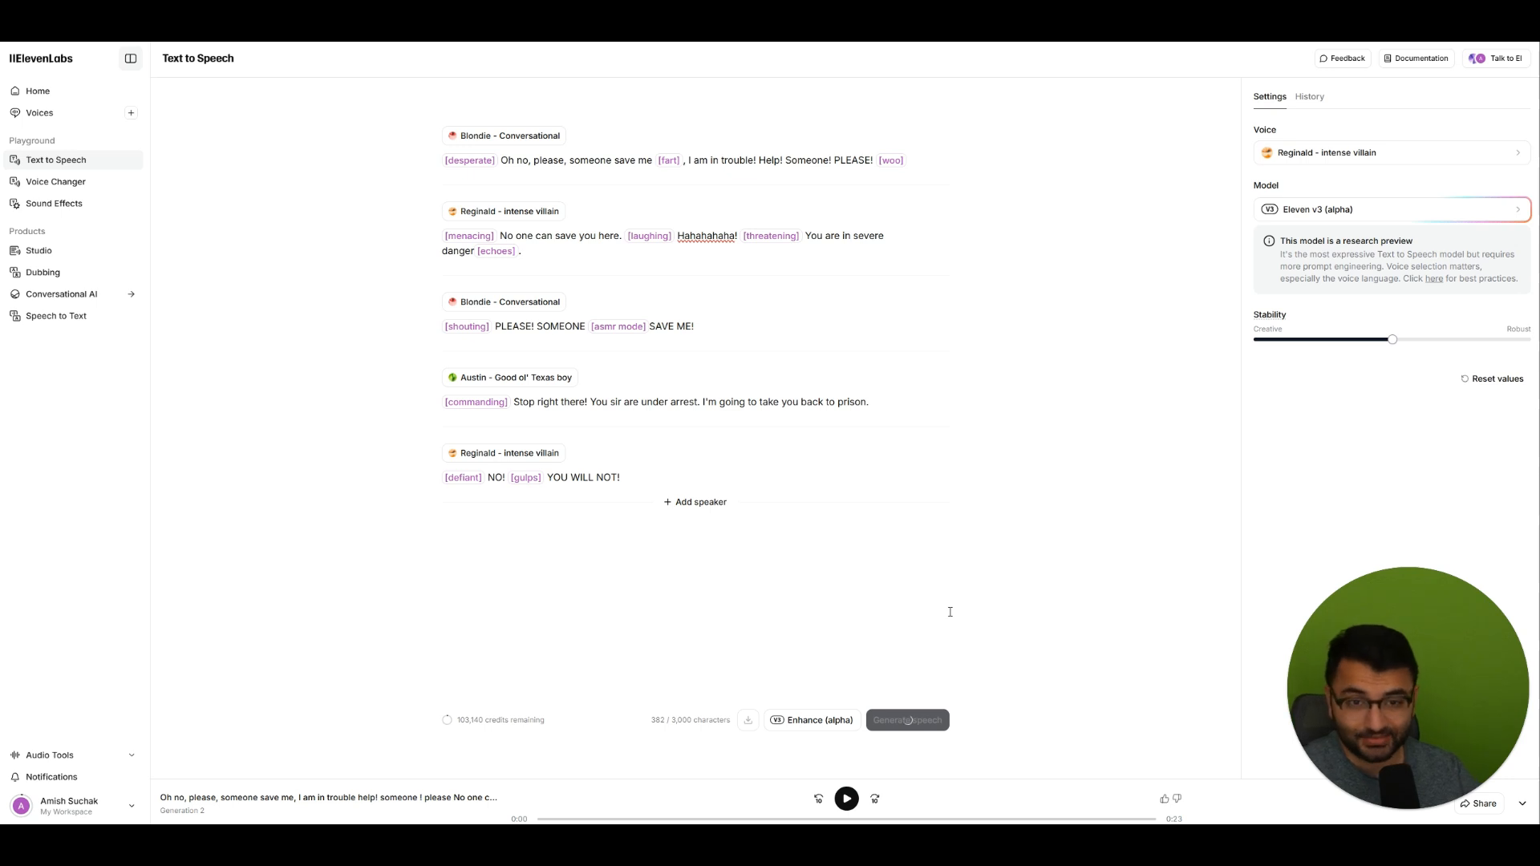
- Play the freshly generated tagged take, then pause it
left_click(906, 719)
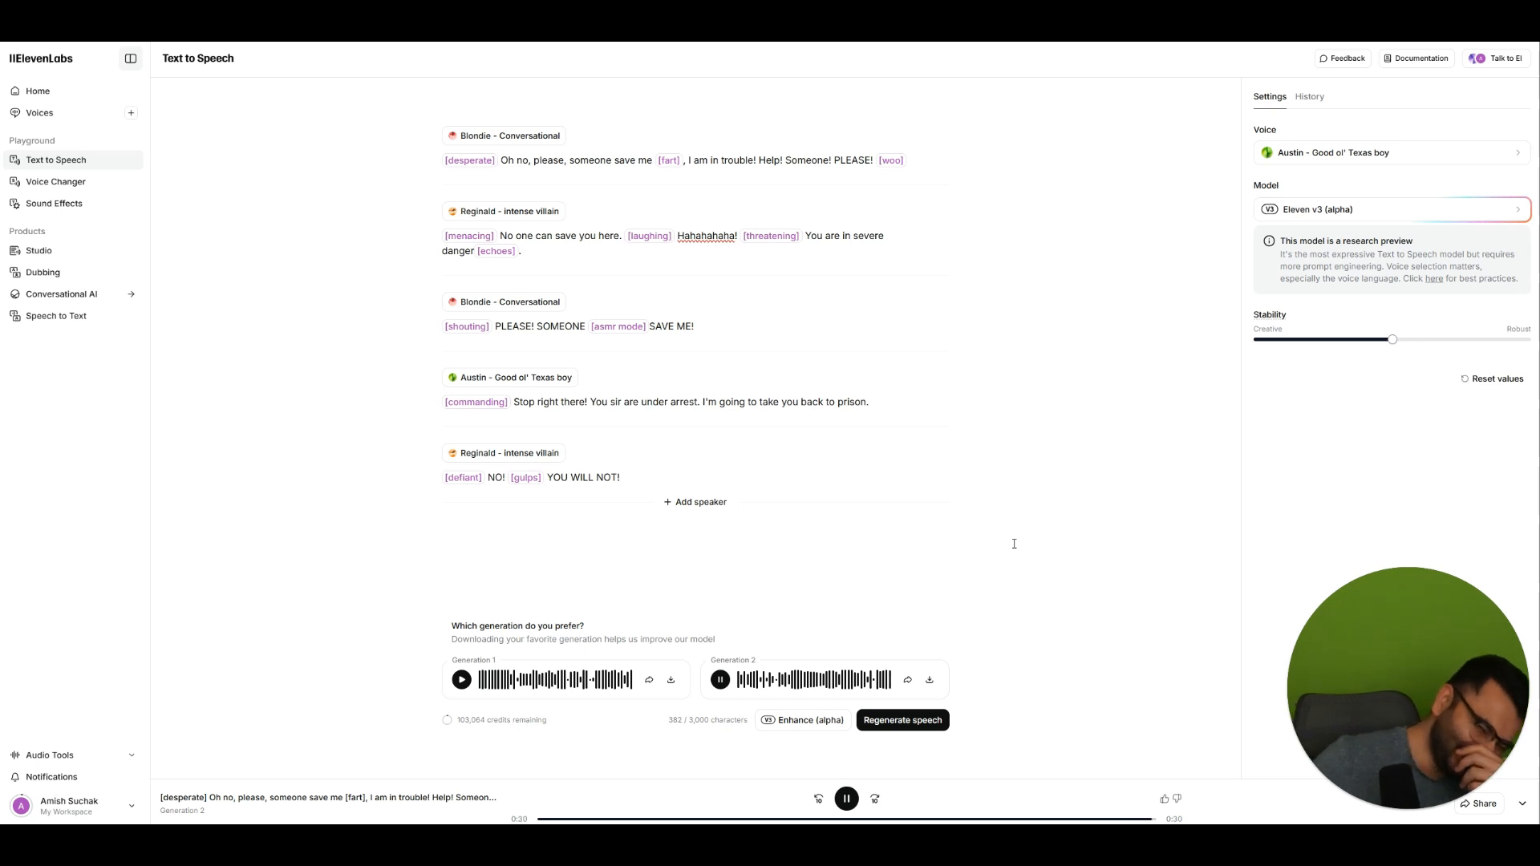
left_click(847, 799)
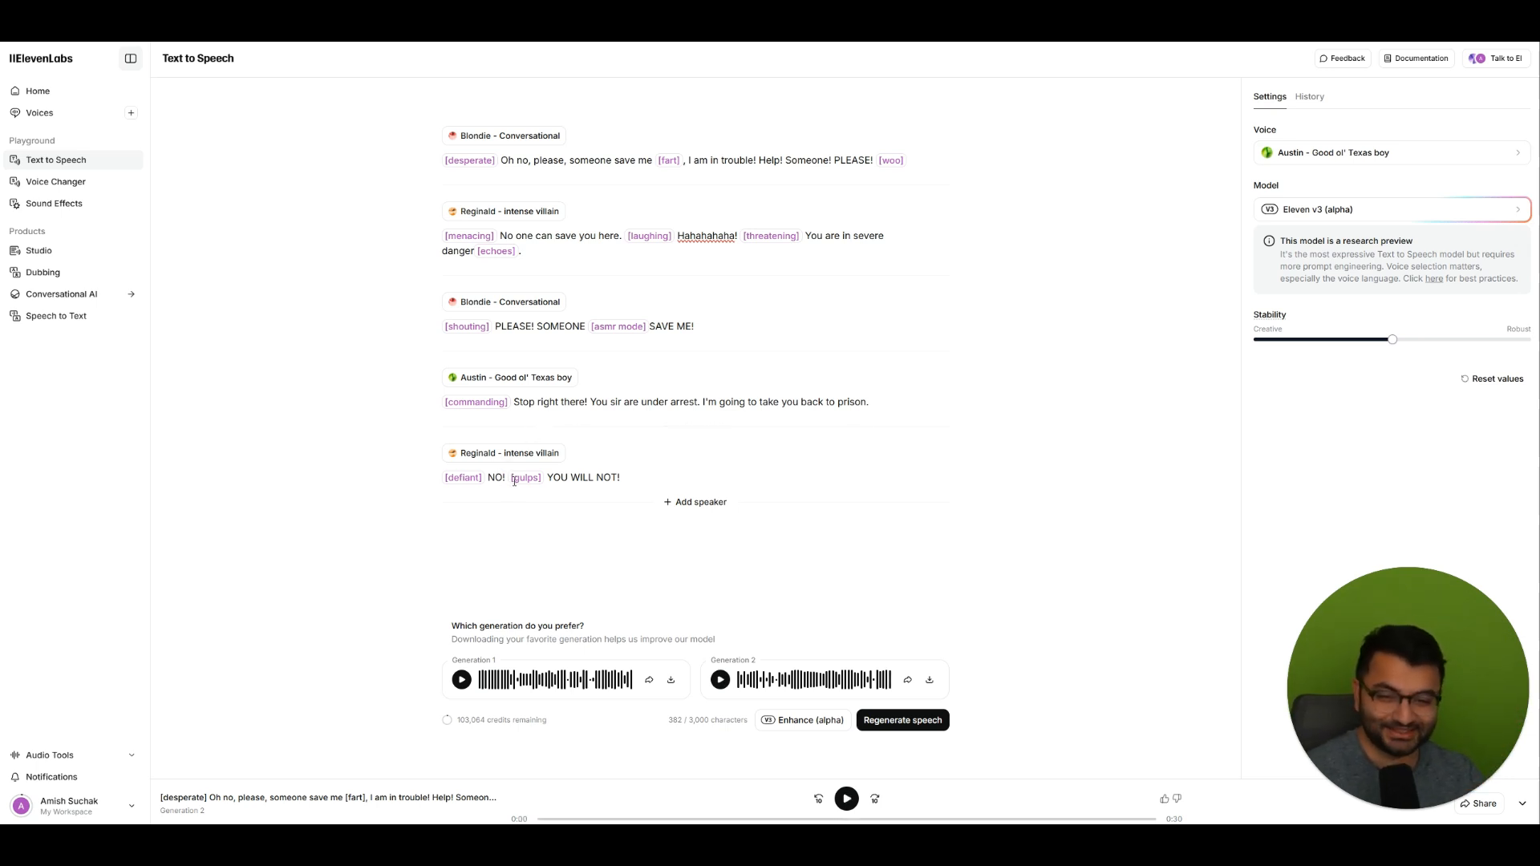
double_click(526, 478)
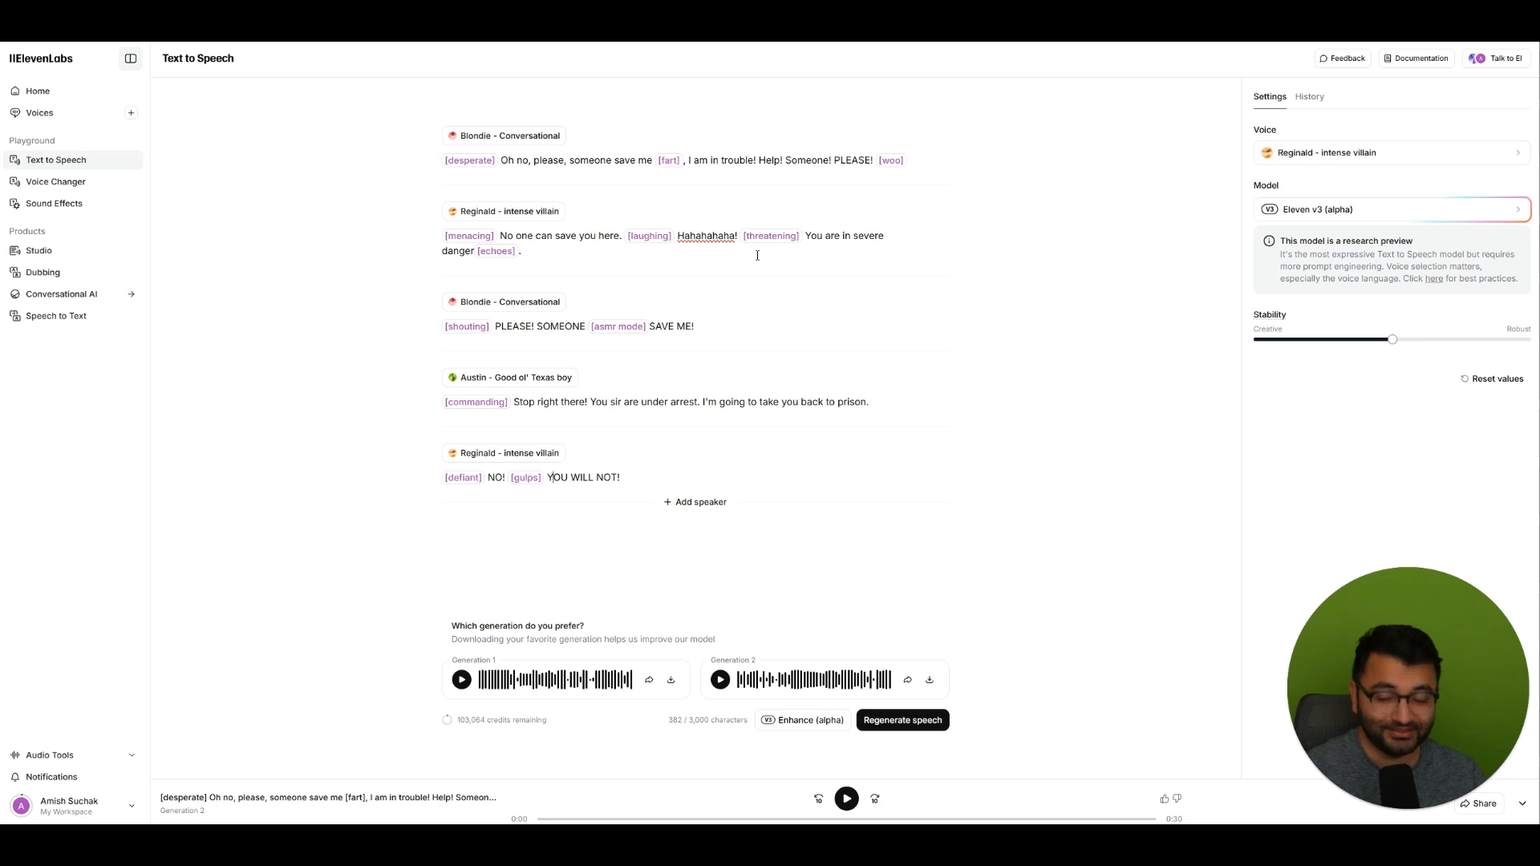
mouse_move(414, 176)
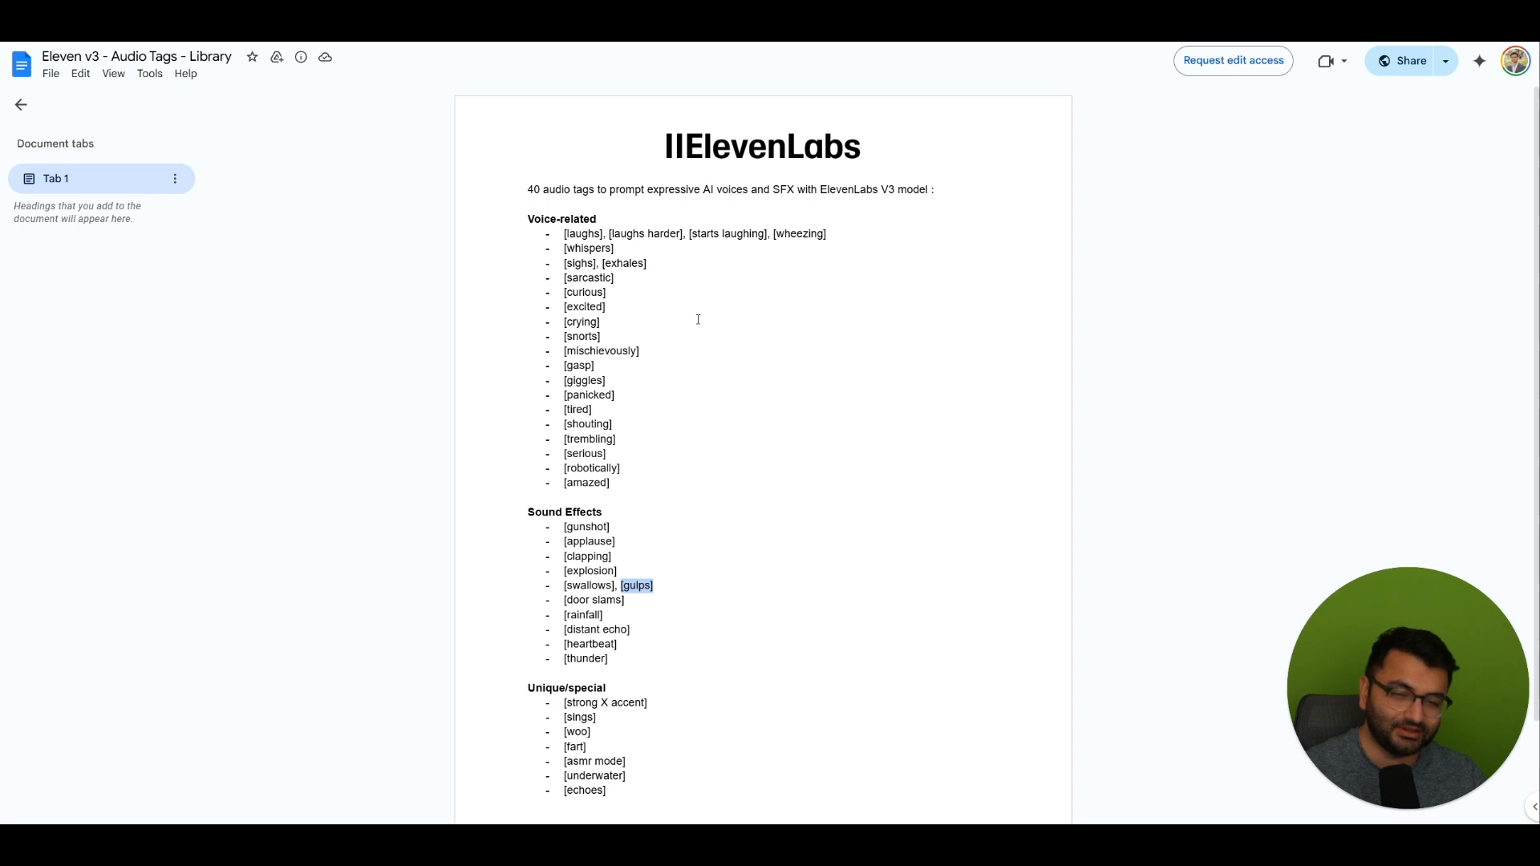
mouse_move(620, 327)
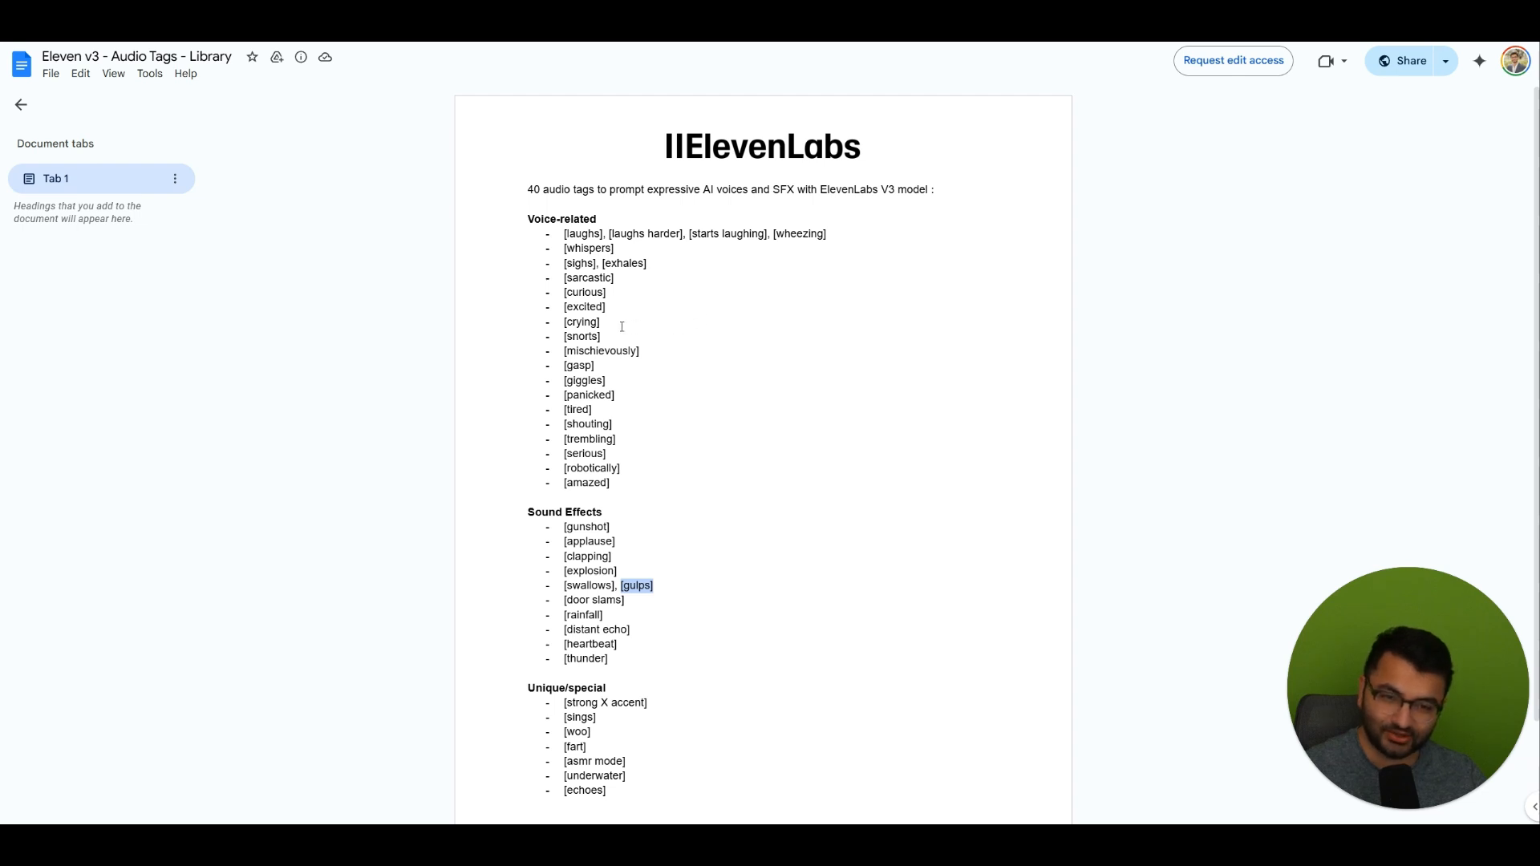
scroll("down", 3)
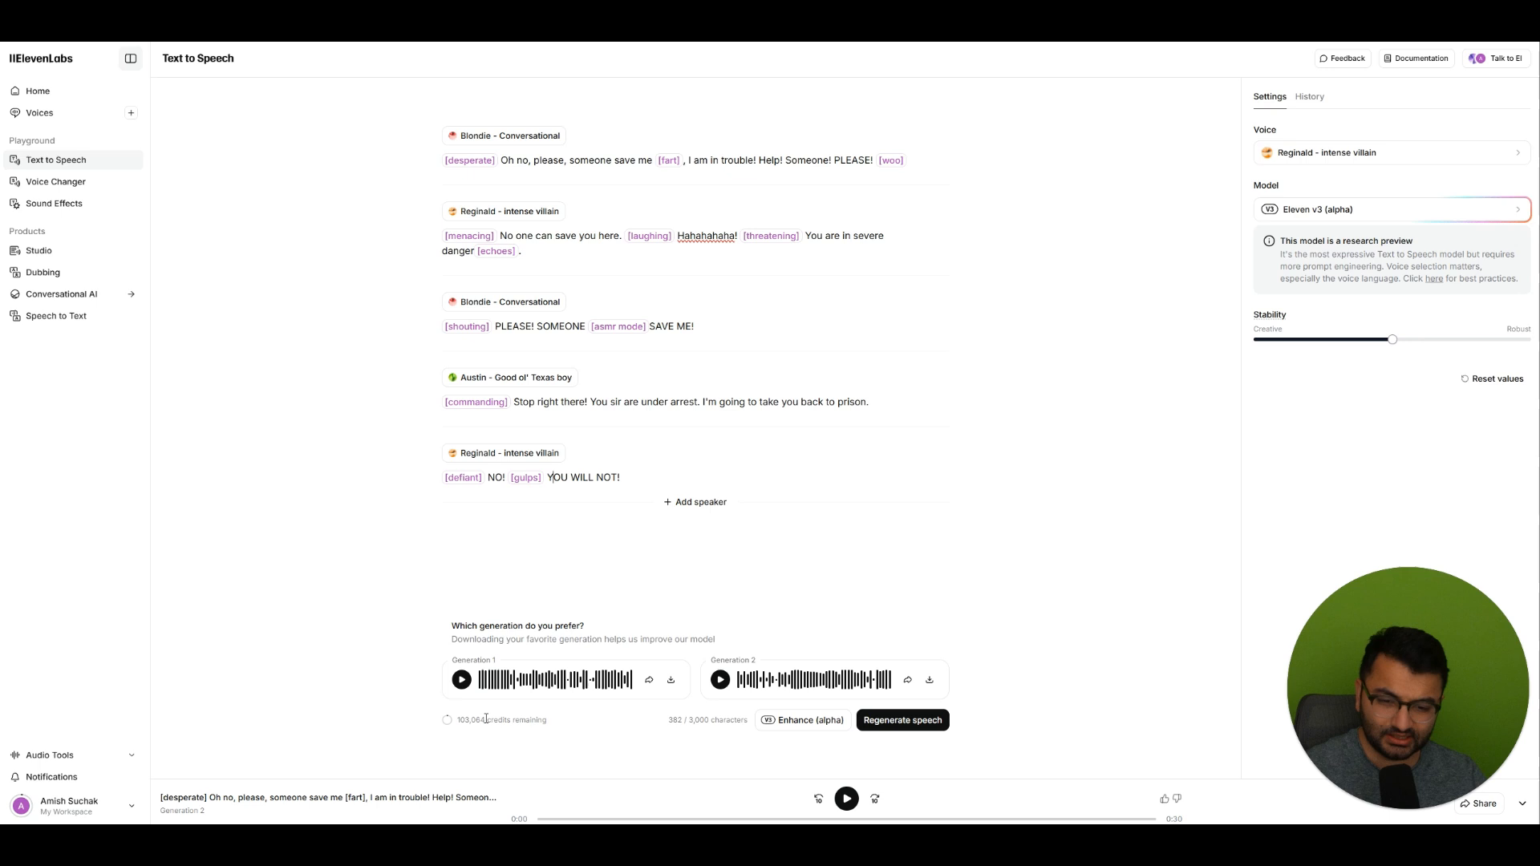
mouse_move(298, 500)
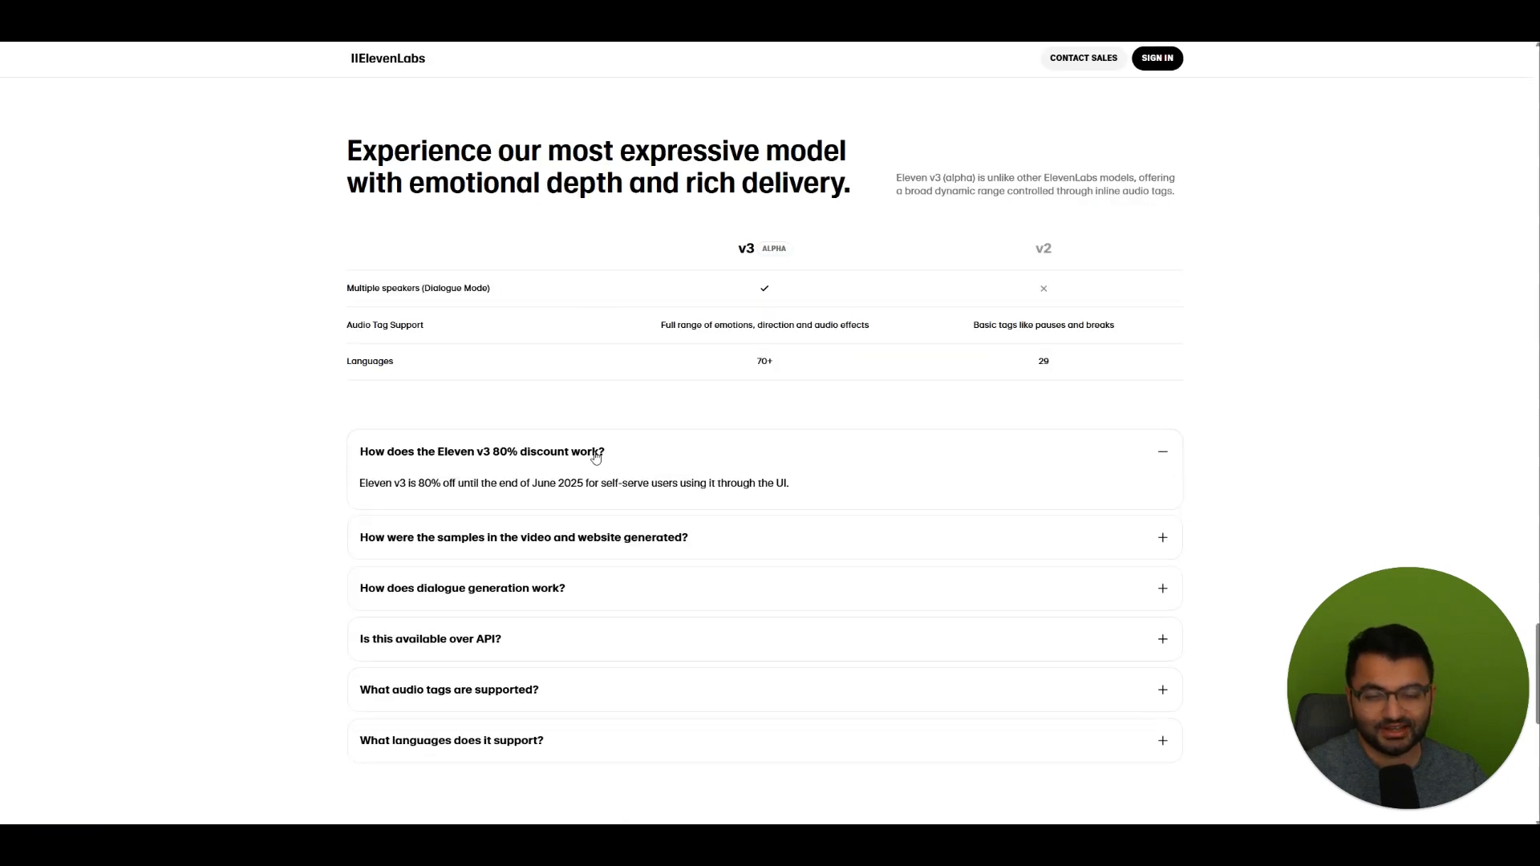
mouse_move(573, 491)
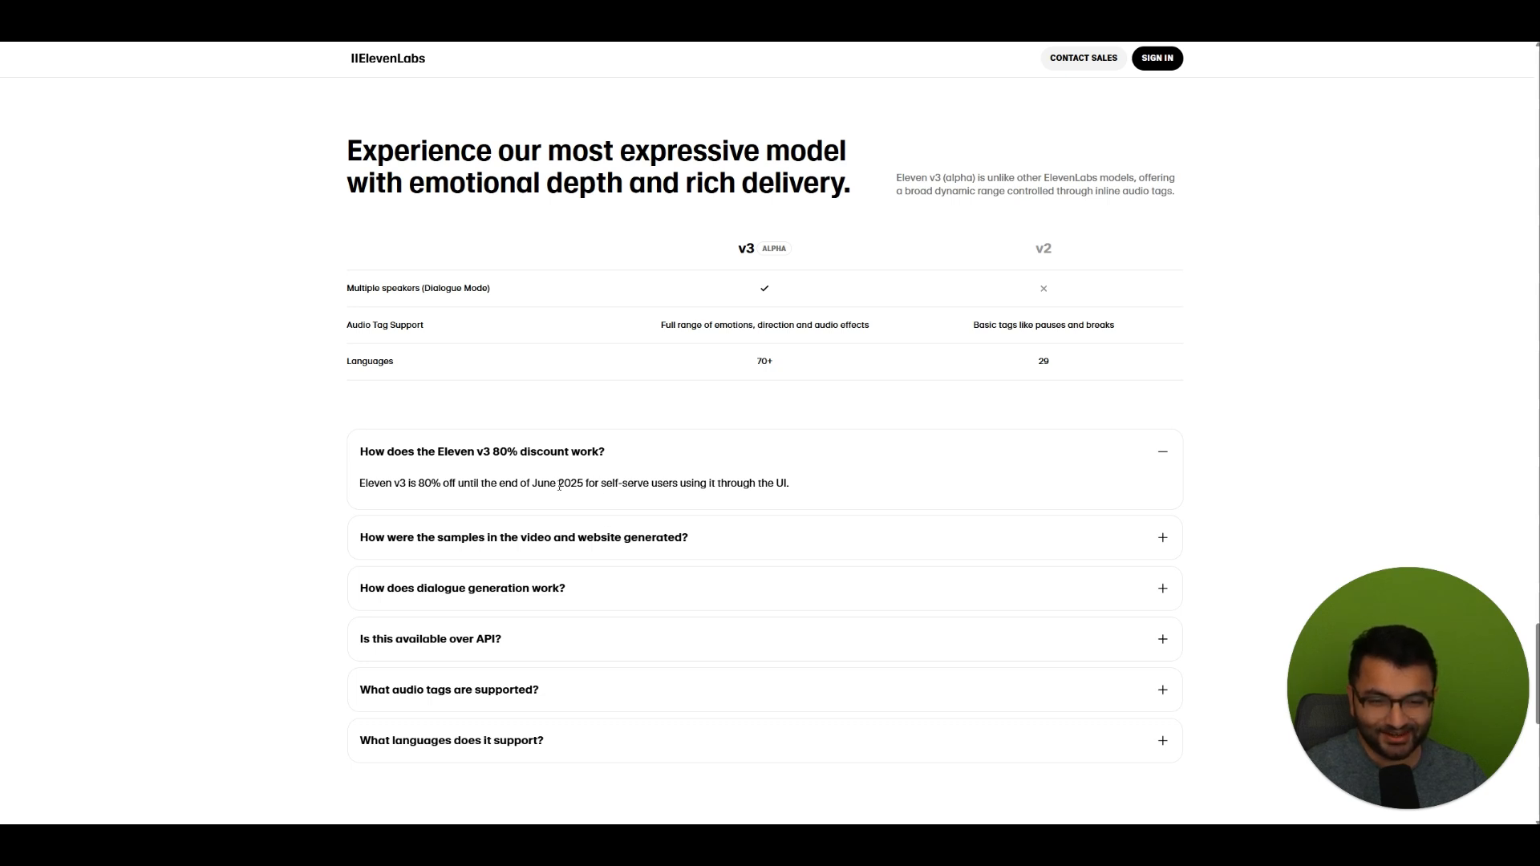
- Highlight the June 2025 end date in the Eleven v3 80% discount FAQ answer
double_click(557, 483)
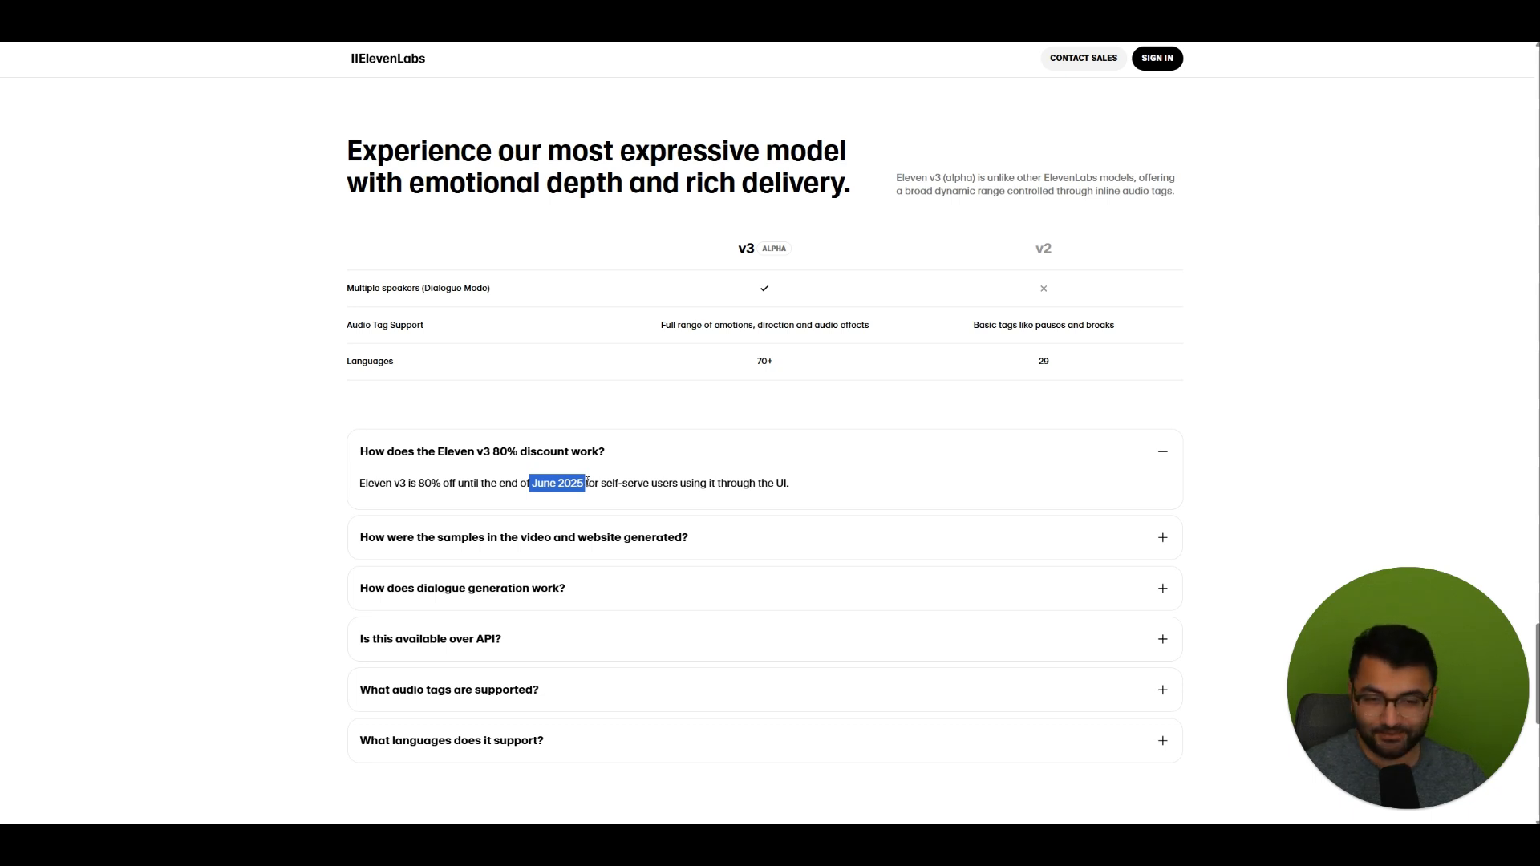
mouse_move(710, 455)
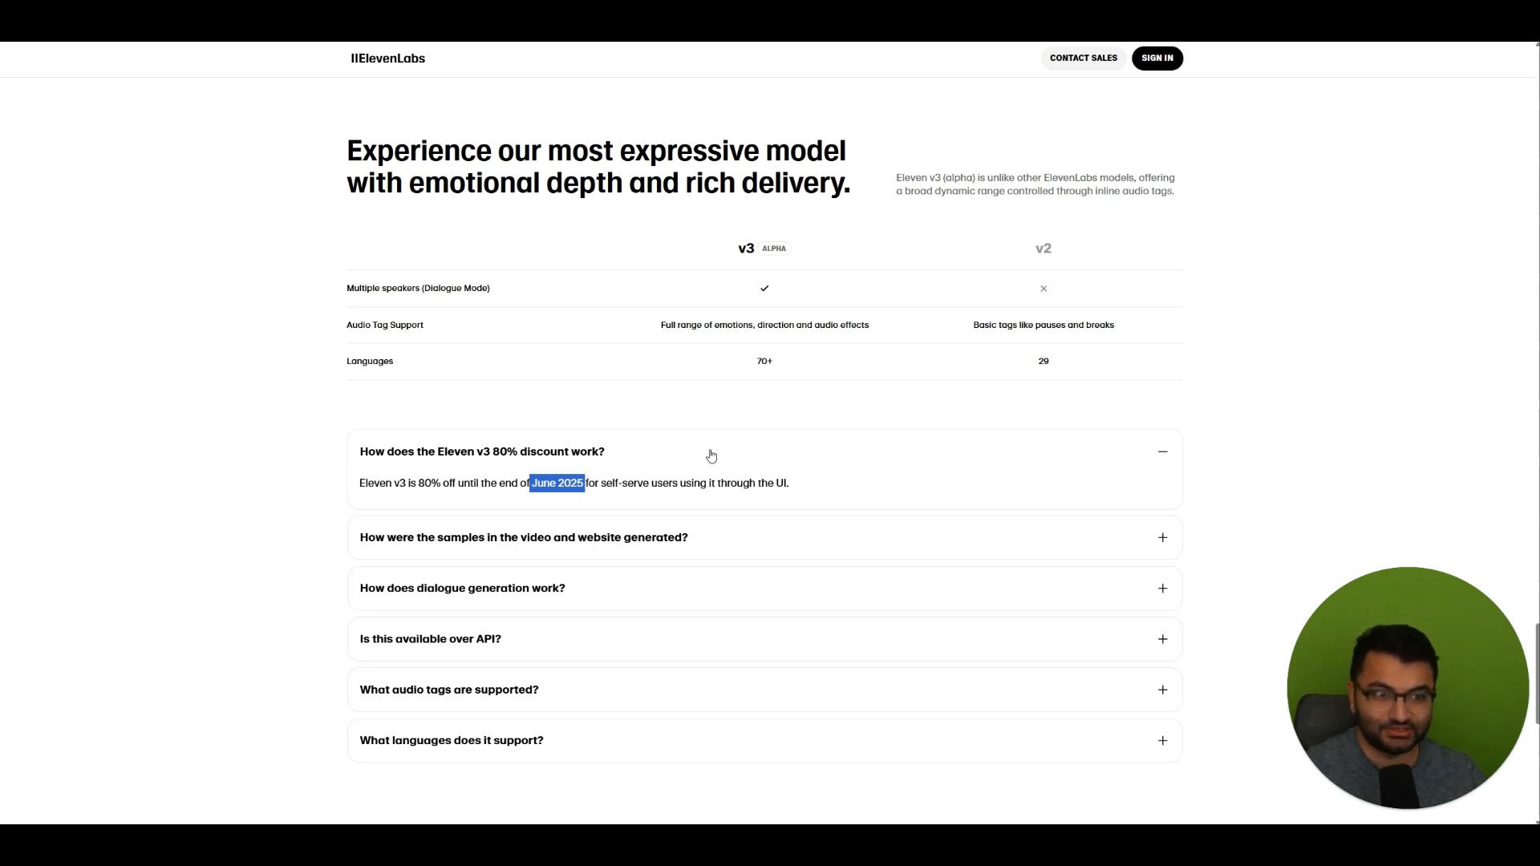
mouse_move(712, 455)
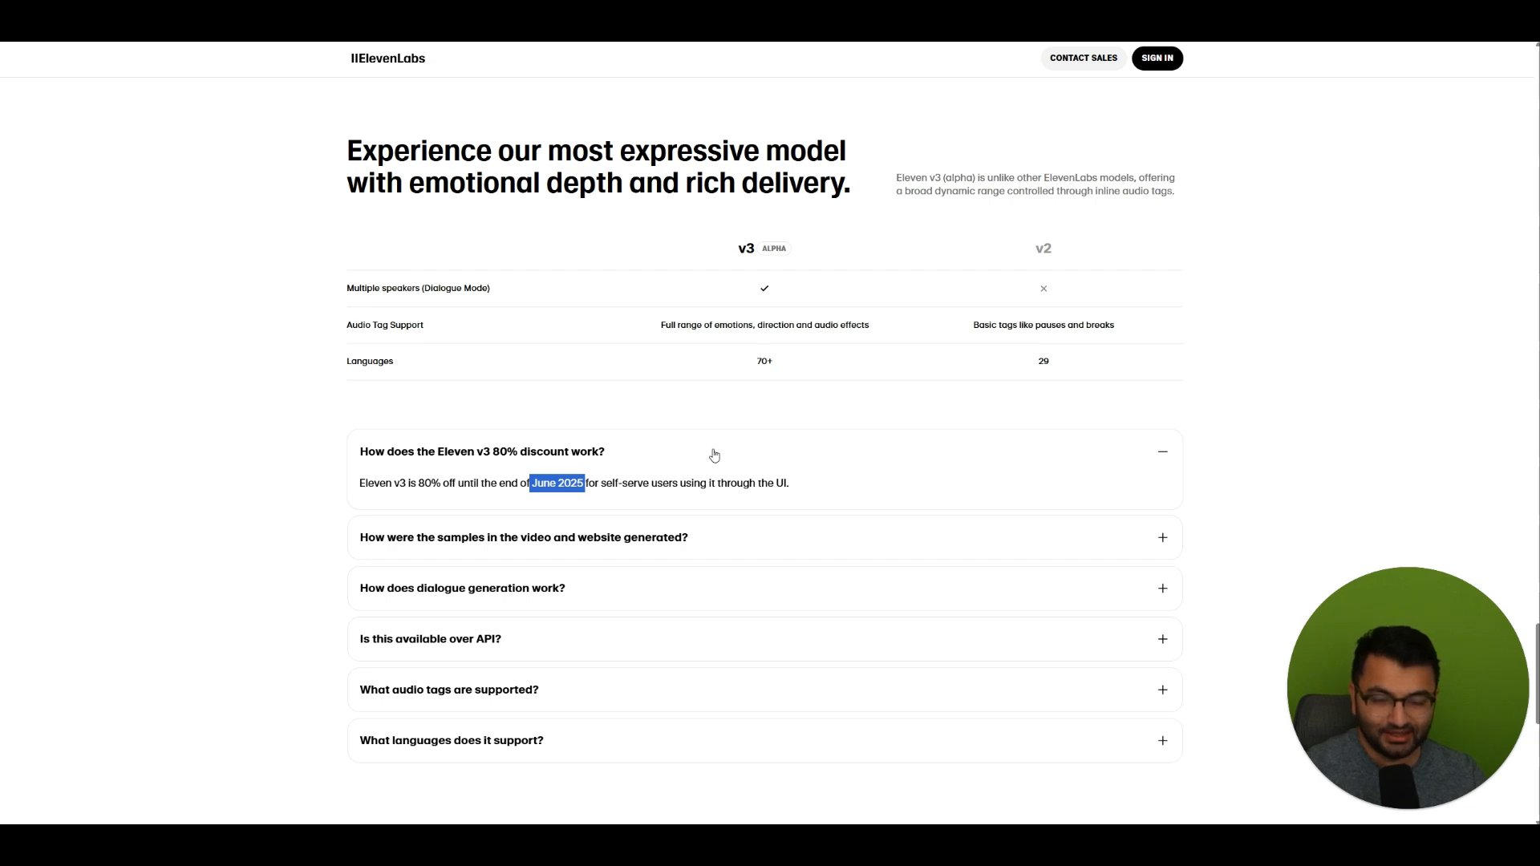
scroll("up", 3)
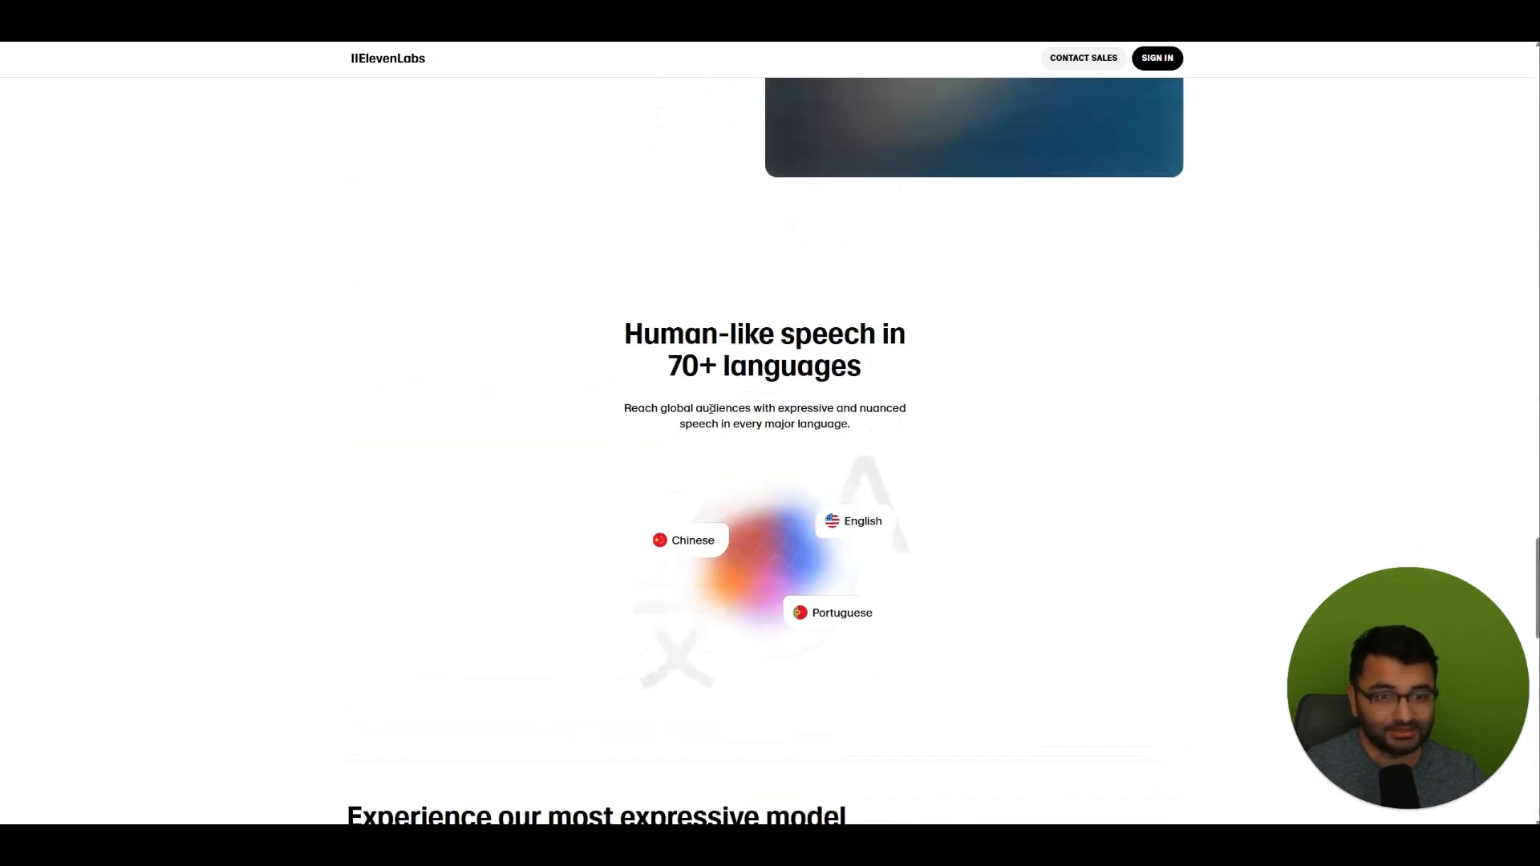
scroll("down", 3)
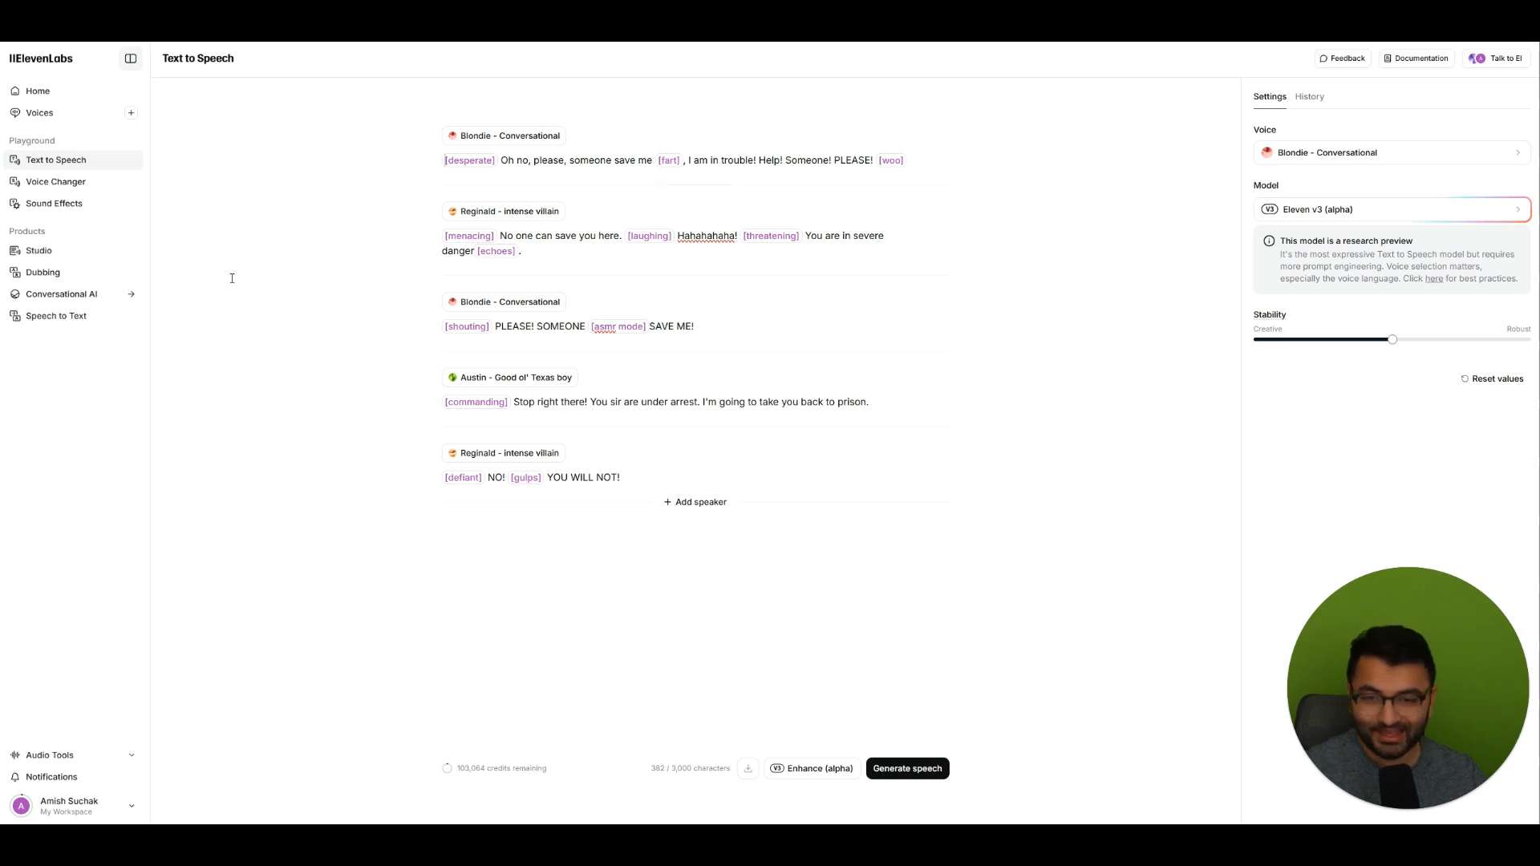
mouse_move(259, 268)
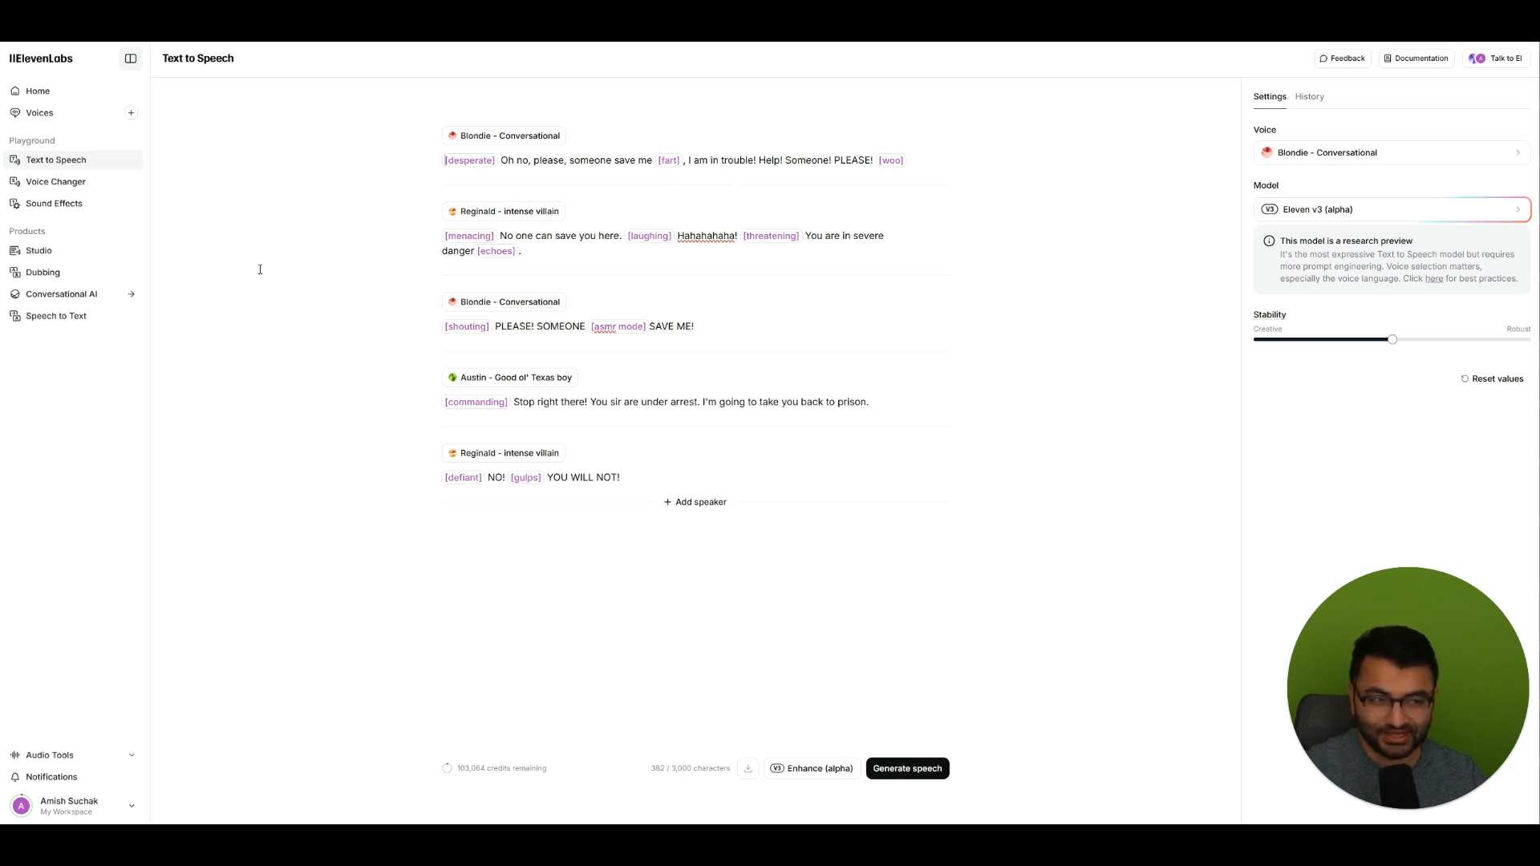